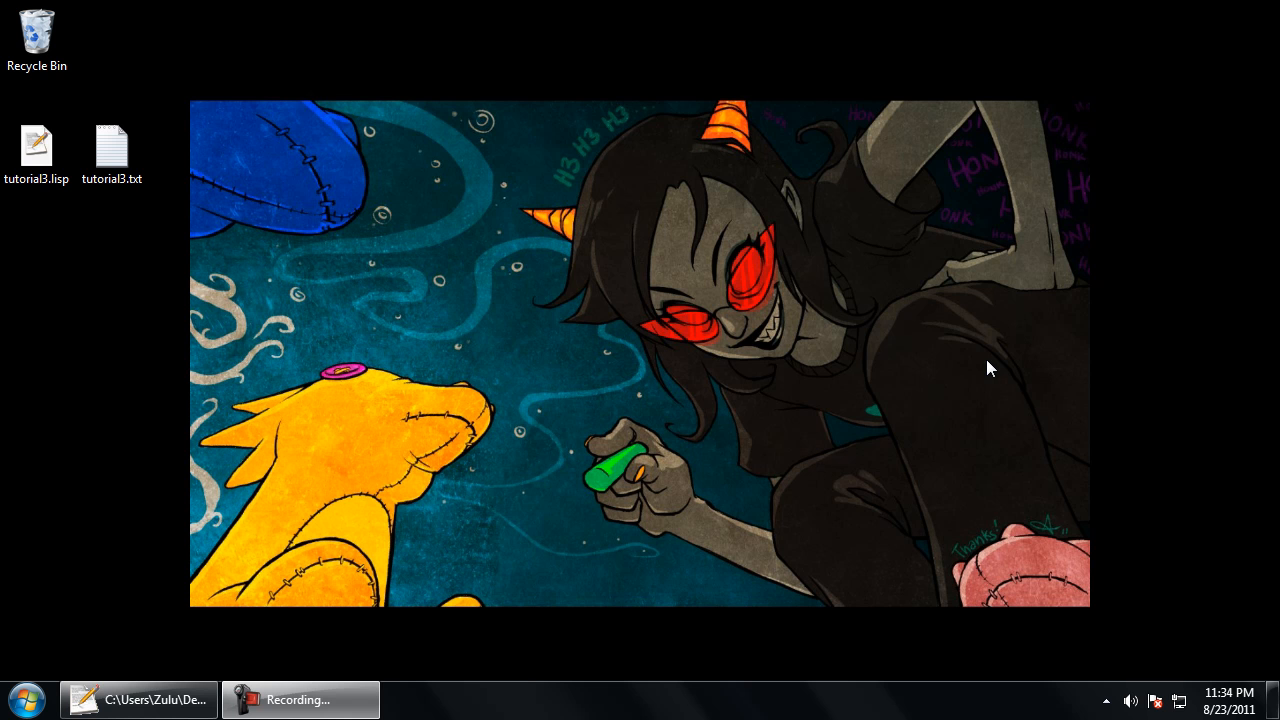
mouse_move(407, 360)
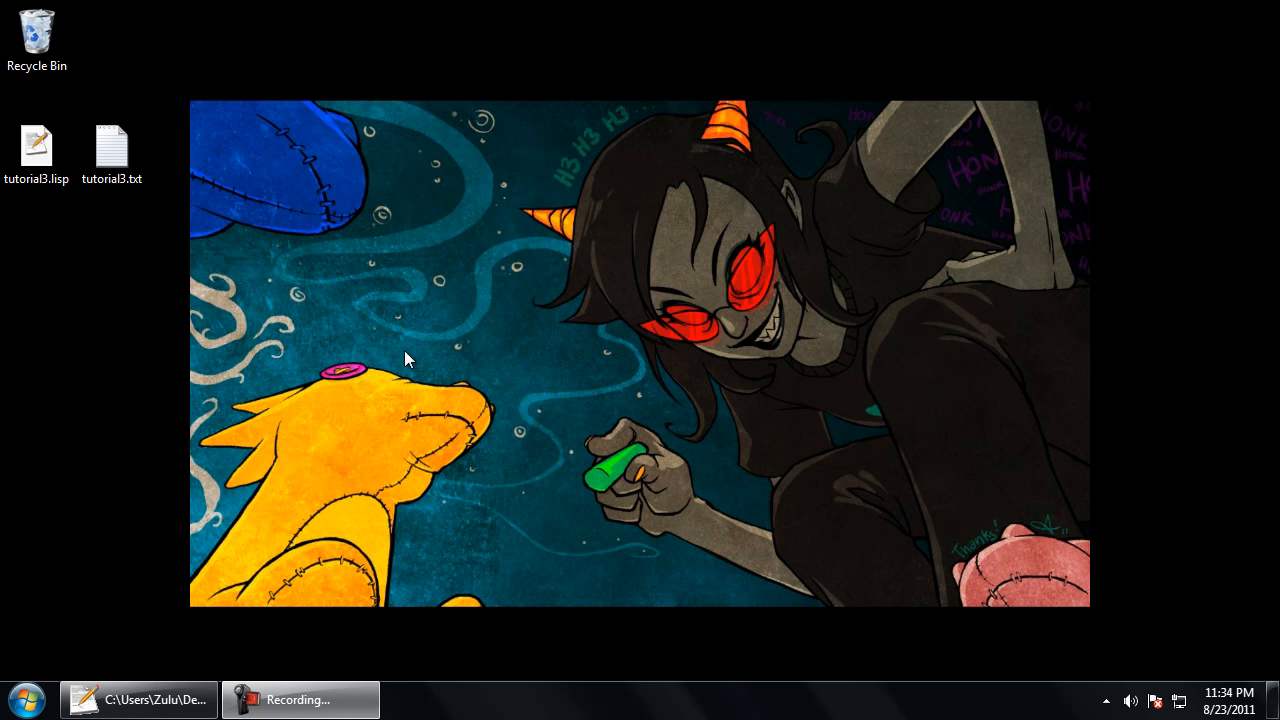
Step: Bring the Notepad++ window with tutorial3.lisp back to the front
click(138, 699)
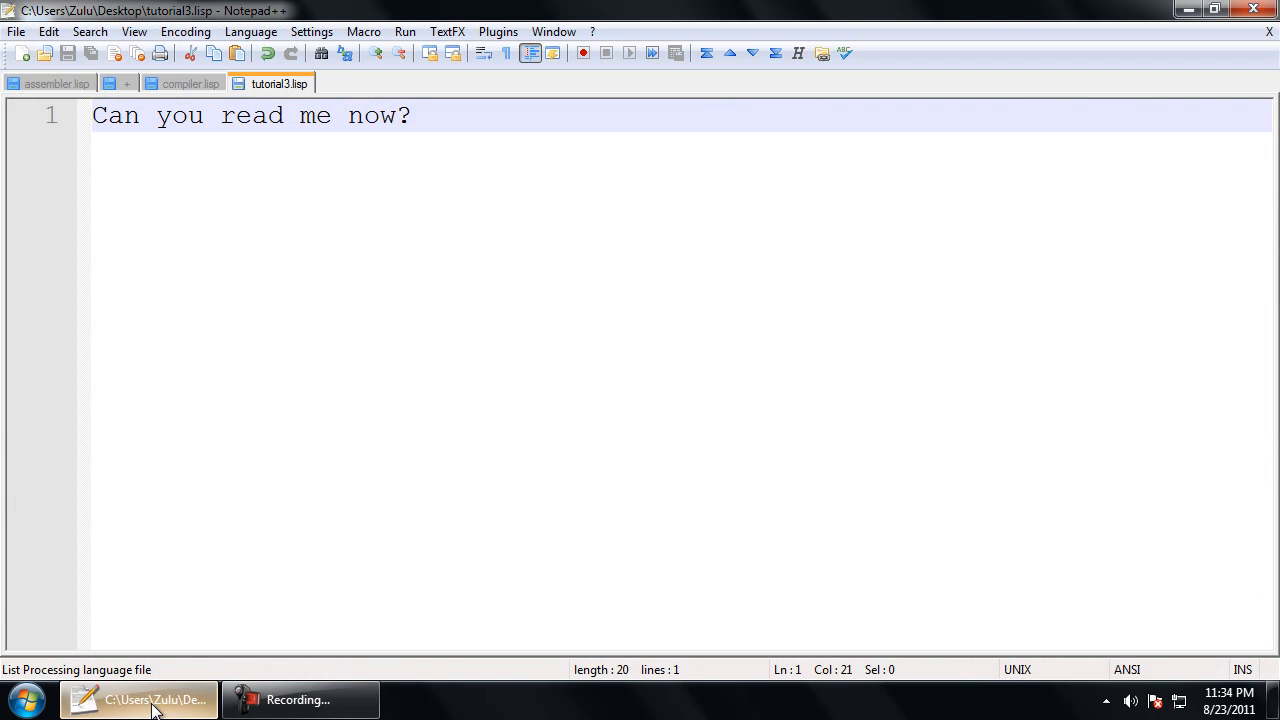
mouse_move(520, 189)
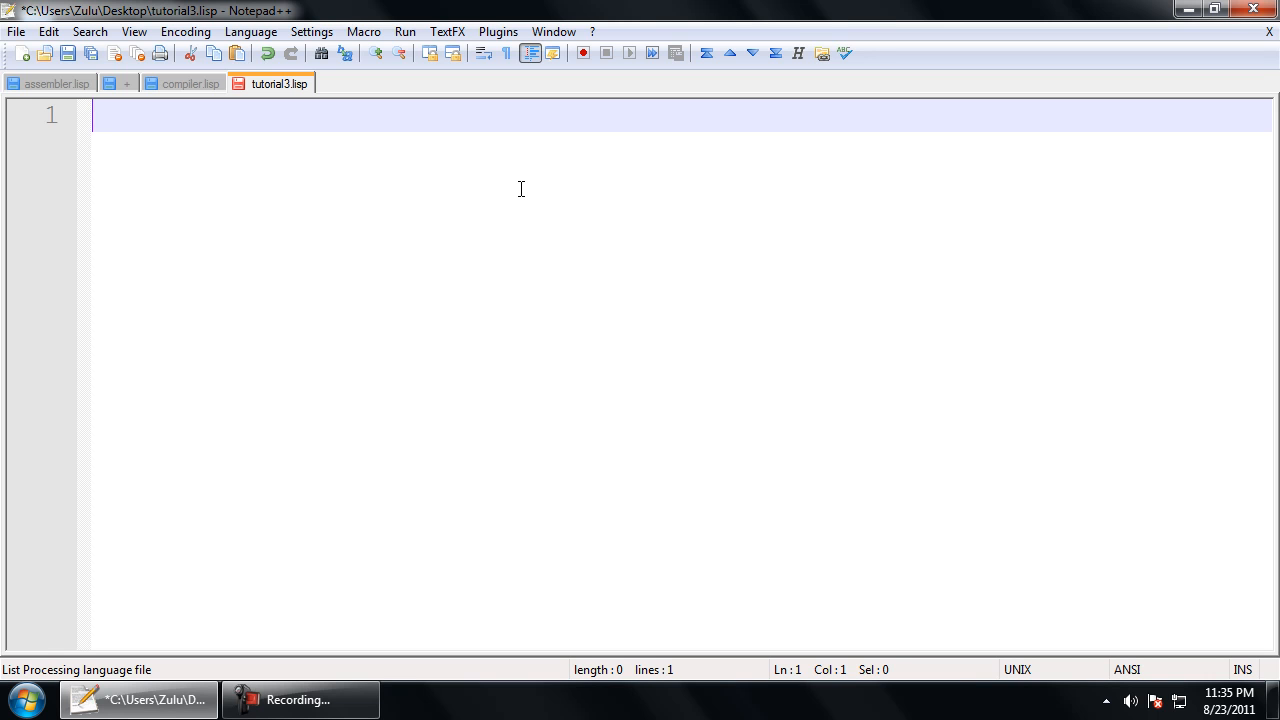
Step: Write the two-line form (let (var) / (princ var)) and check the var list's brace match
text((let ()
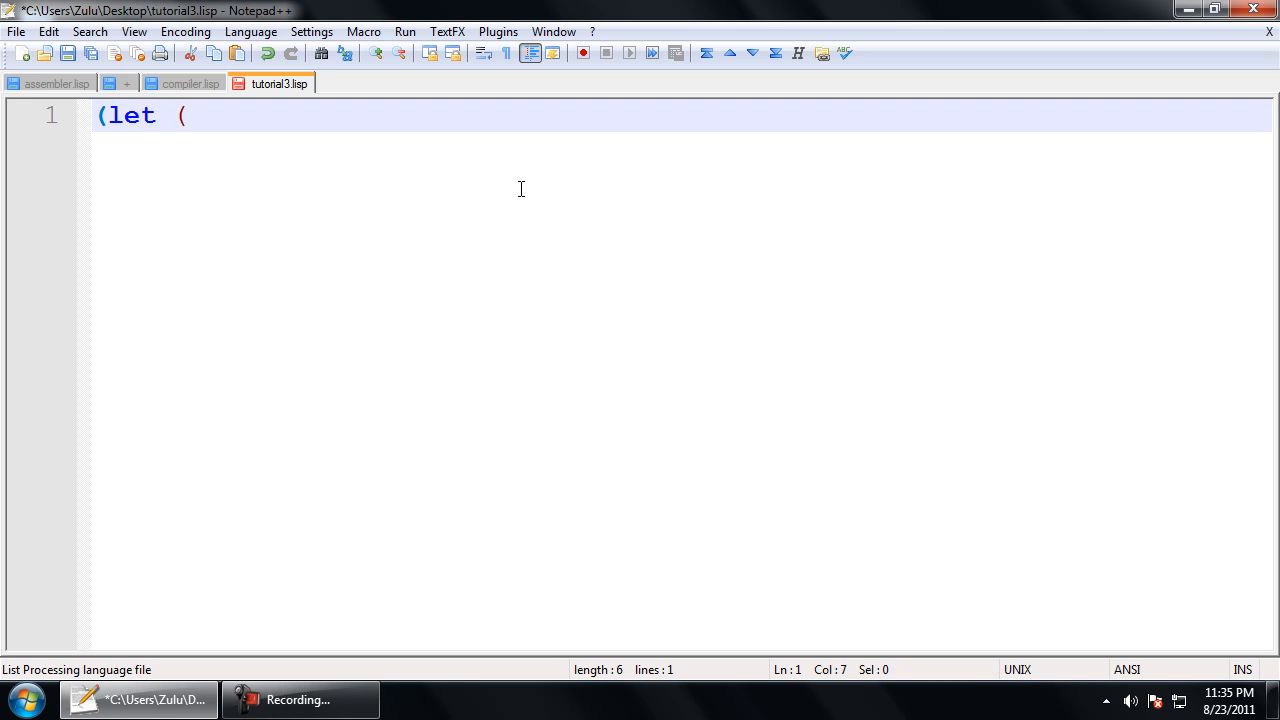
text(var))
text((pri)
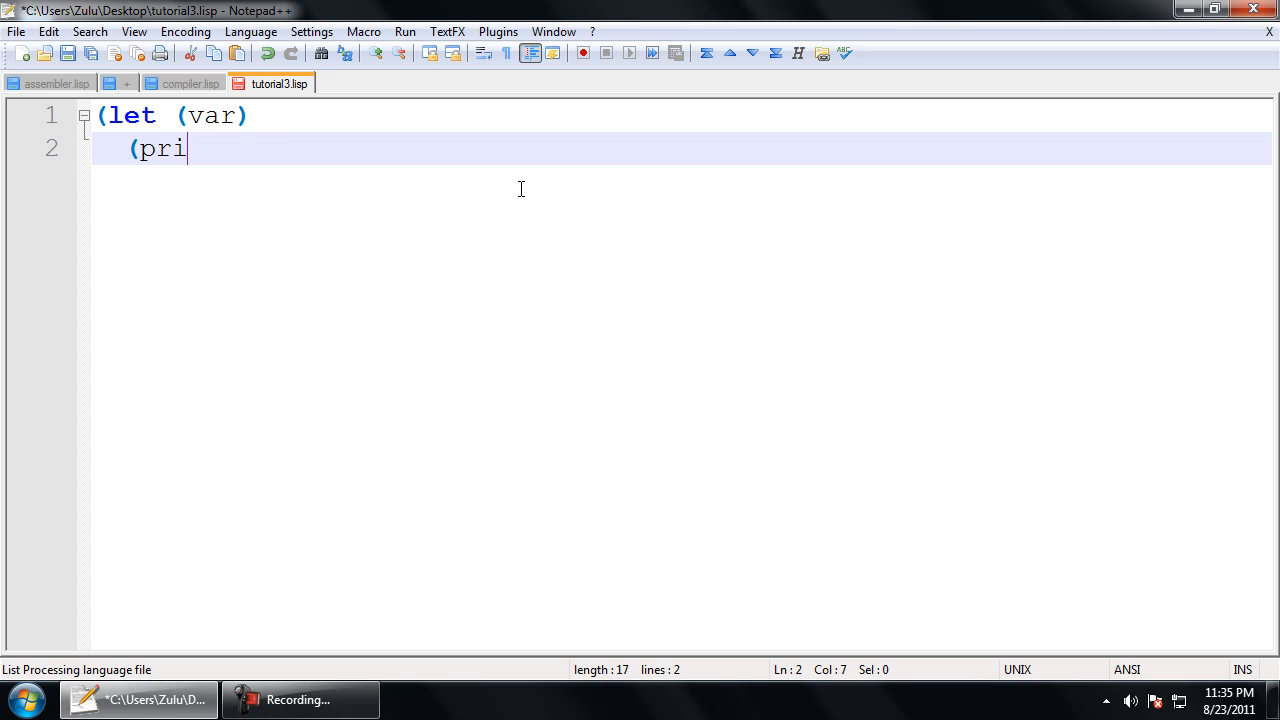
text(nc var)))
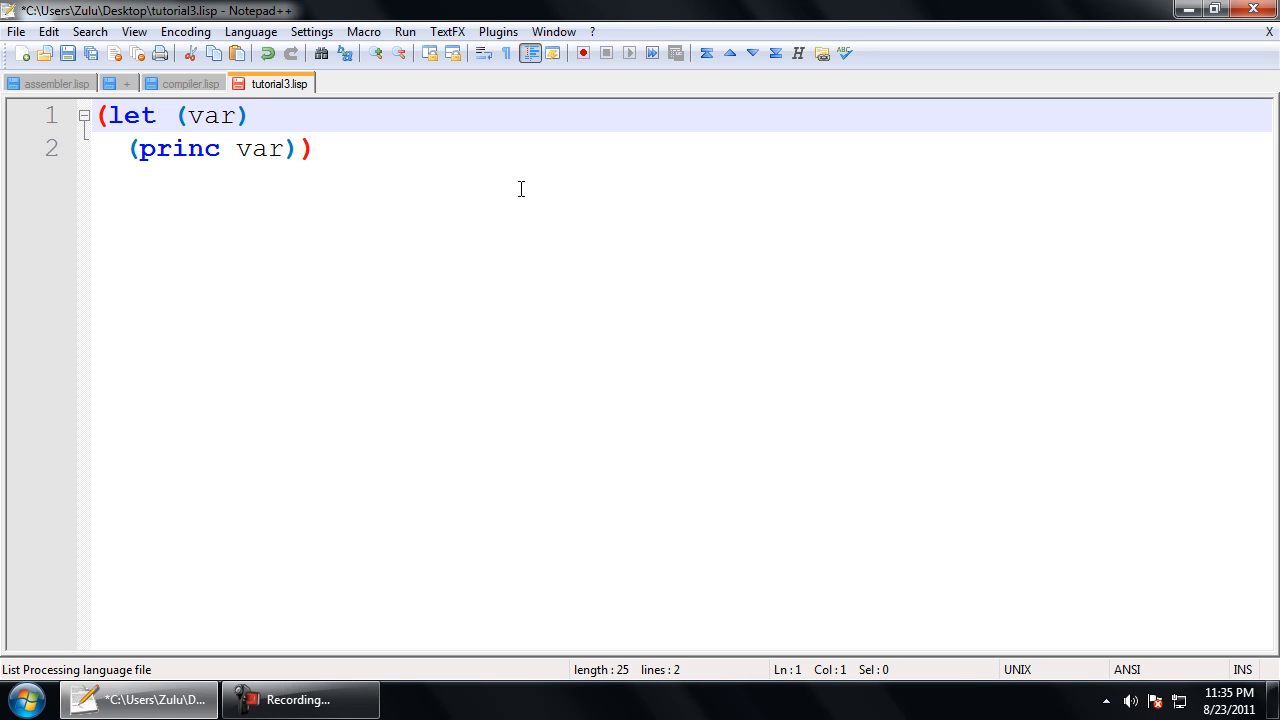
click(180, 115)
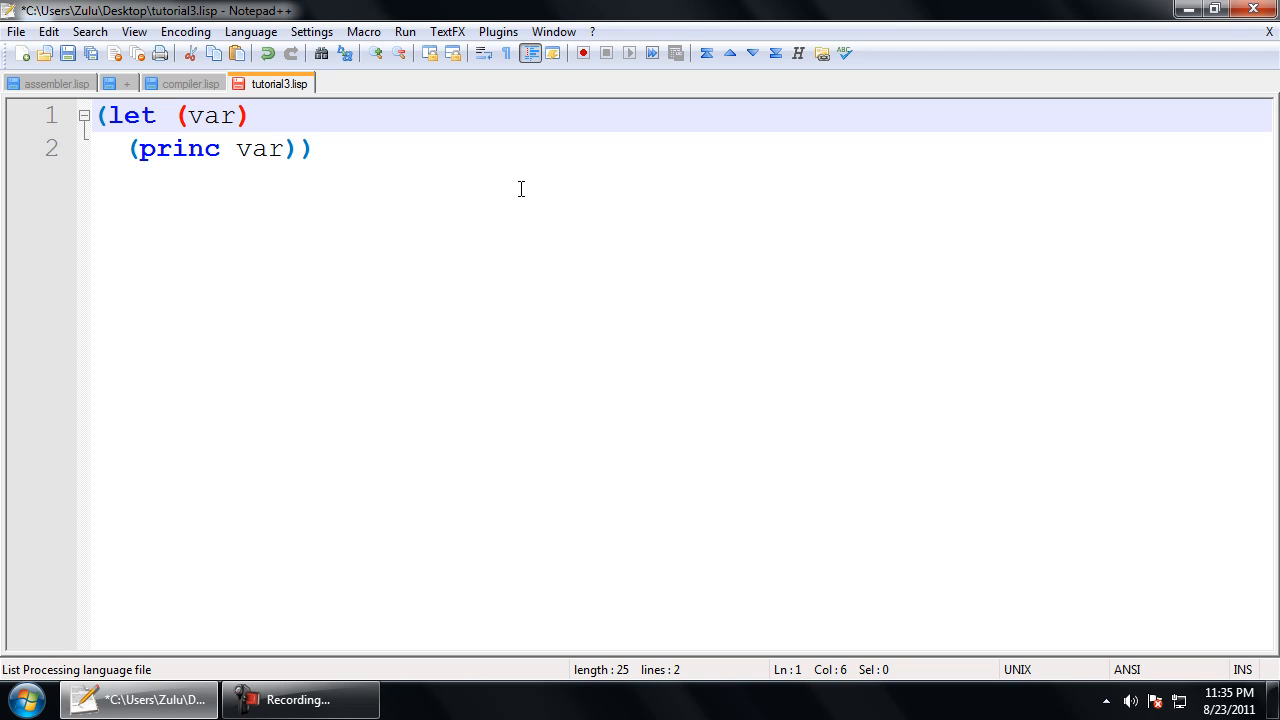
double_click(212, 115)
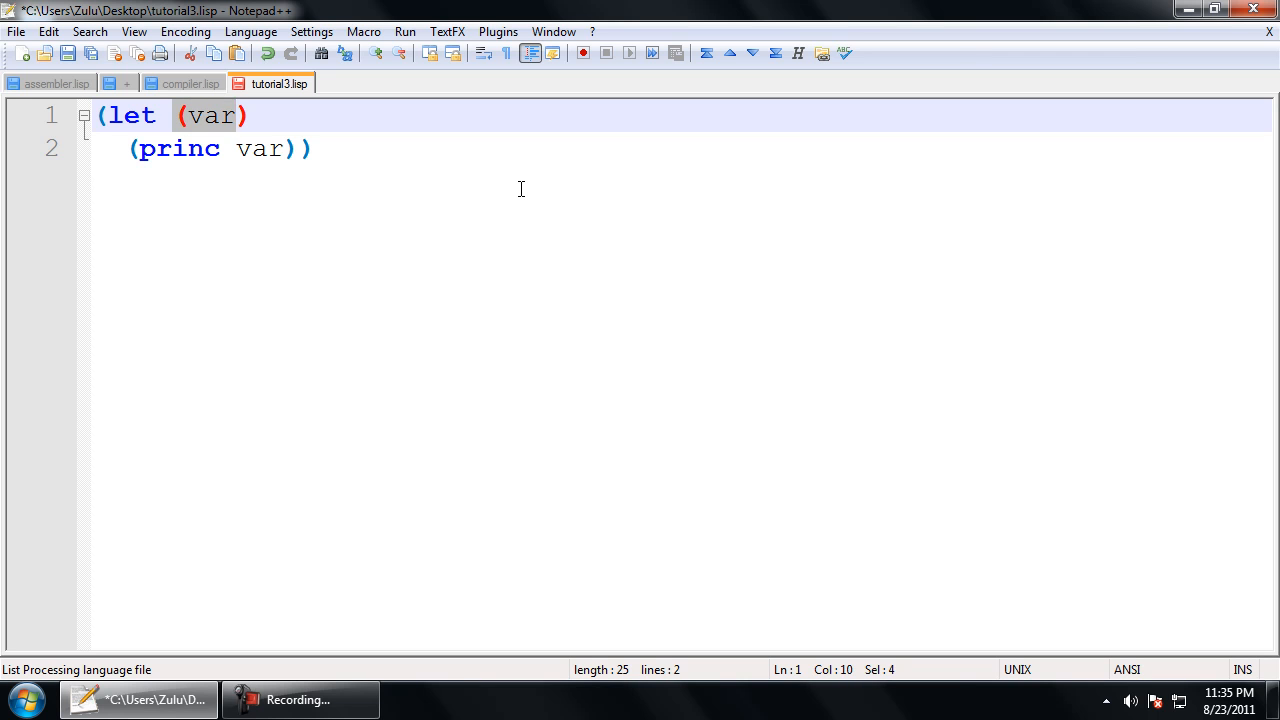
key(shift+Right)
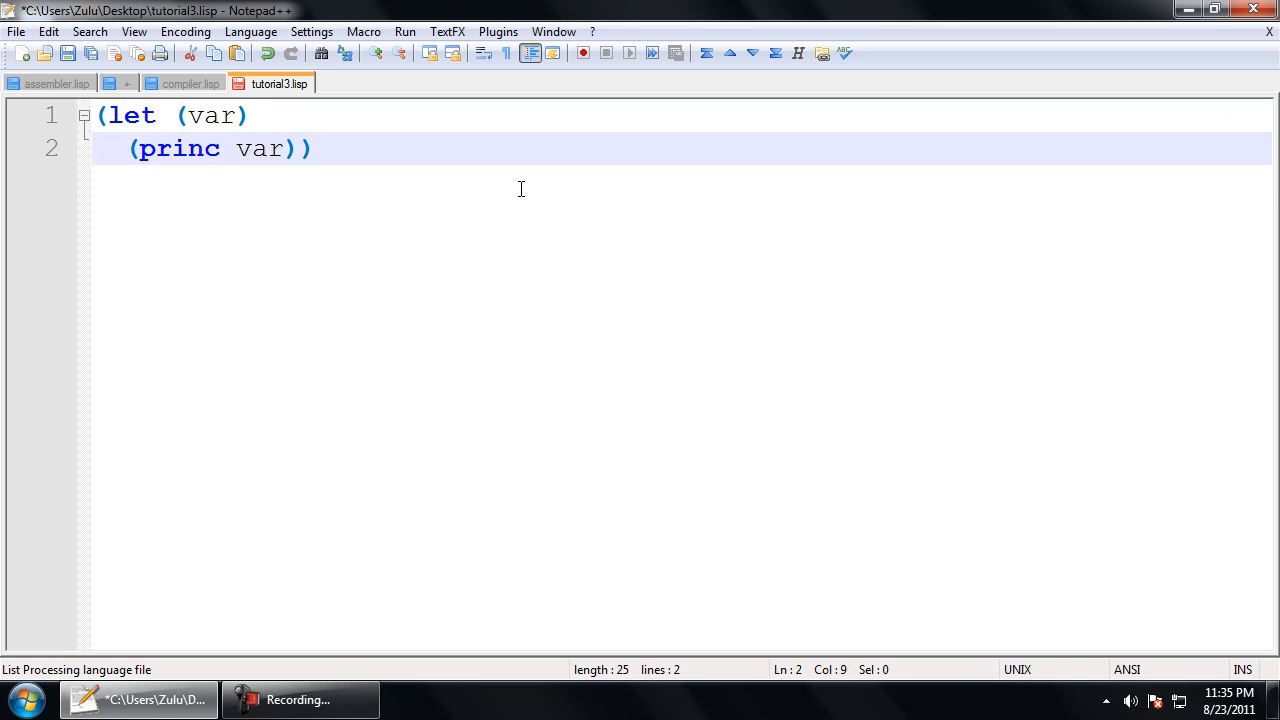
Step: Inspect brace matching for the princ call and the var list parentheses
click(131, 148)
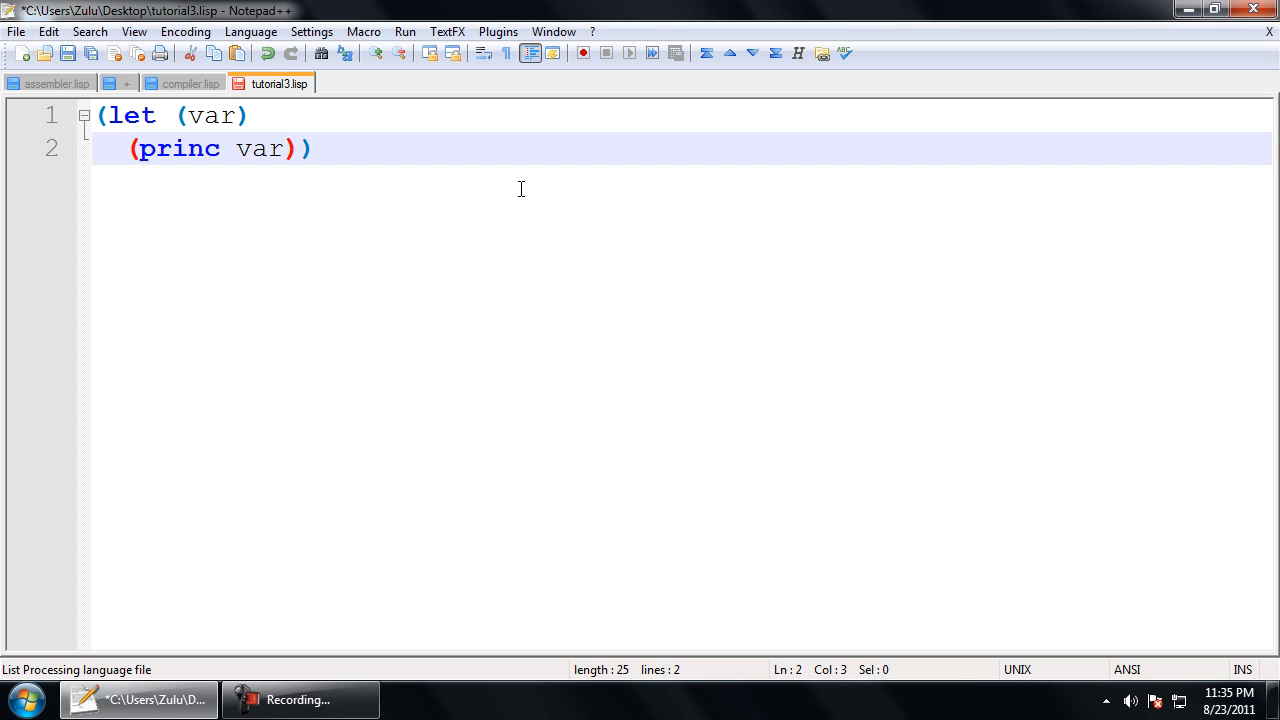
click(127, 148)
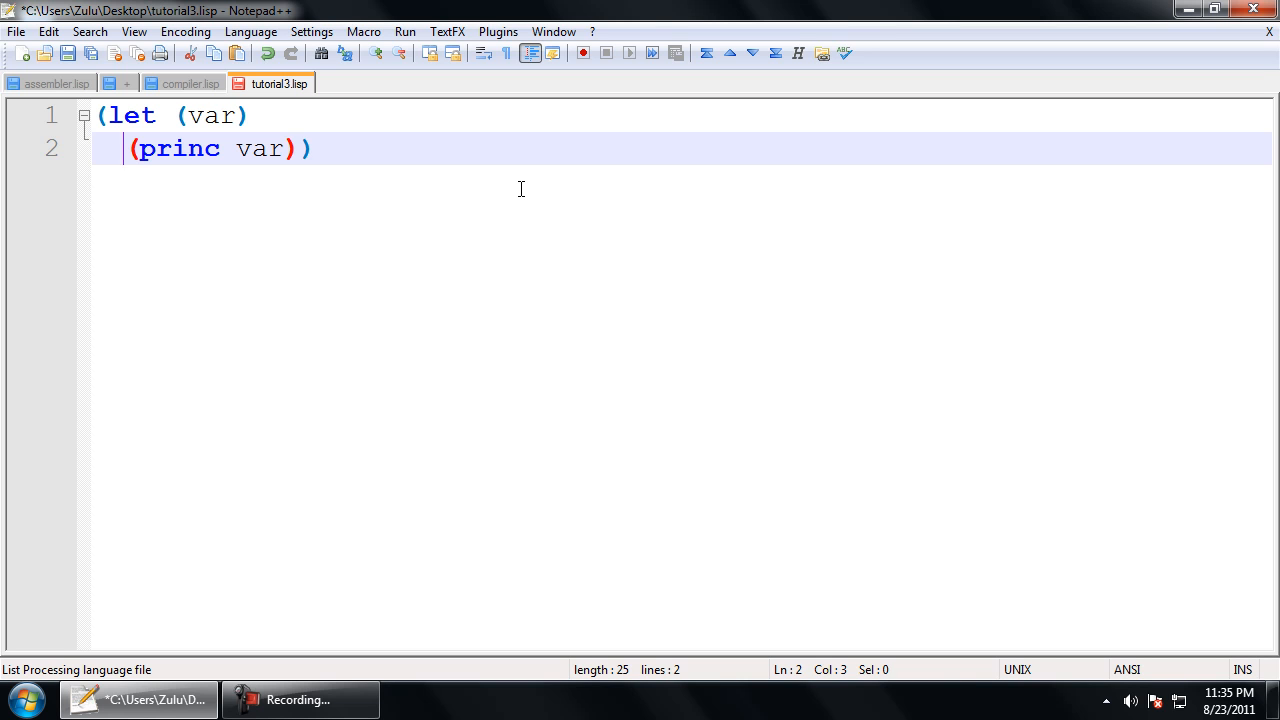
click(175, 115)
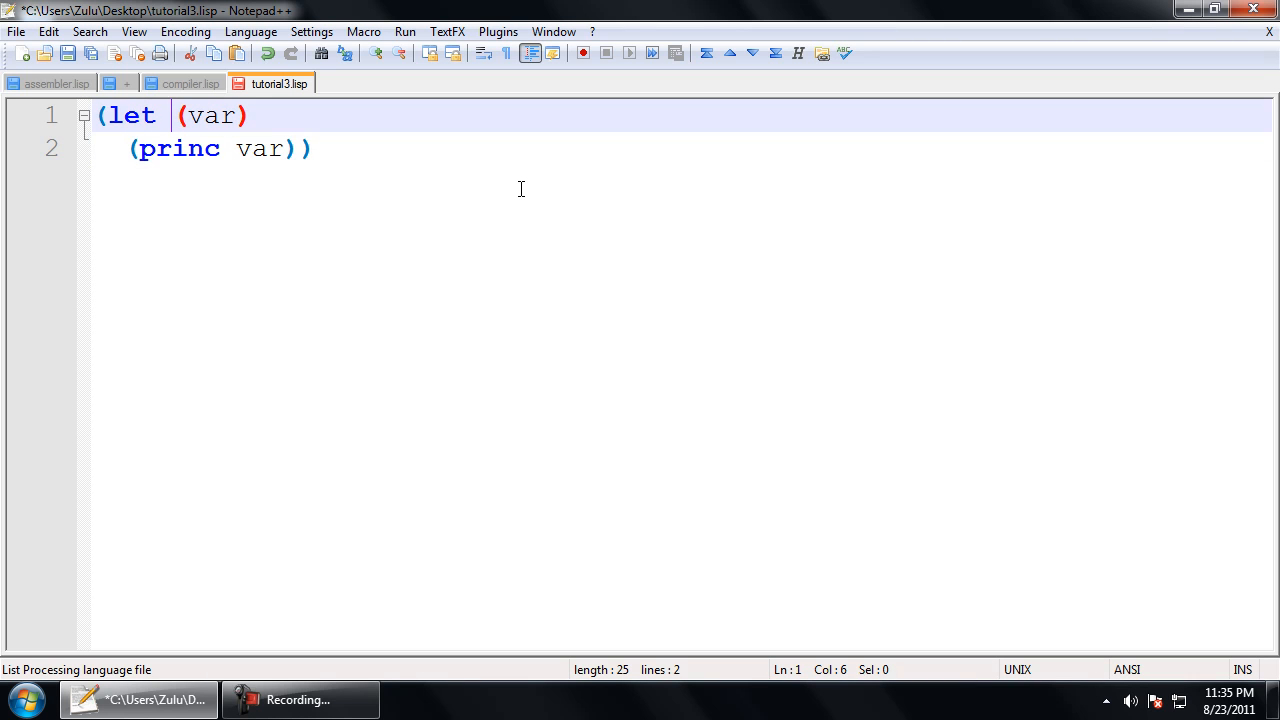
click(135, 148)
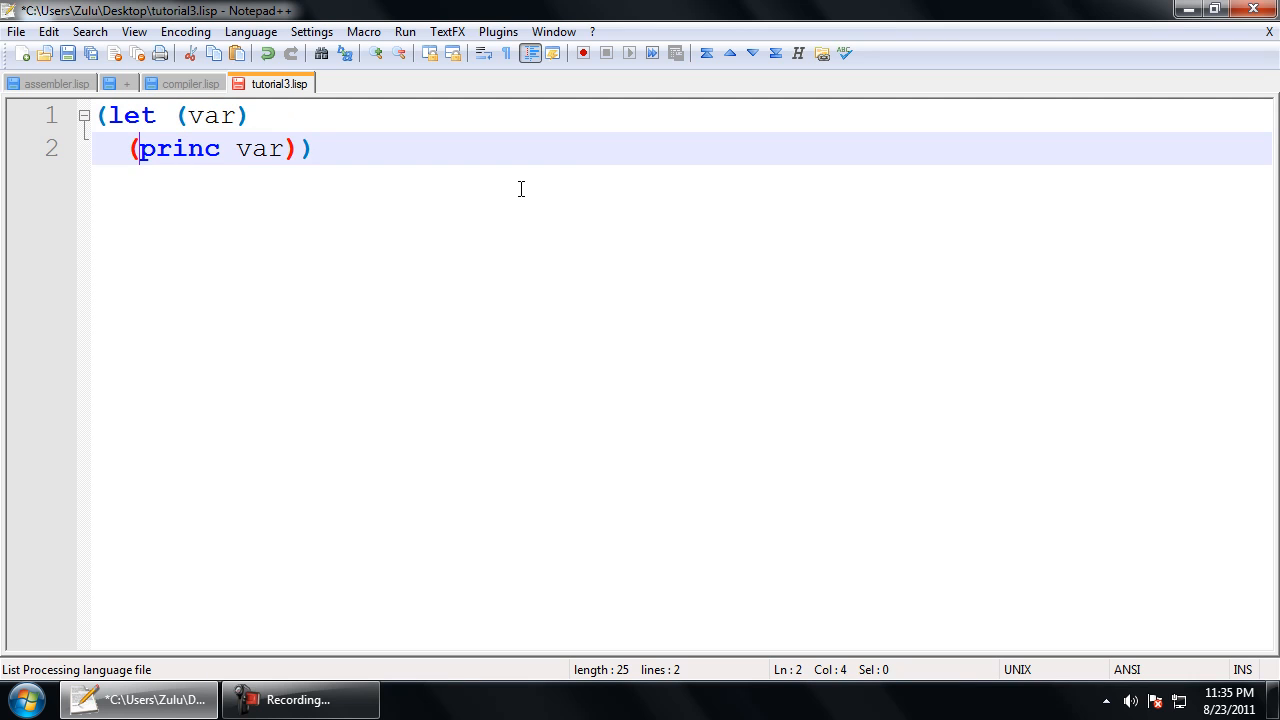
drag(130, 149, 300, 149)
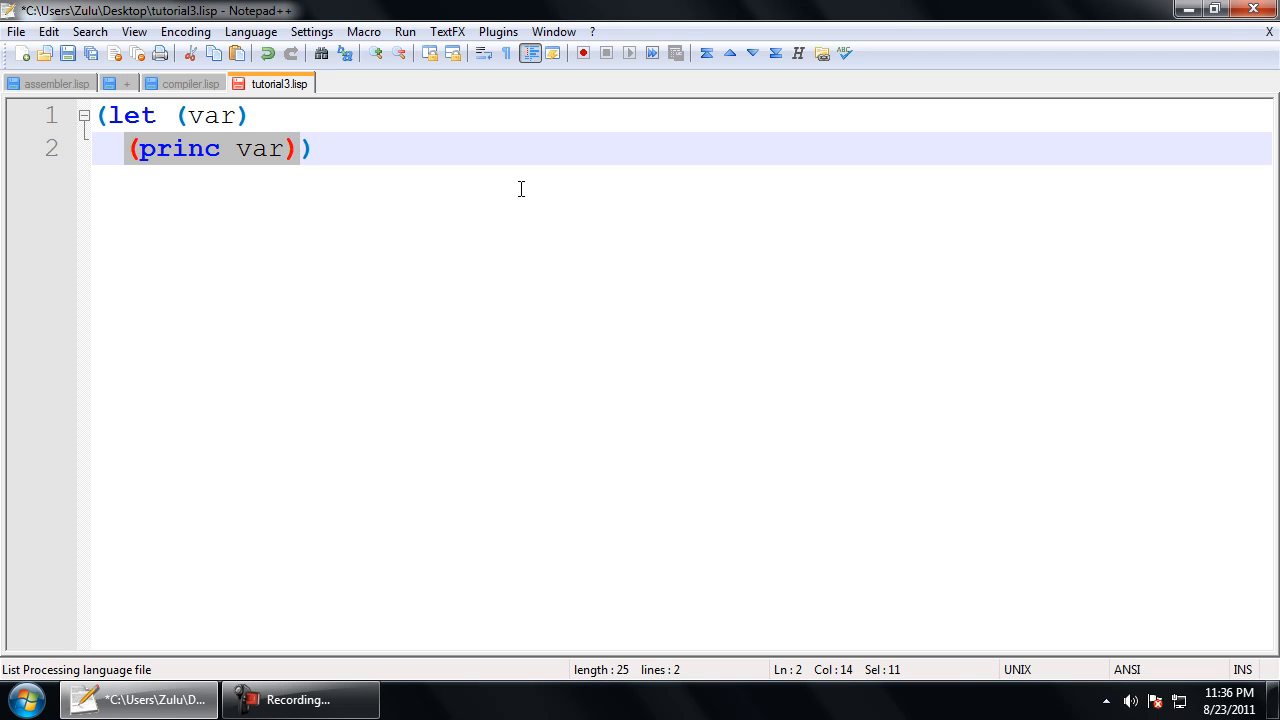
click(140, 149)
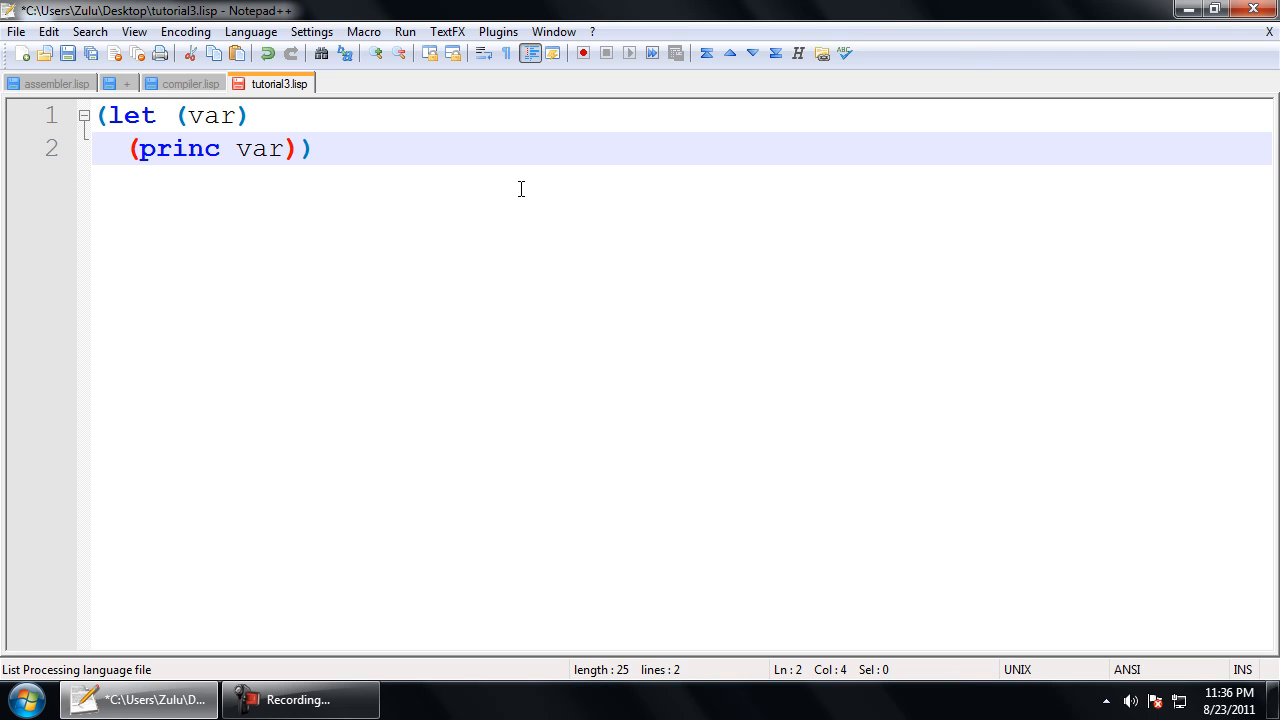
click(142, 115)
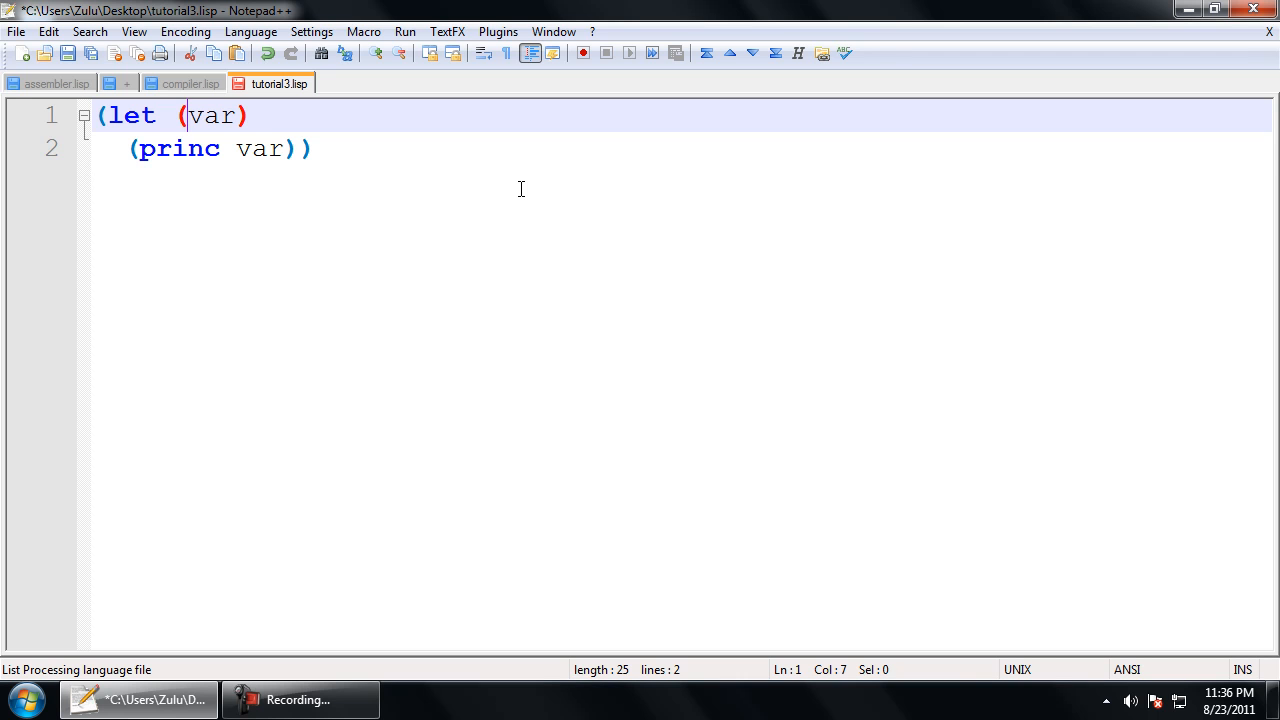
click(130, 148)
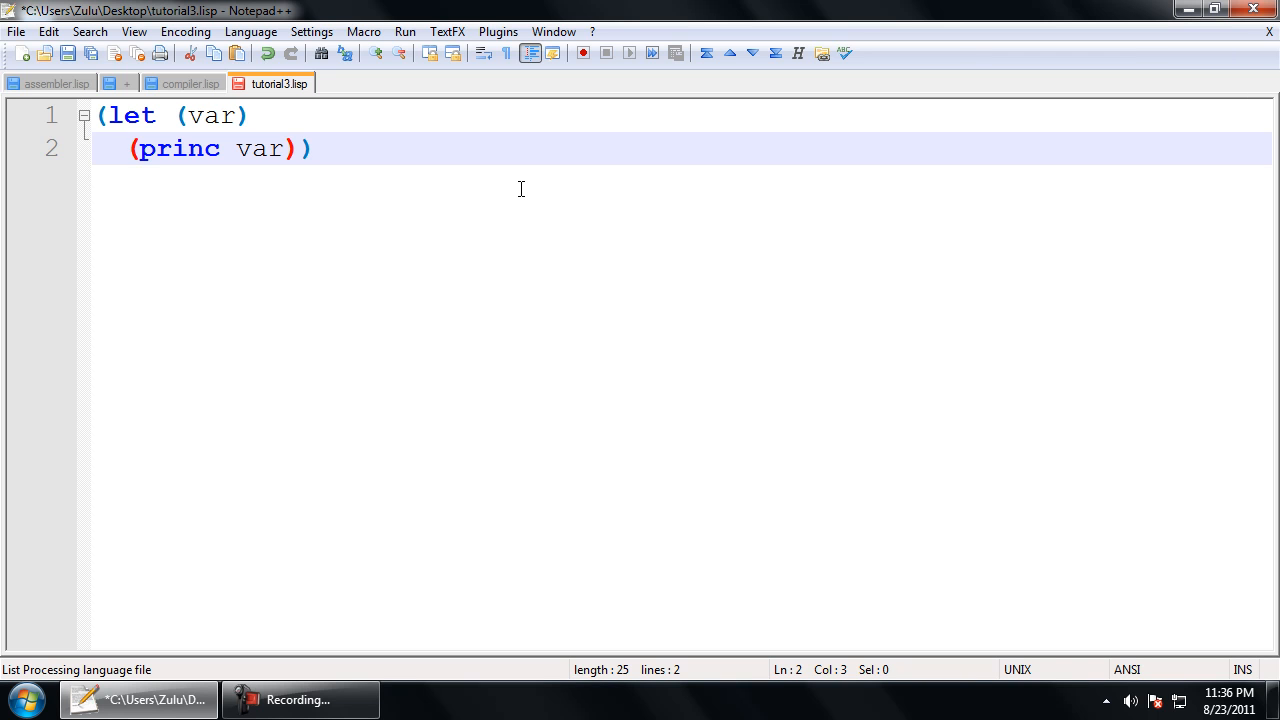
Step: Add a '=> nil' result line below the let form and recheck its parenthesis matches
key(Enter)
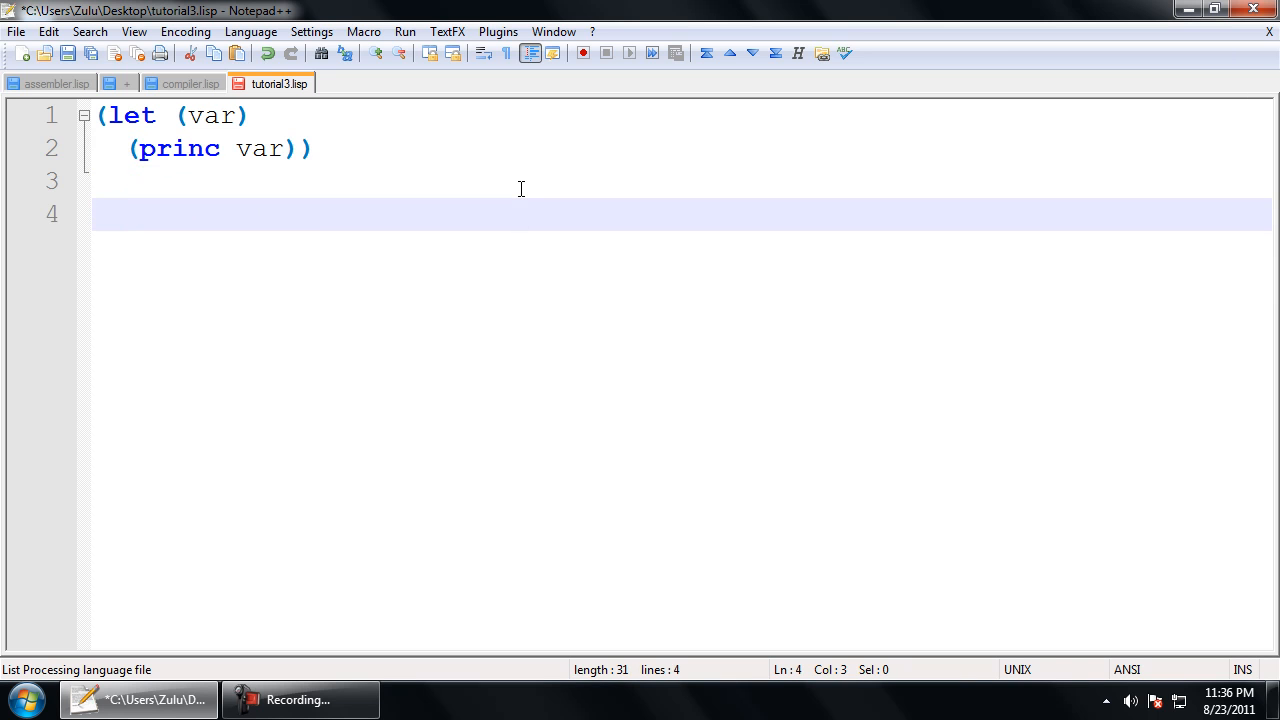
text(=> nil)
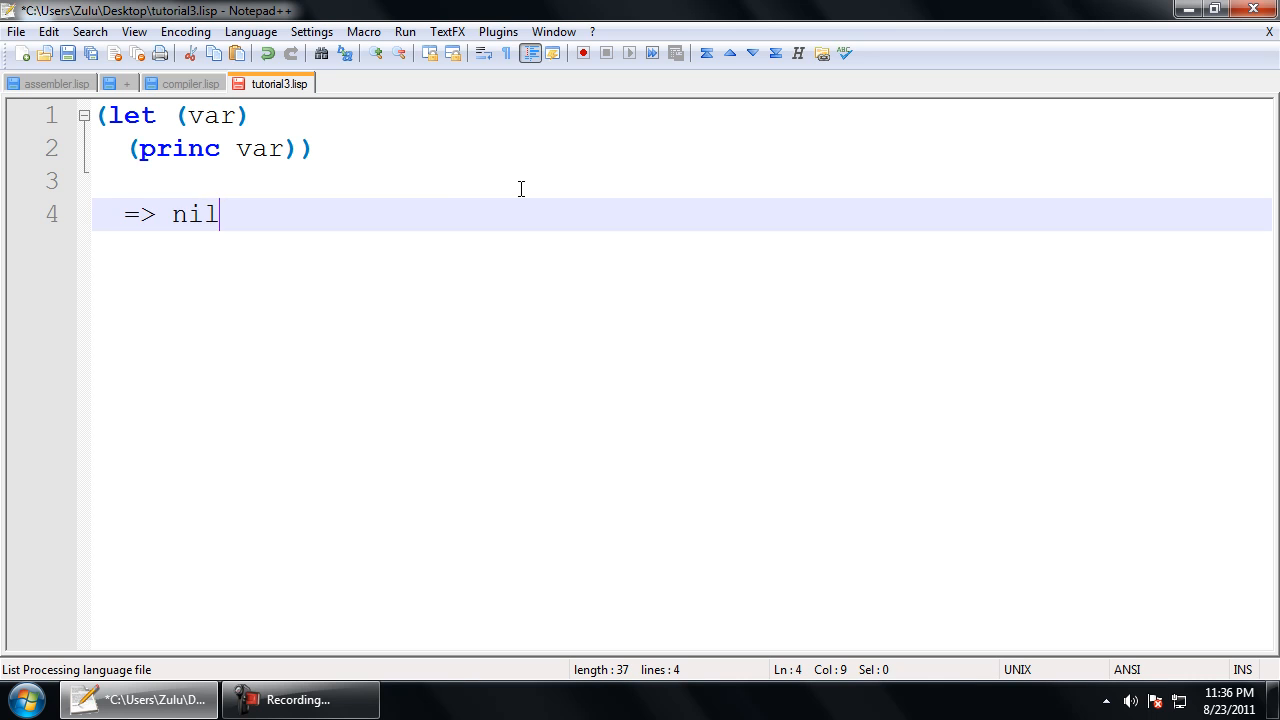
click(200, 114)
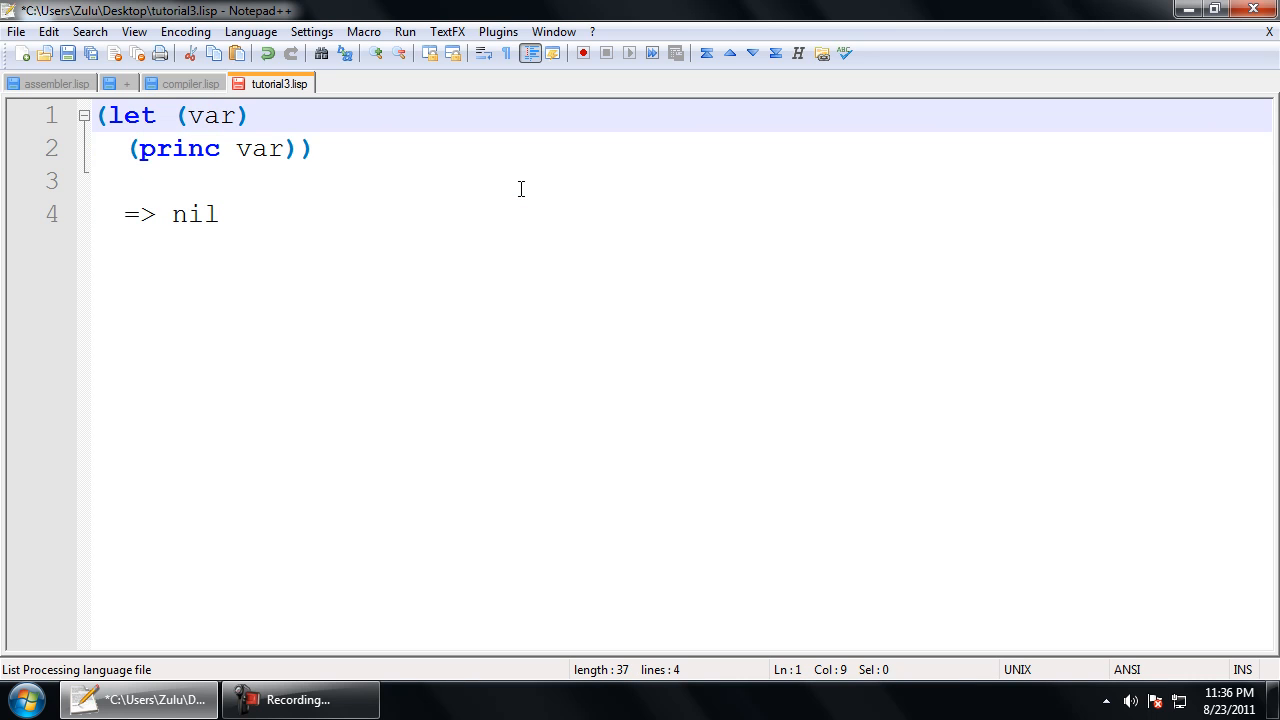
click(184, 115)
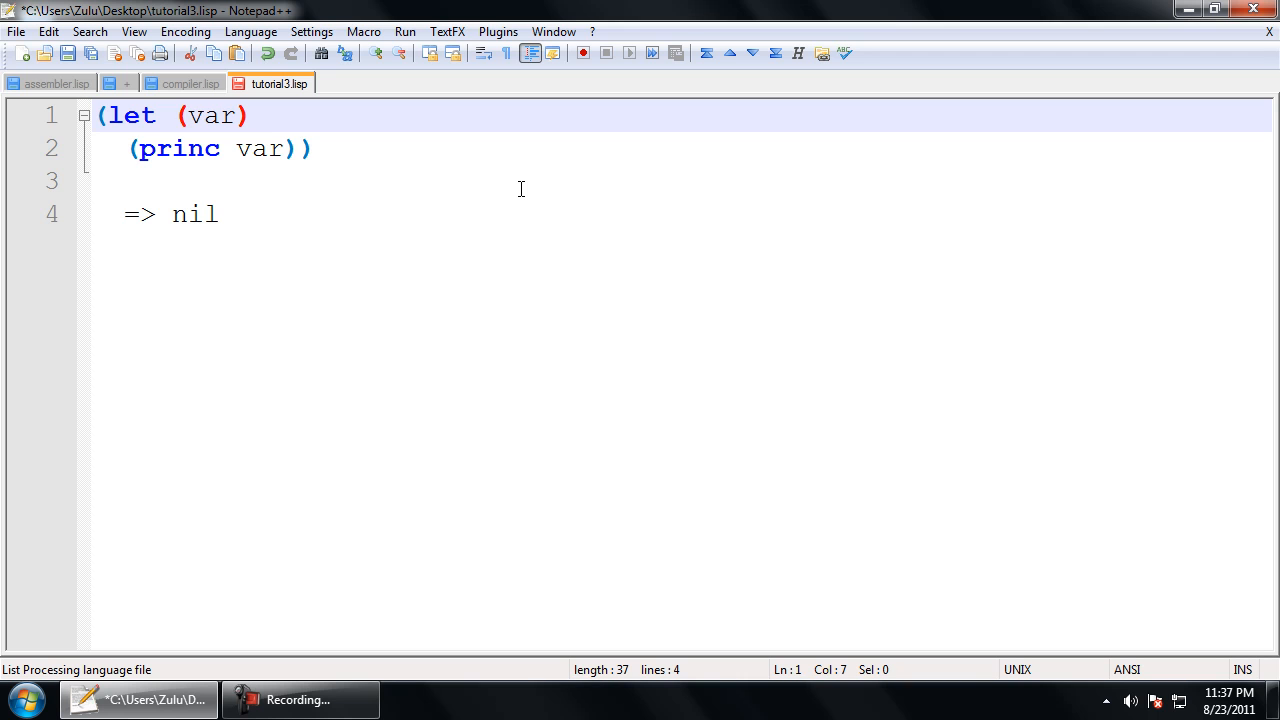
click(171, 148)
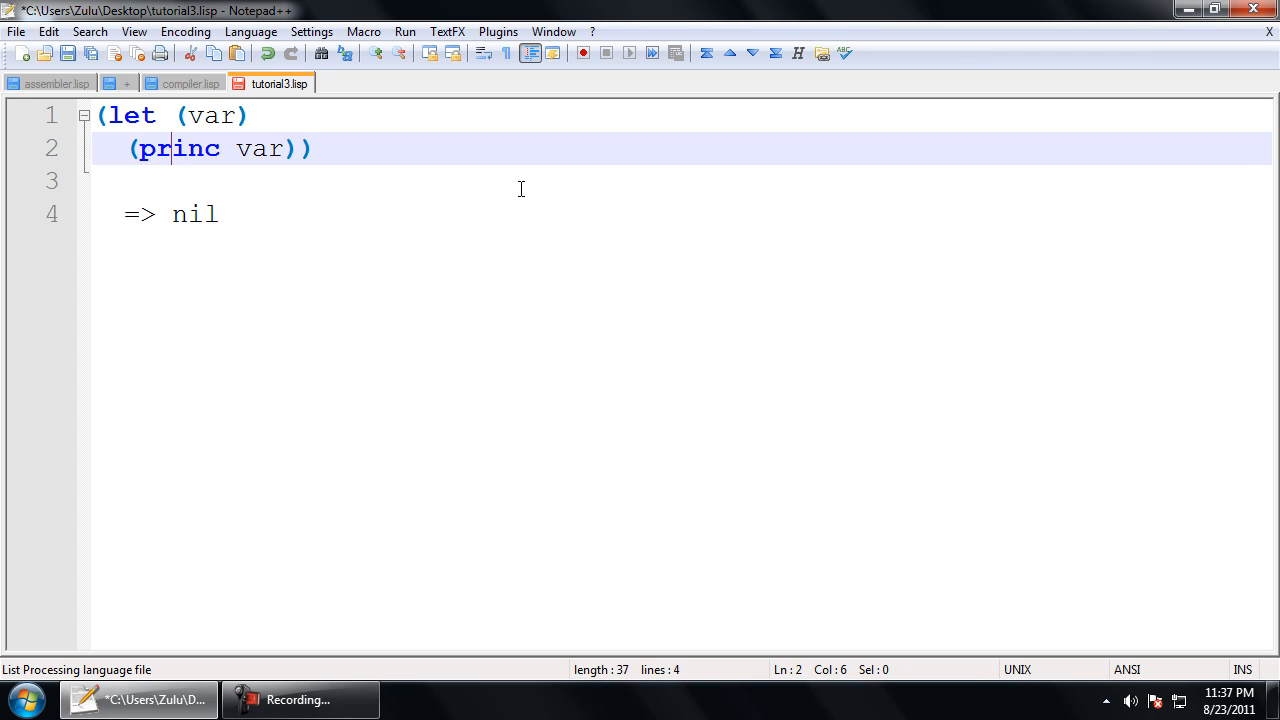
click(299, 148)
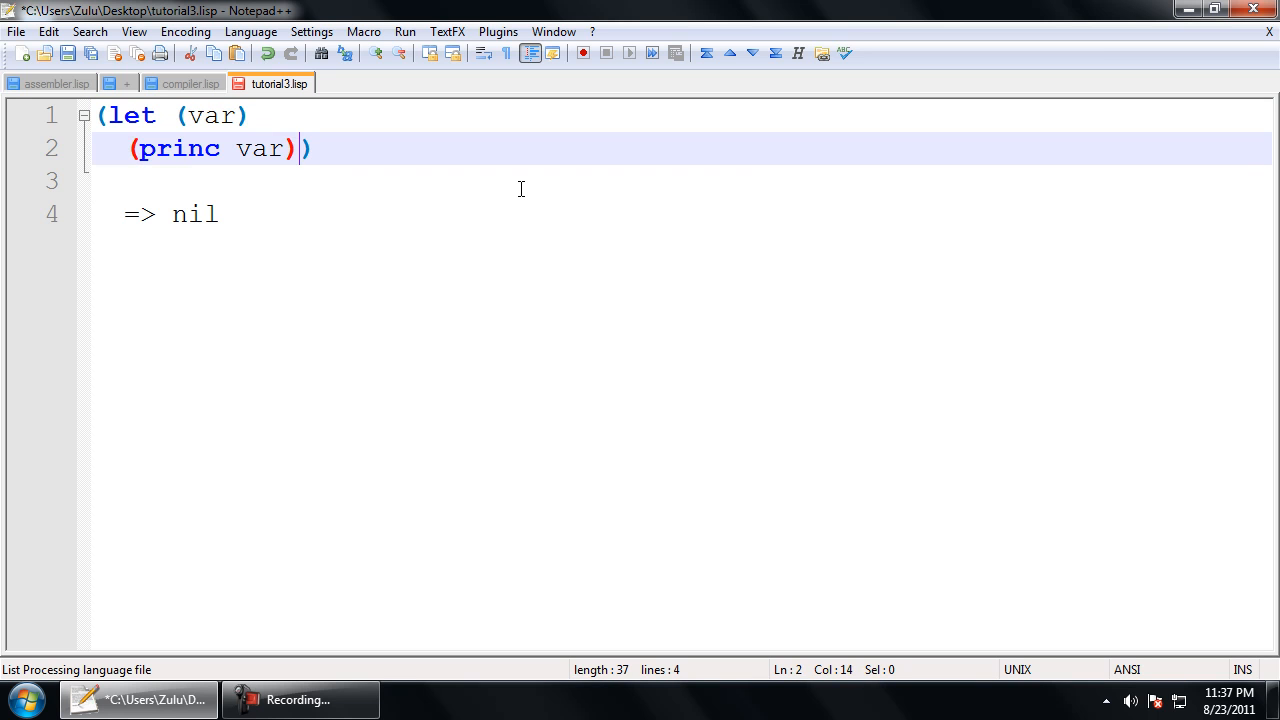
key(Enter)
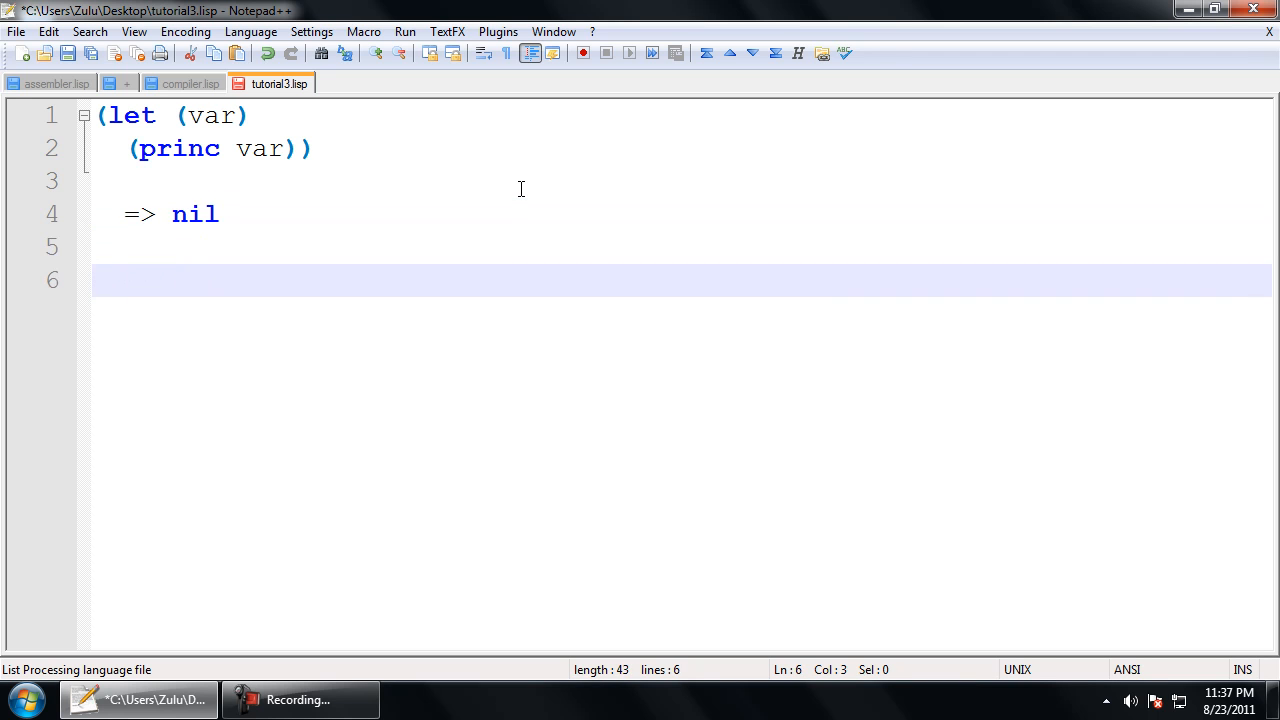
Step: Type (let ((x 5) (y 3)), check its bindings' parentheses, and open an indented body line
text(()
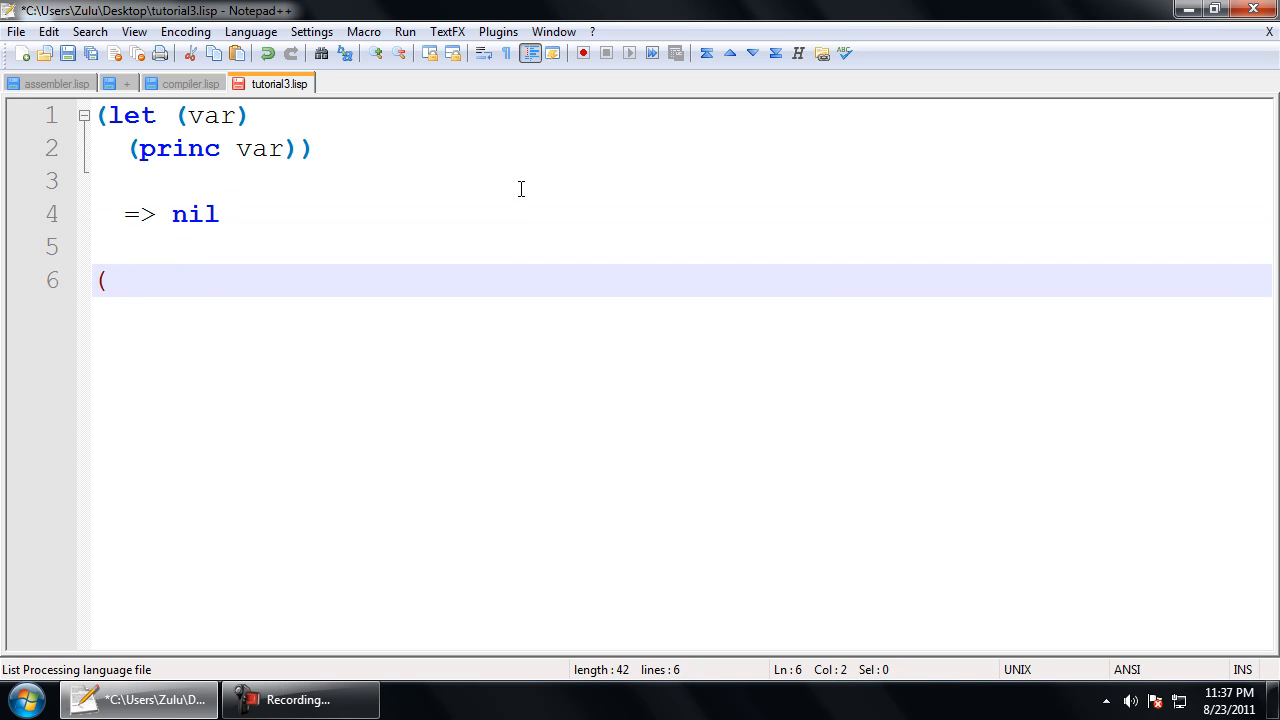
text(let (()
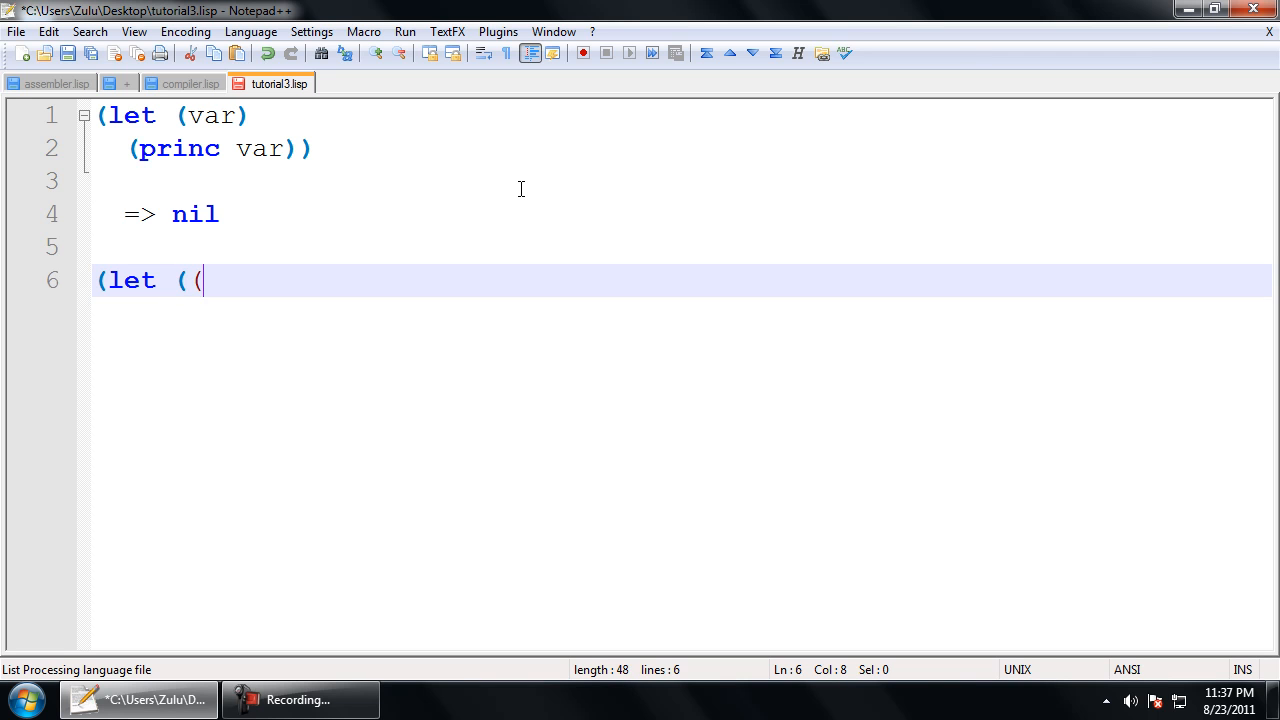
text(x)
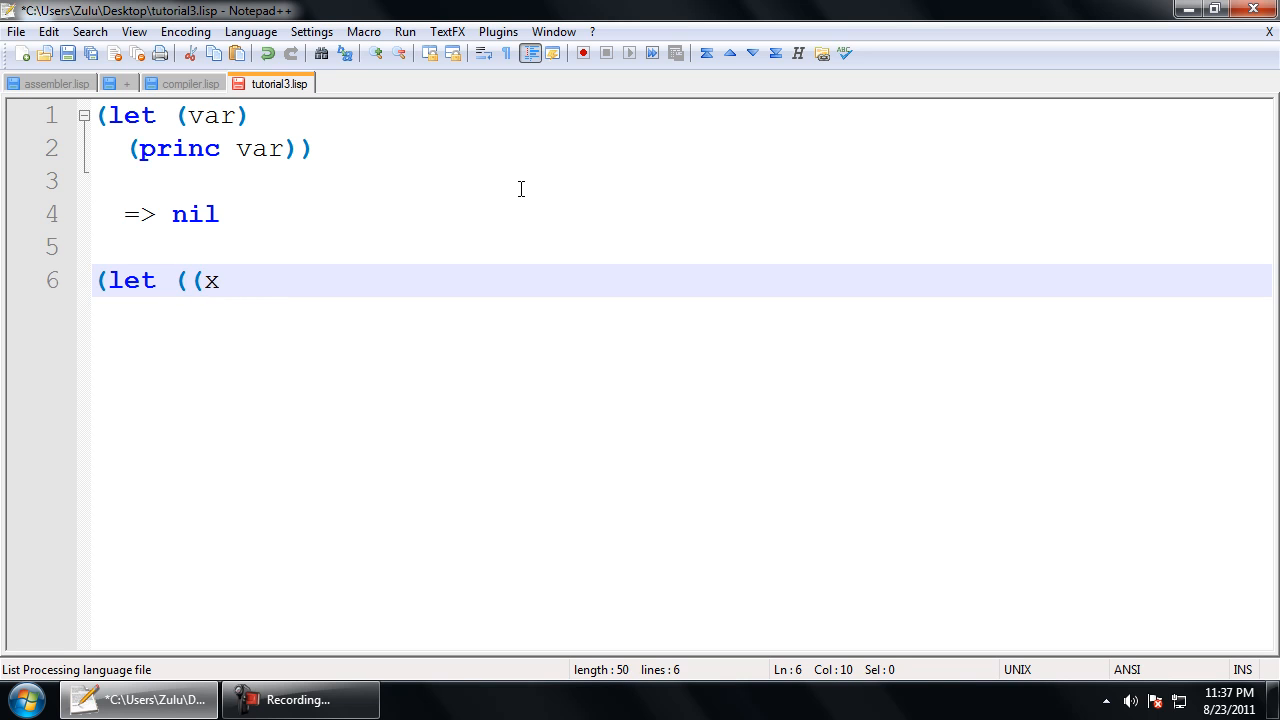
text(5) ()
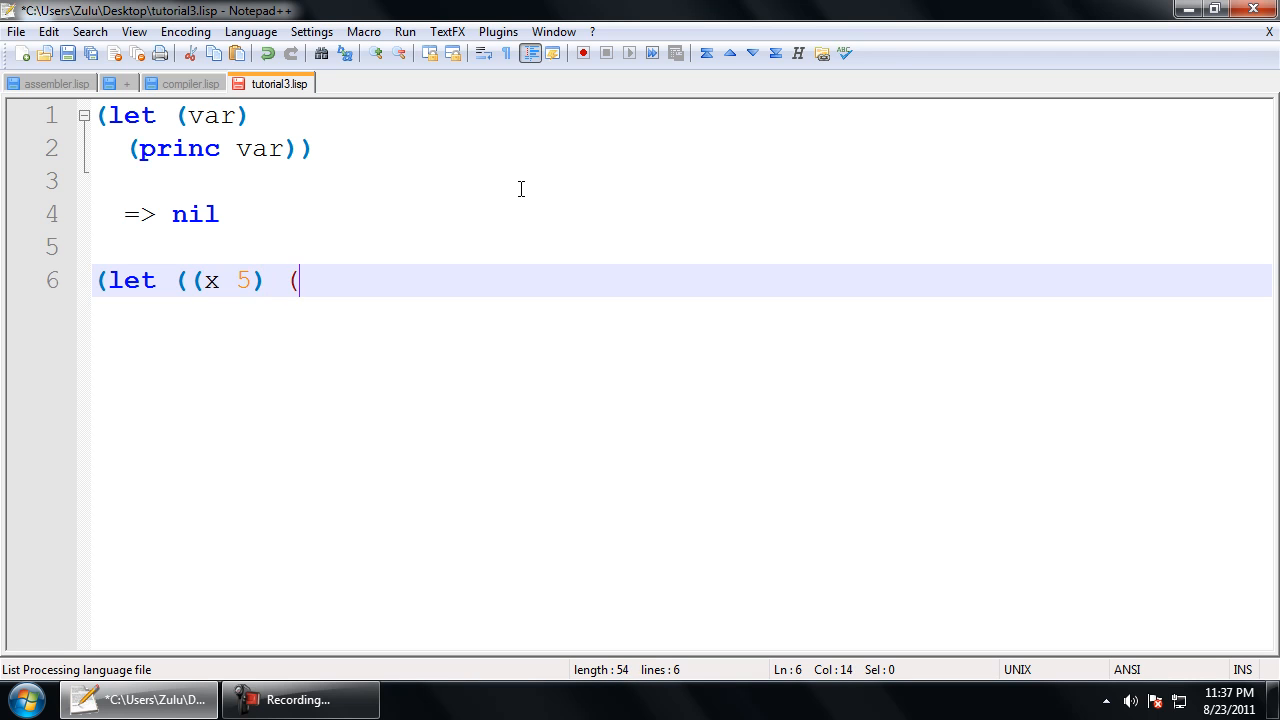
text(y 3))
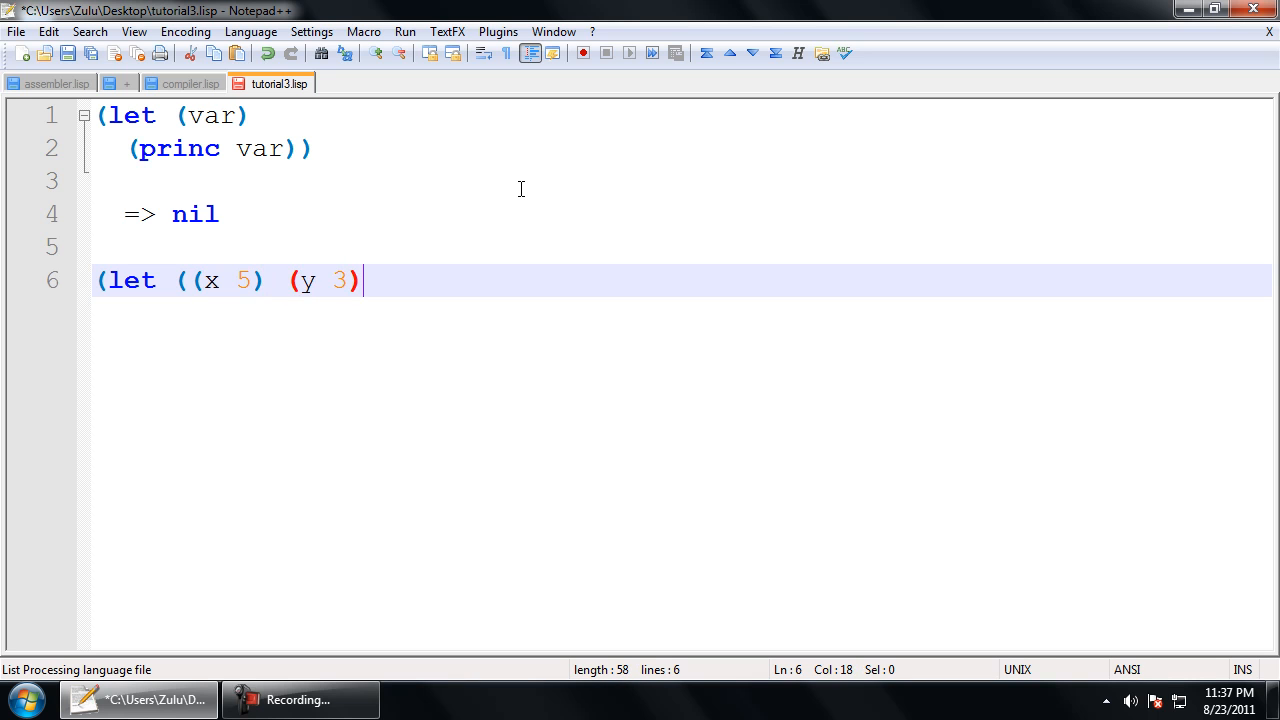
key(Enter)
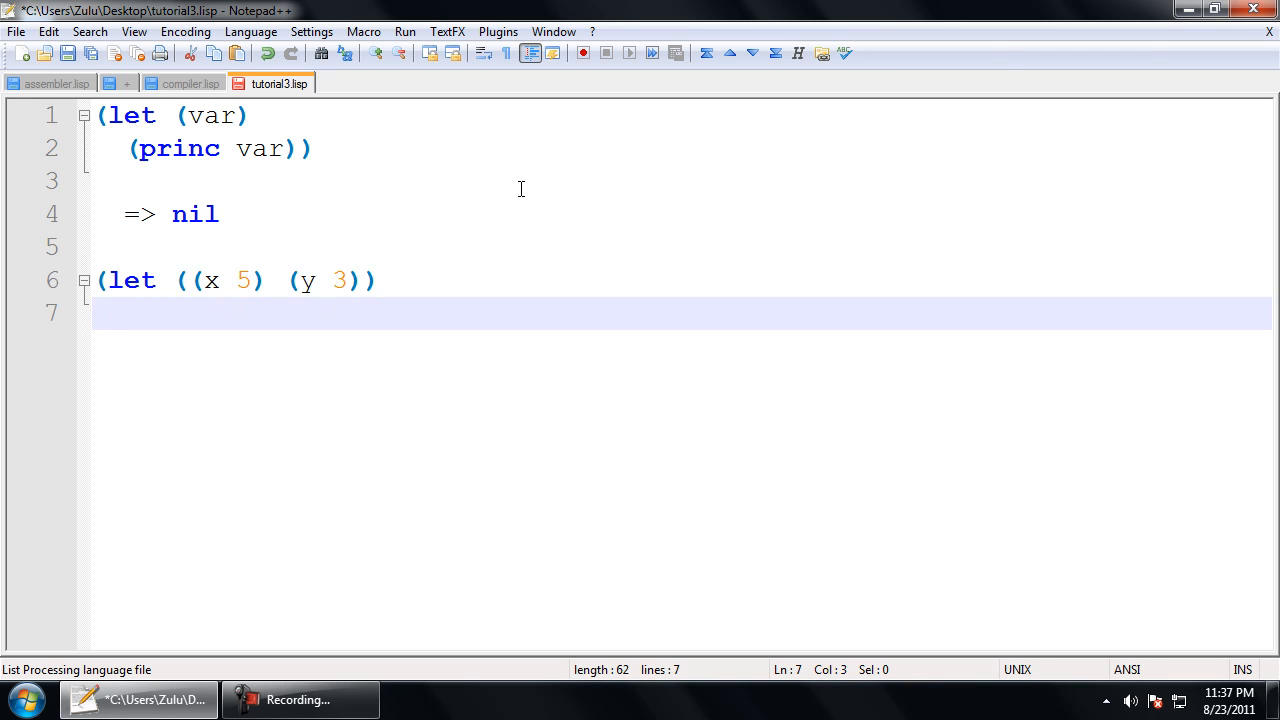
click(200, 280)
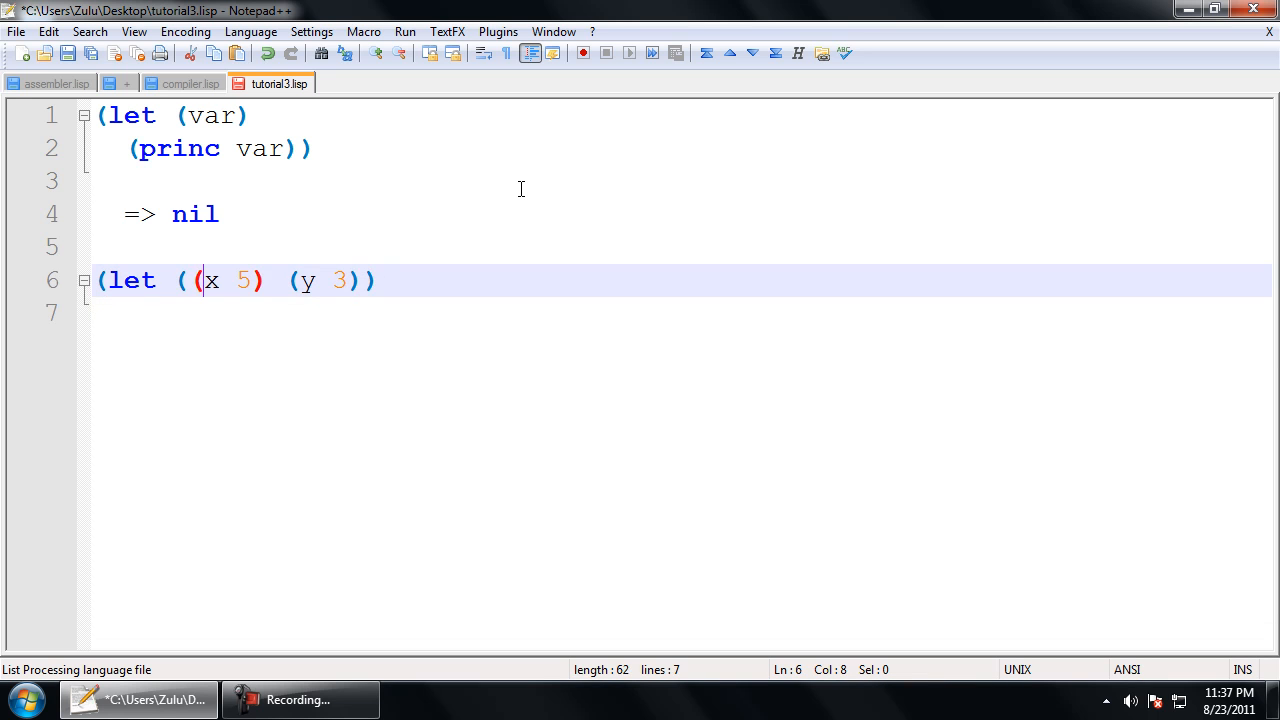
key(Left)
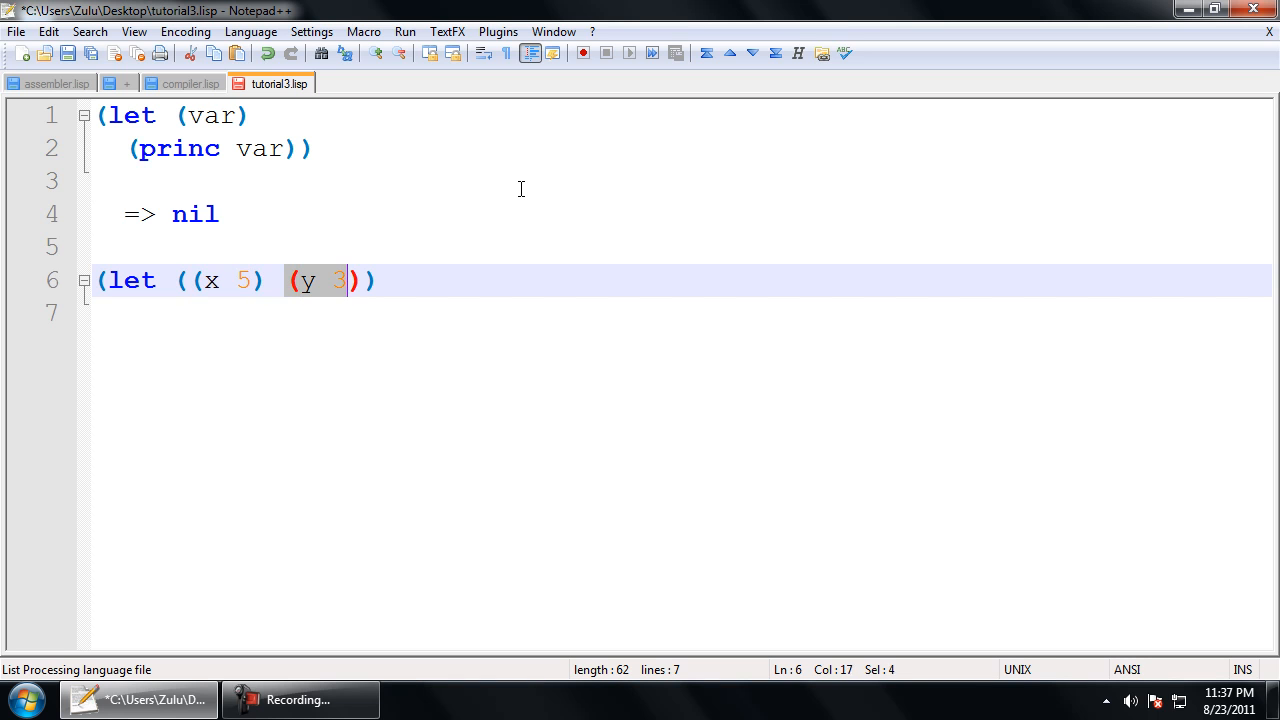
key(shift+Right)
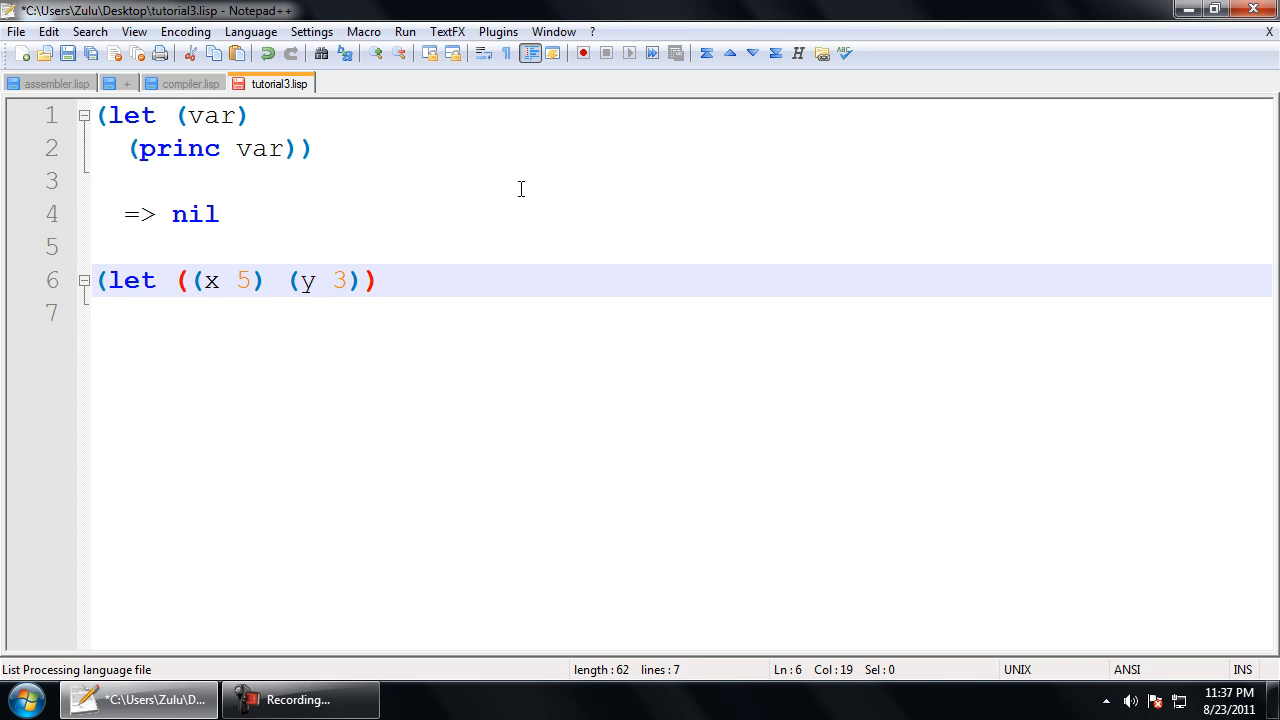
key(Return)
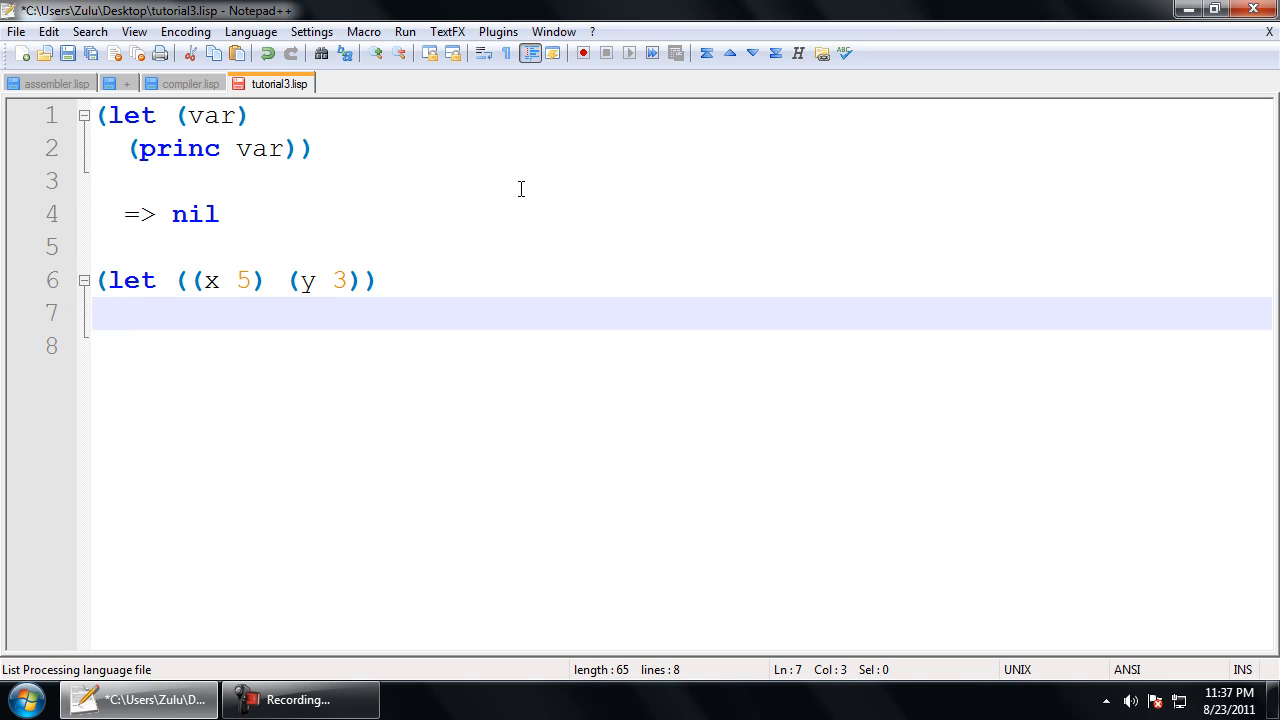
Step: Fill the let body with (princ x), (terpri), (princ y) and (+ x y))
text((pri)
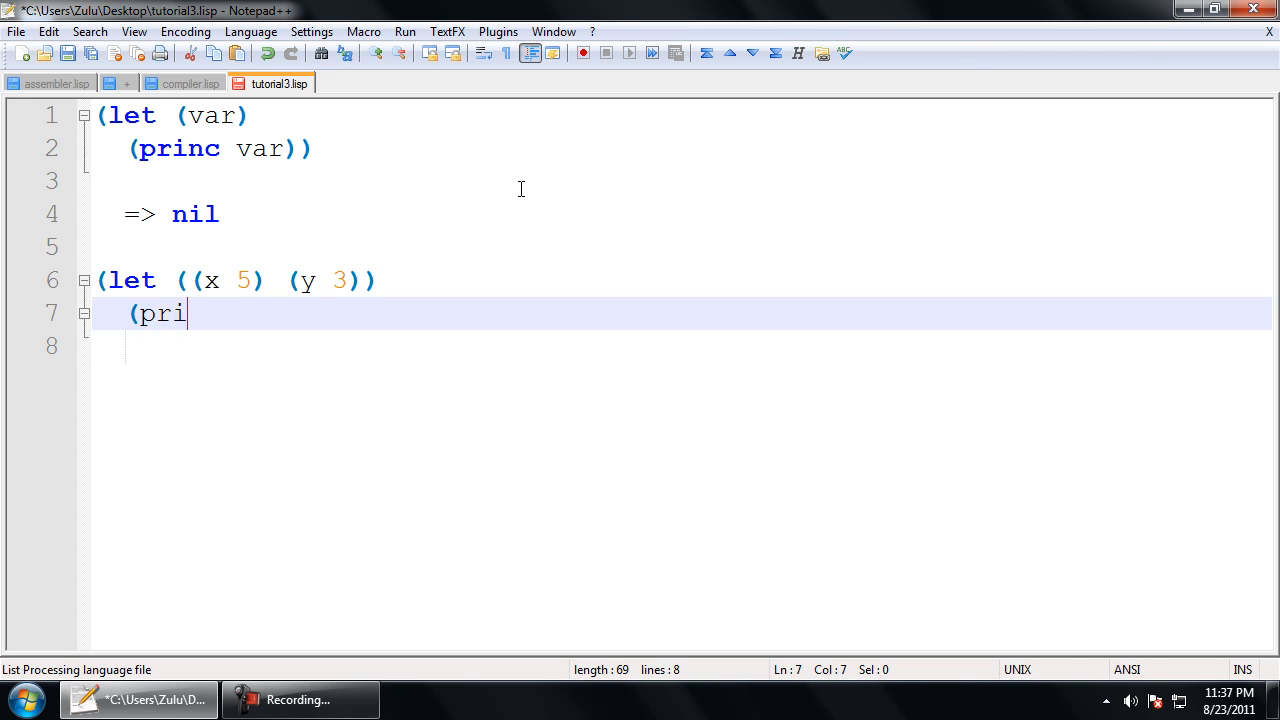
text(nc x)
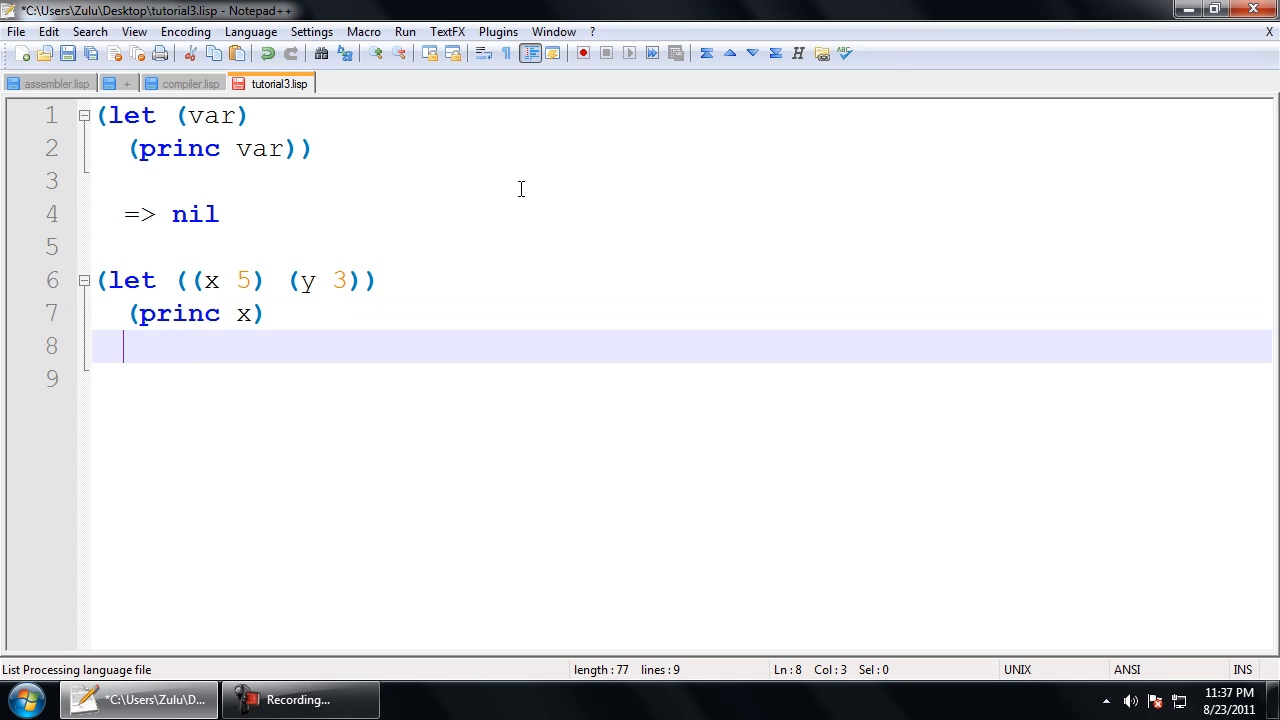
text((terpri)
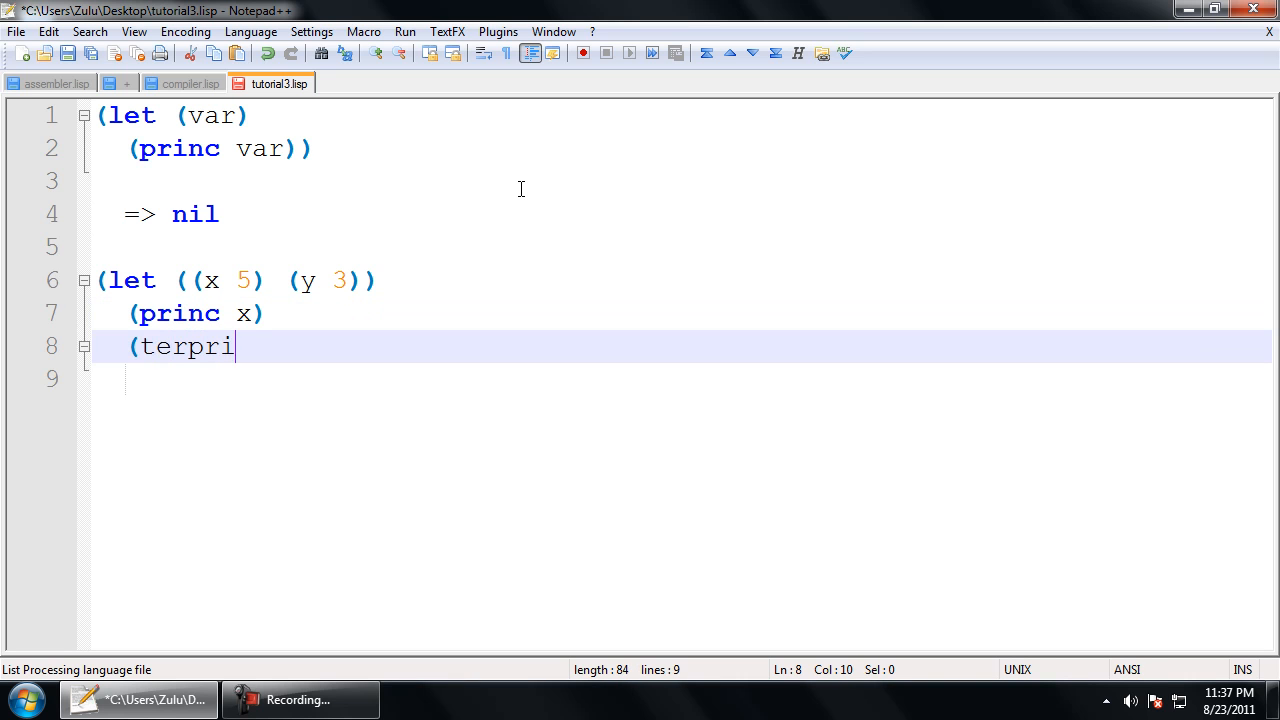
text())
click(682, 379)
text((princ y)
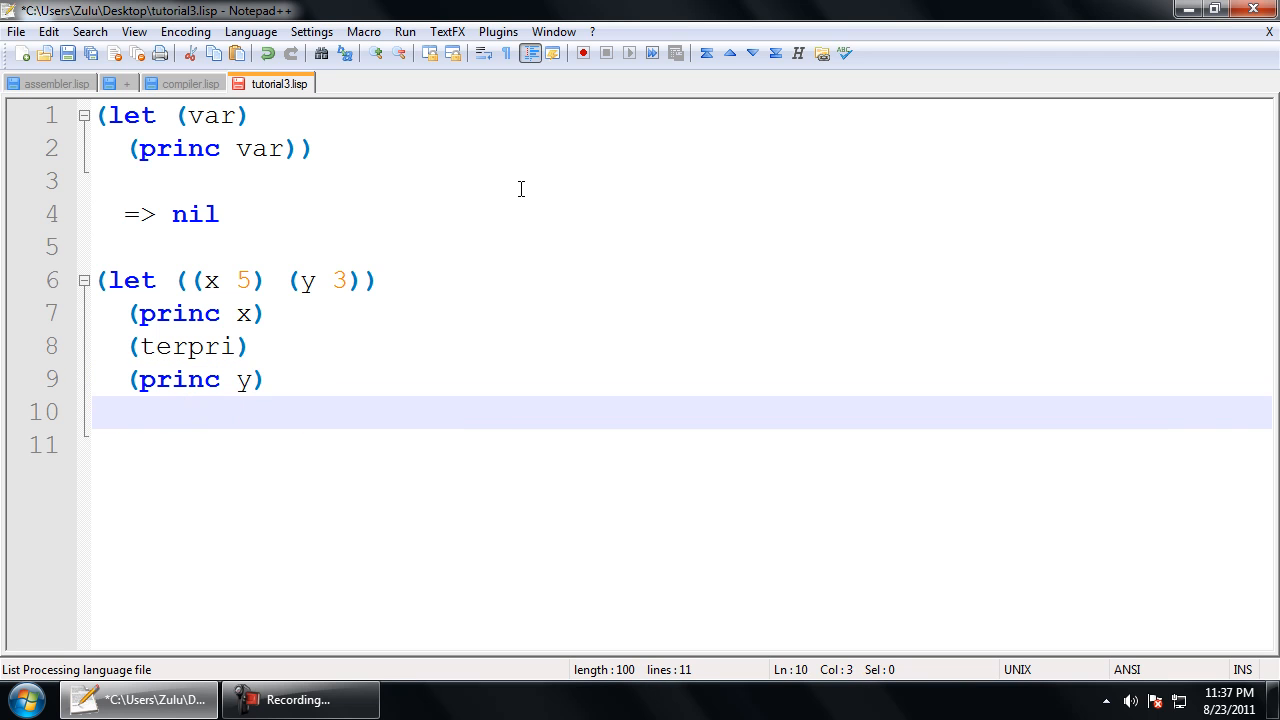
text((+)
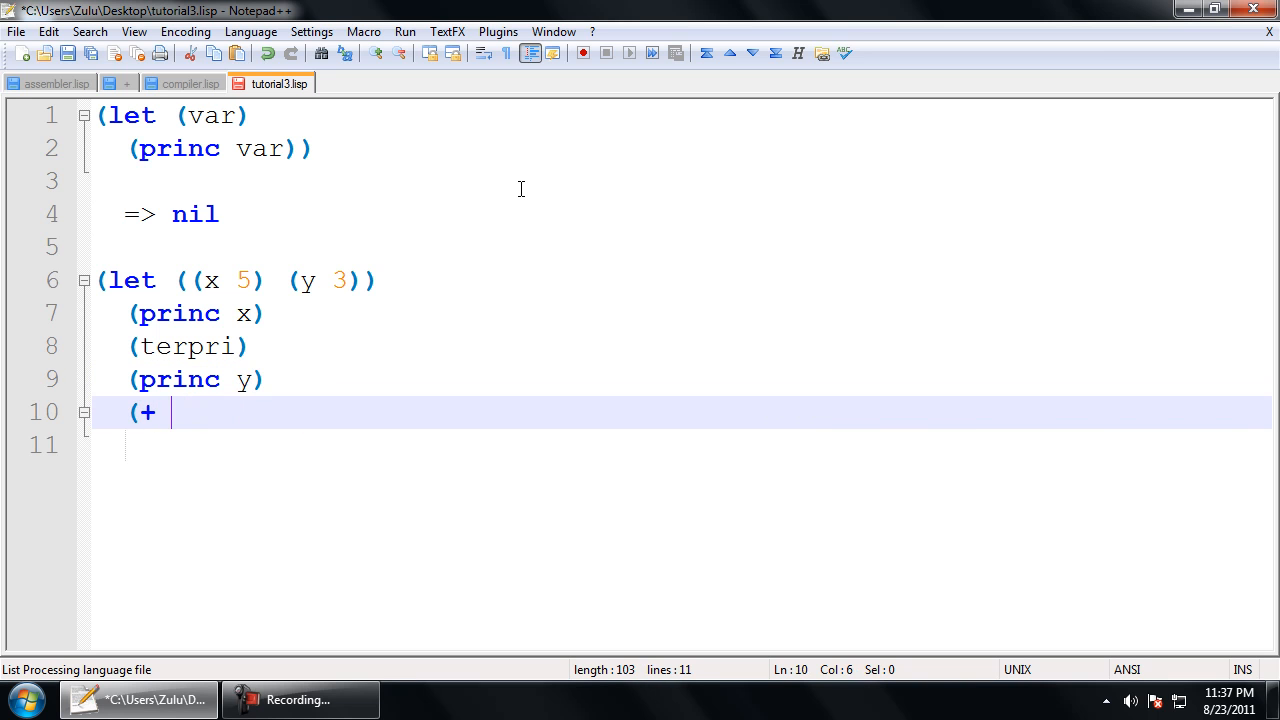
text(x y)
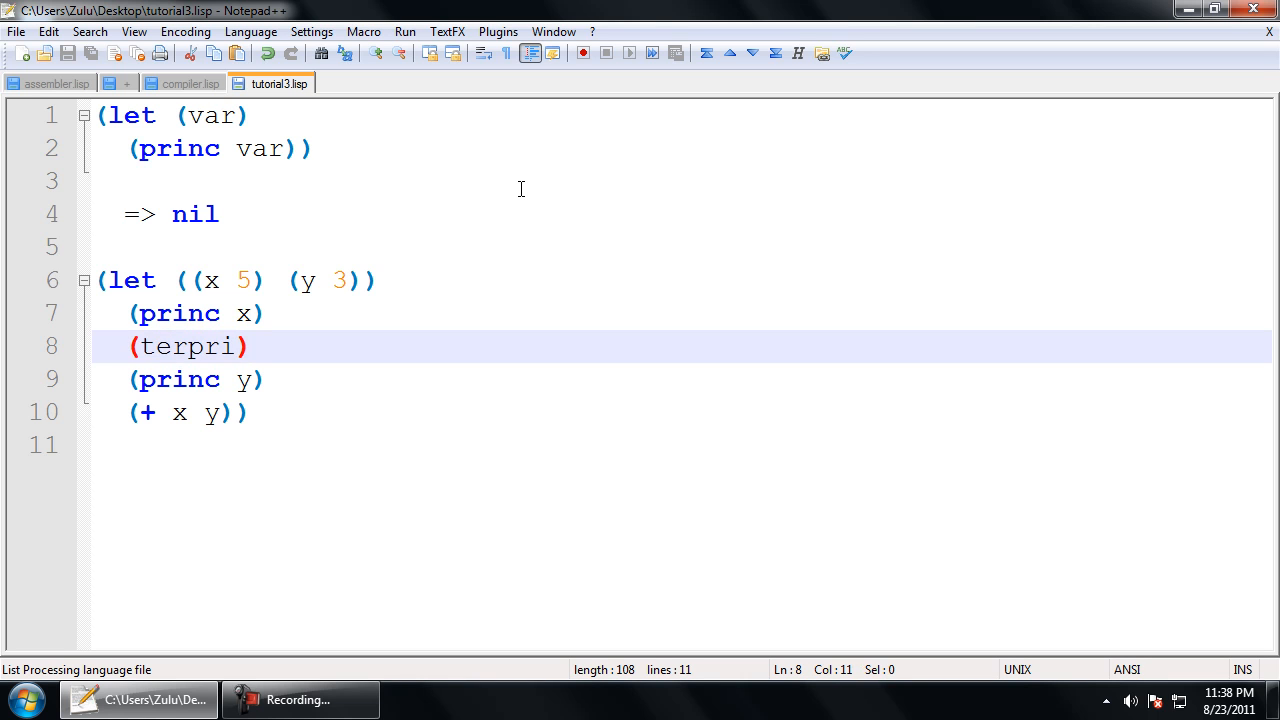
Step: Try a (princ #\newline) call, delete it, and return to the sum line
text((princ)
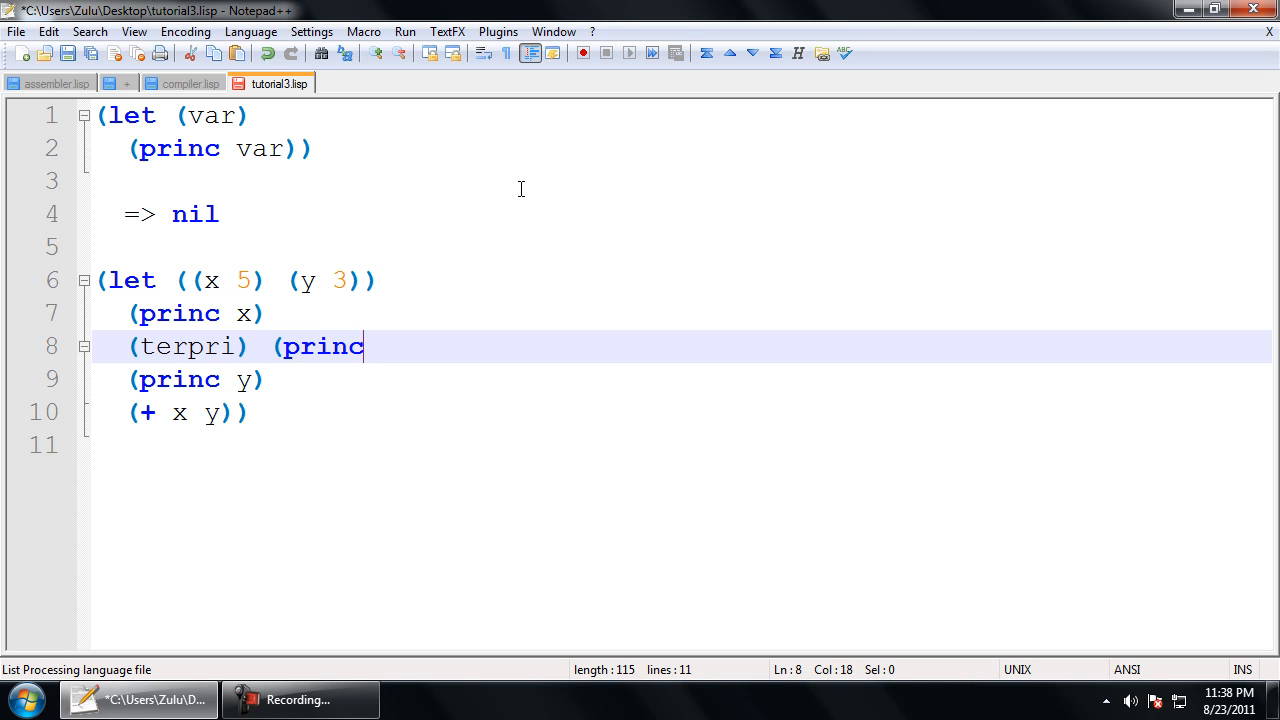
text(#\n)
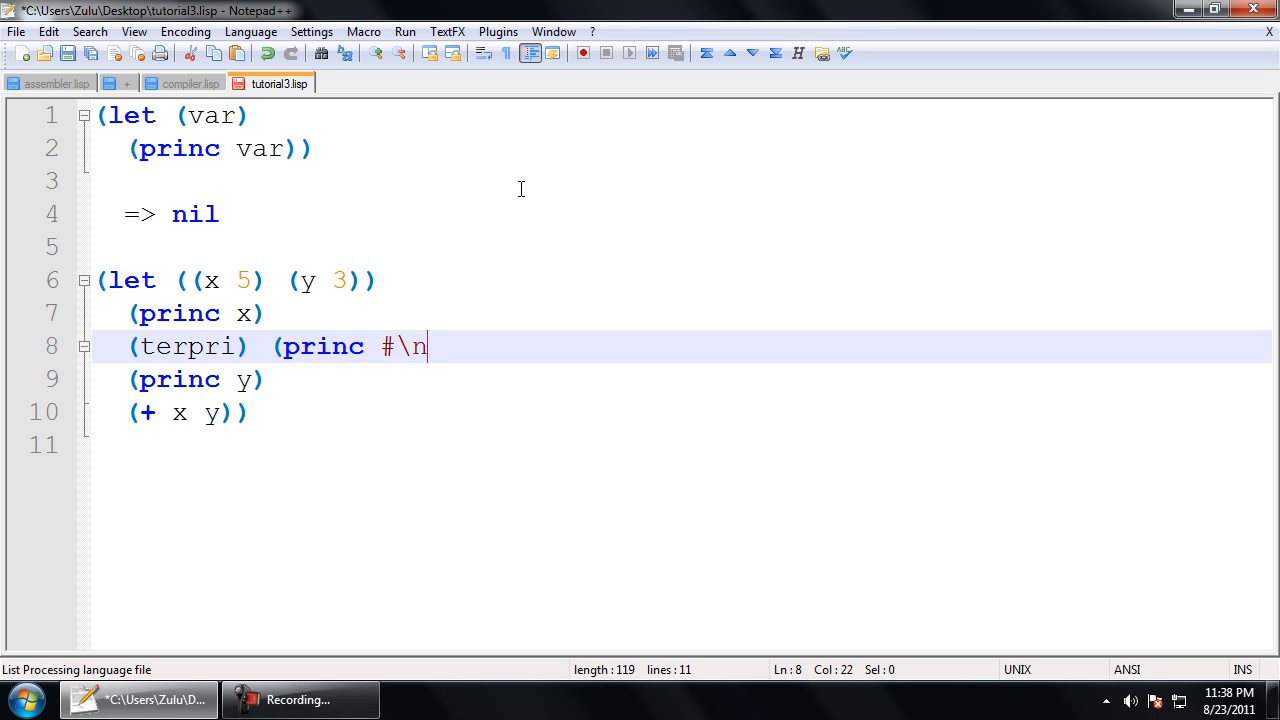
text(ewline)
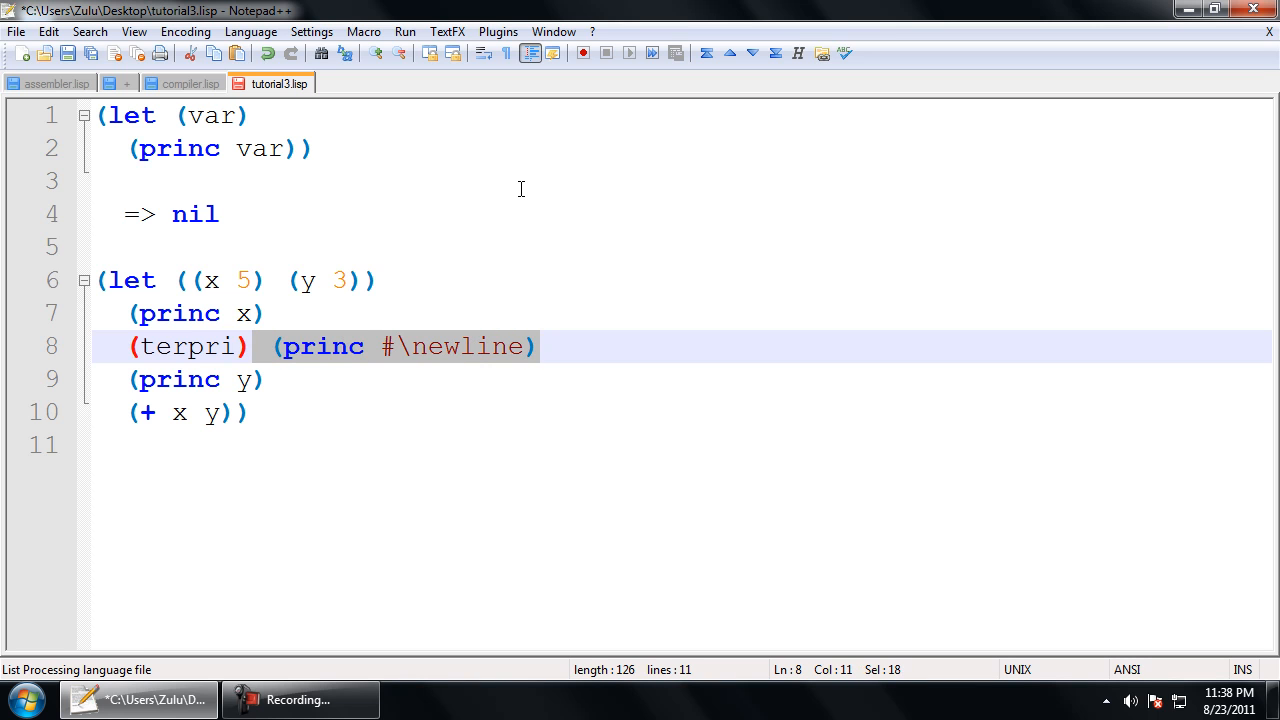
key(Delete)
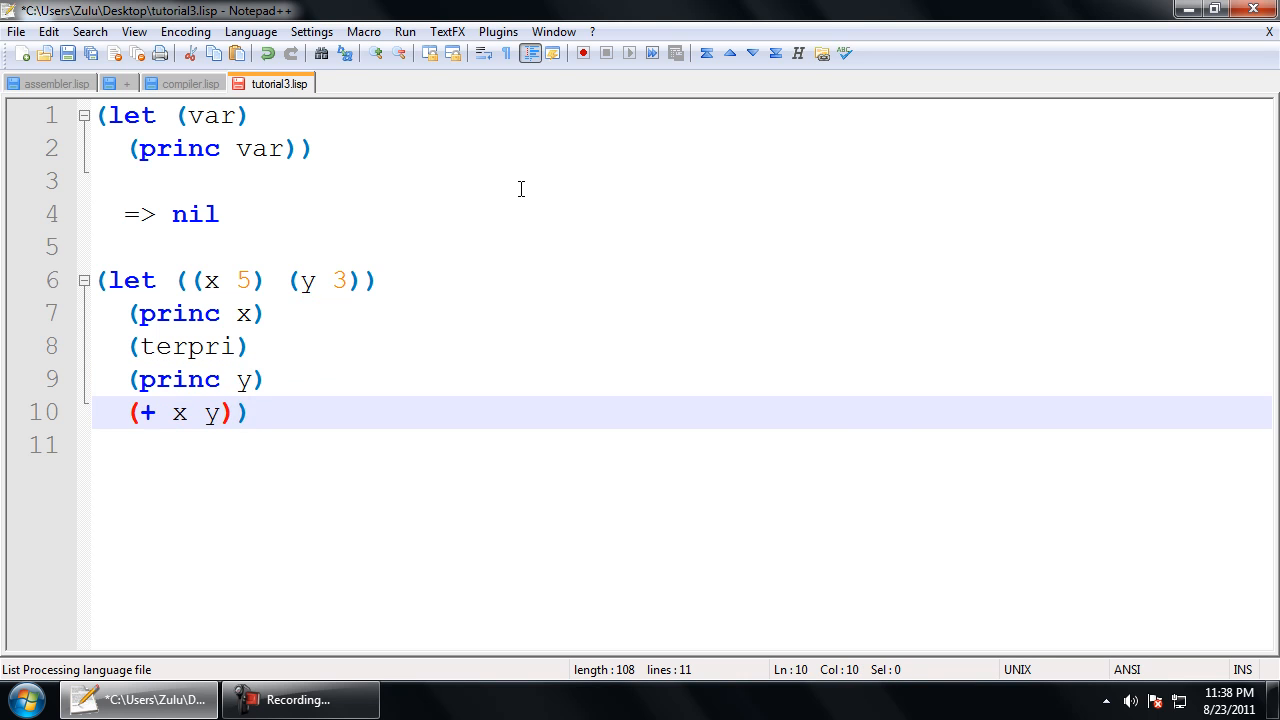
key(Left)
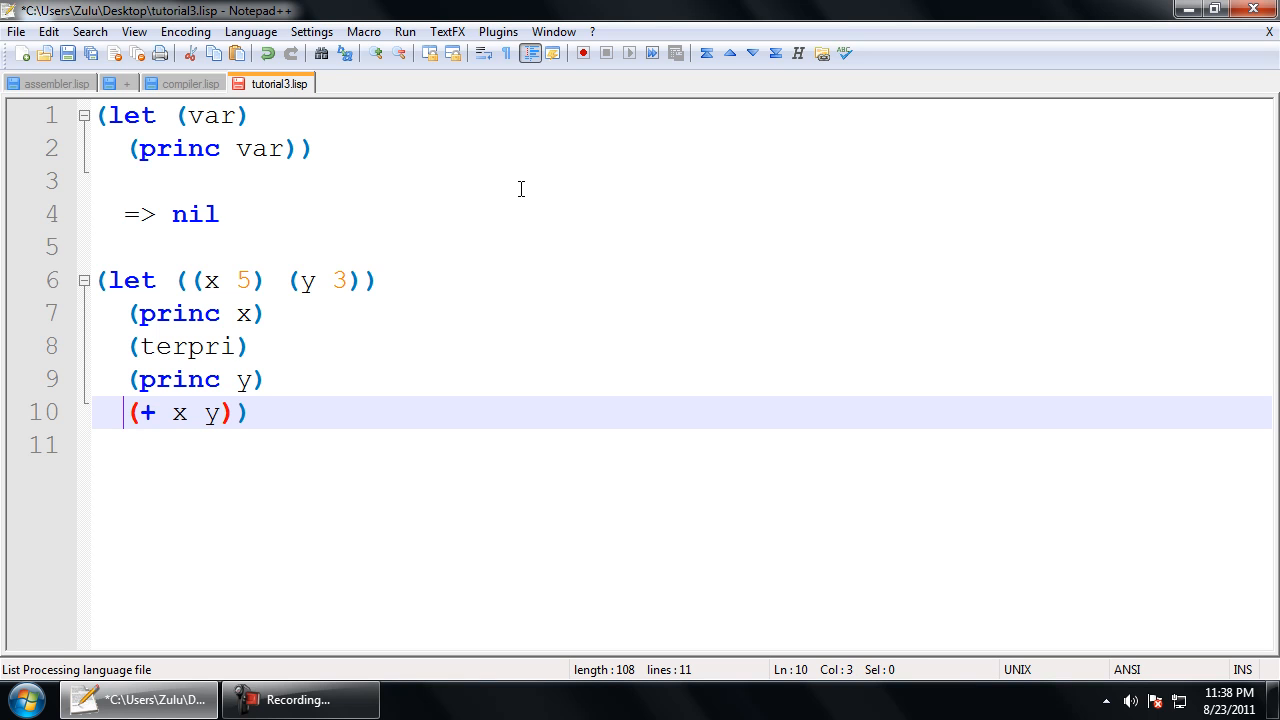
double_click(209, 412)
text(=> 8)
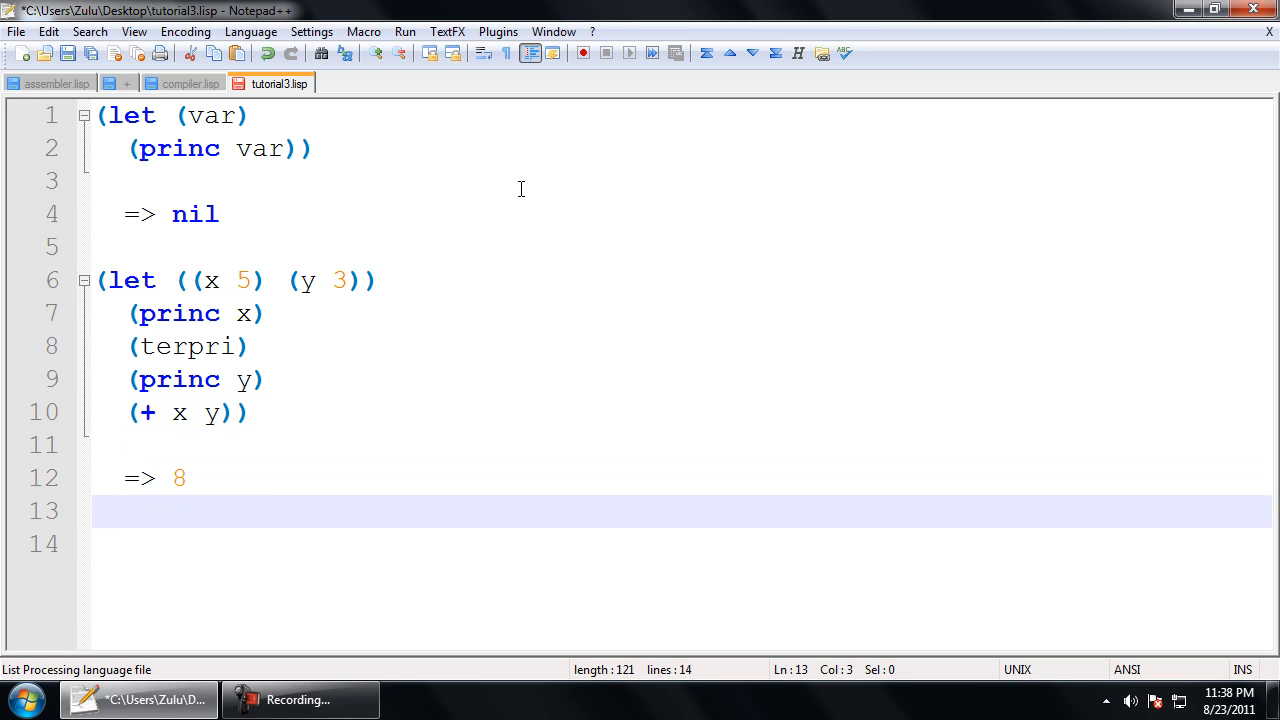
Step: Type the third let header (let (var (x 3) (y 7)) on line 14, removing an extra parenthesis
text(()
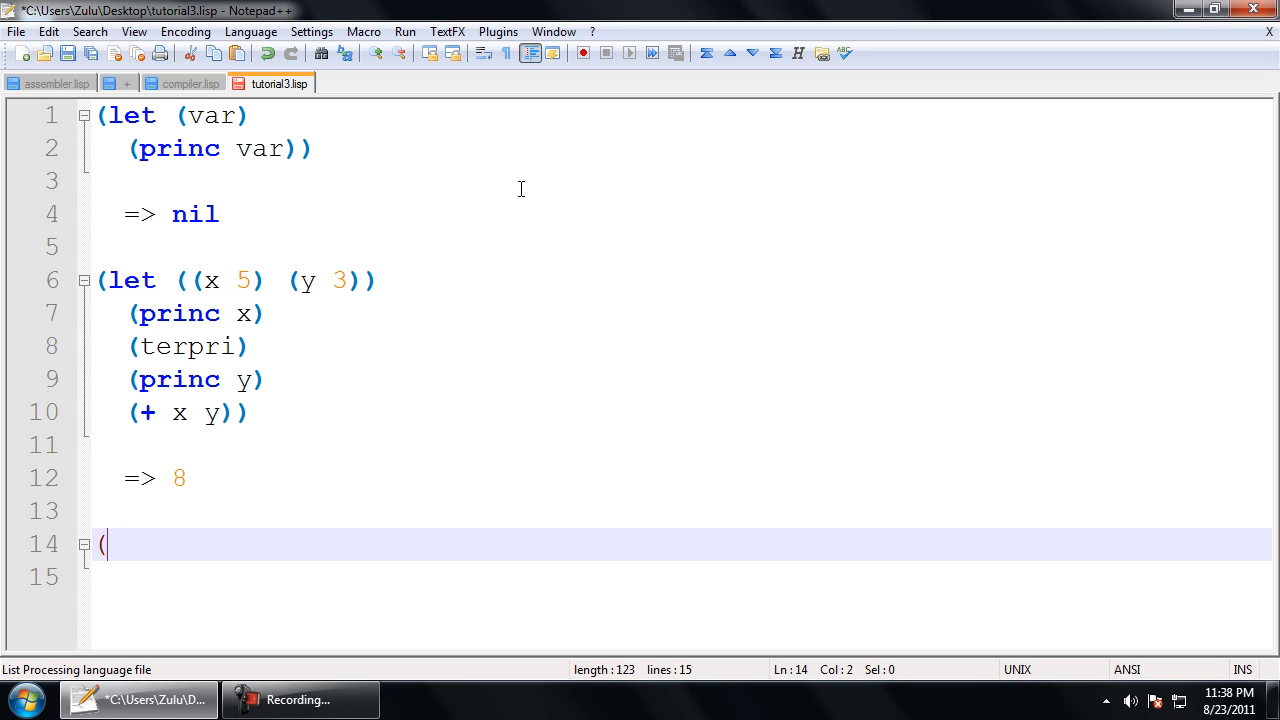
text(let (()
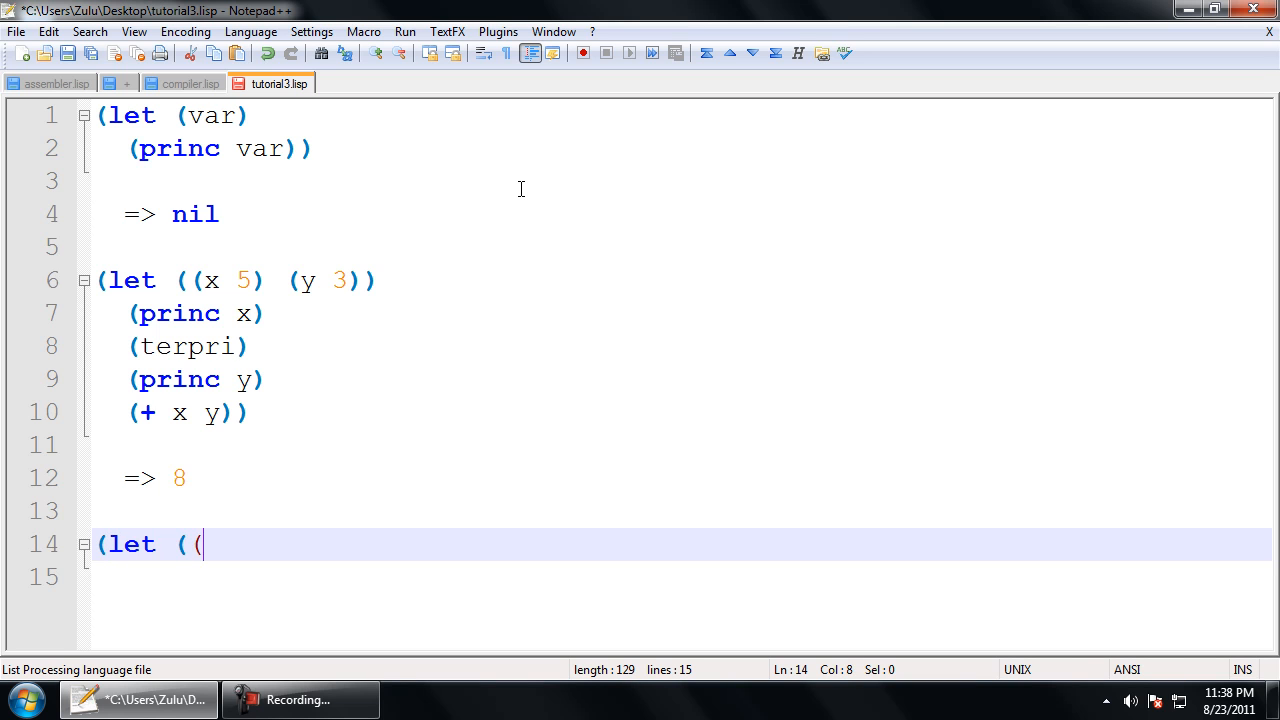
key(Backspace)
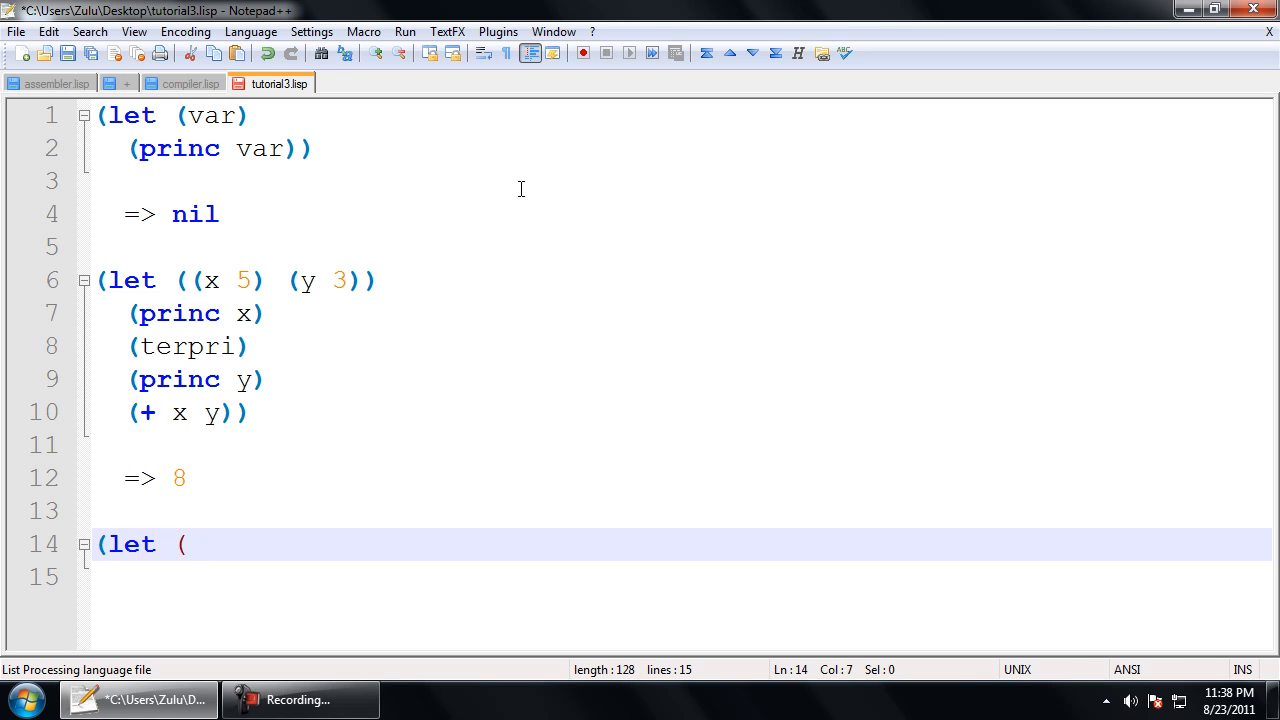
text(var)
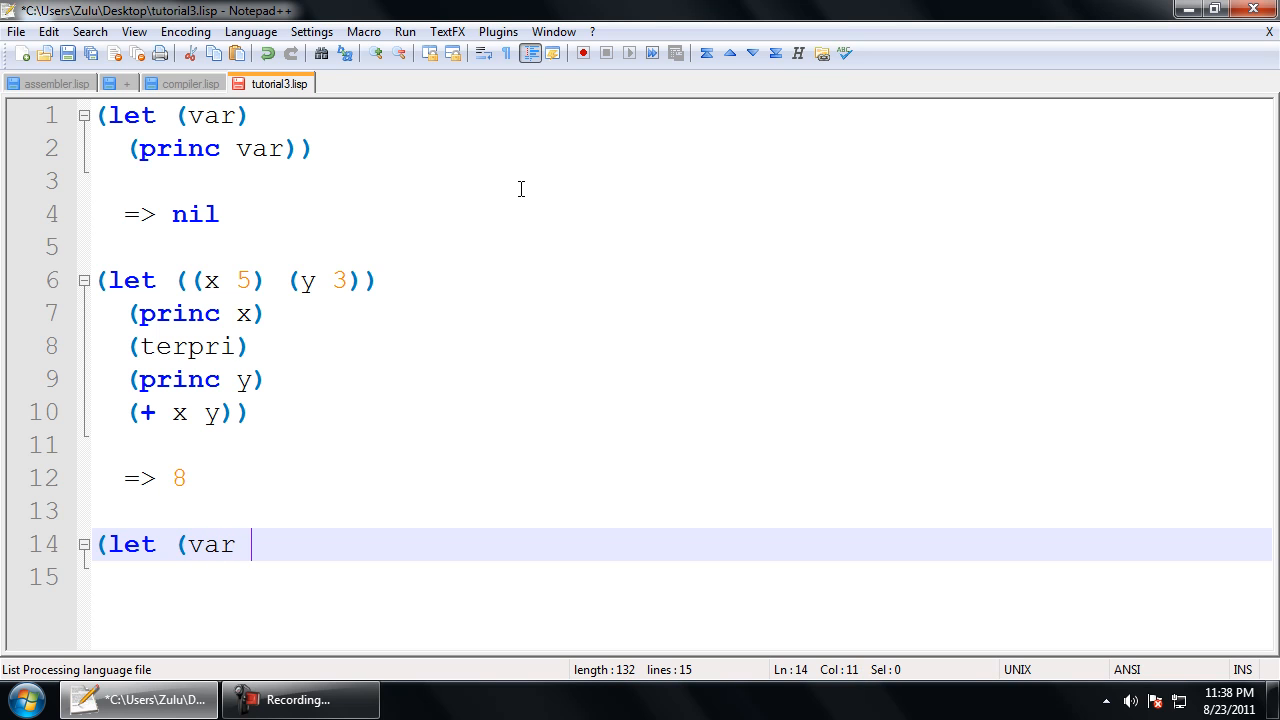
text((x)
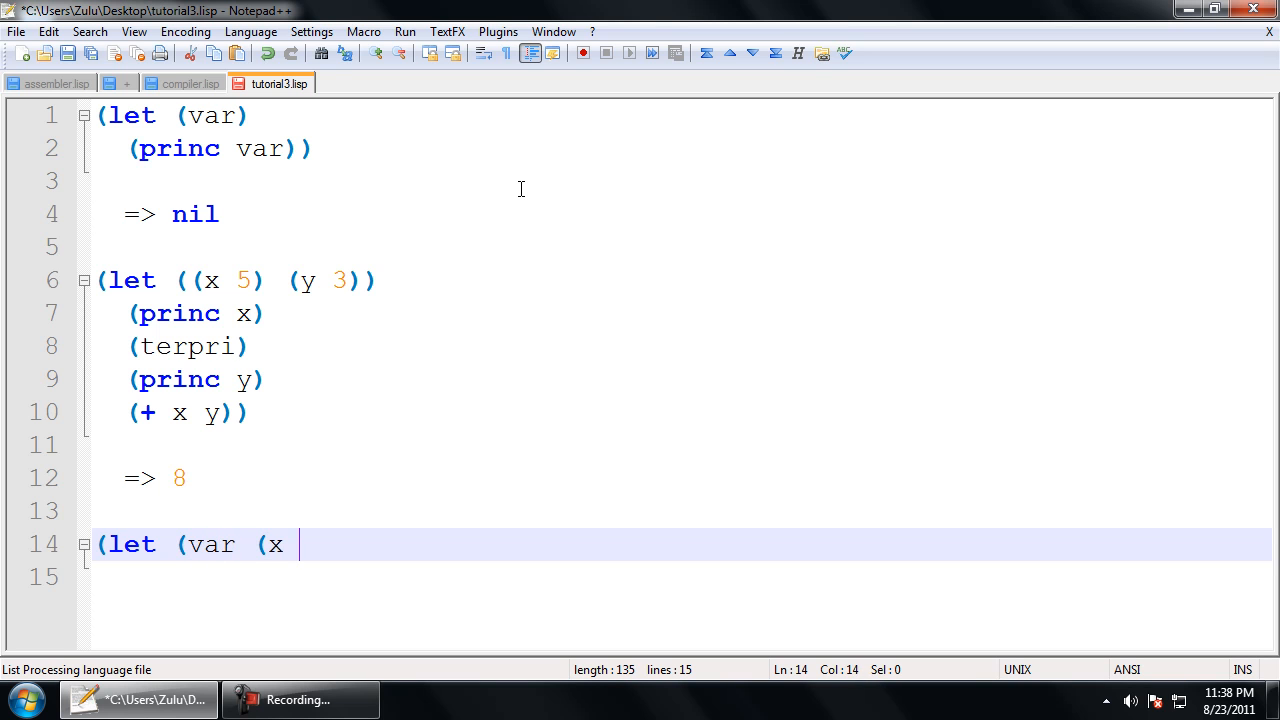
text(3)
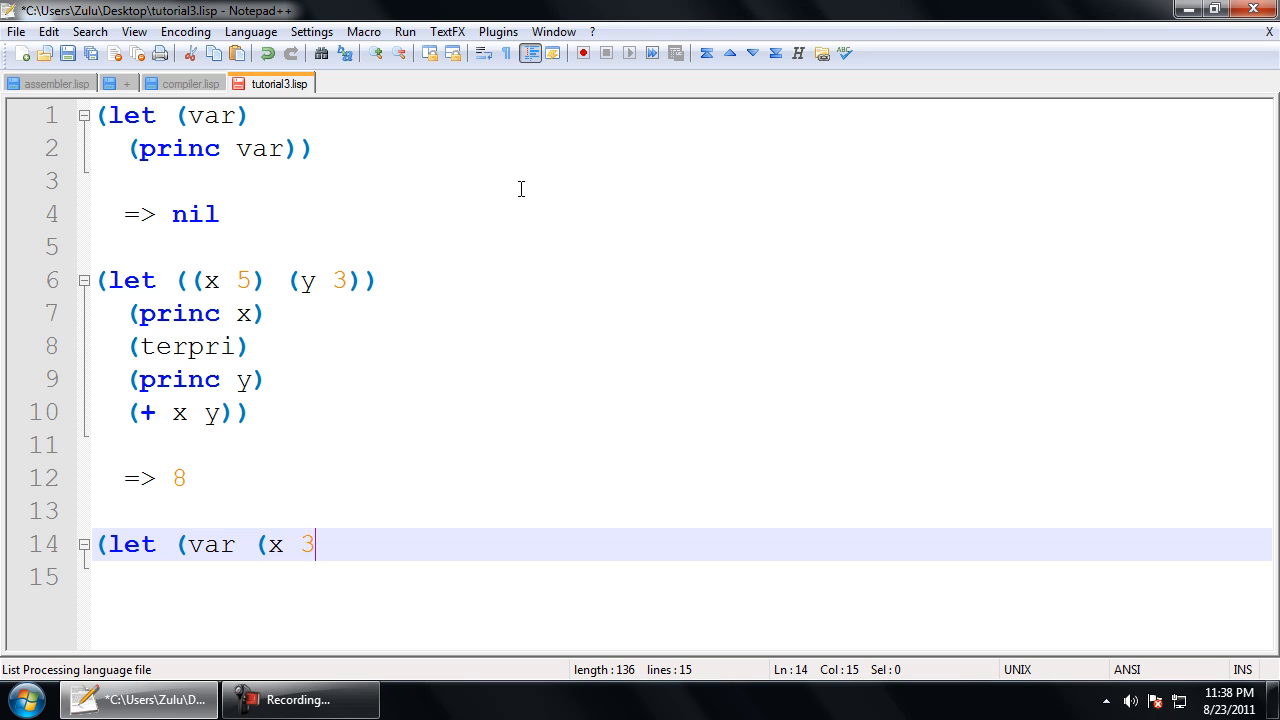
text() ()
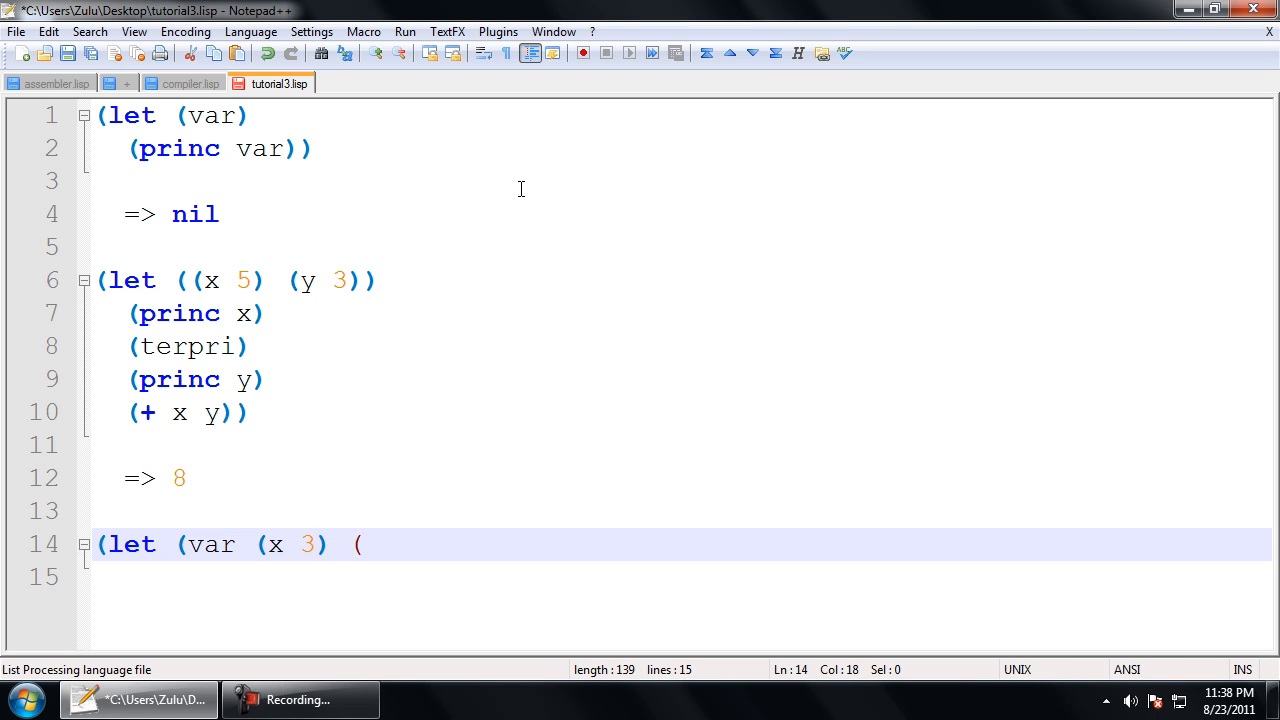
text(y 7)))
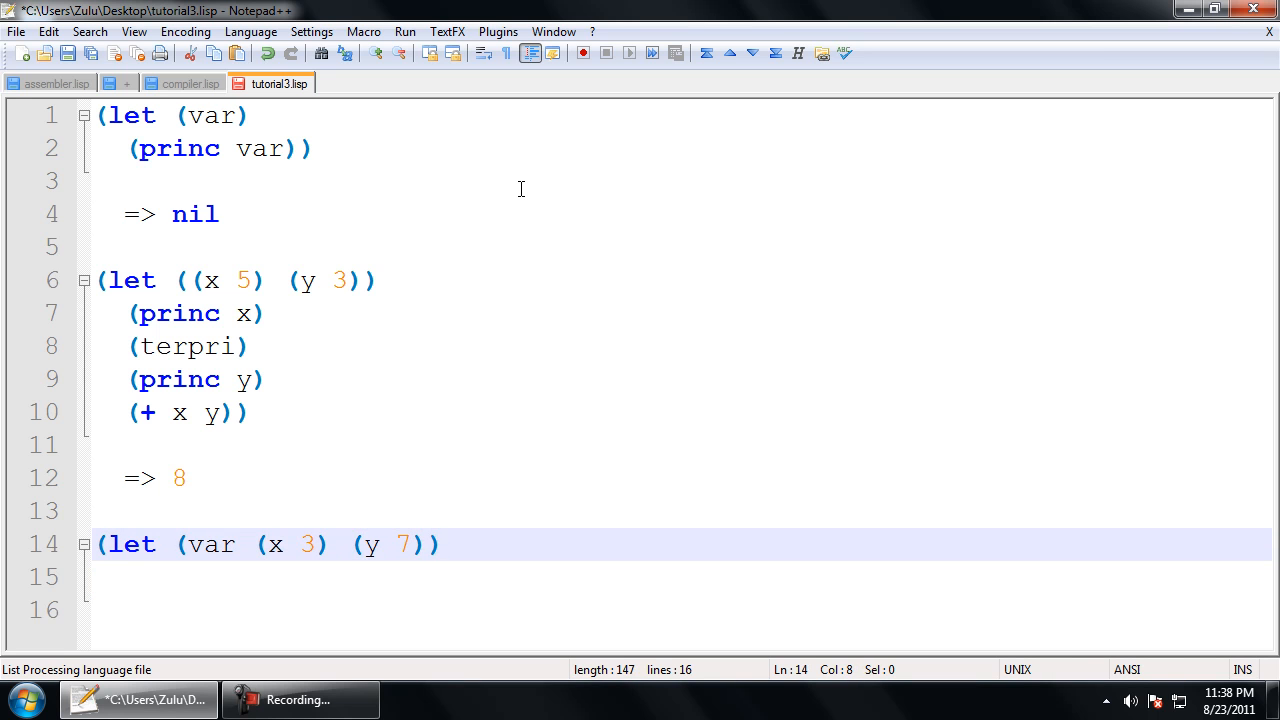
Step: Reselect the word var in the third let's bindings and retype it
double_click(206, 544)
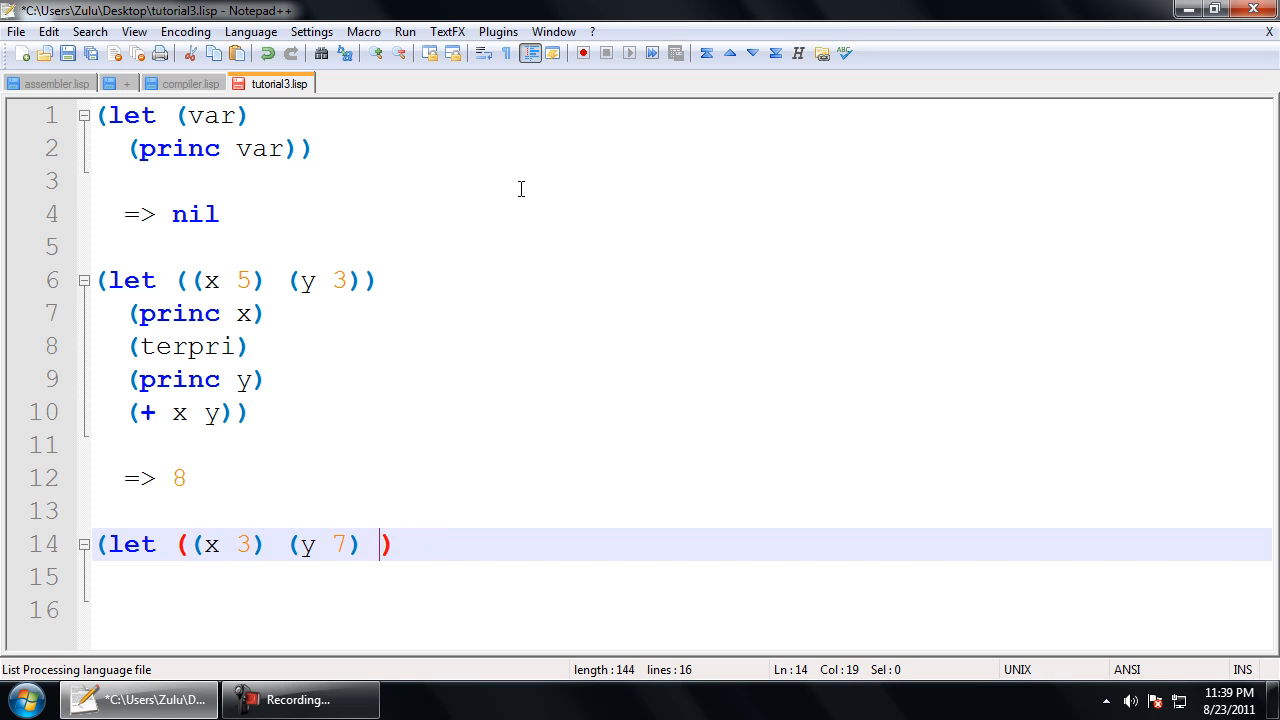
text(var)
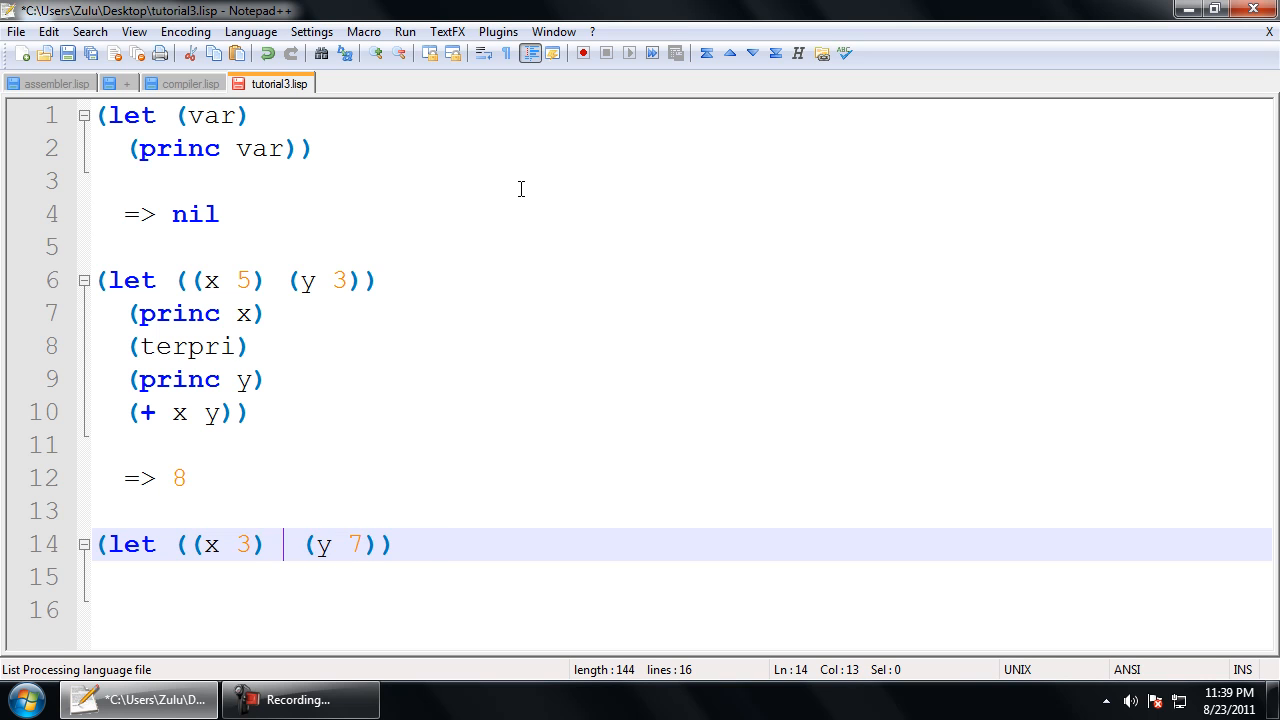
text(var)
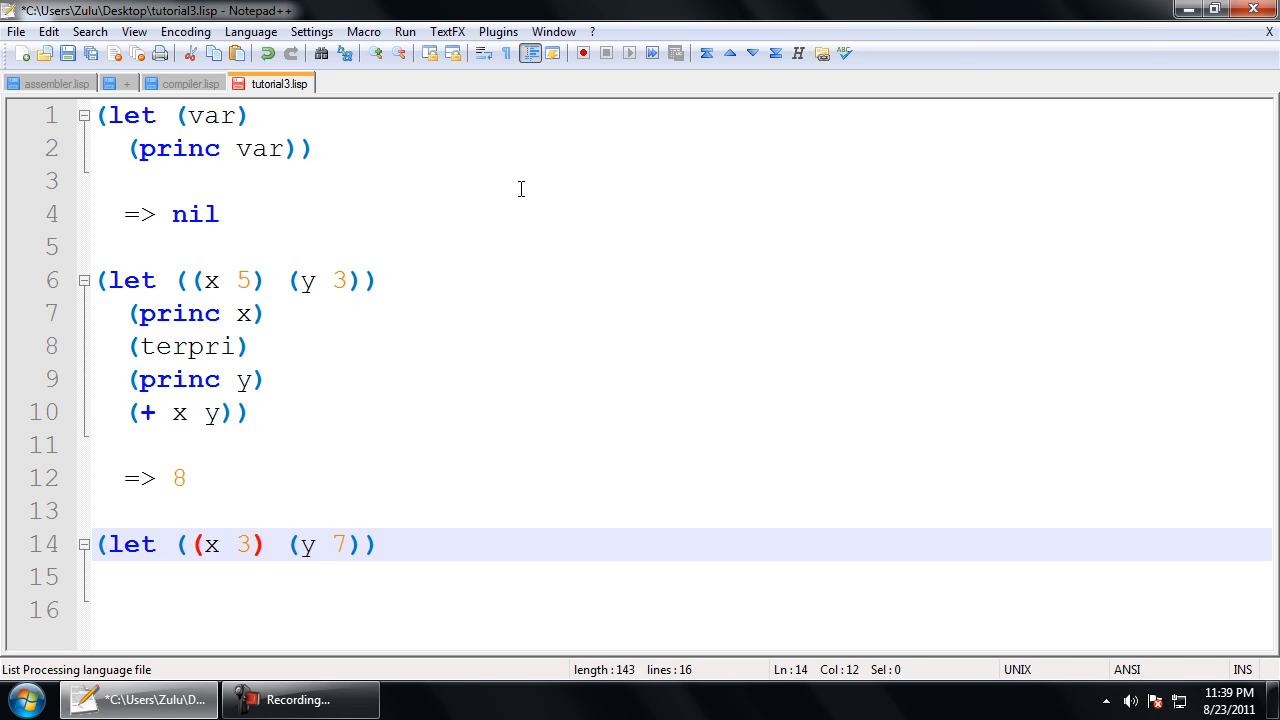
text(var)
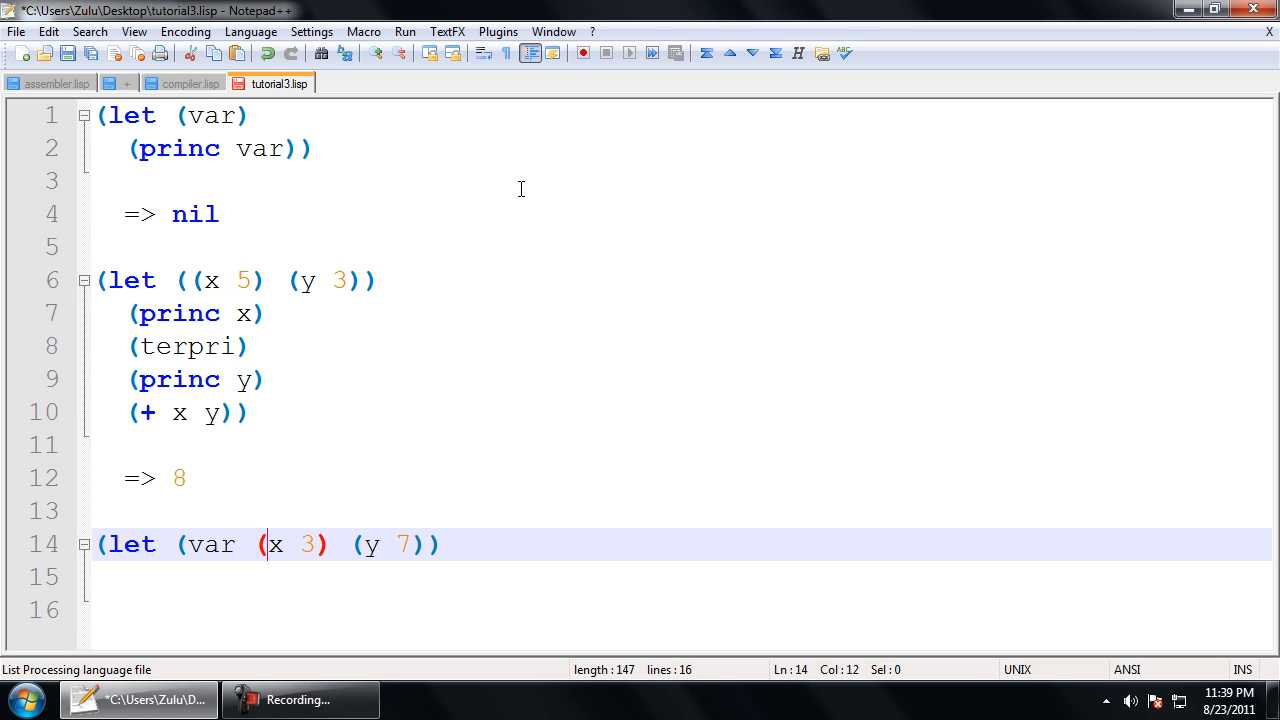
mouse_move(330, 242)
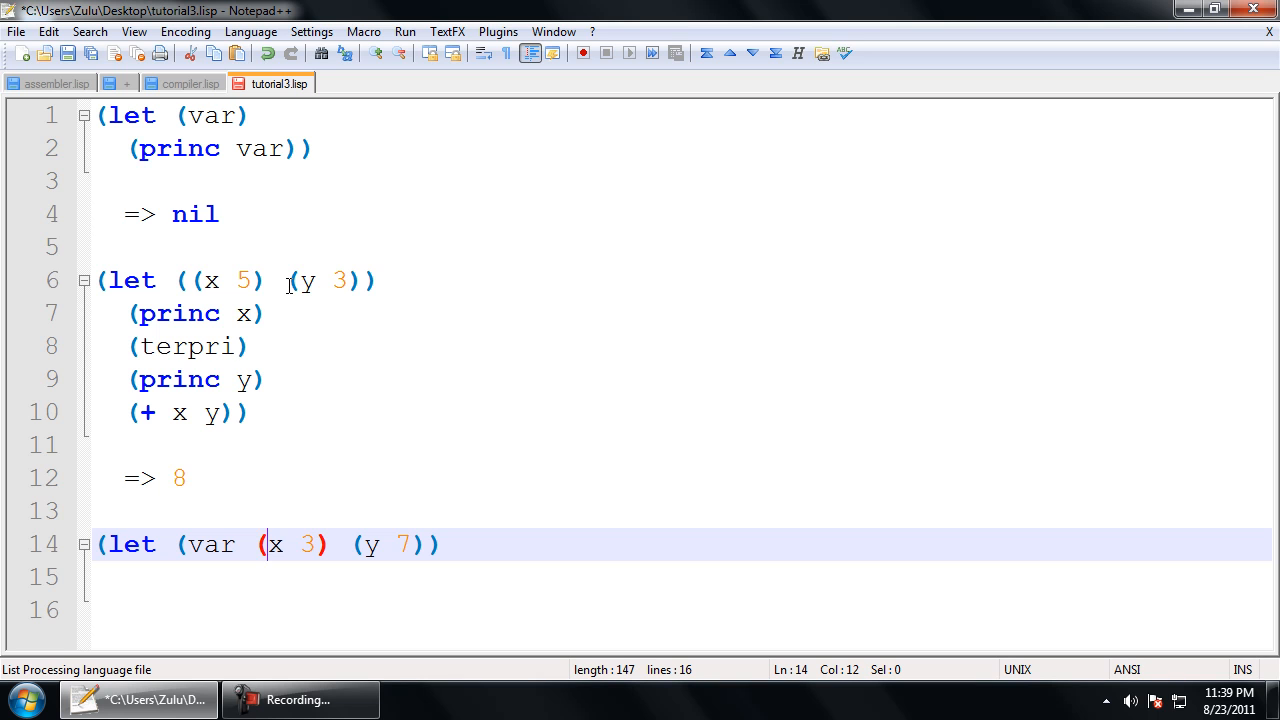
Step: Join (y 3)) onto the (x 5) line, then start the third let's body with '('
click(290, 280)
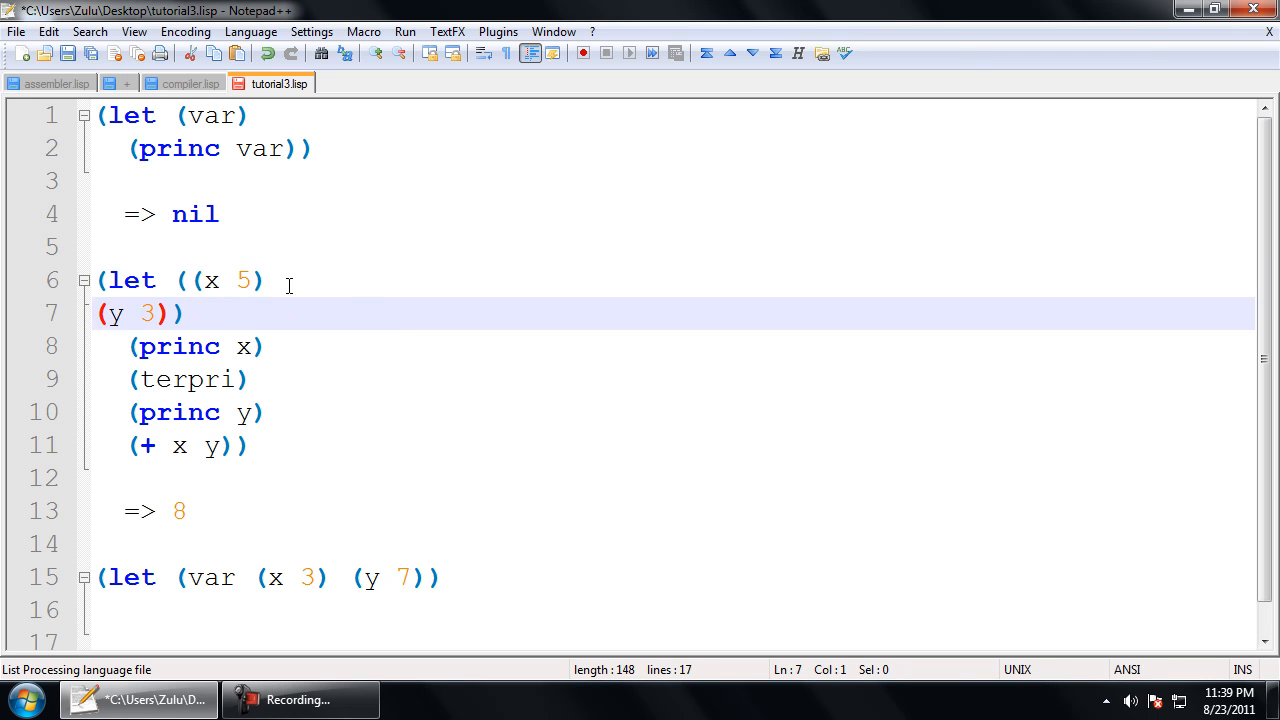
key(Backspace)
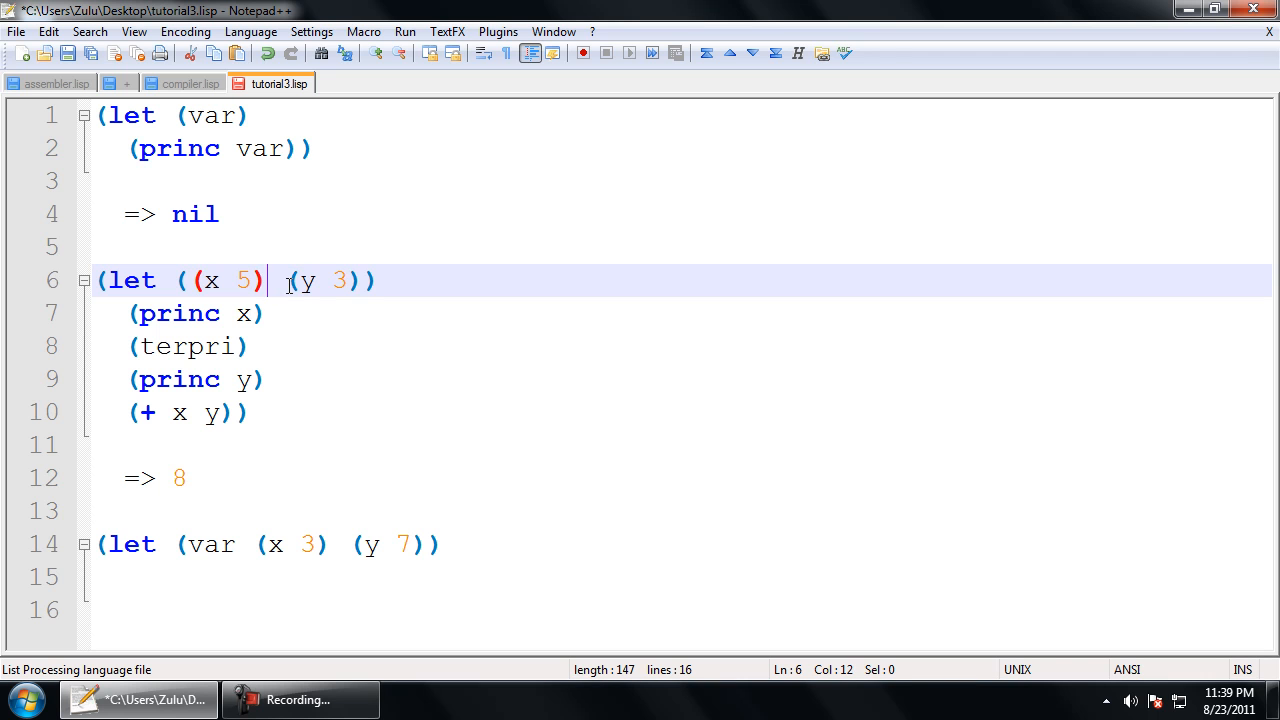
click(266, 379)
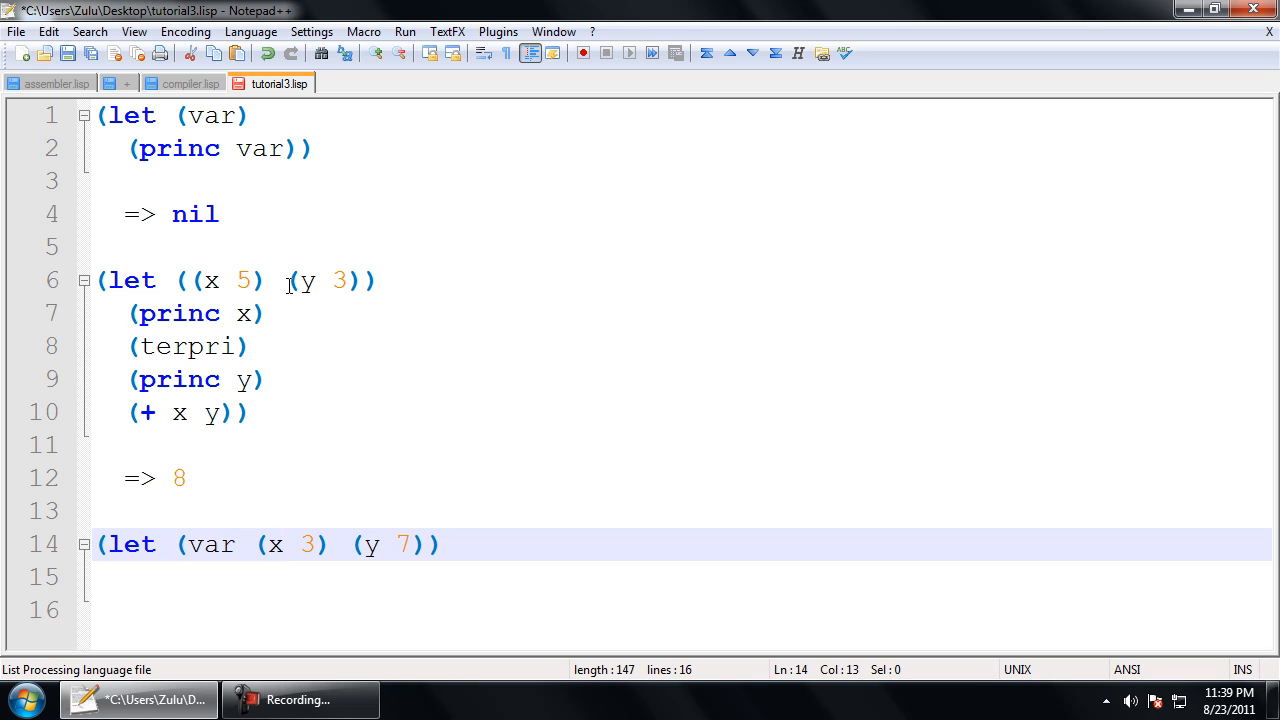
text(()
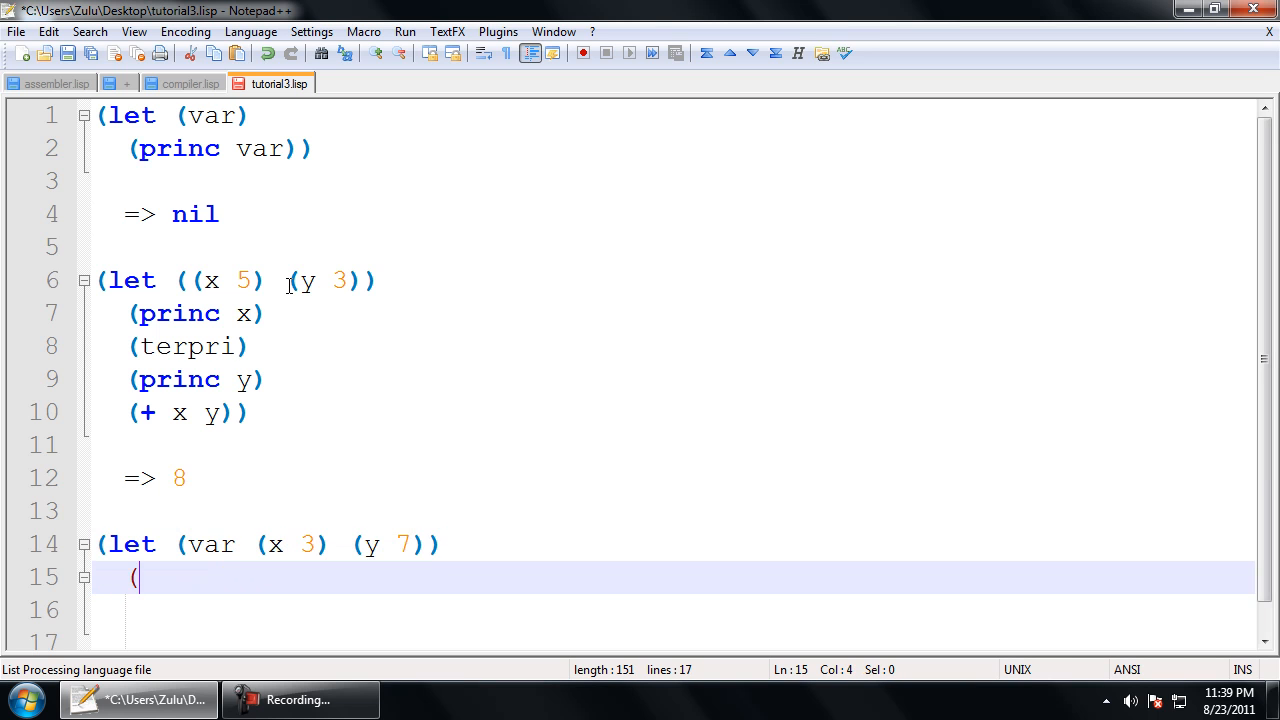
Step: Finish the third let body with (princ (* x y)) and var), adding '=> nil' below
text(princ (*)
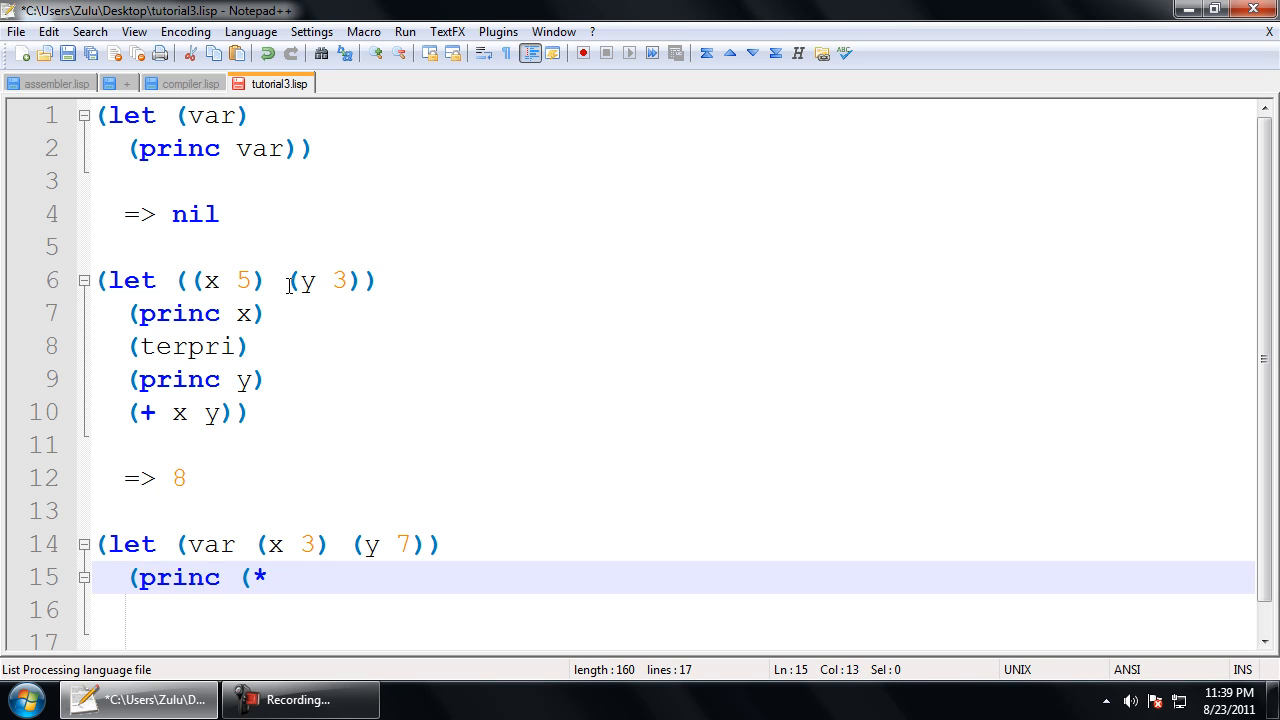
text(x y)))
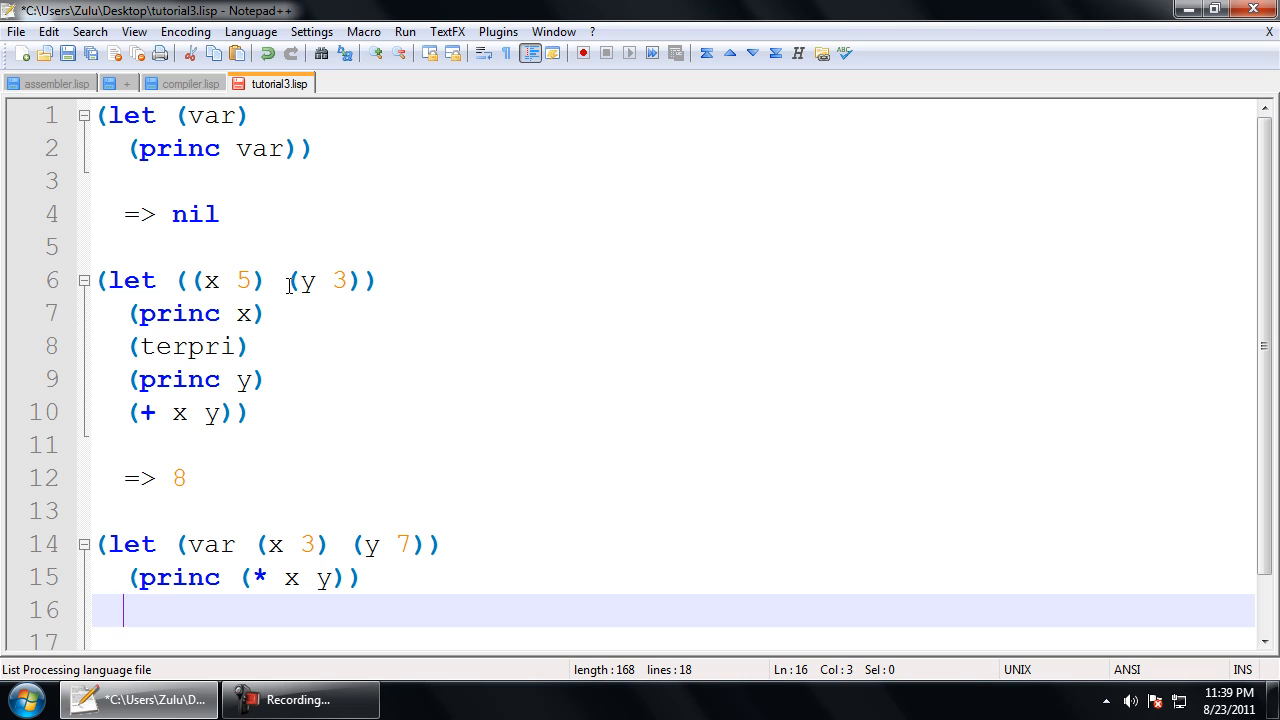
text(var))
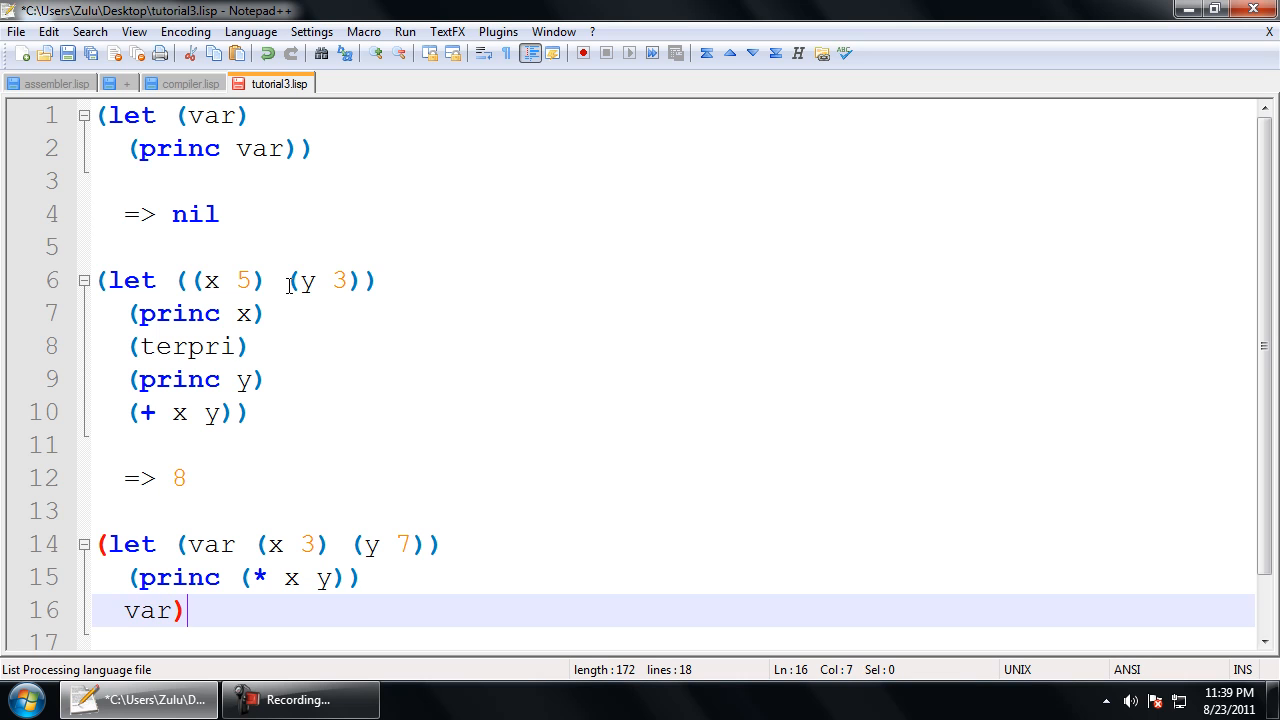
key(Return)
text(=>)
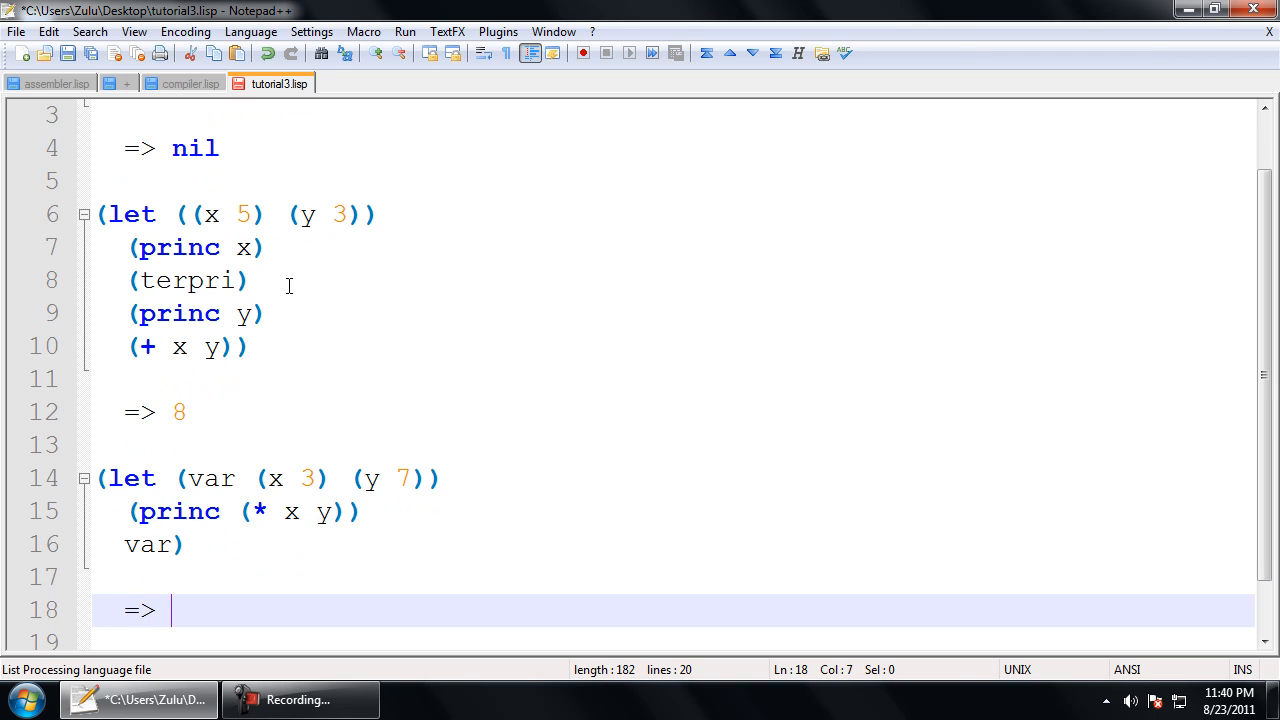
text(nil)
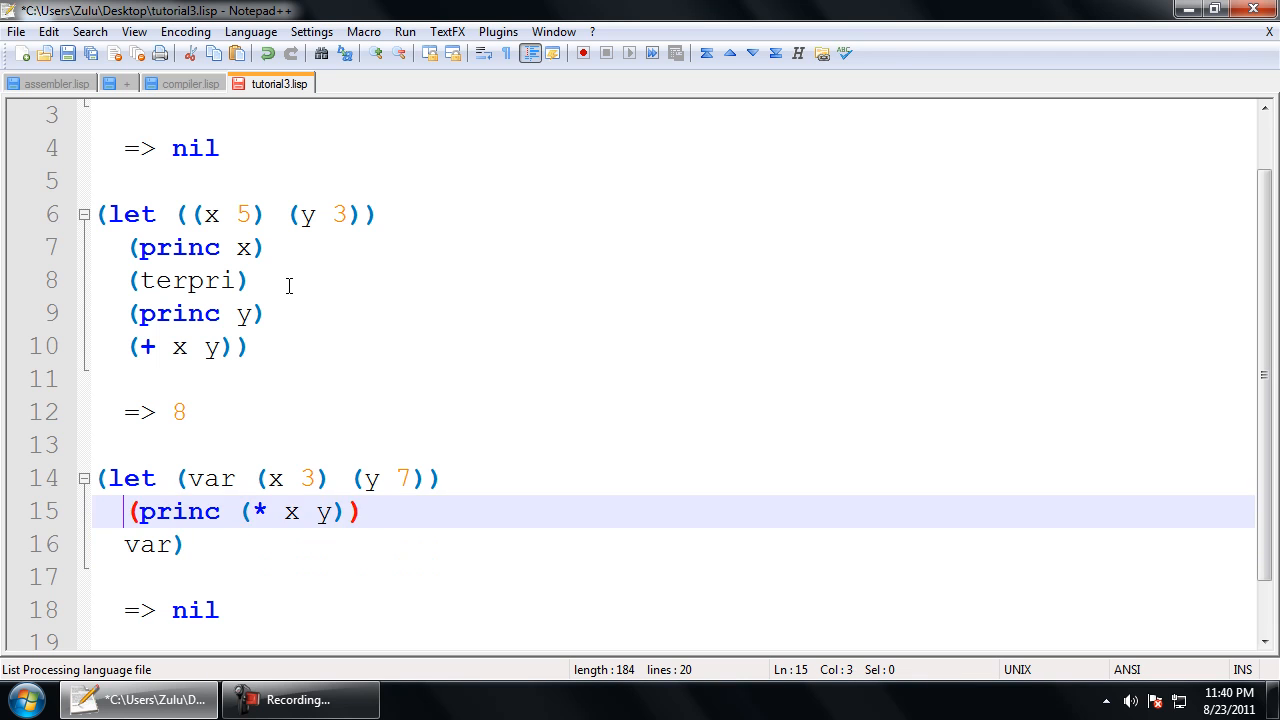
click(175, 544)
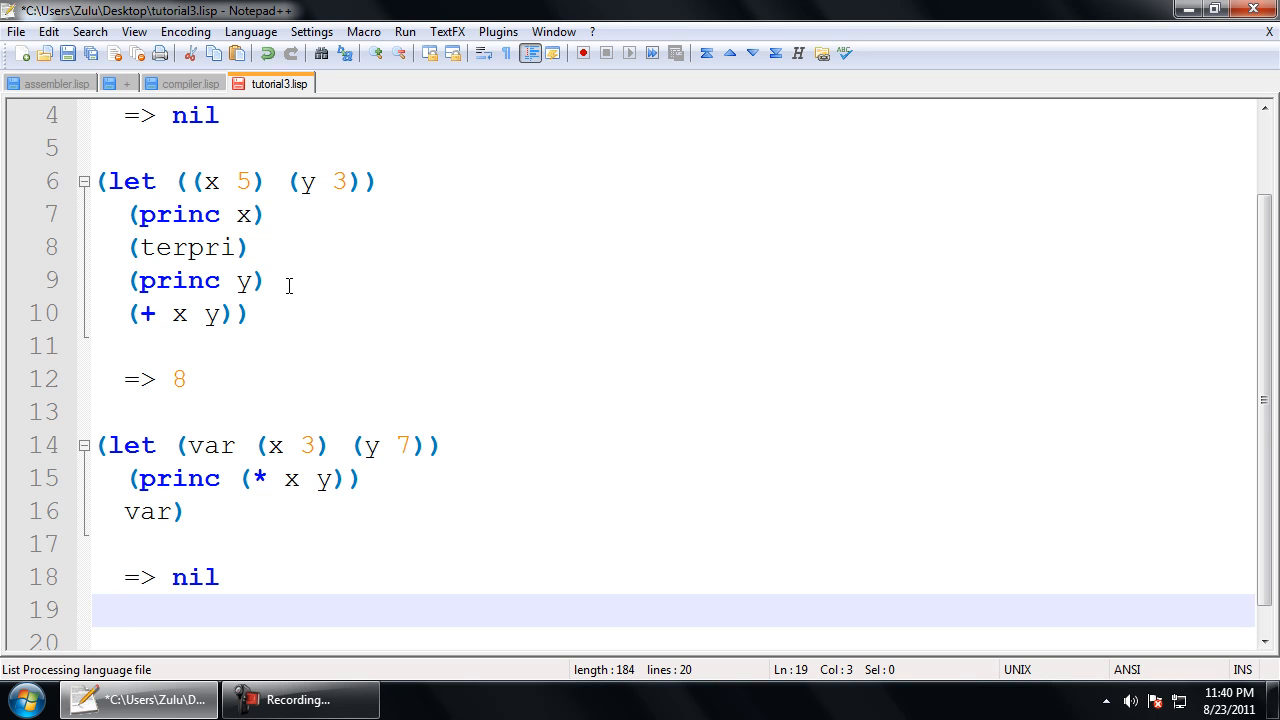
Step: Scroll down and begin line 20 with an opening parenthesis
scroll(down, 3)
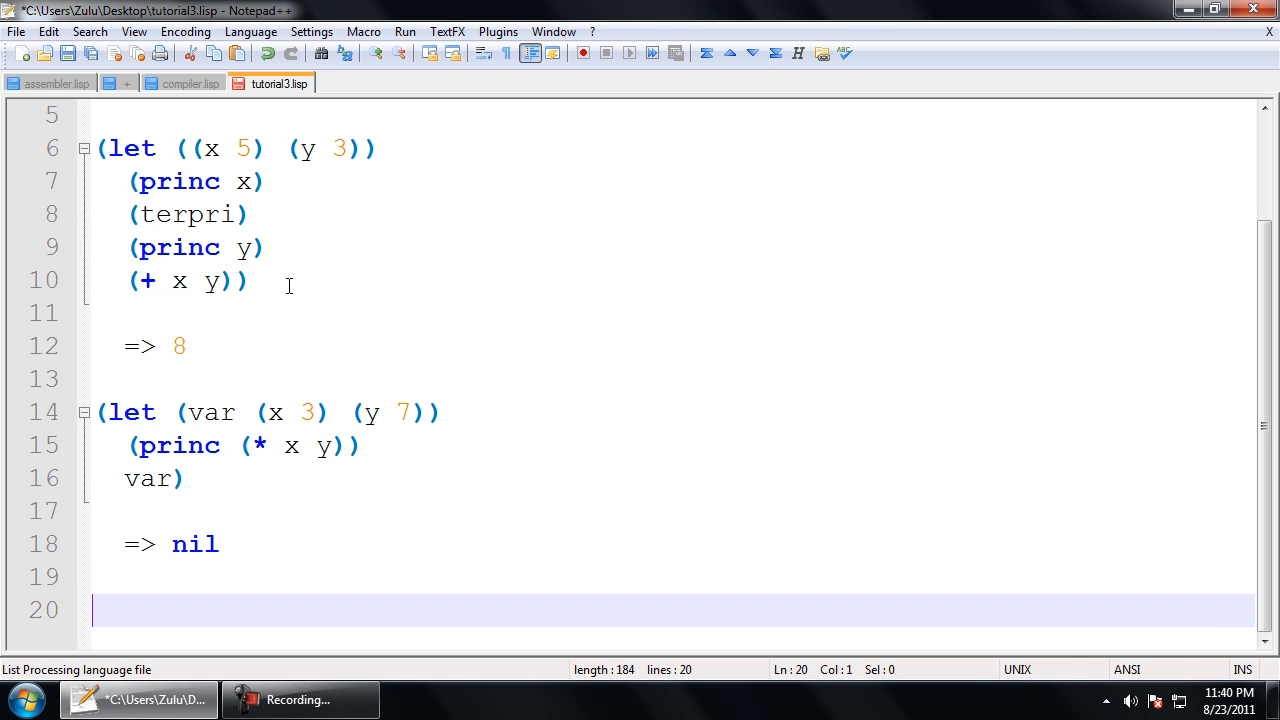
text(()
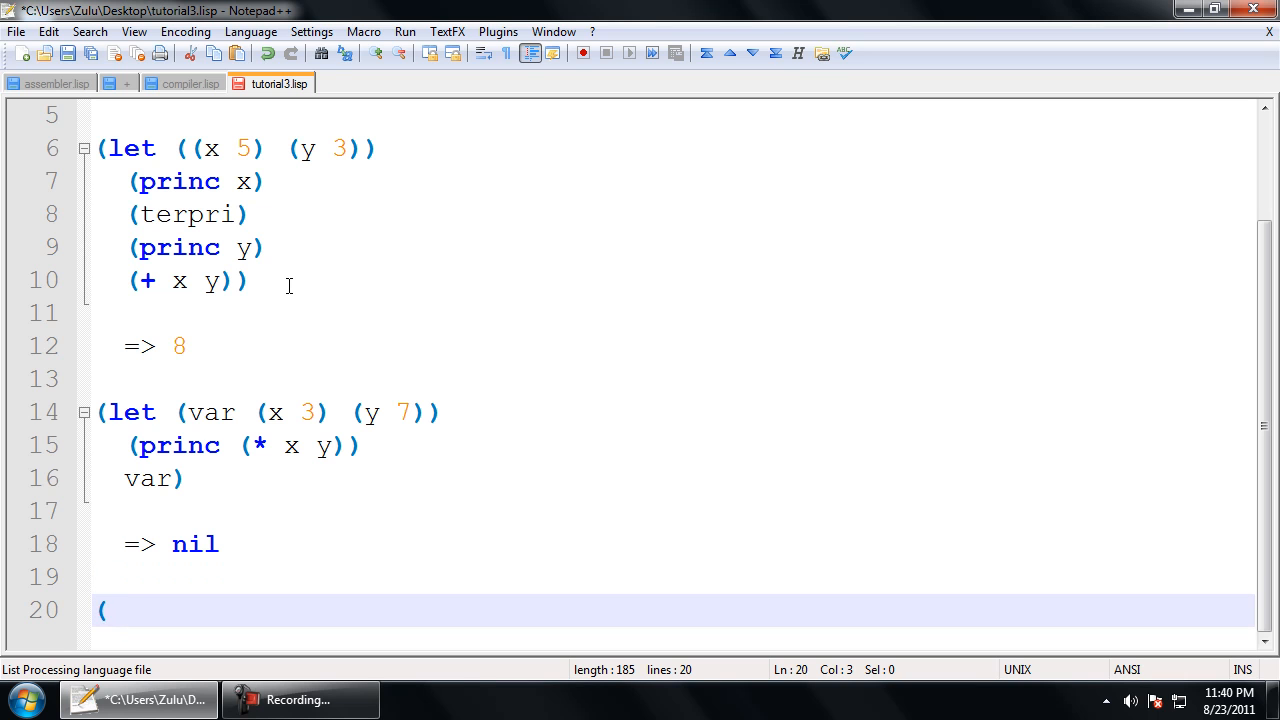
Step: Type the let form (let ((x 5) (y x)) ...) binding y to x
text(let)
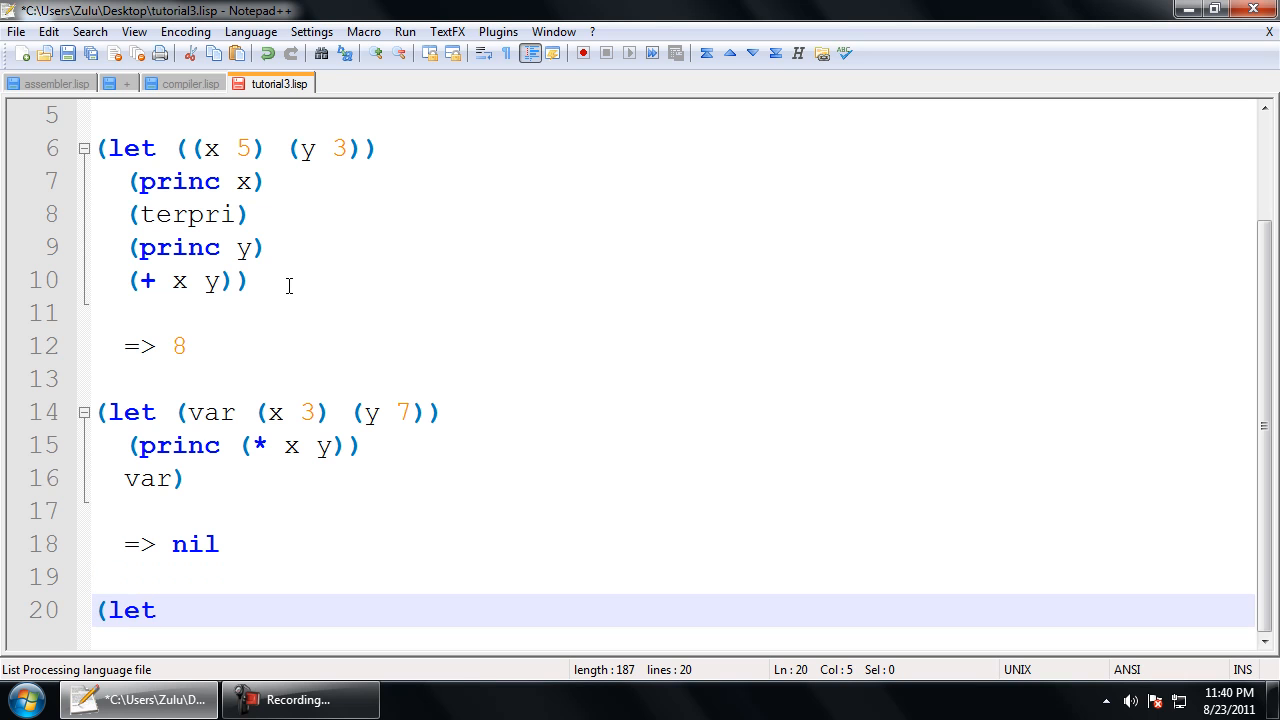
text((()
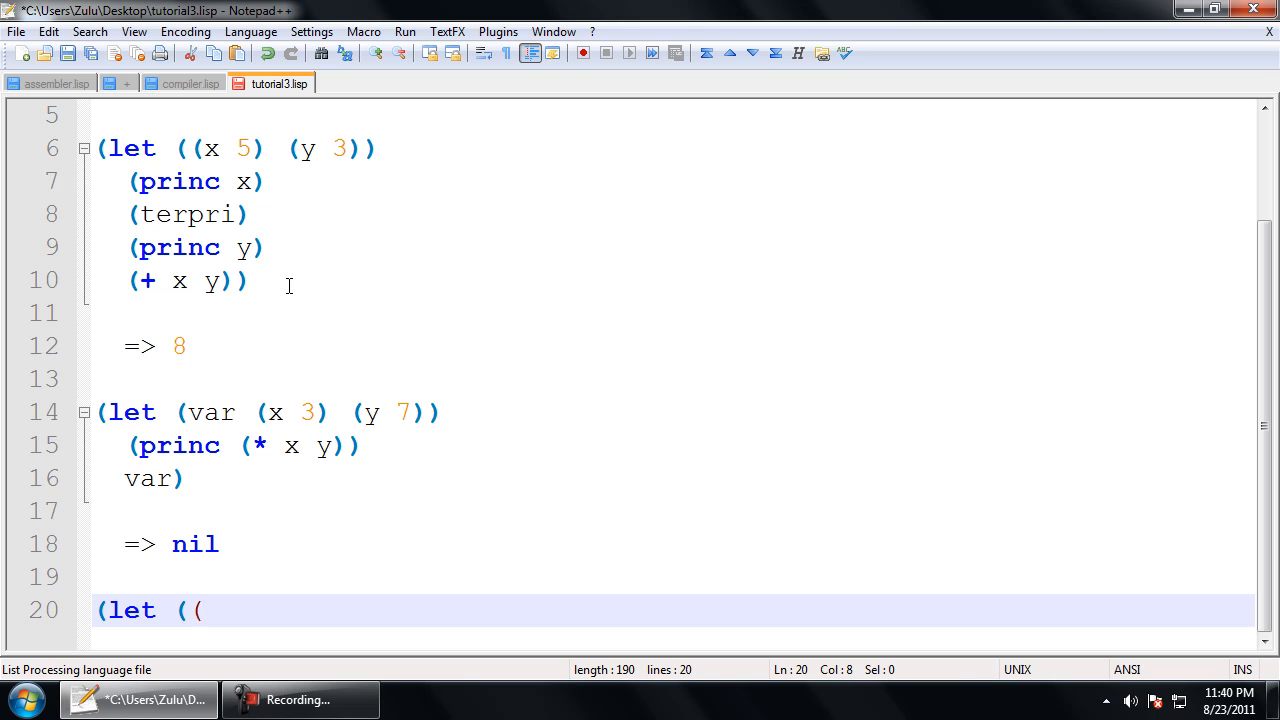
text(x 5)
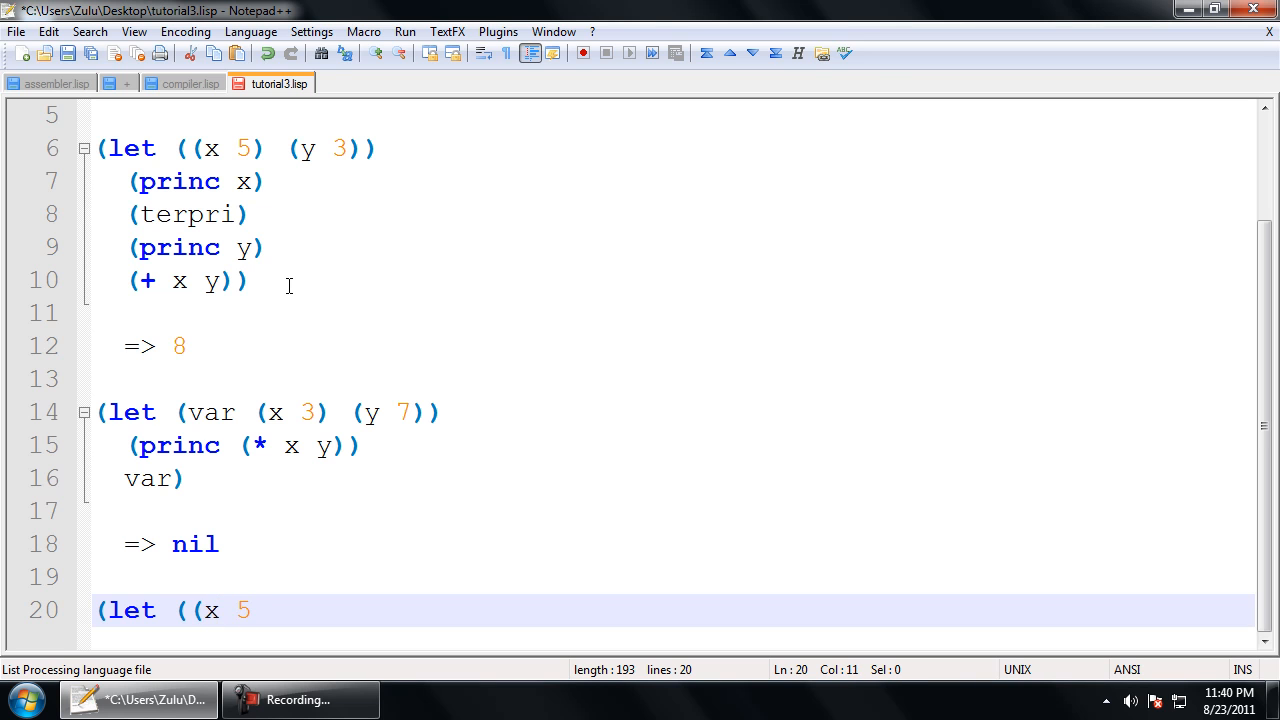
text())
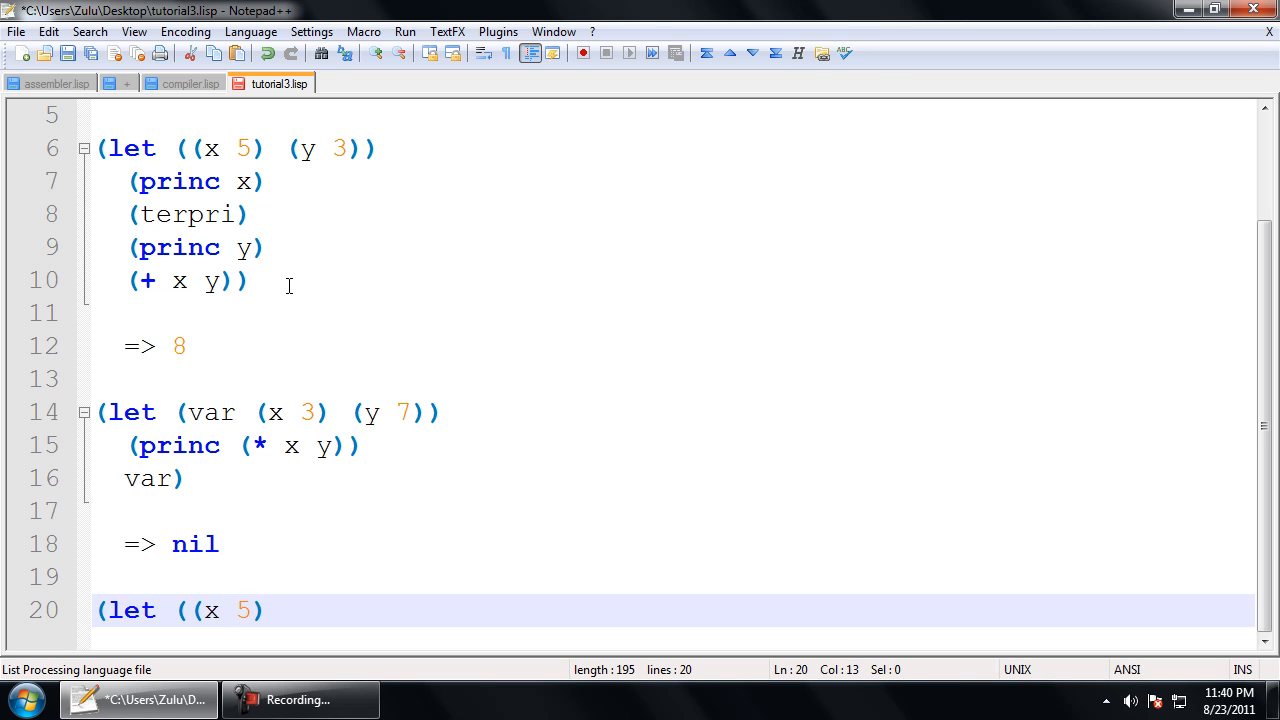
text((y)
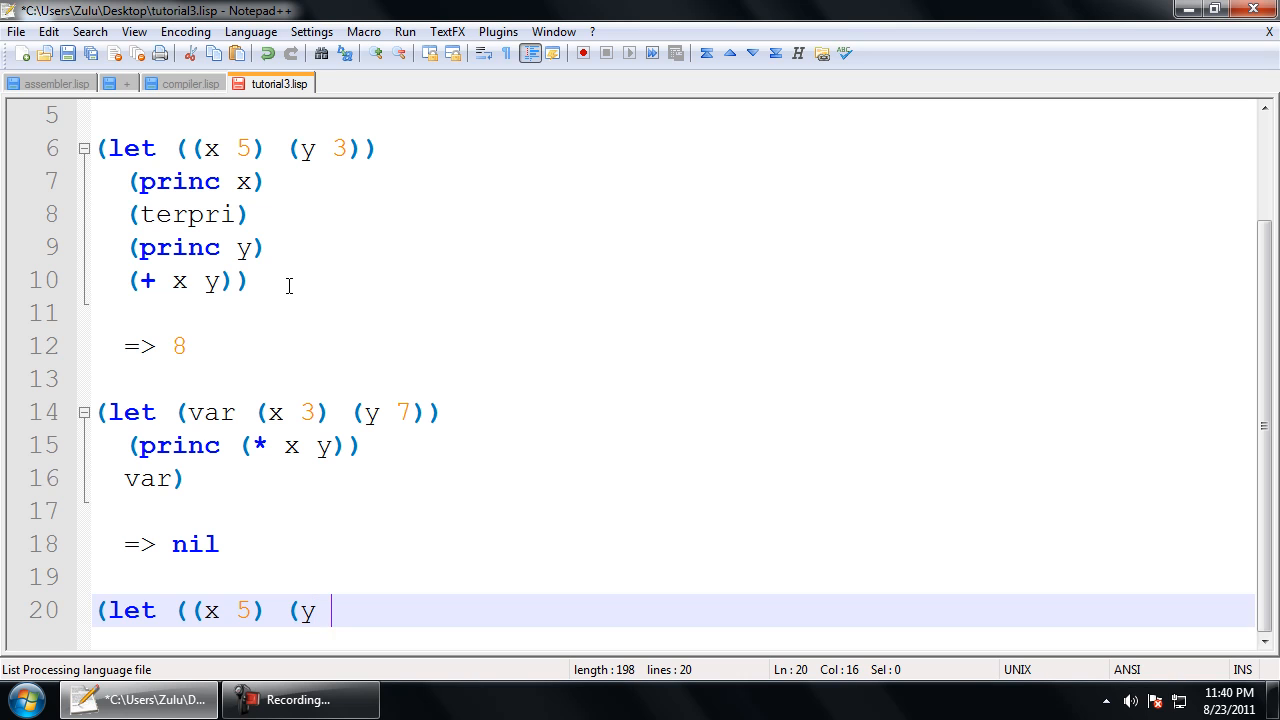
text(x))
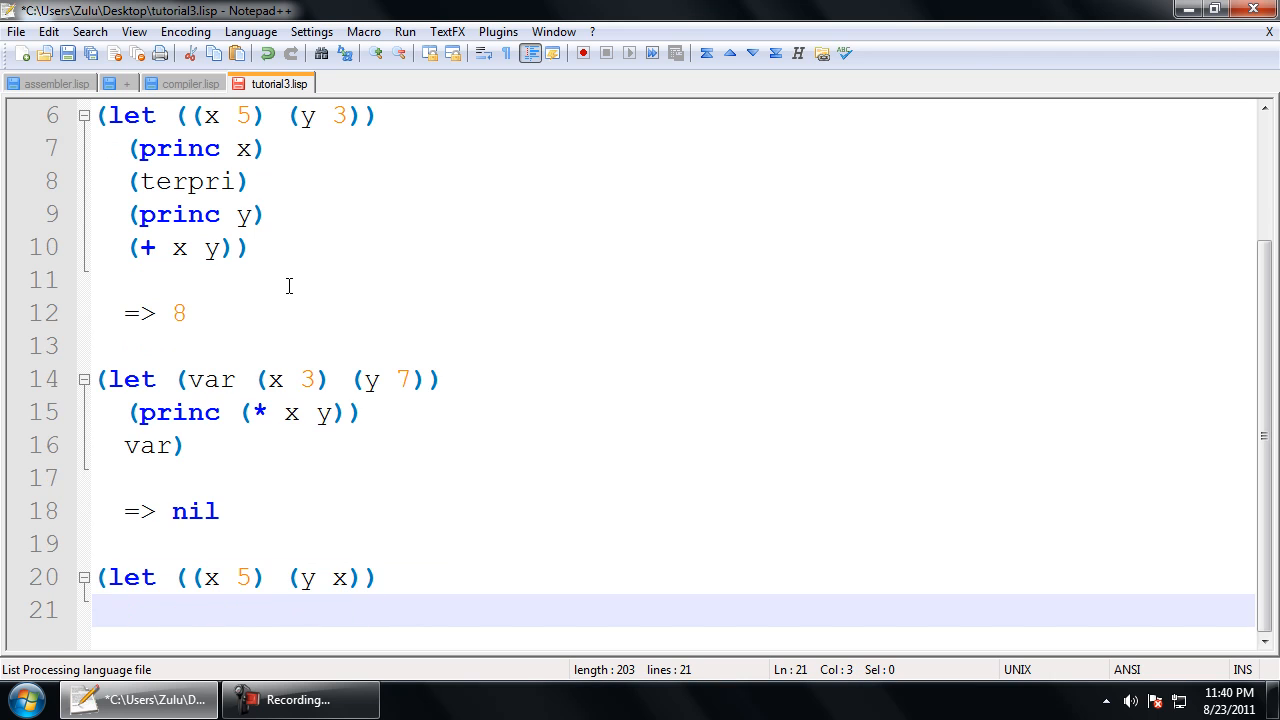
text(...))
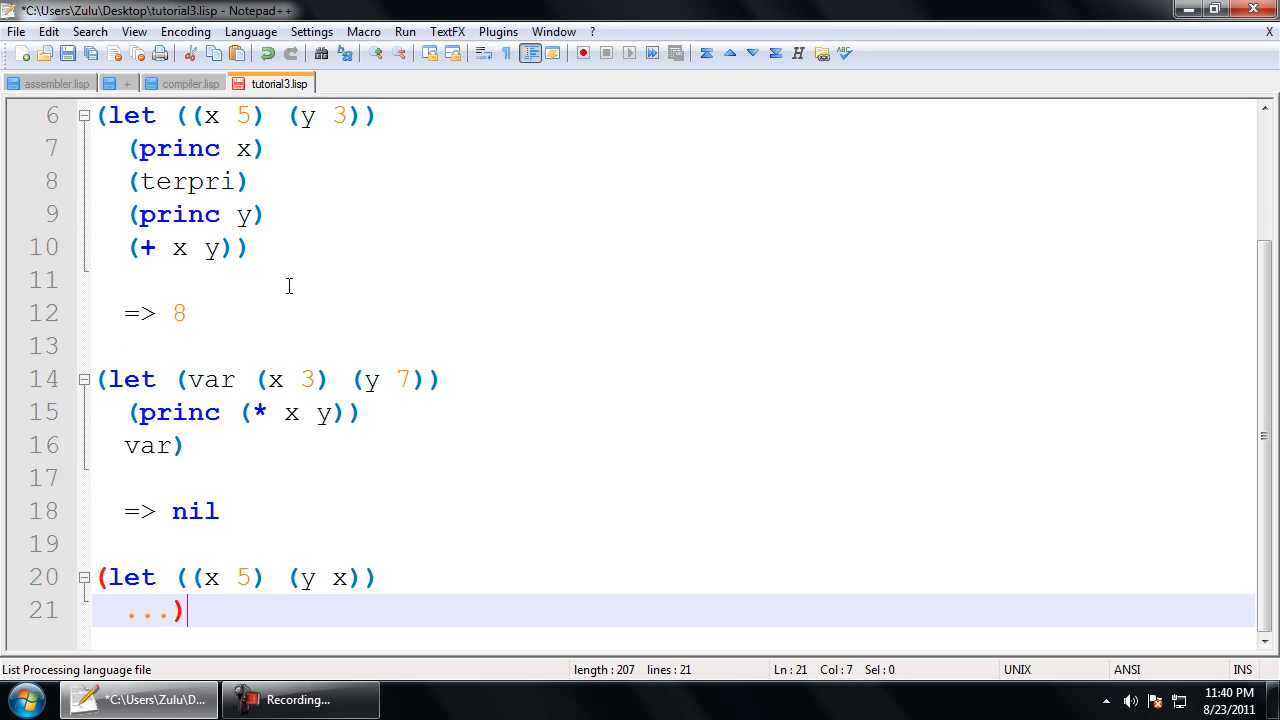
Step: Add the note "=> ERROR because X cannot be 'seen' from" below it
key(Return)
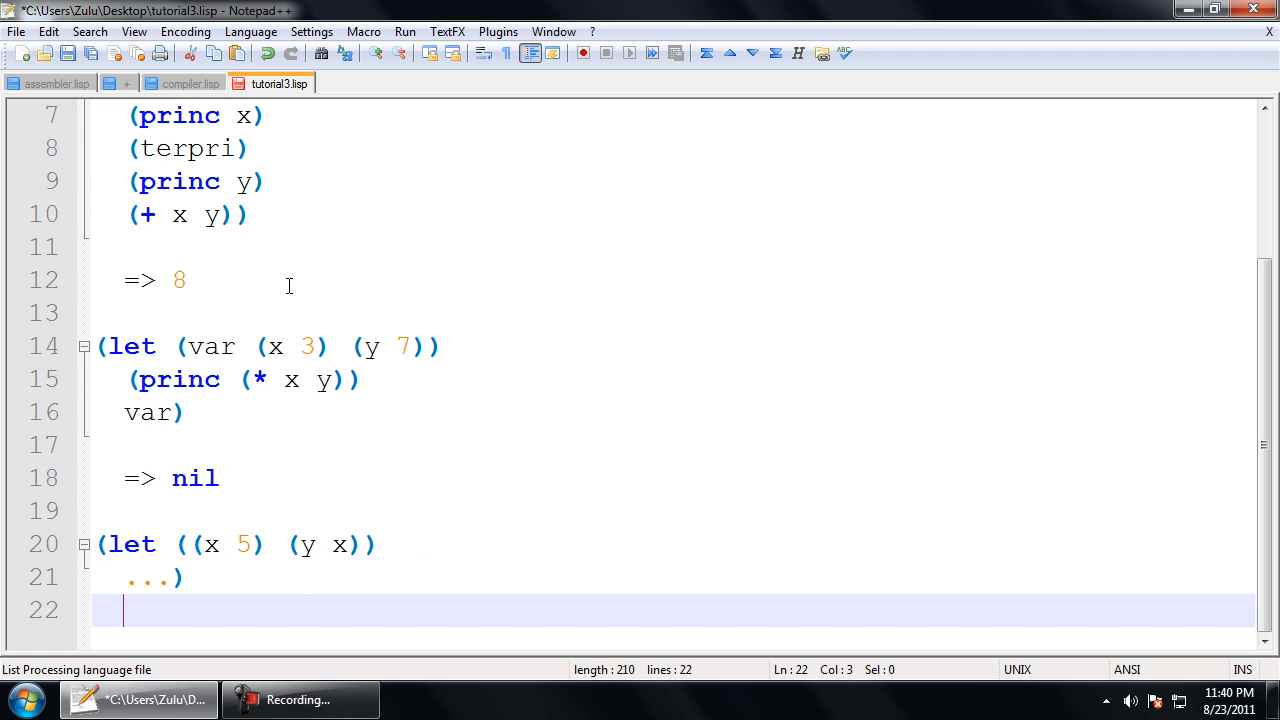
text(=> ERO)
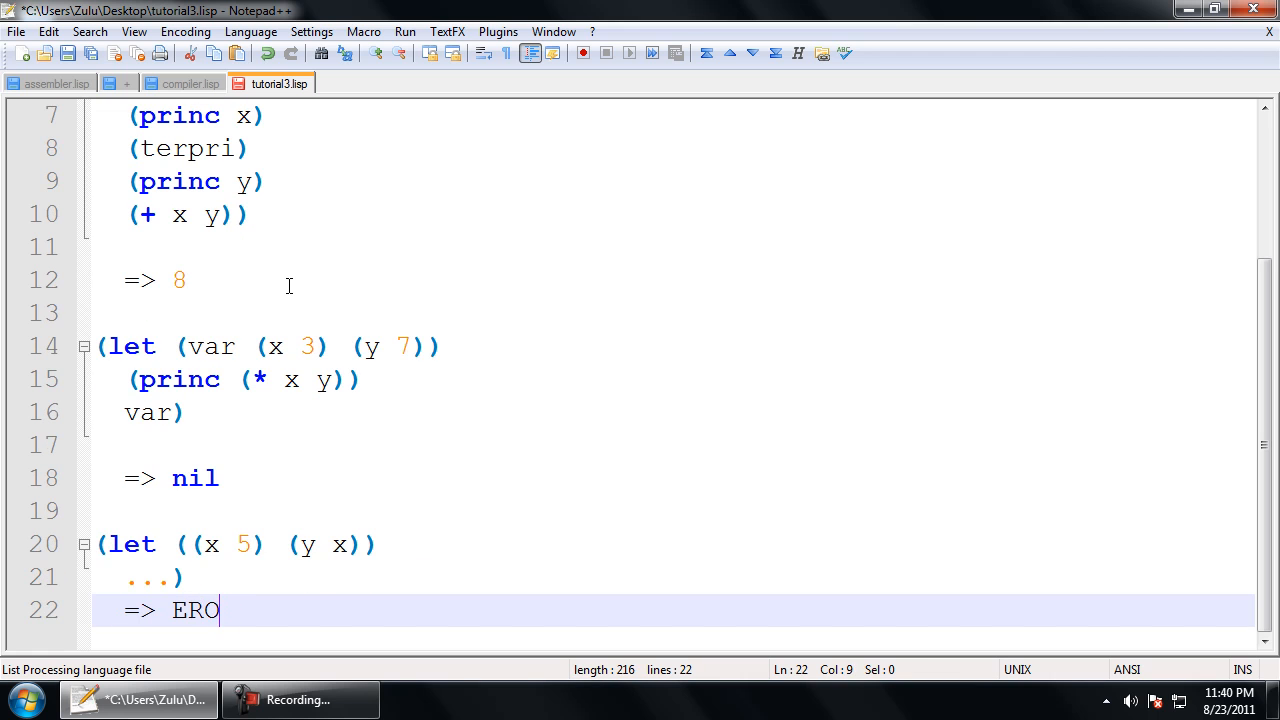
text(R because X cannot)
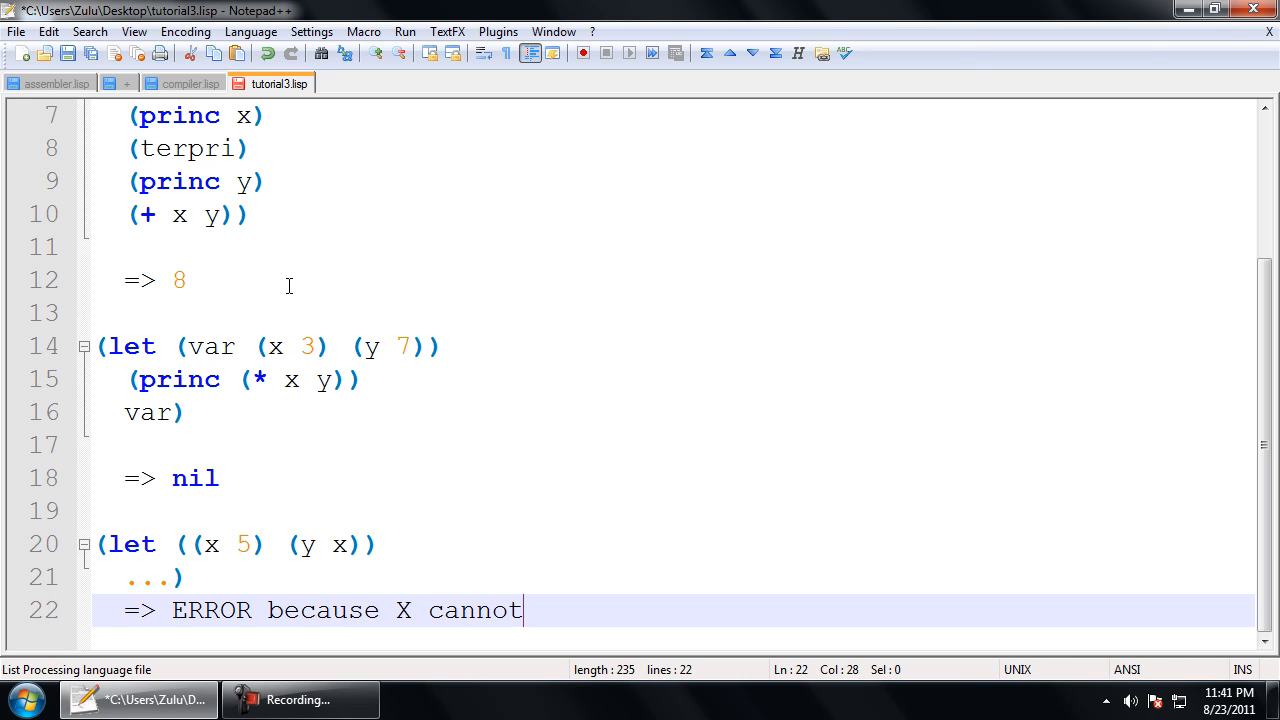
text(be 'seen')
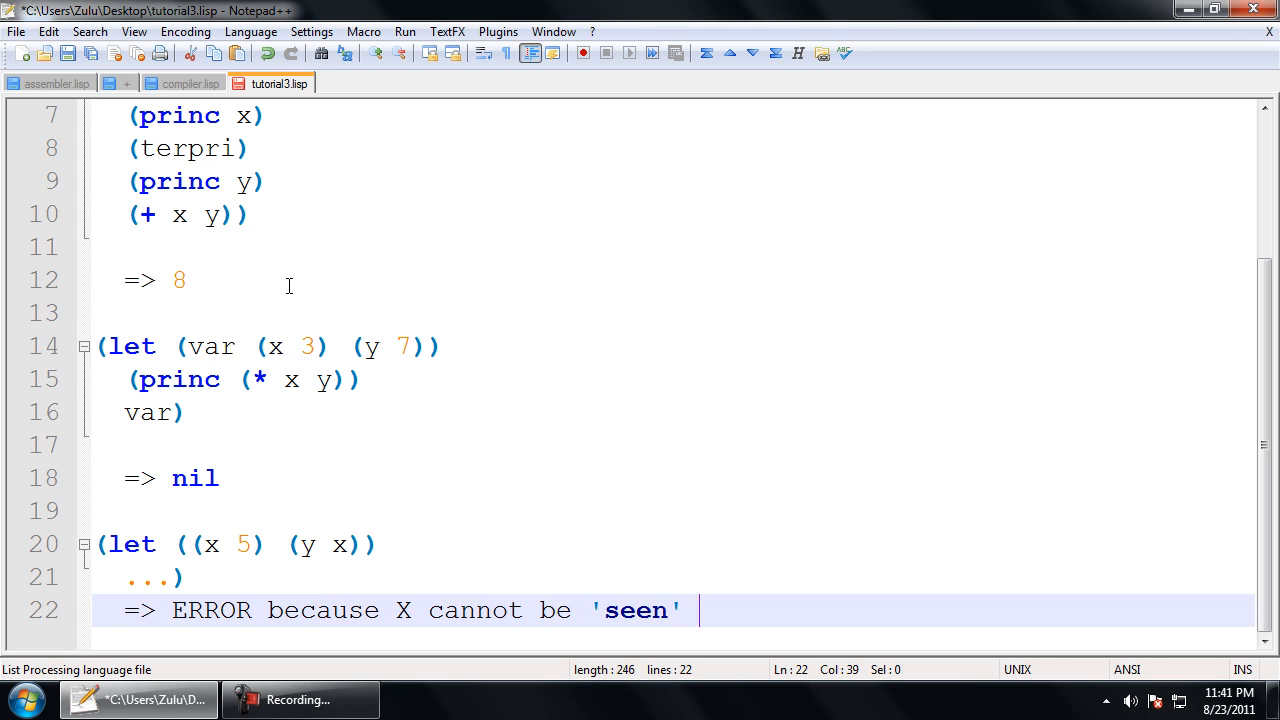
text(from)
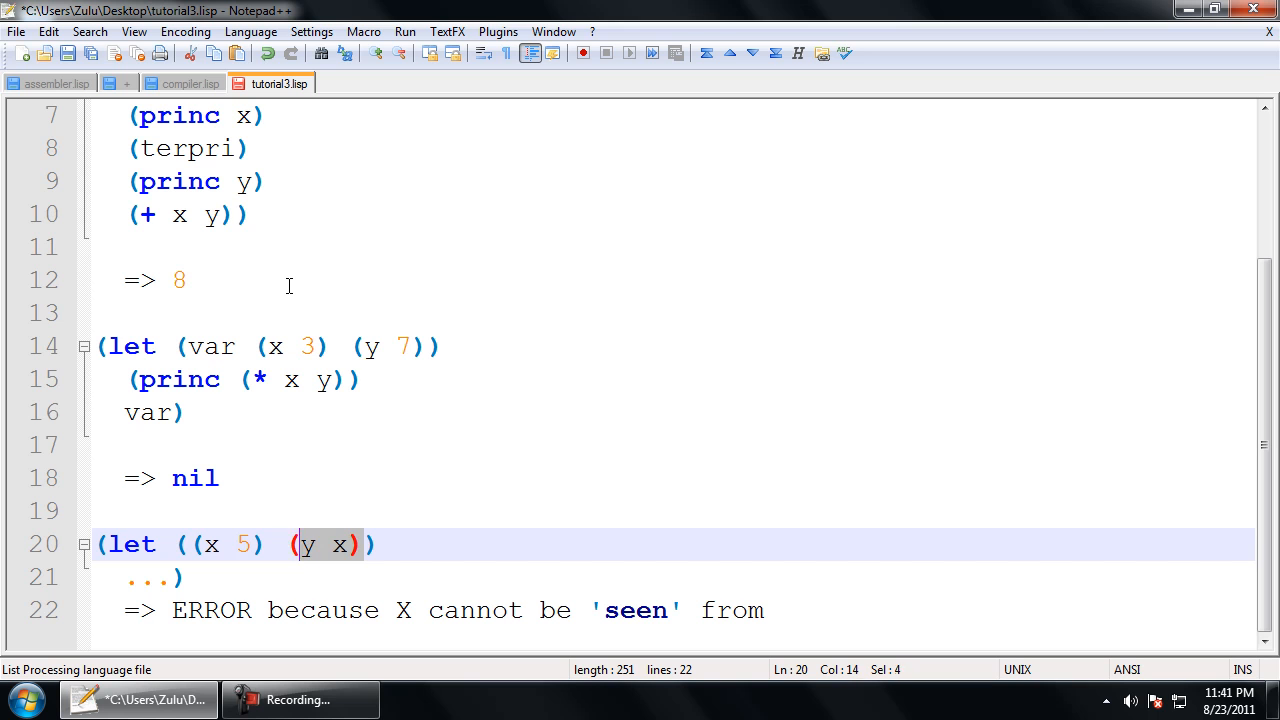
key(shift+Left)
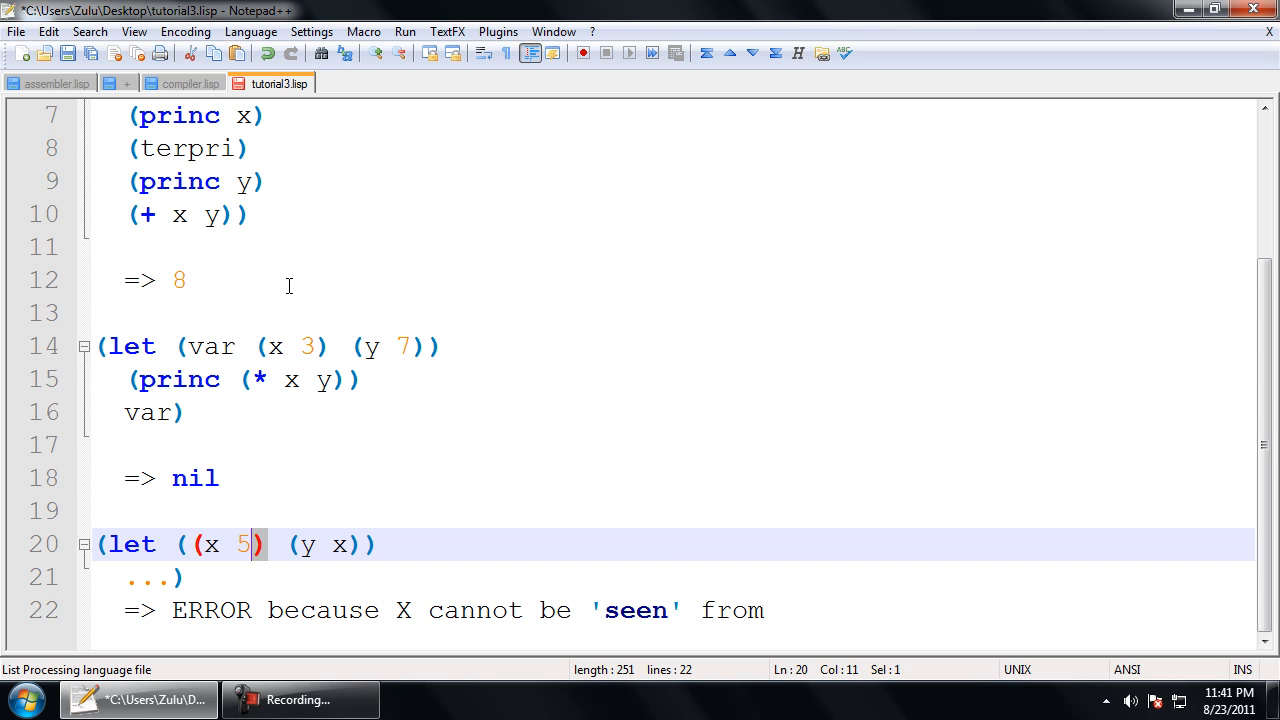
click(268, 610)
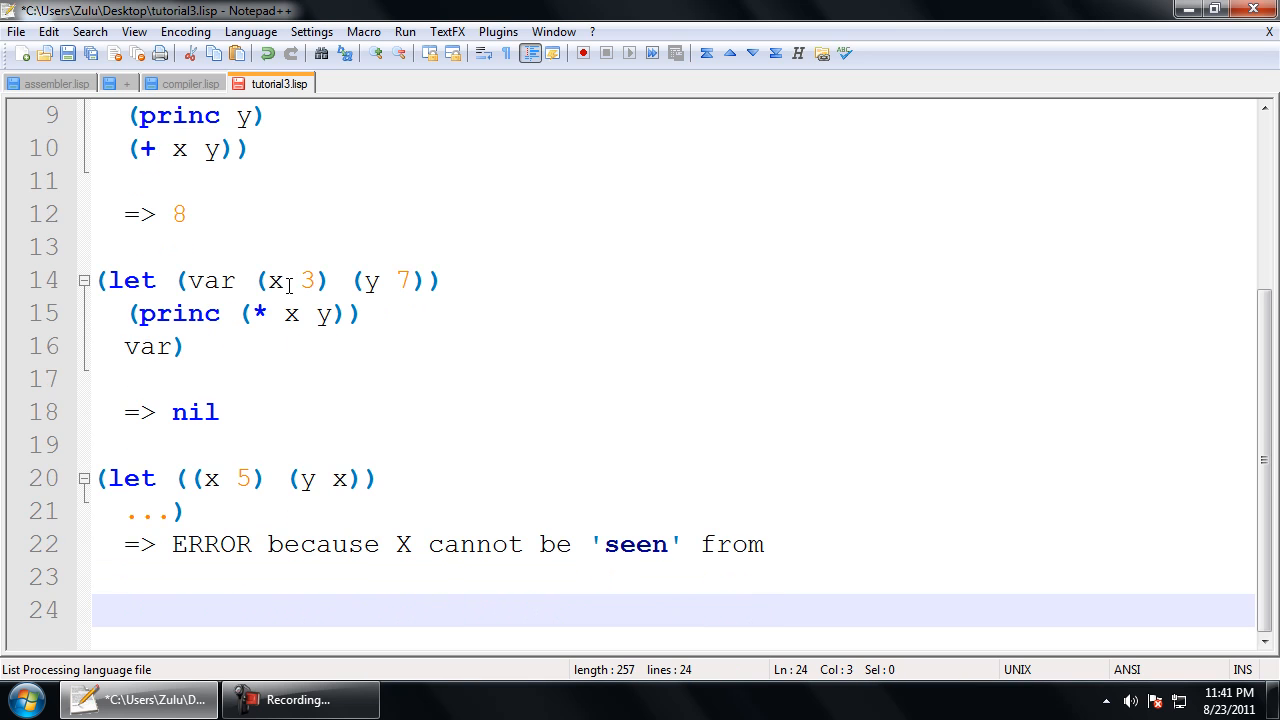
Step: Type the let* form (let* ((x 5) (y x)))
text((let)
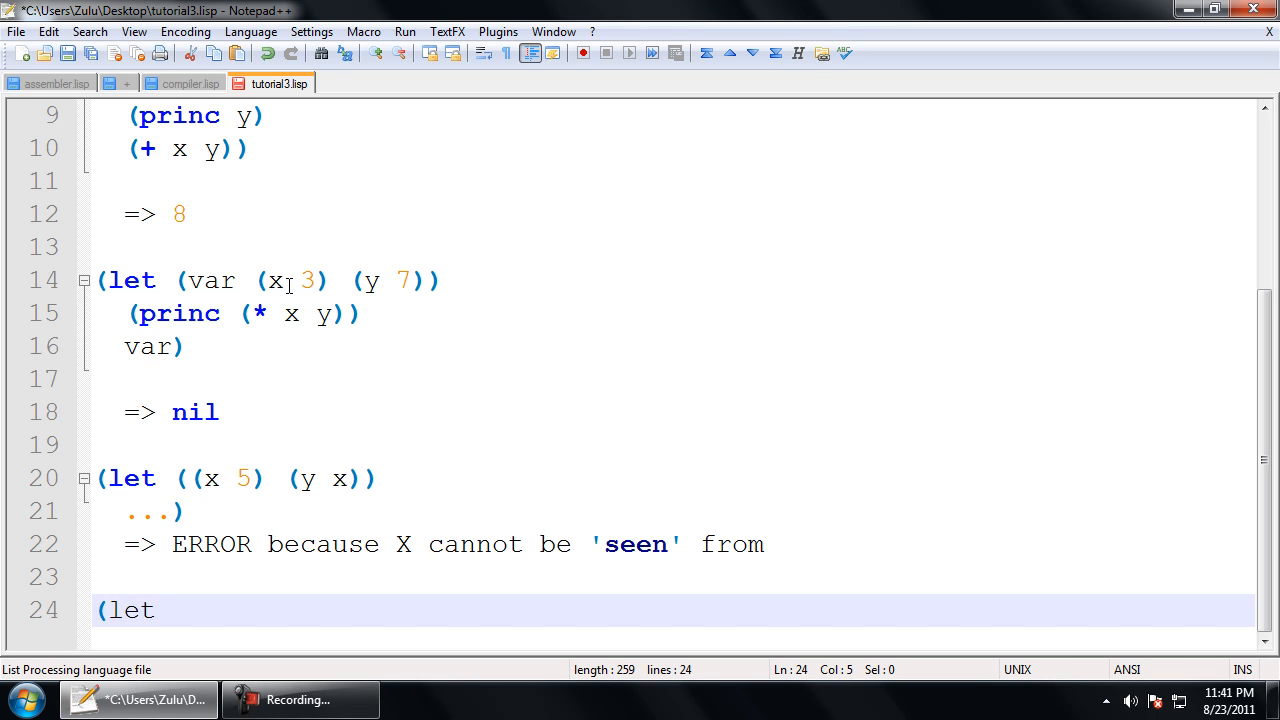
text(*)
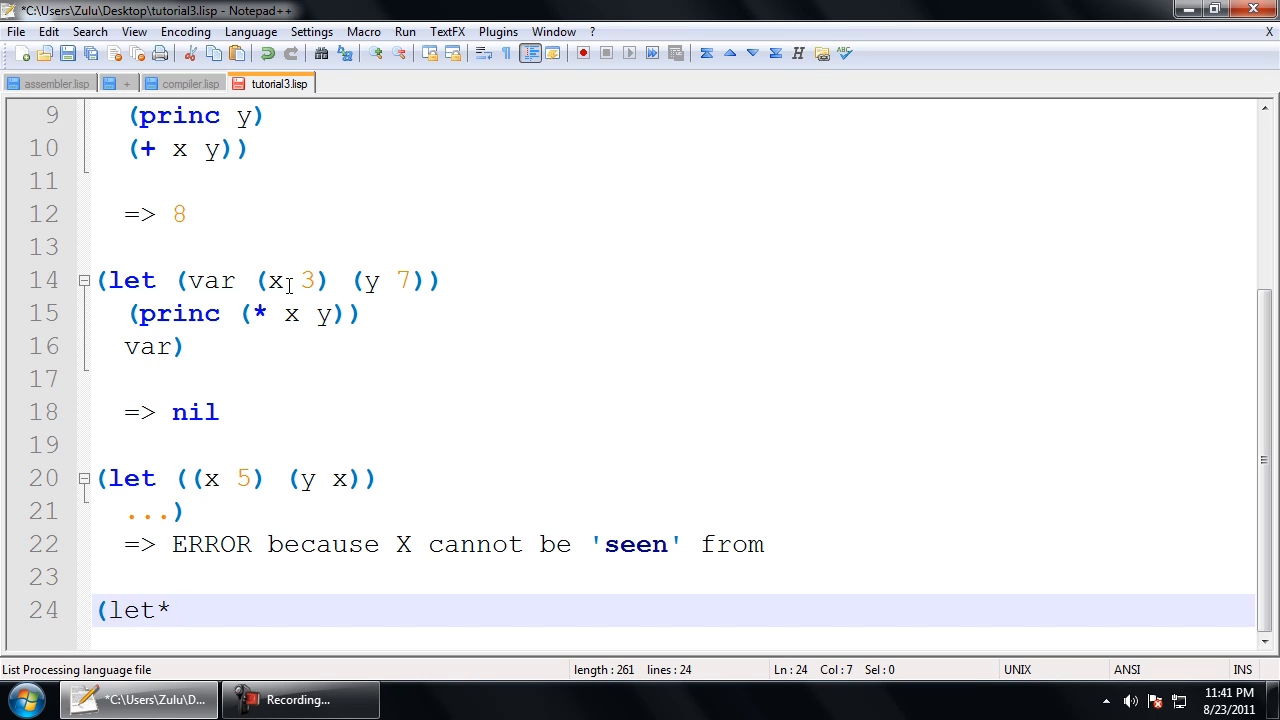
text((()
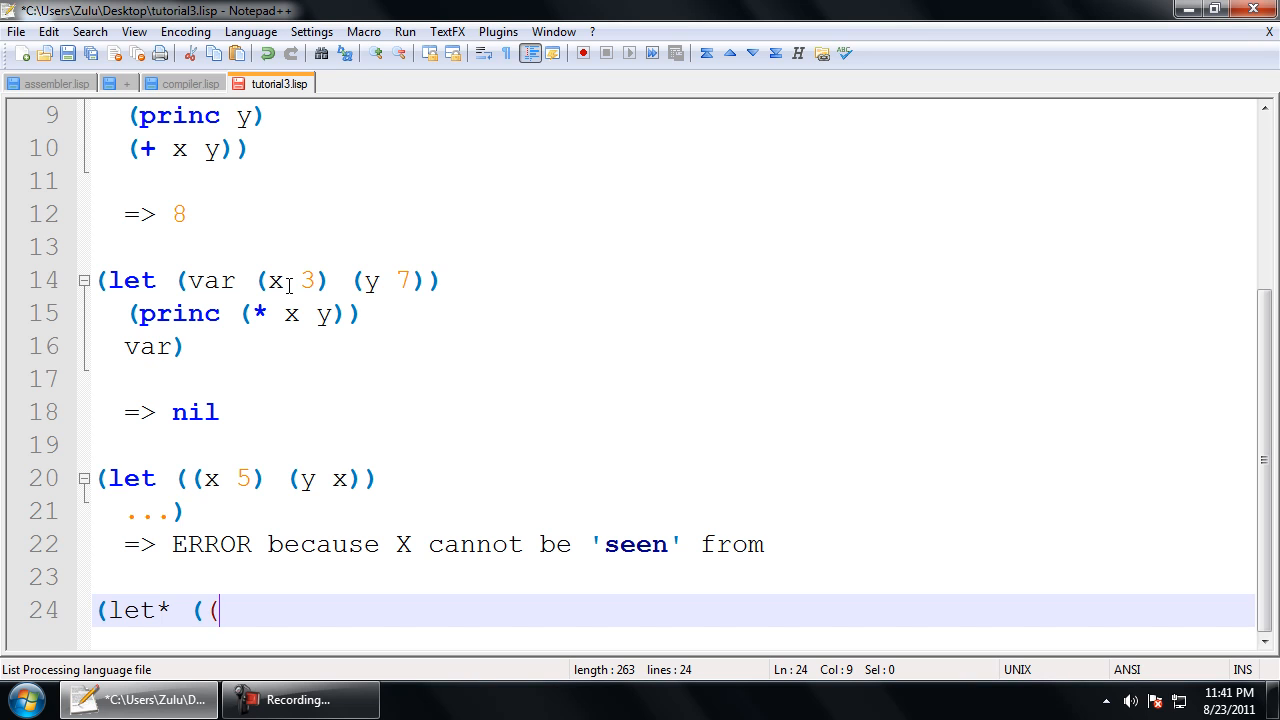
text(x 5)
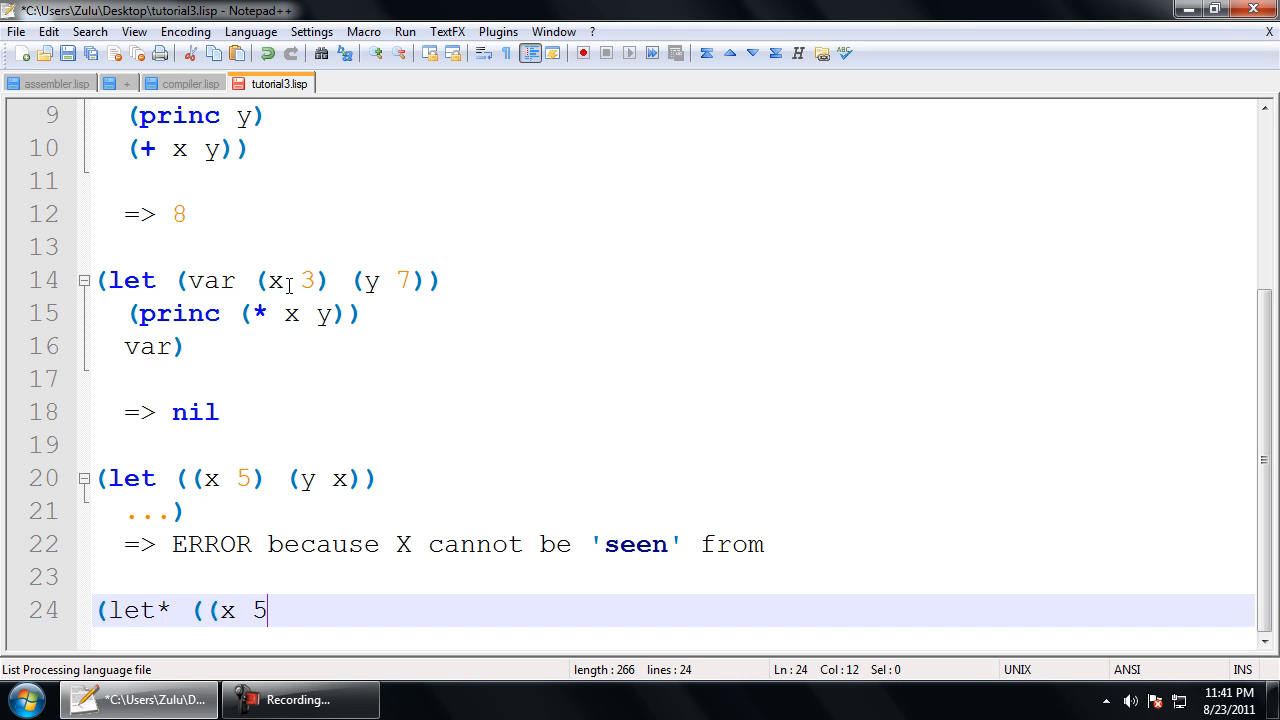
text())
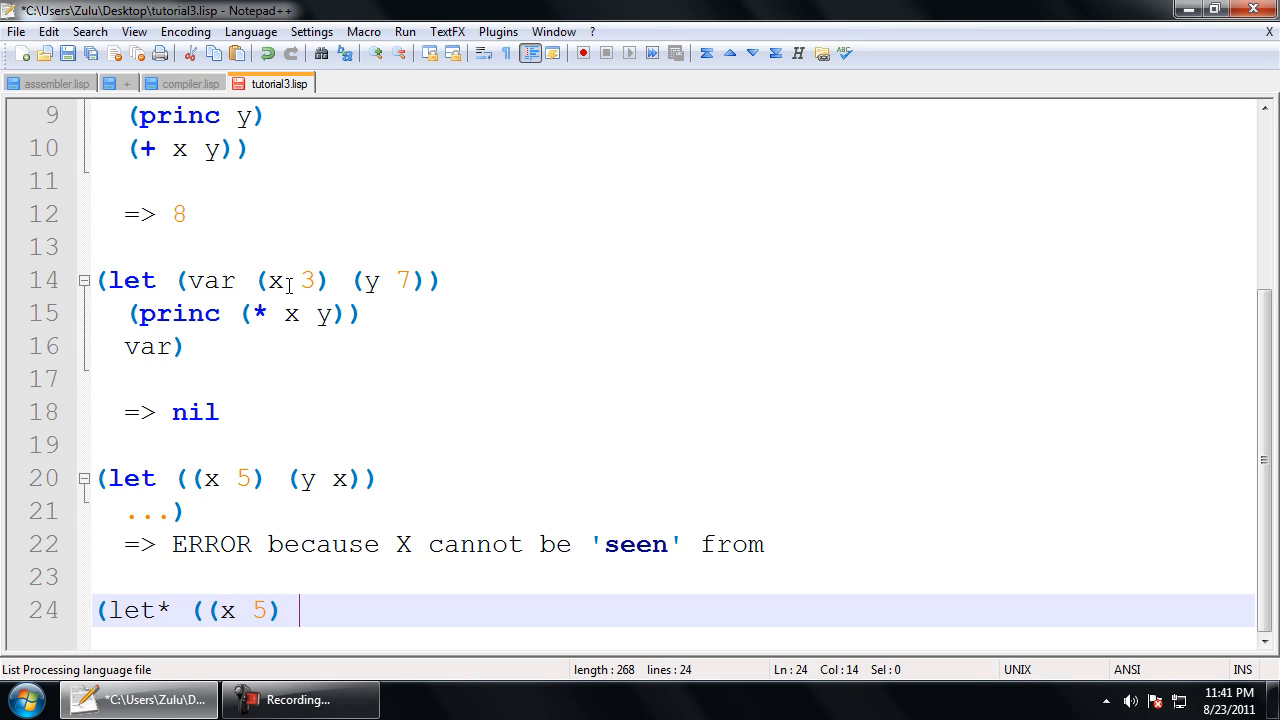
text((y)
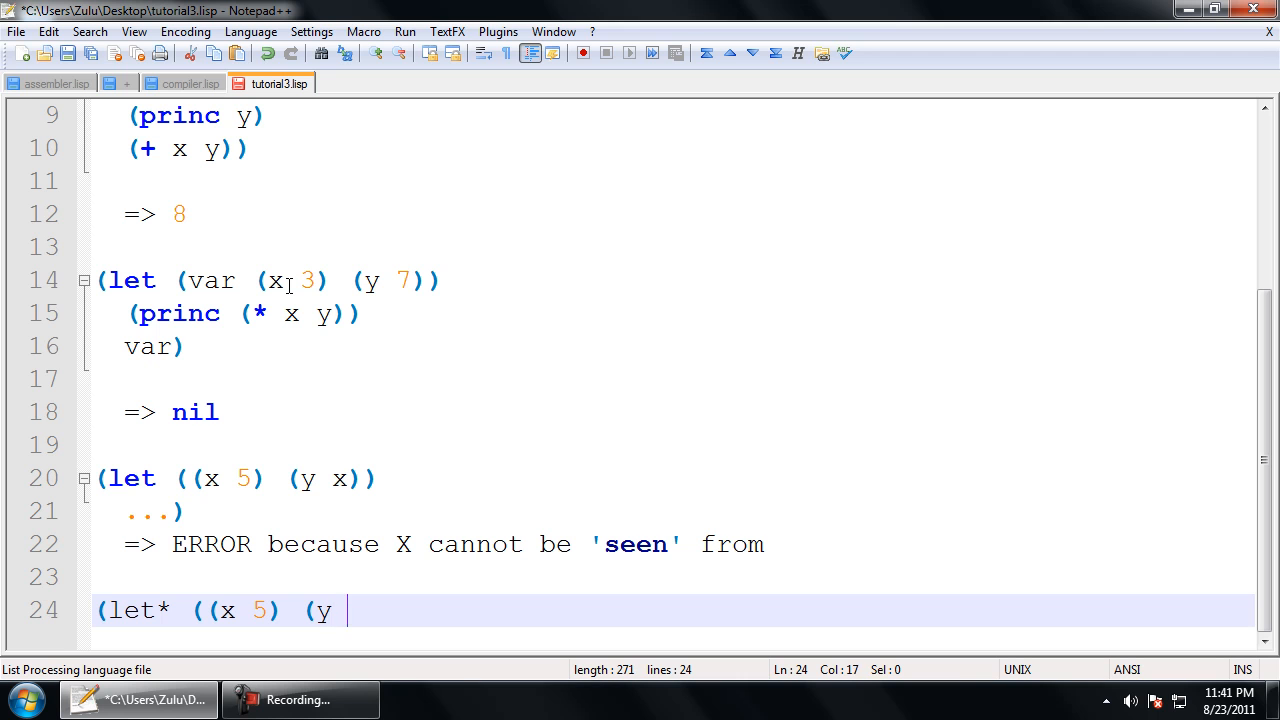
text(x)))
text(...))
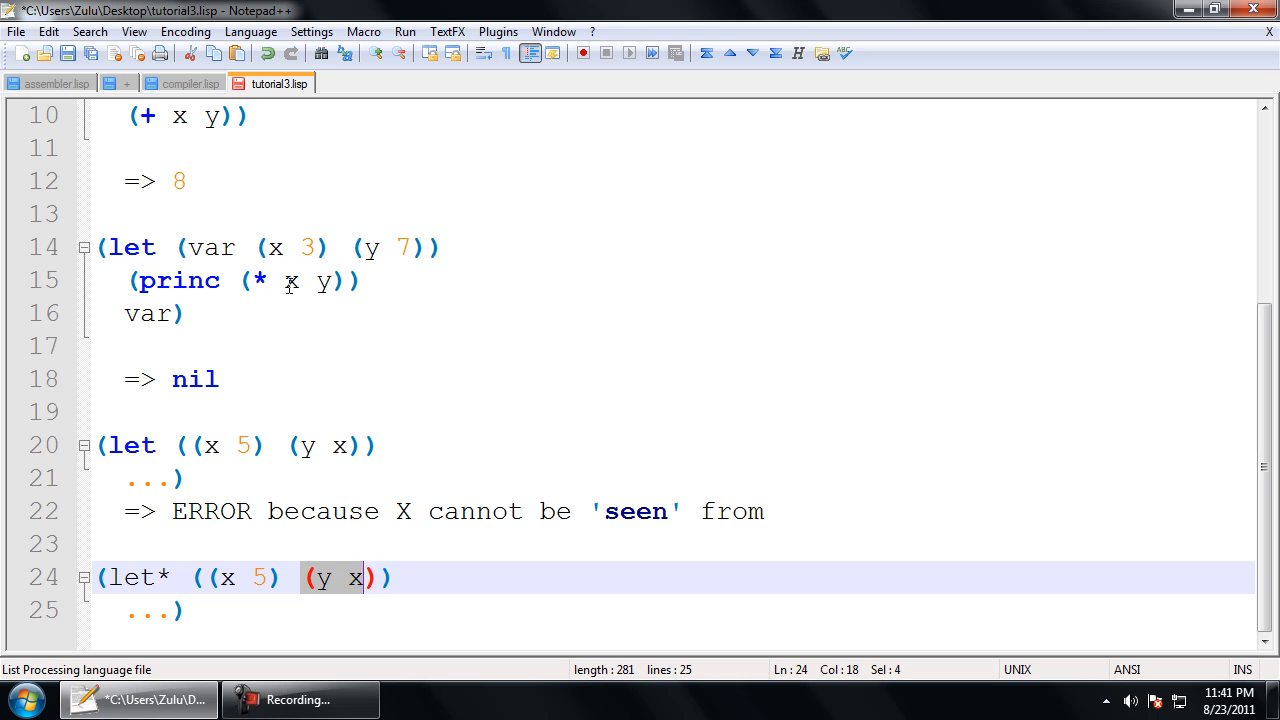
Step: Break the let* example onto a new line for its body, then select all text
key(shift+Right)
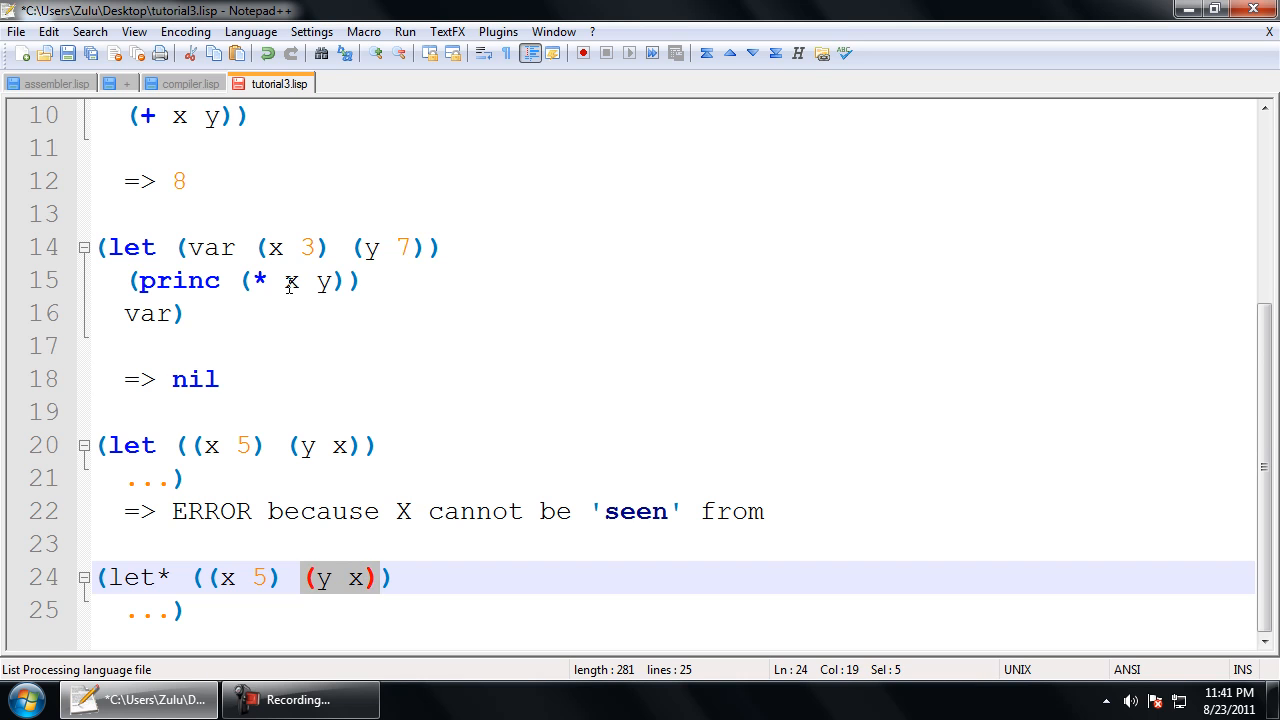
click(340, 577)
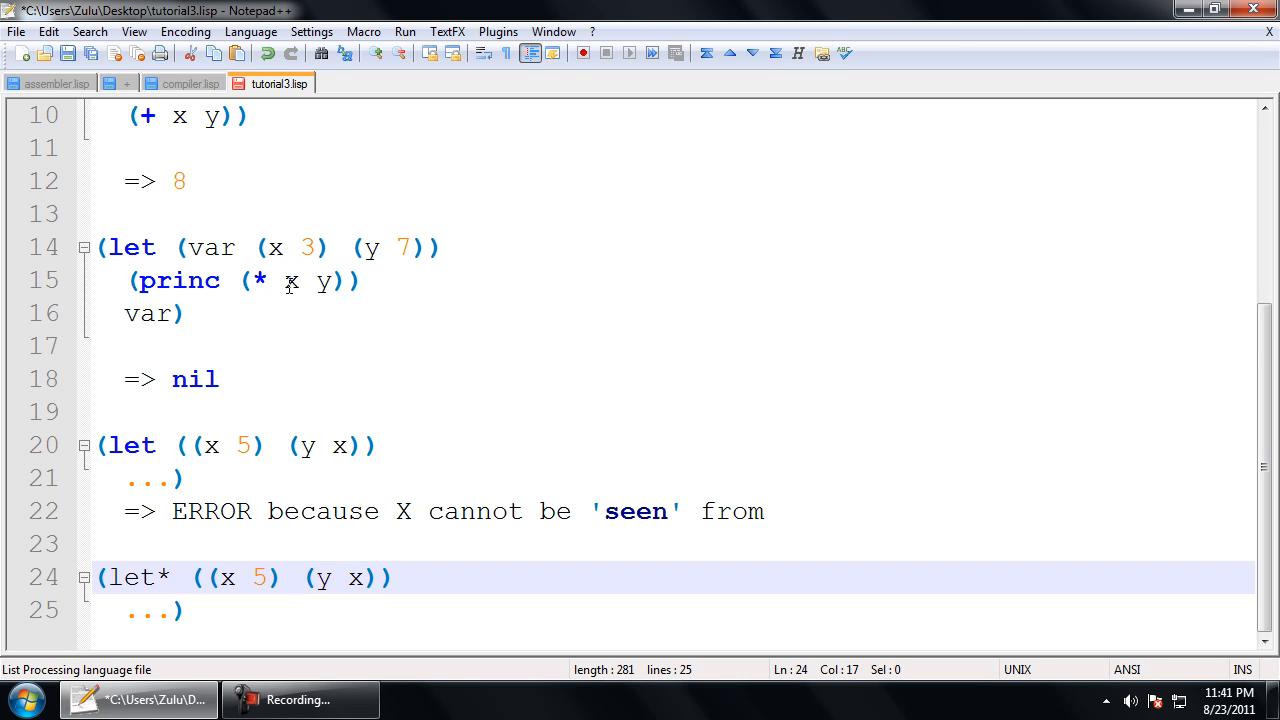
click(392, 577)
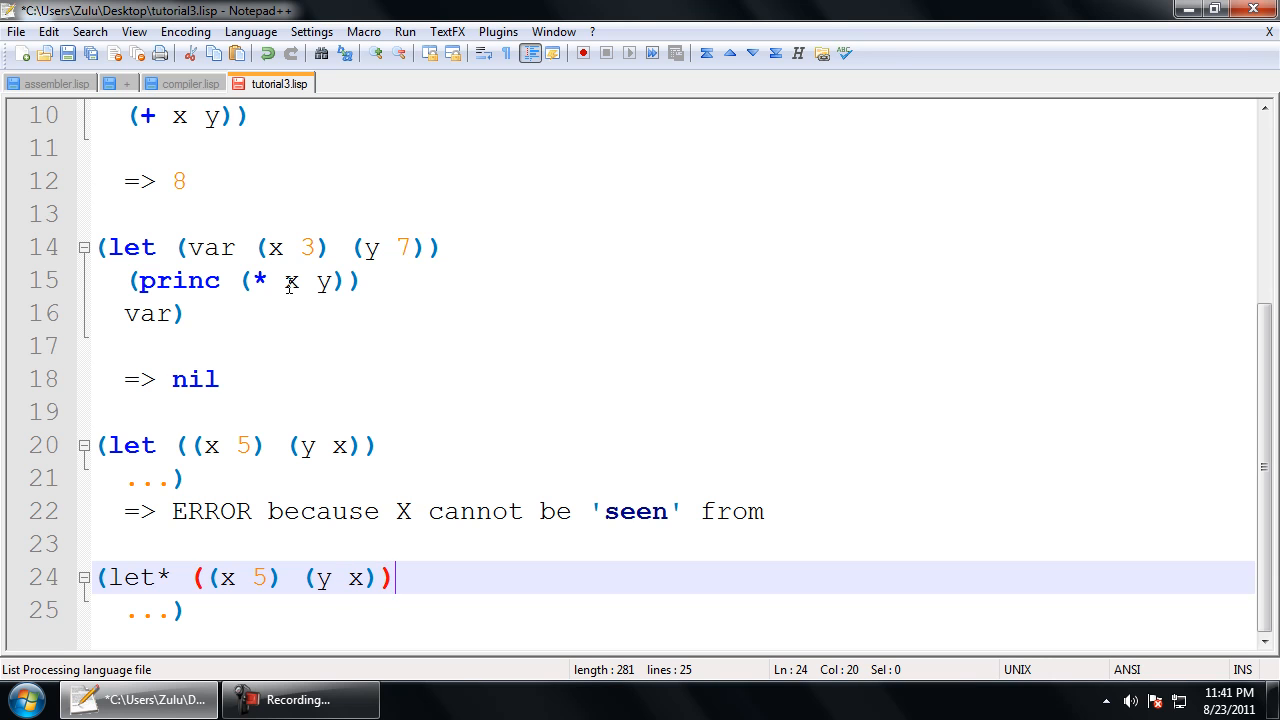
key(Return)
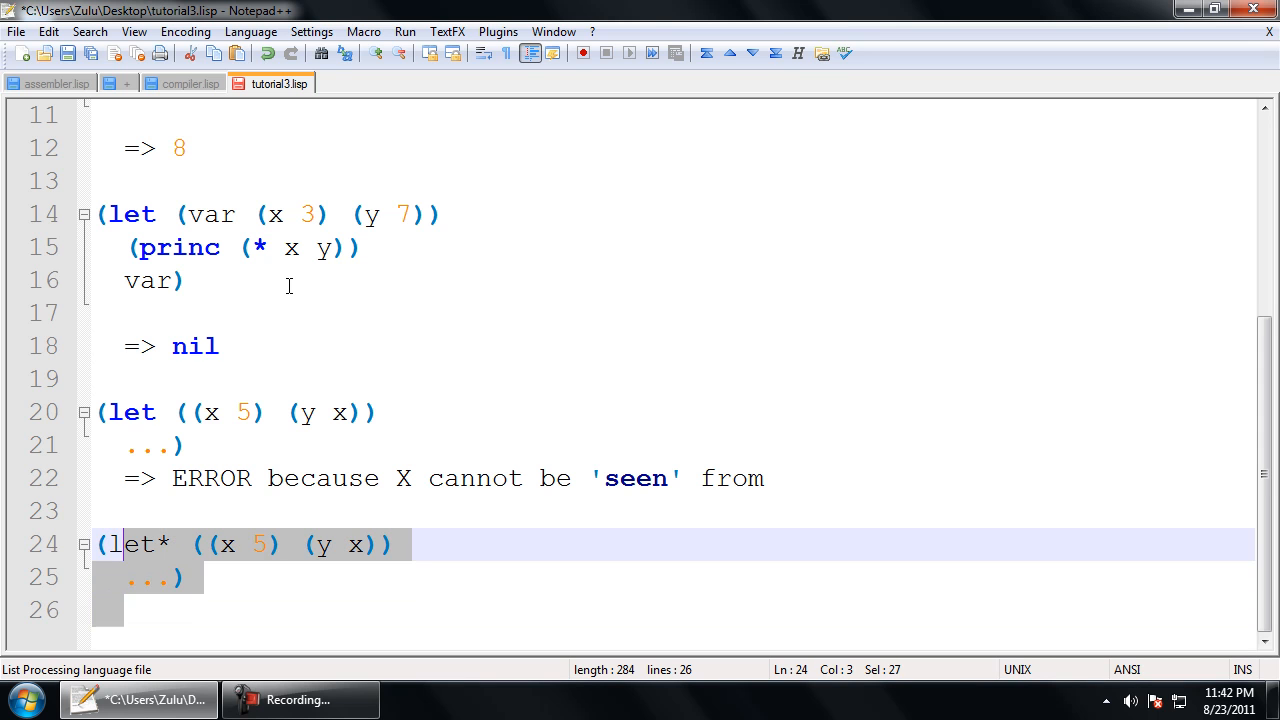
click(130, 577)
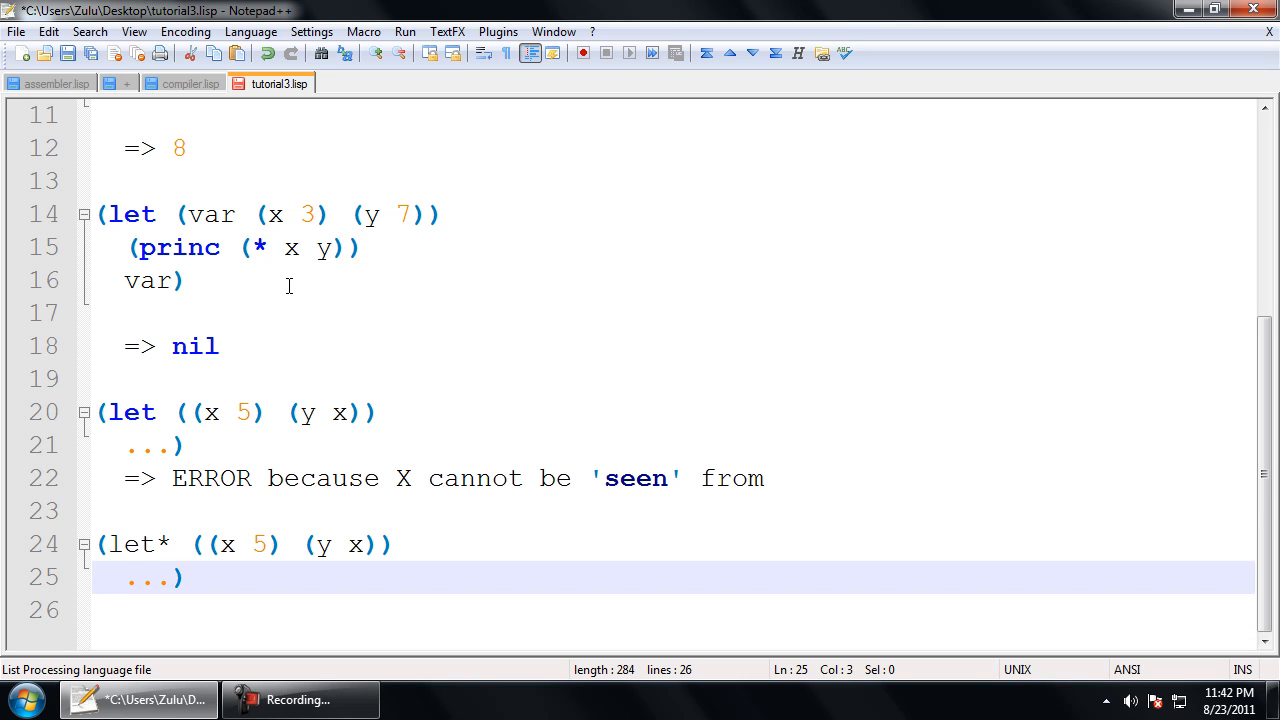
click(185, 577)
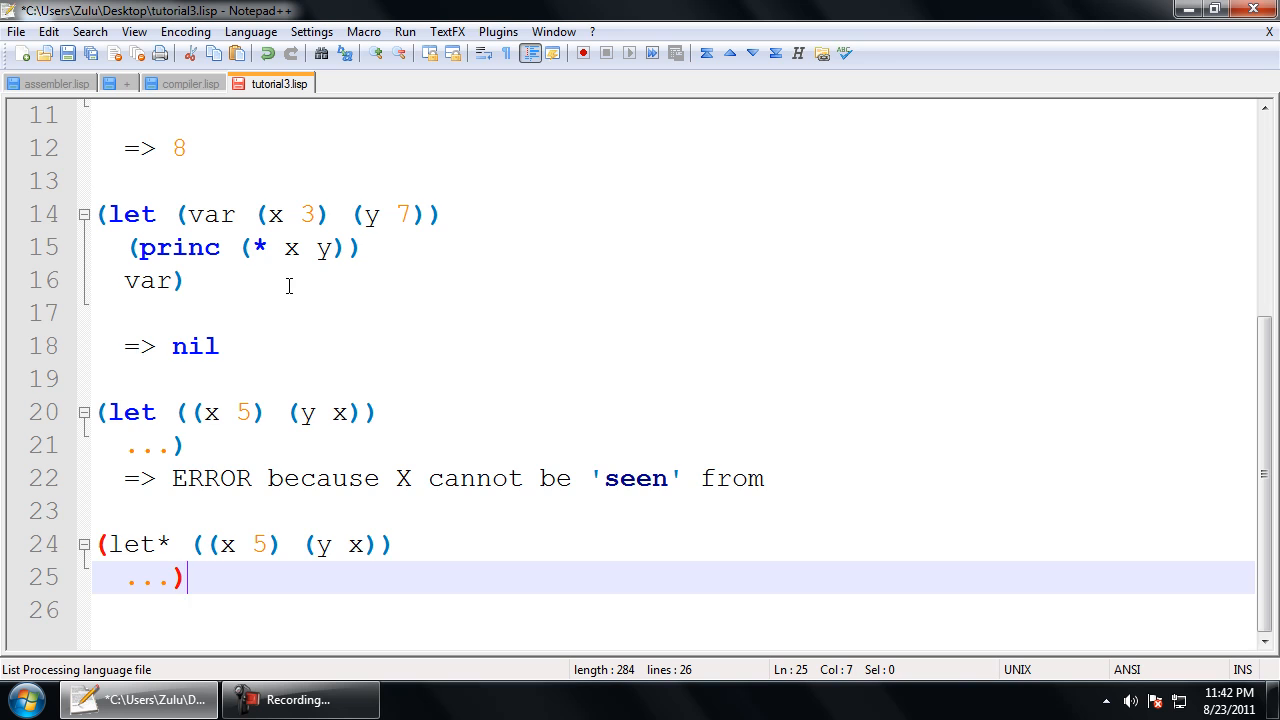
key(ctrl+a)
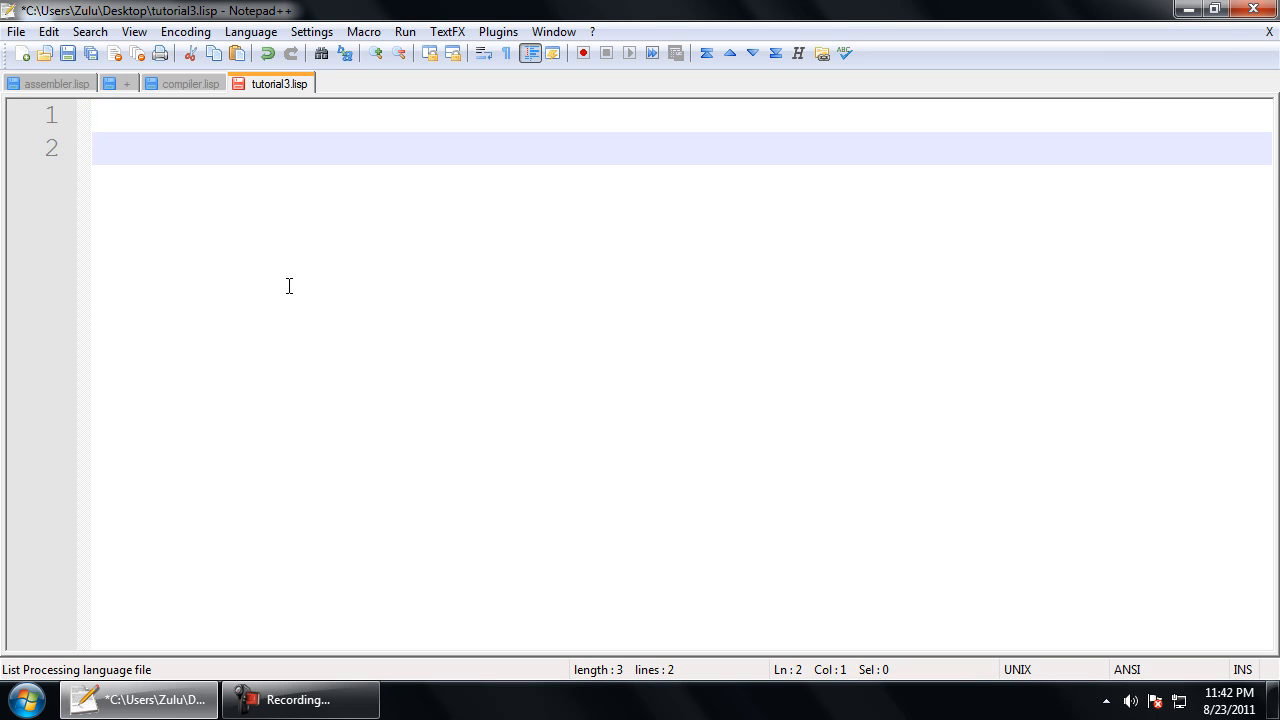
Step: Type a draft let example (let (x) (setq x 5))
text(()
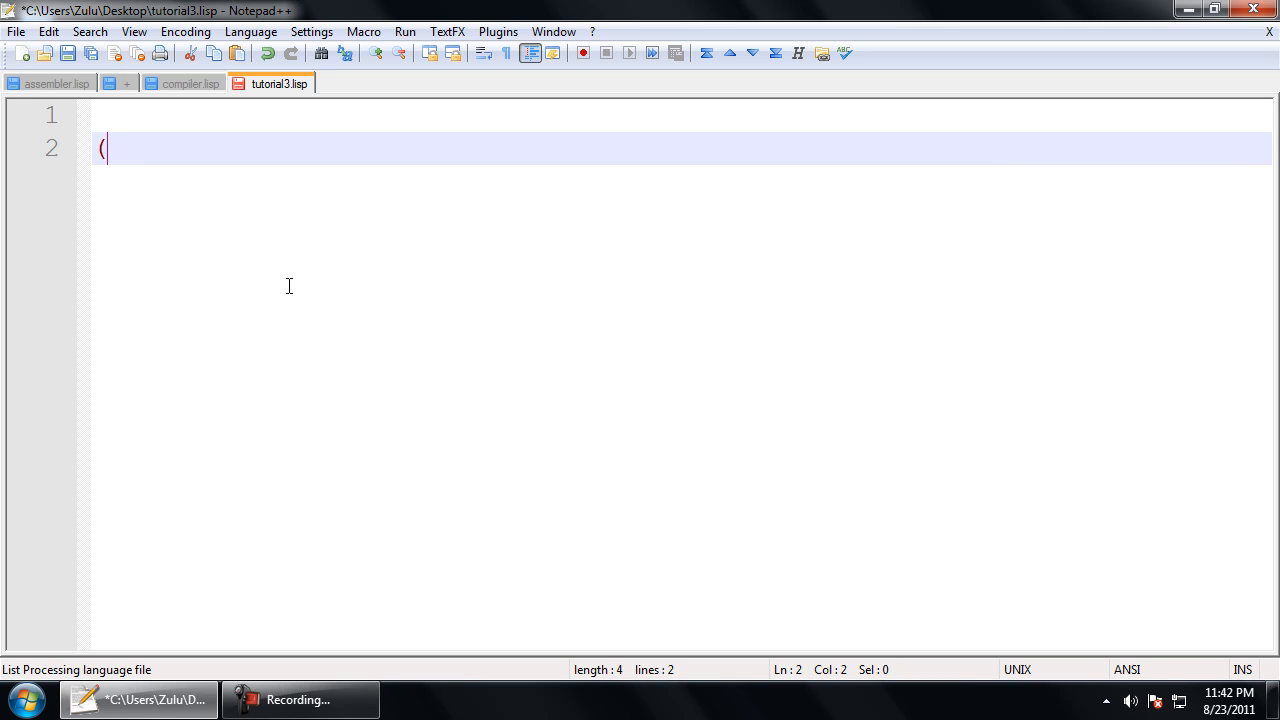
text(let (x)
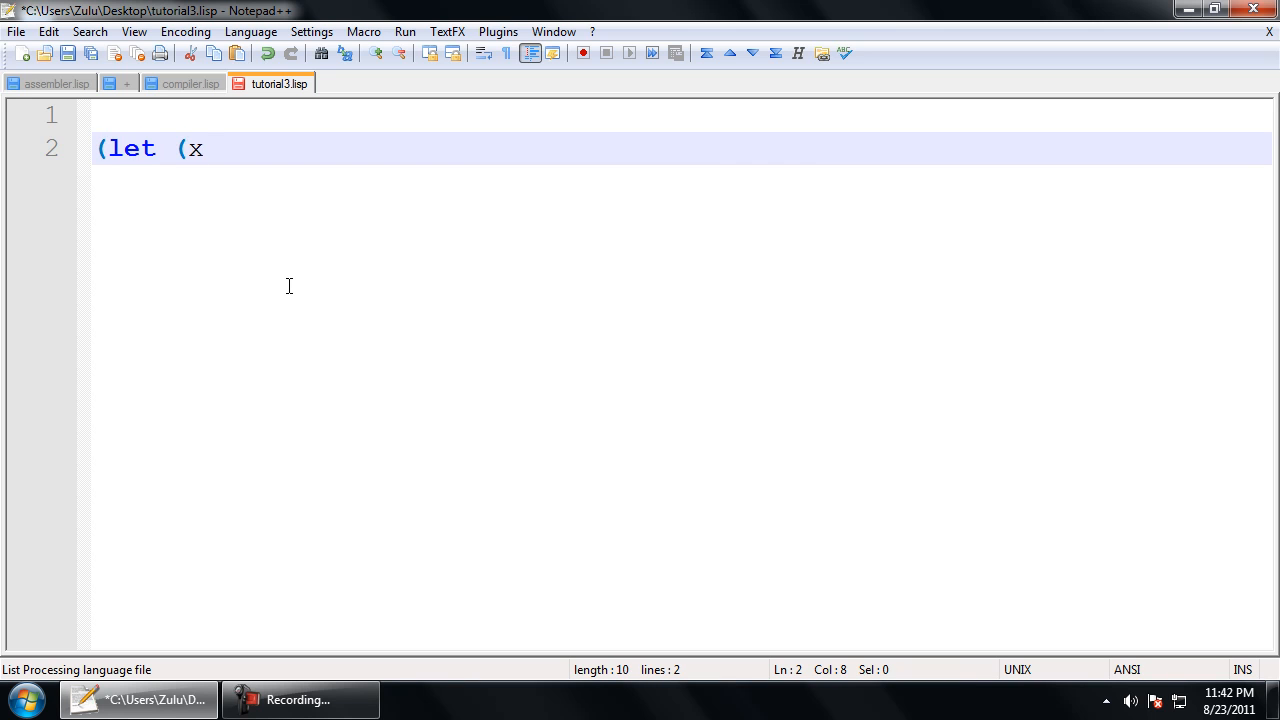
text())
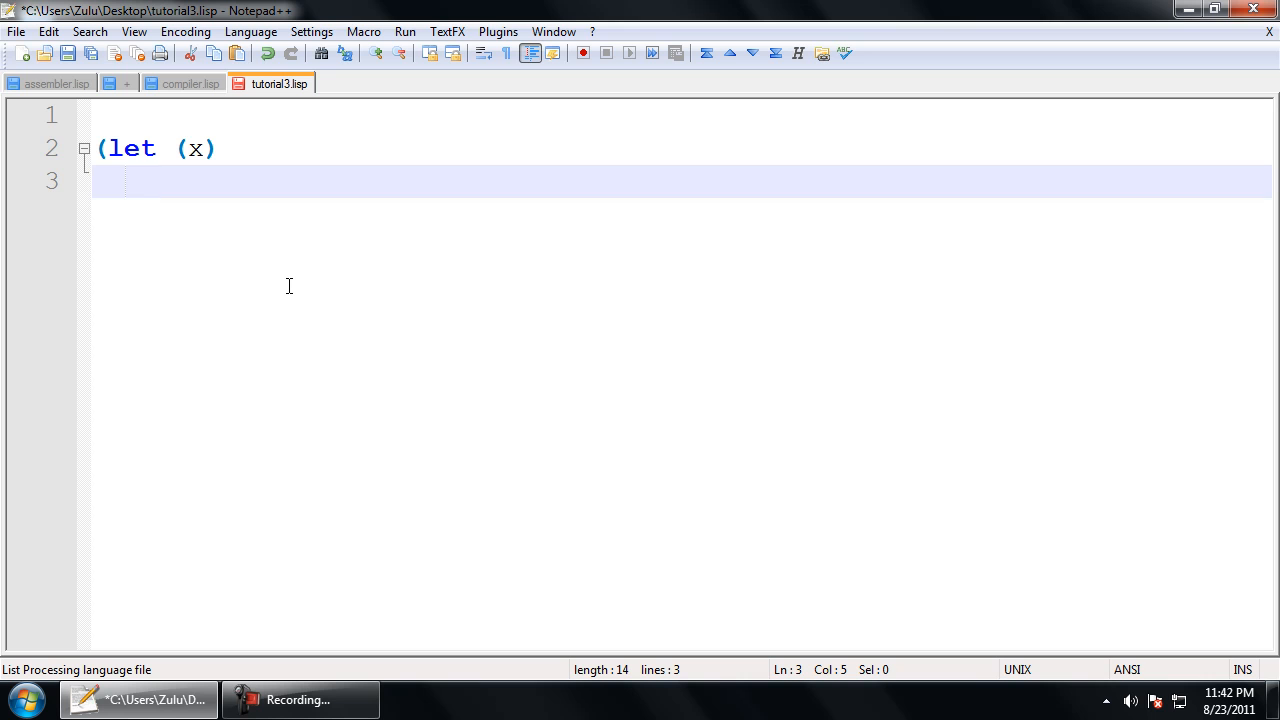
text((setq)
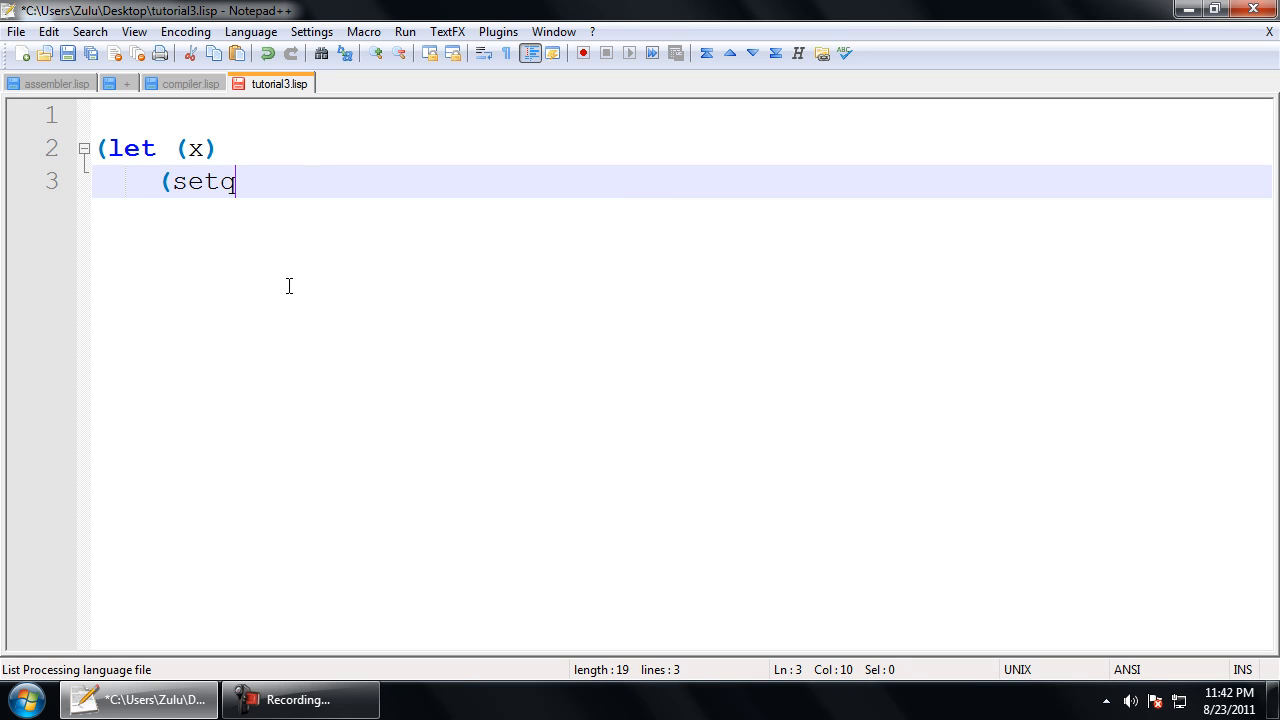
text(x 5)))
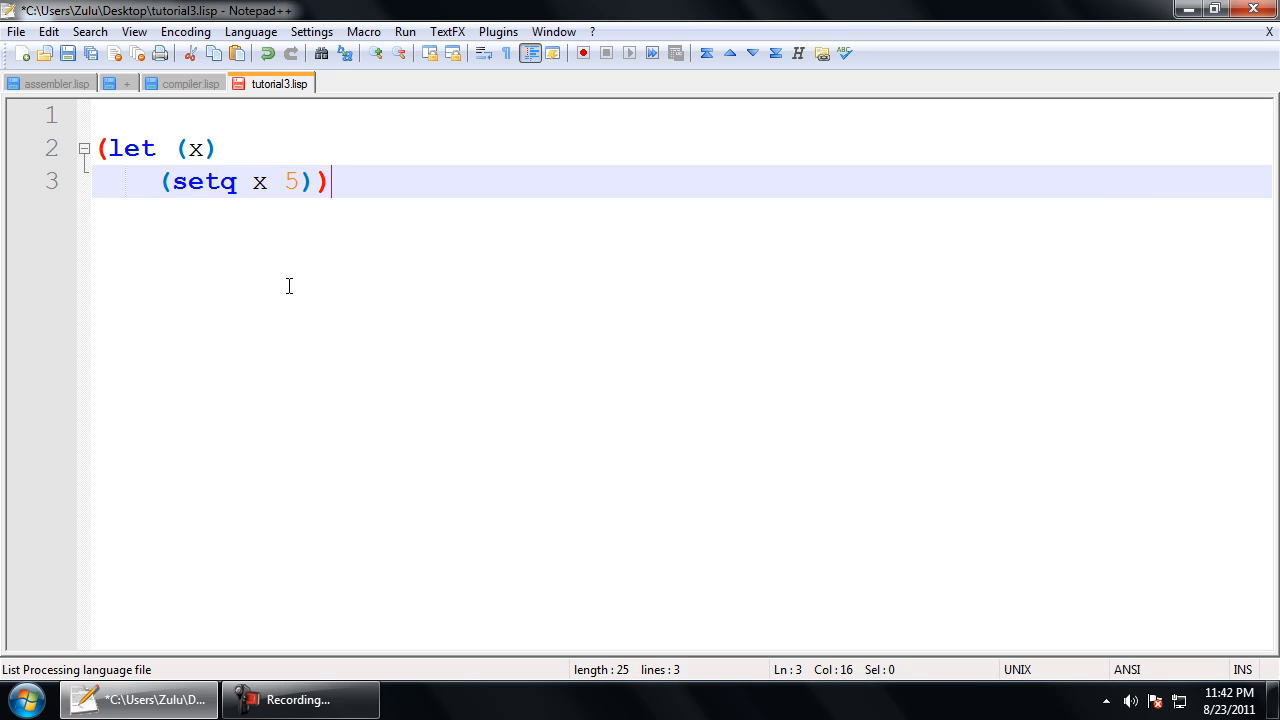
Step: Fix the setq indentation and start a result line "=> 5"
key(BackSpace)
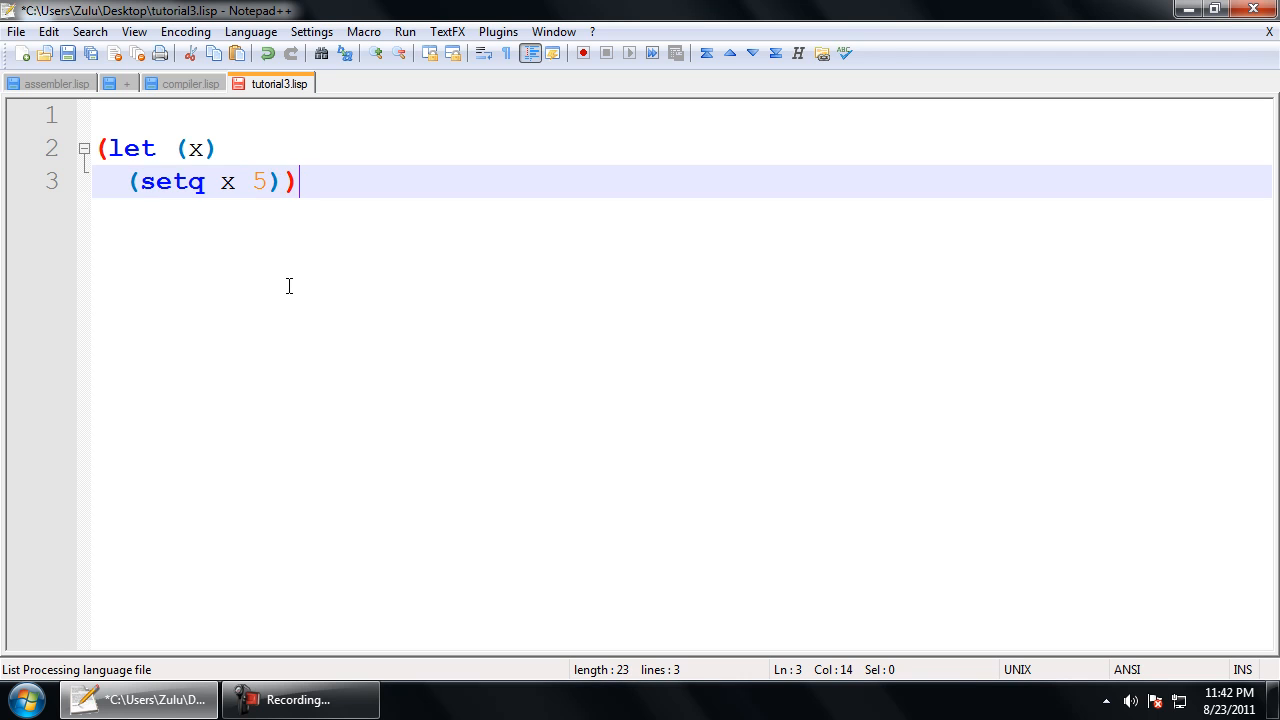
key(Return)
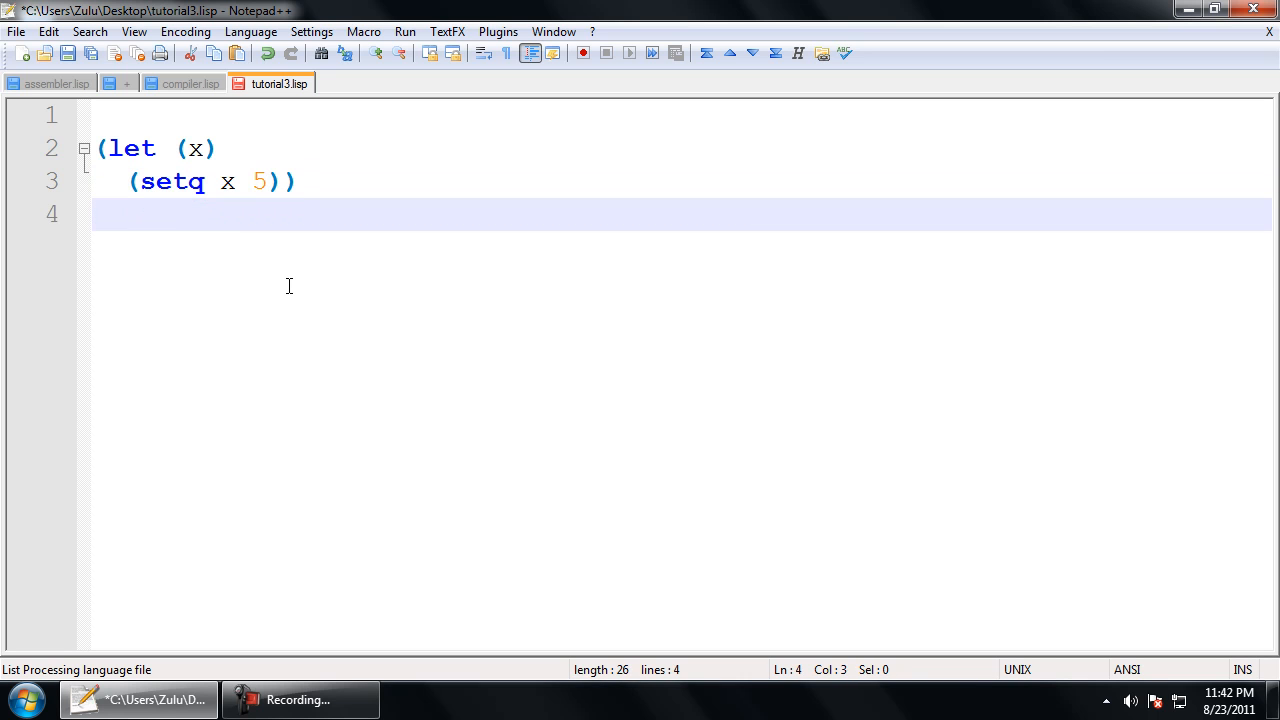
text(<)
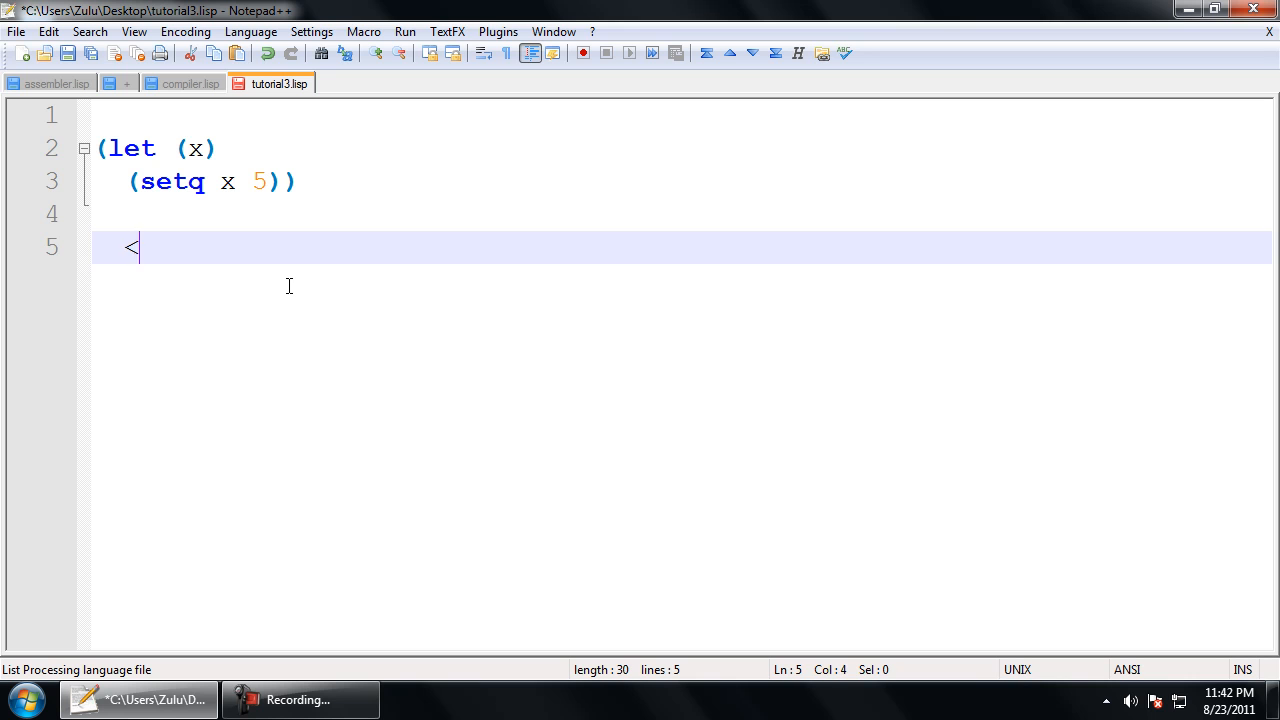
text(=>)
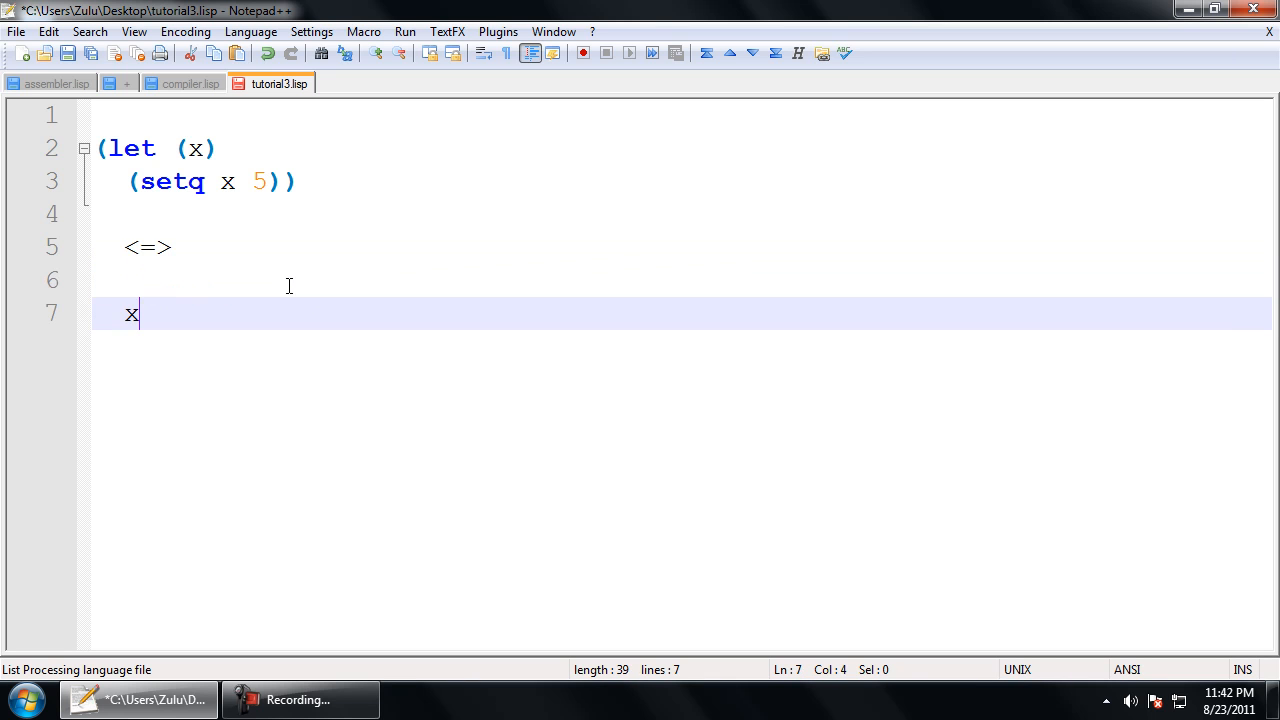
text(= 5;)
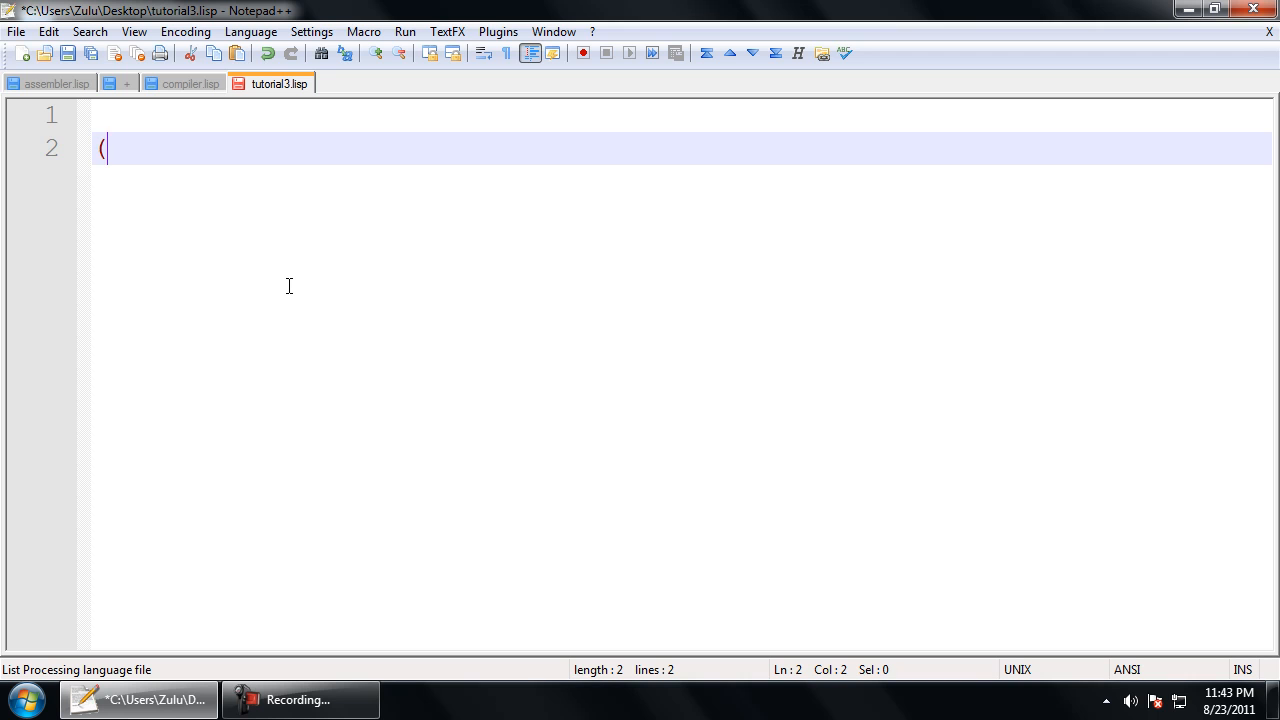
Step: Start a let form declaring x and printing it with (princ x)
text(le)
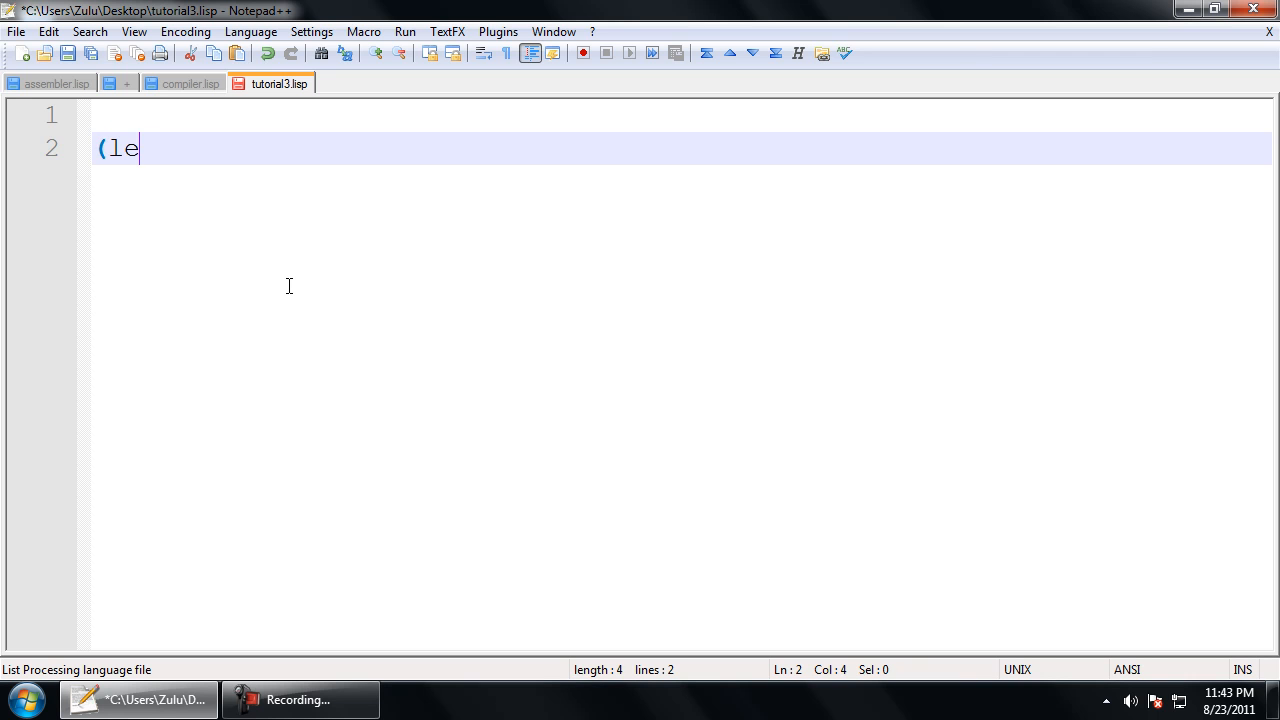
text(t ()
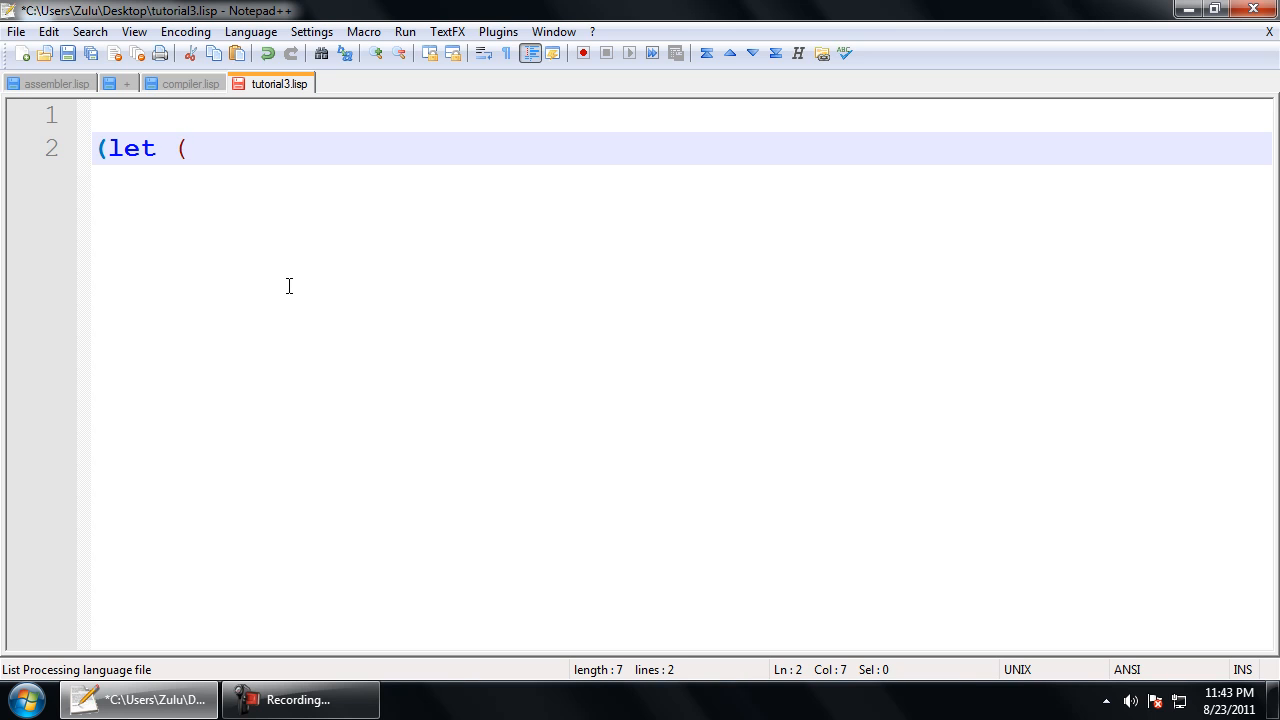
text(x))
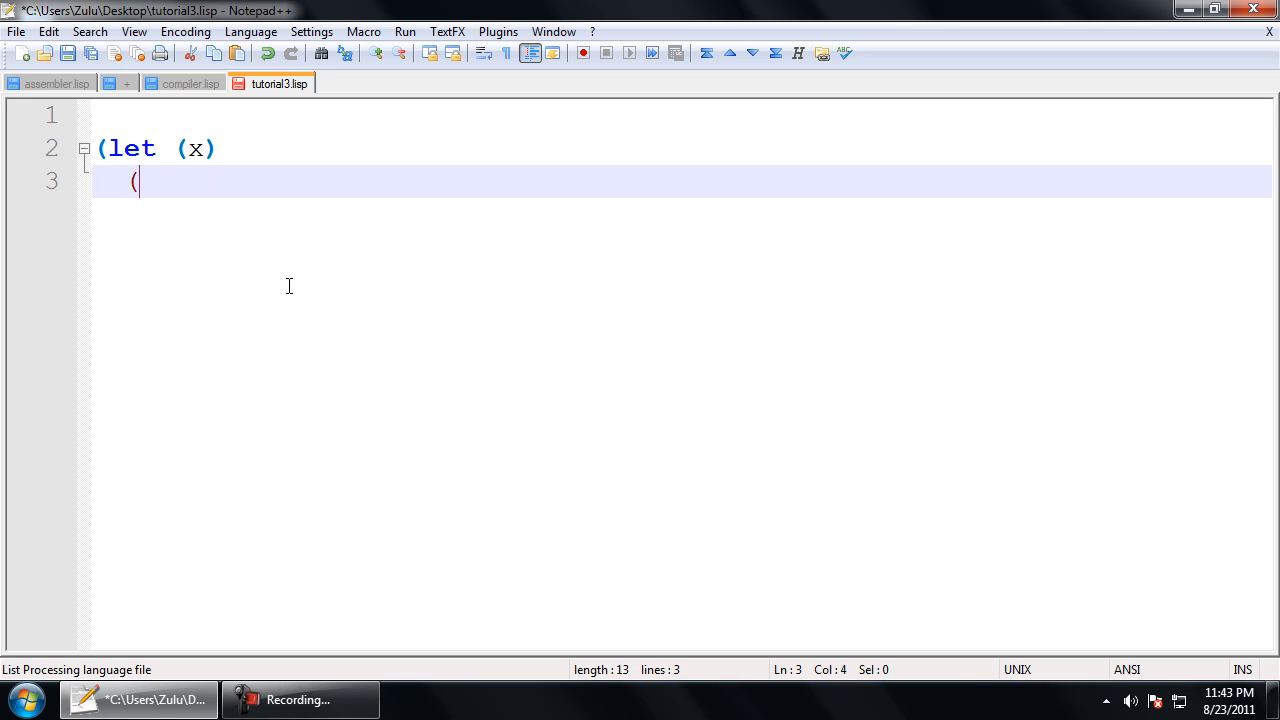
text(princ x))
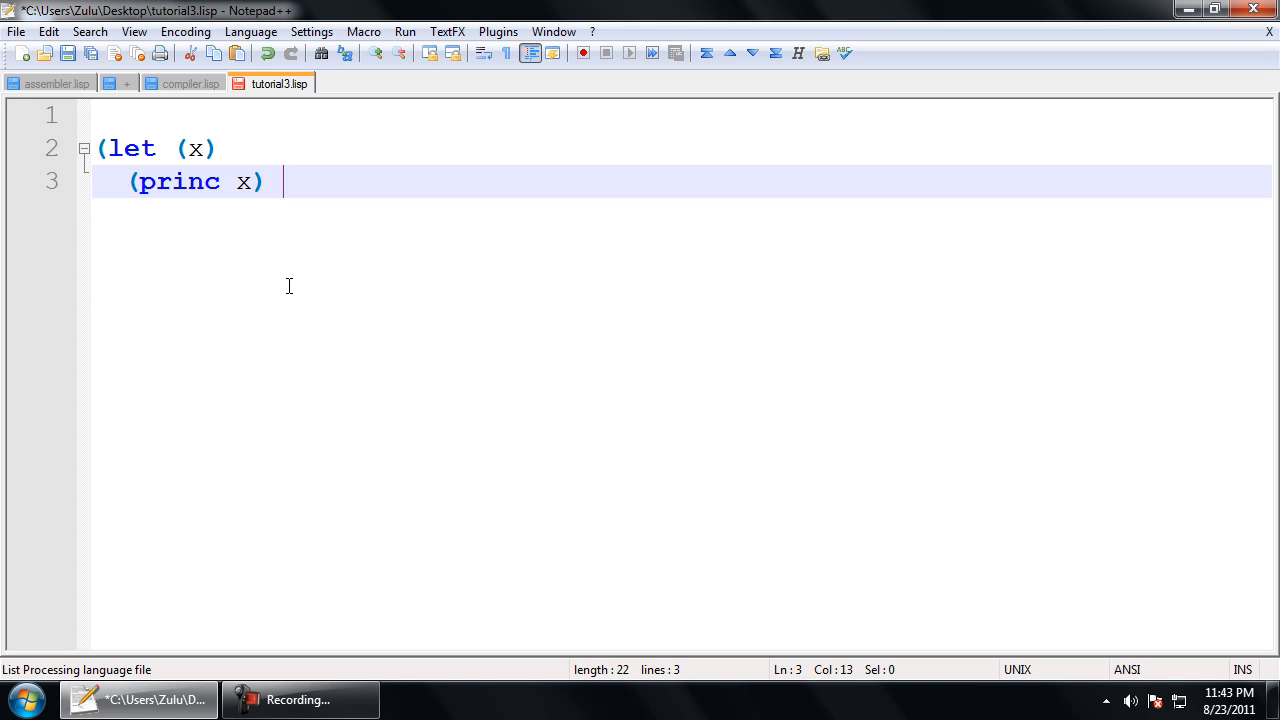
text(;prints nil)
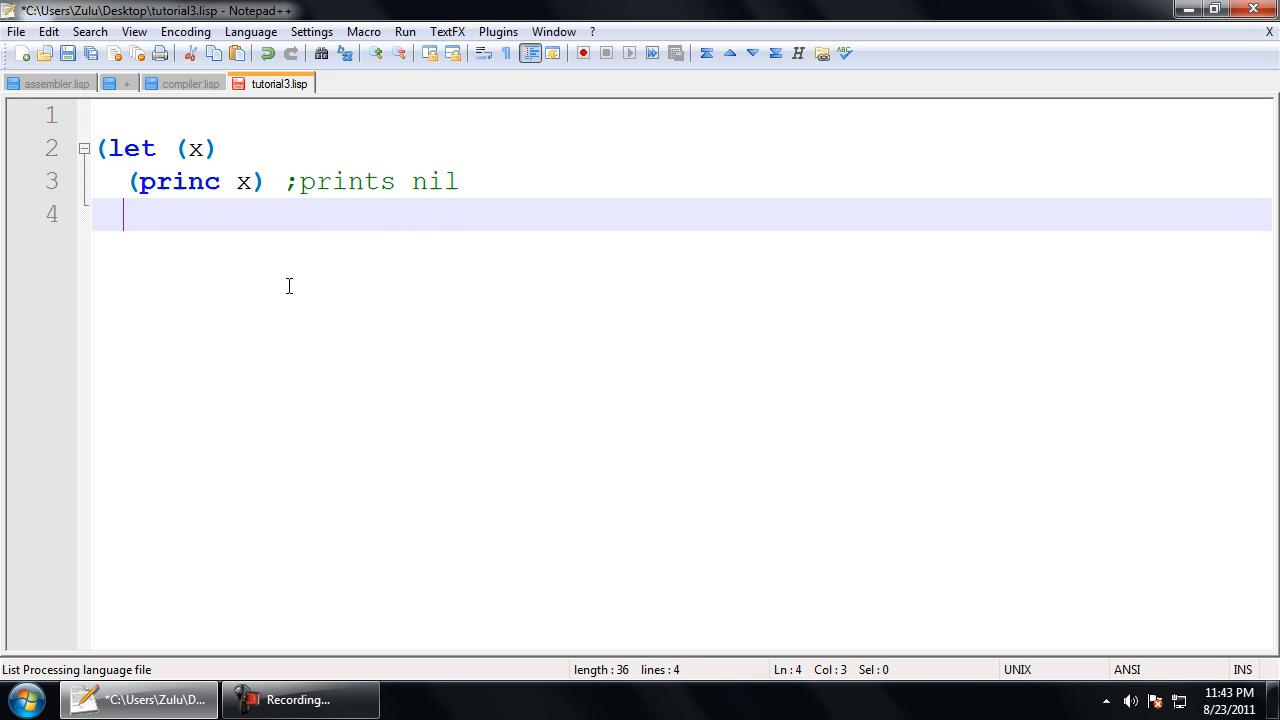
Step: Add (terpri), (setq x 5), and another print of x commented ";prints"
text((trp)
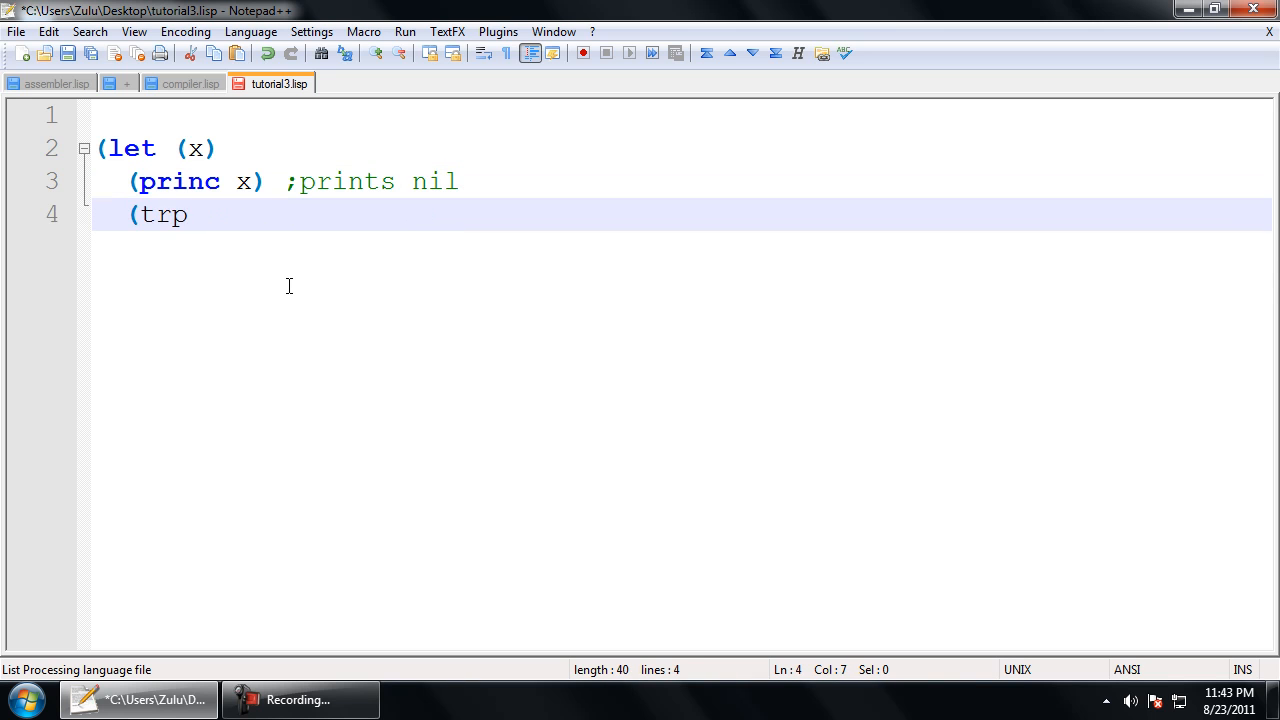
text(erpri))
text(()
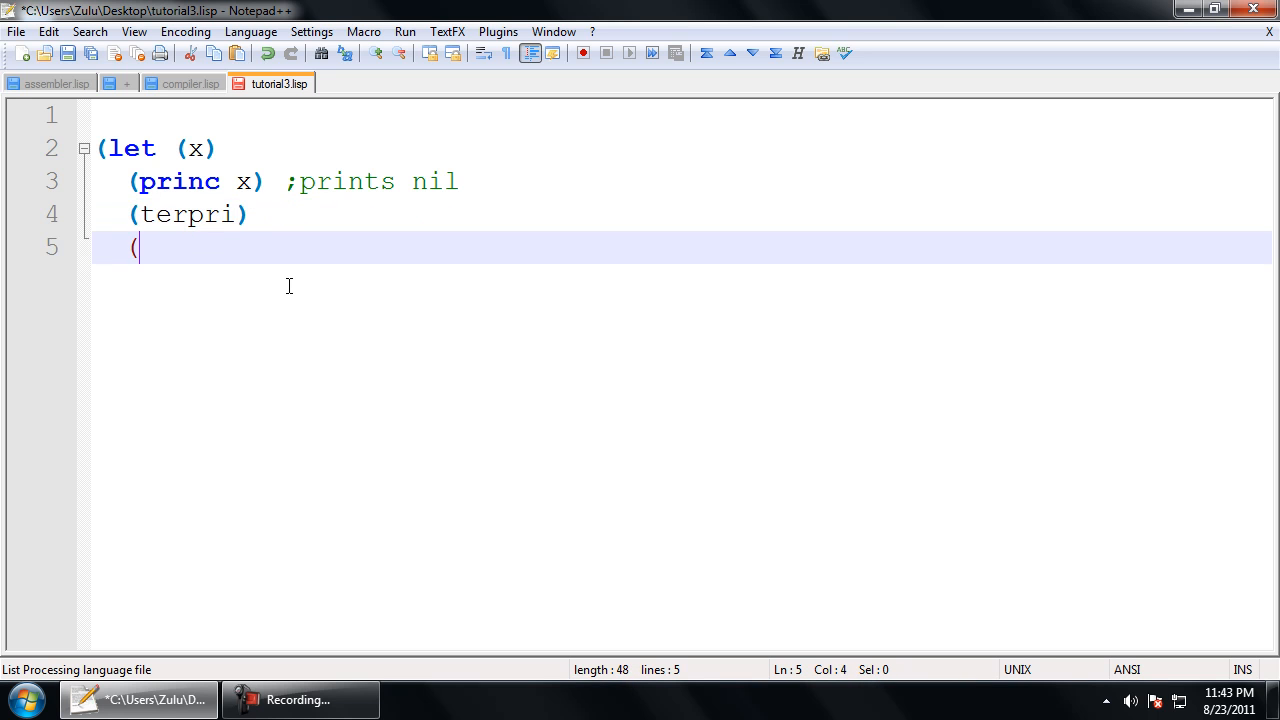
text(se)
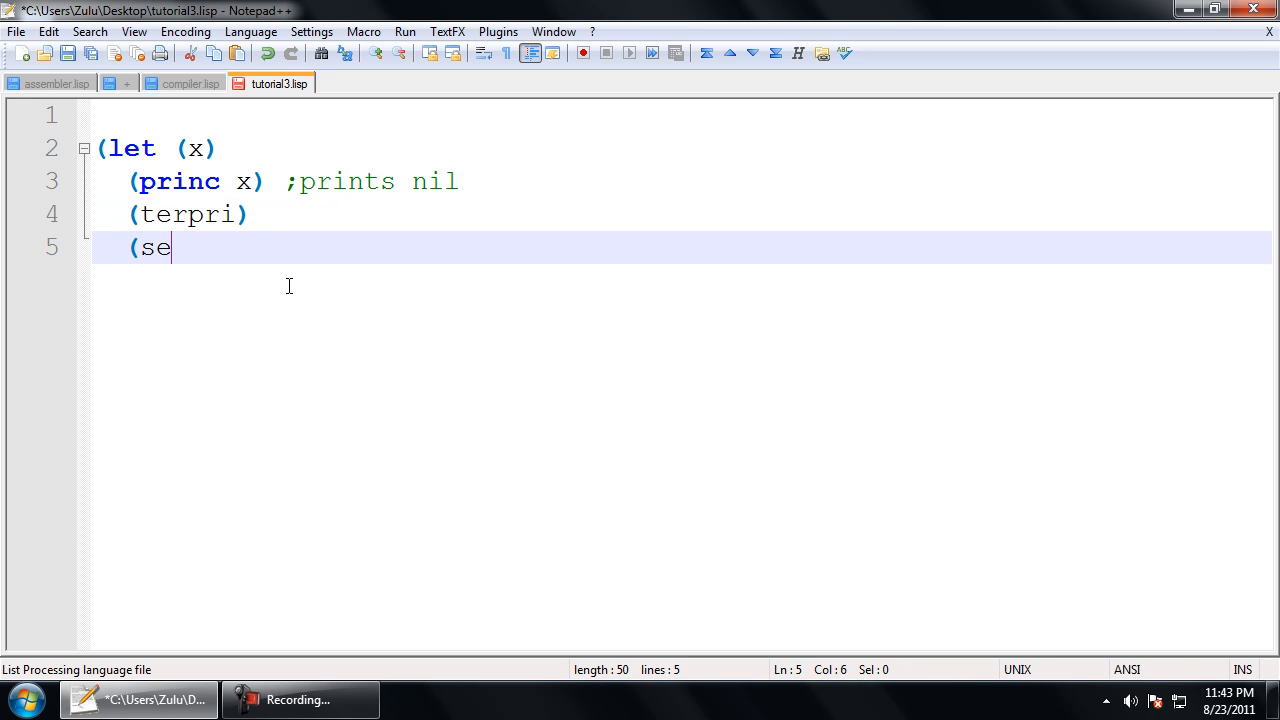
text(tq)
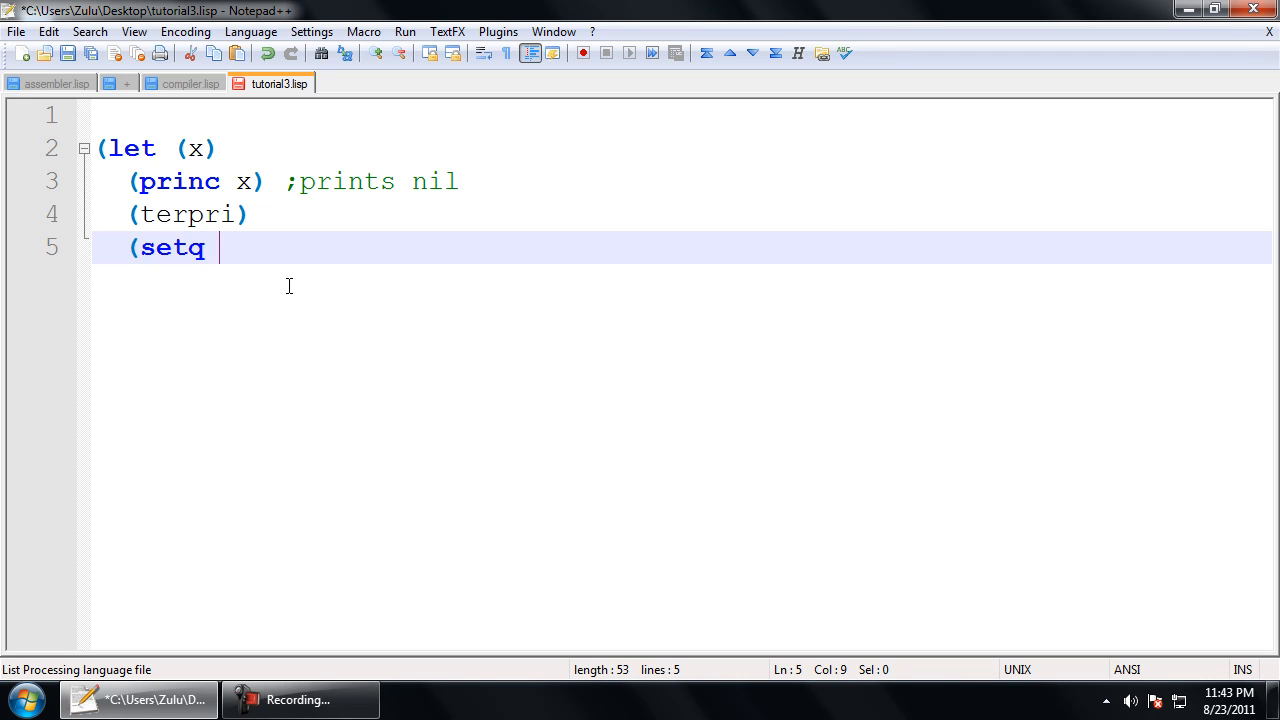
text(x 5)
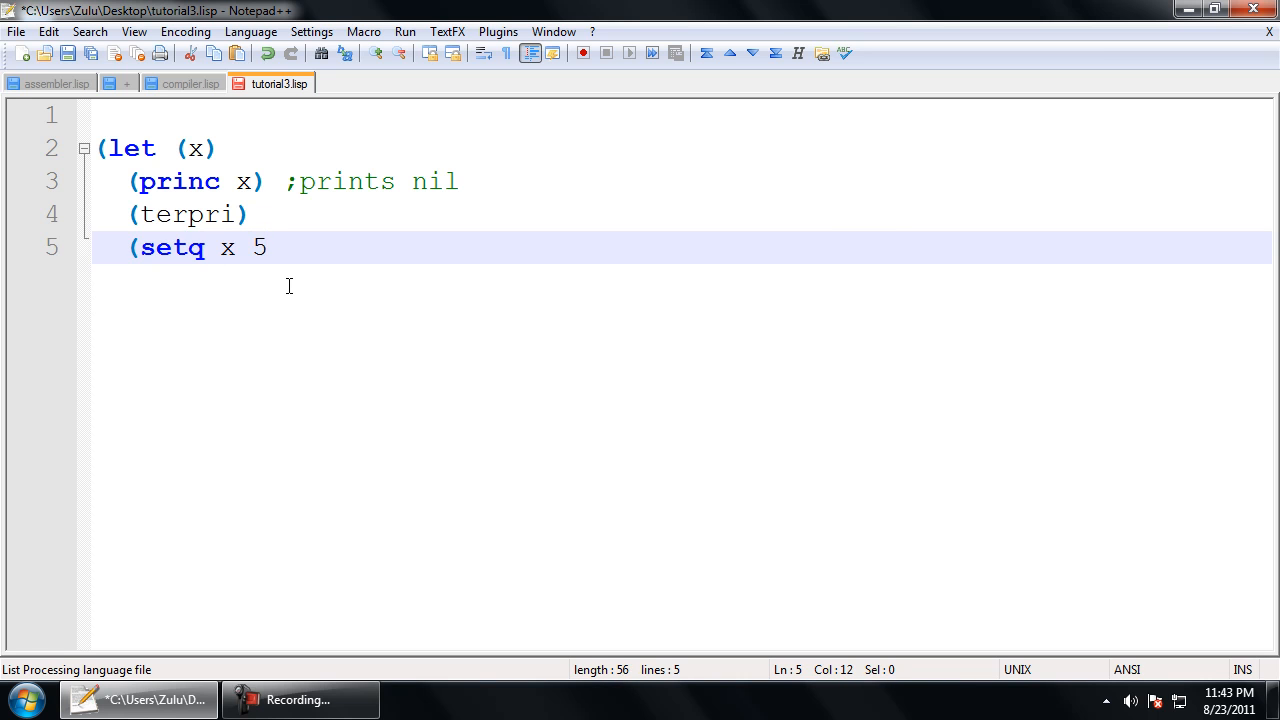
text())
text((princ)
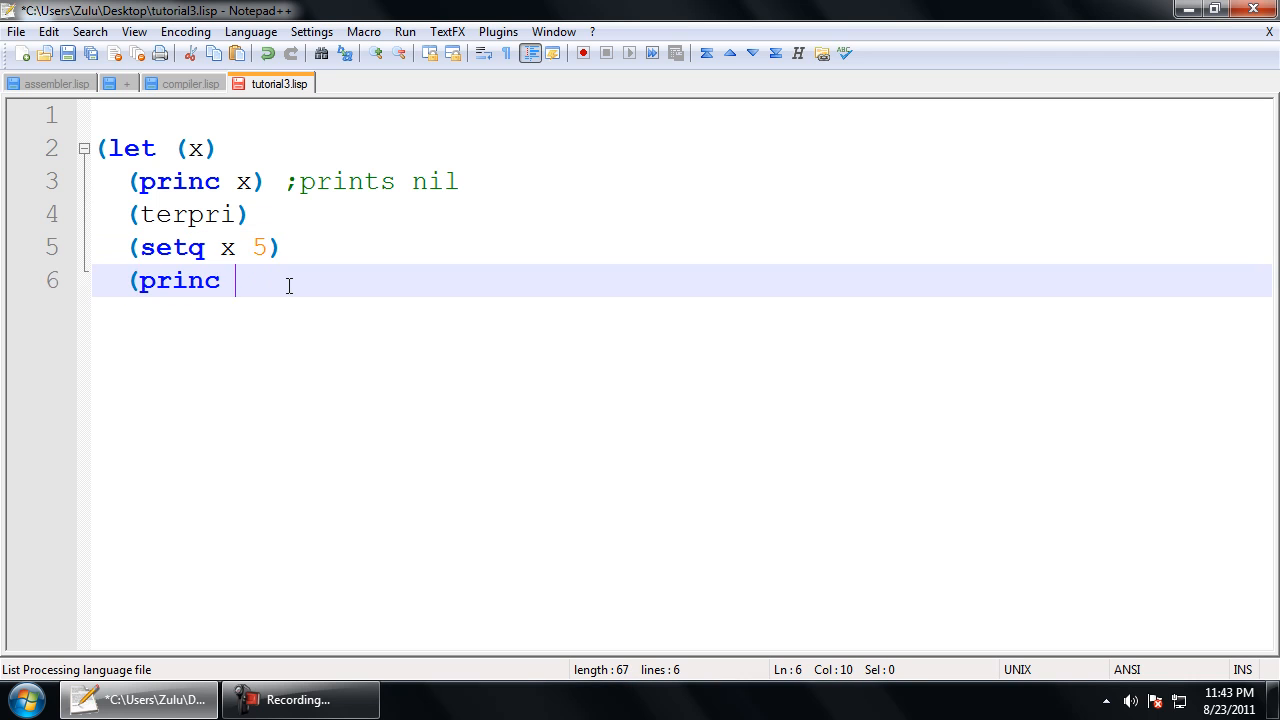
text(x) ;)
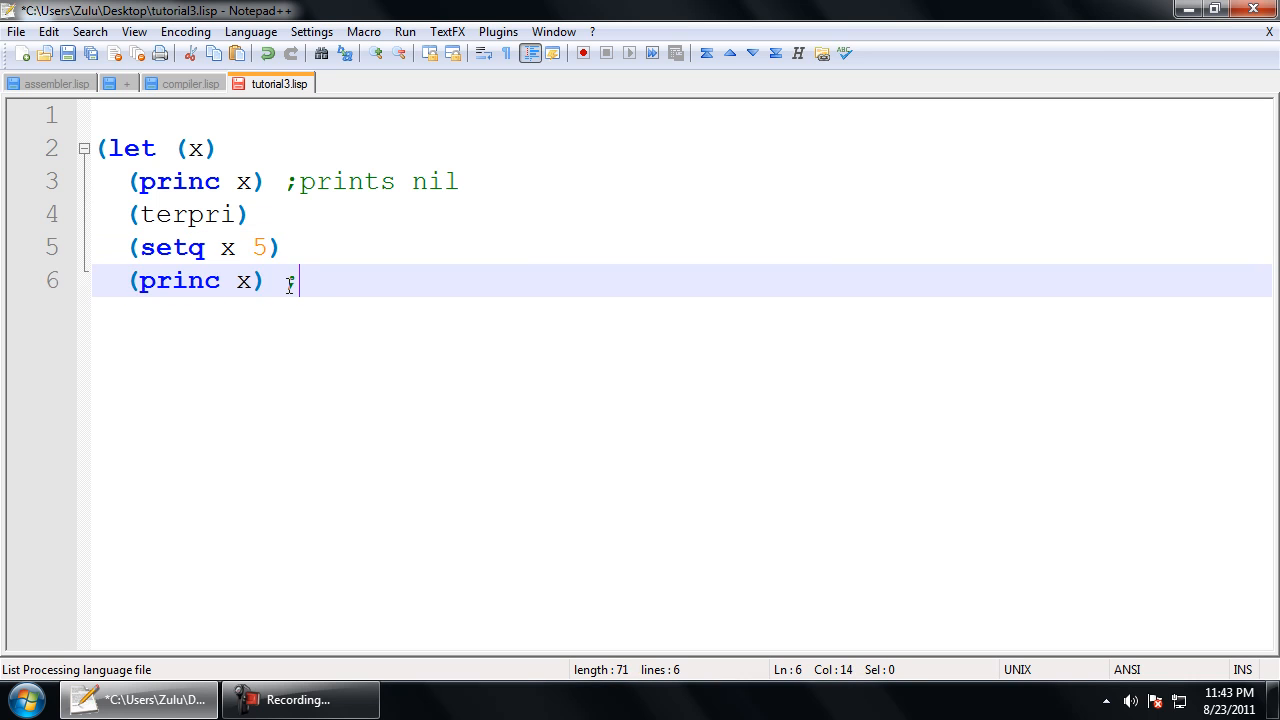
text(prints 5)
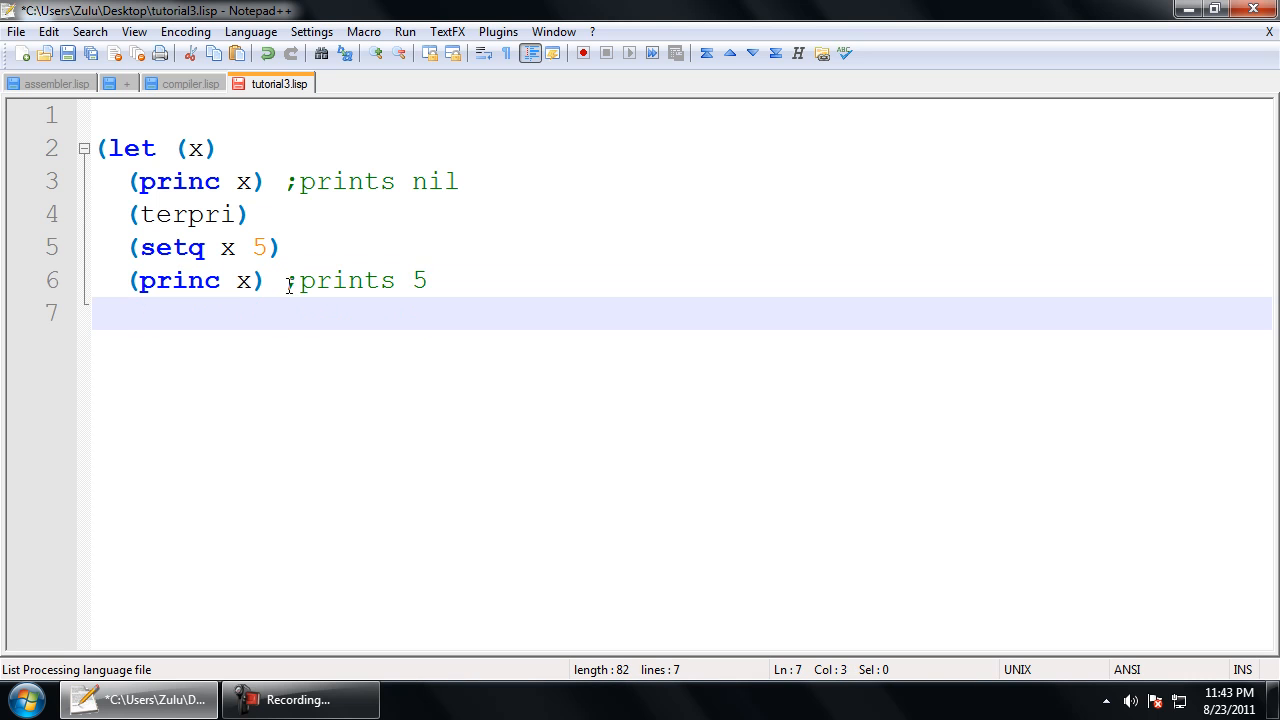
Step: Return (+ 1332 x) and record the result "=> 1337"
text(()
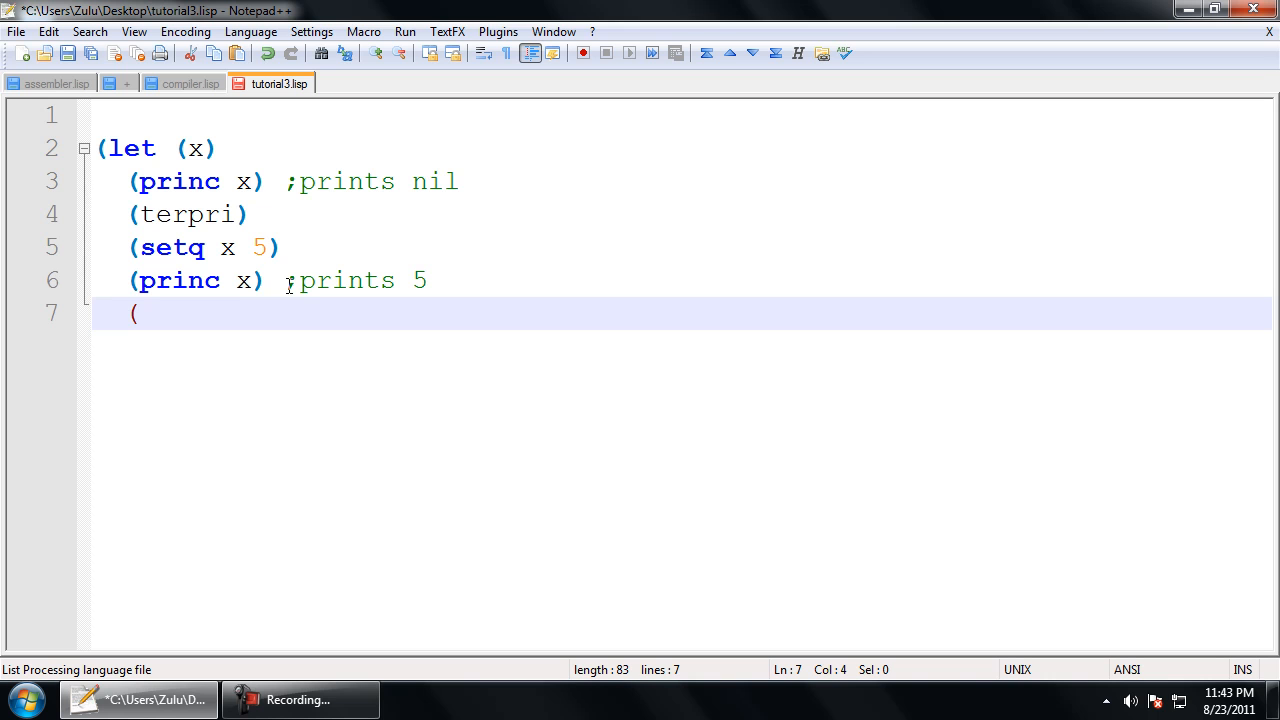
text(+)
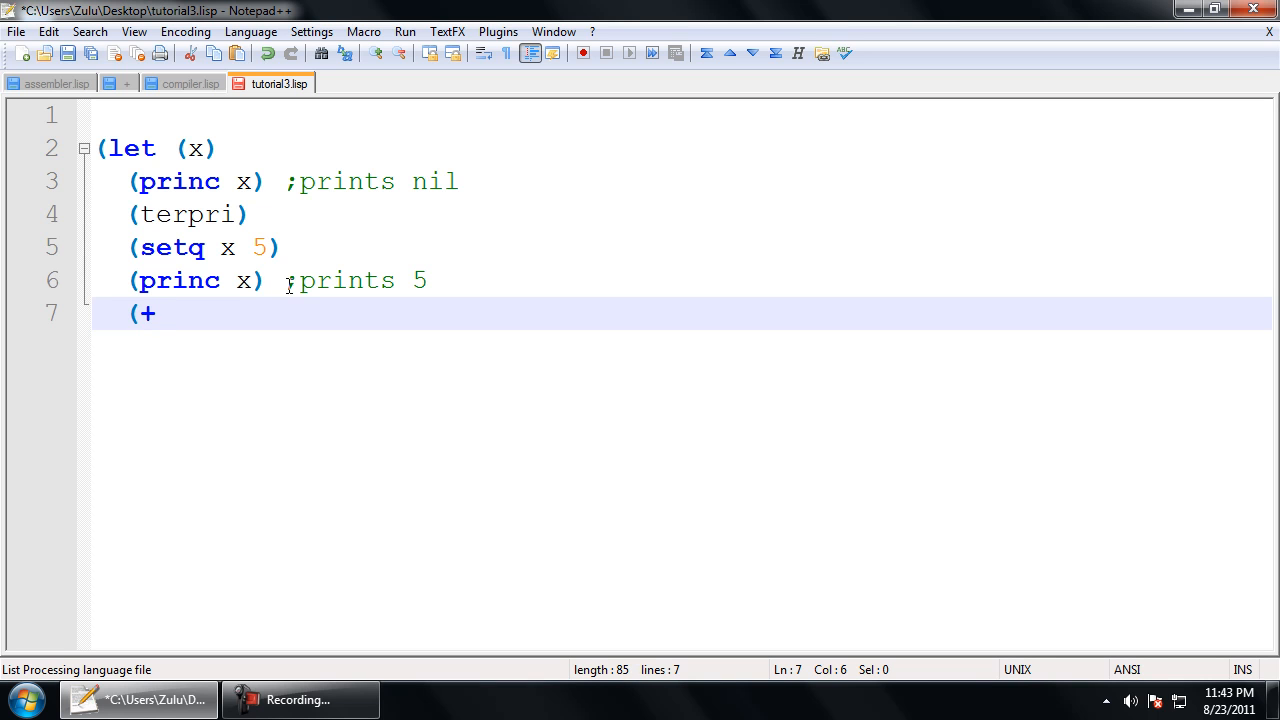
text(133)
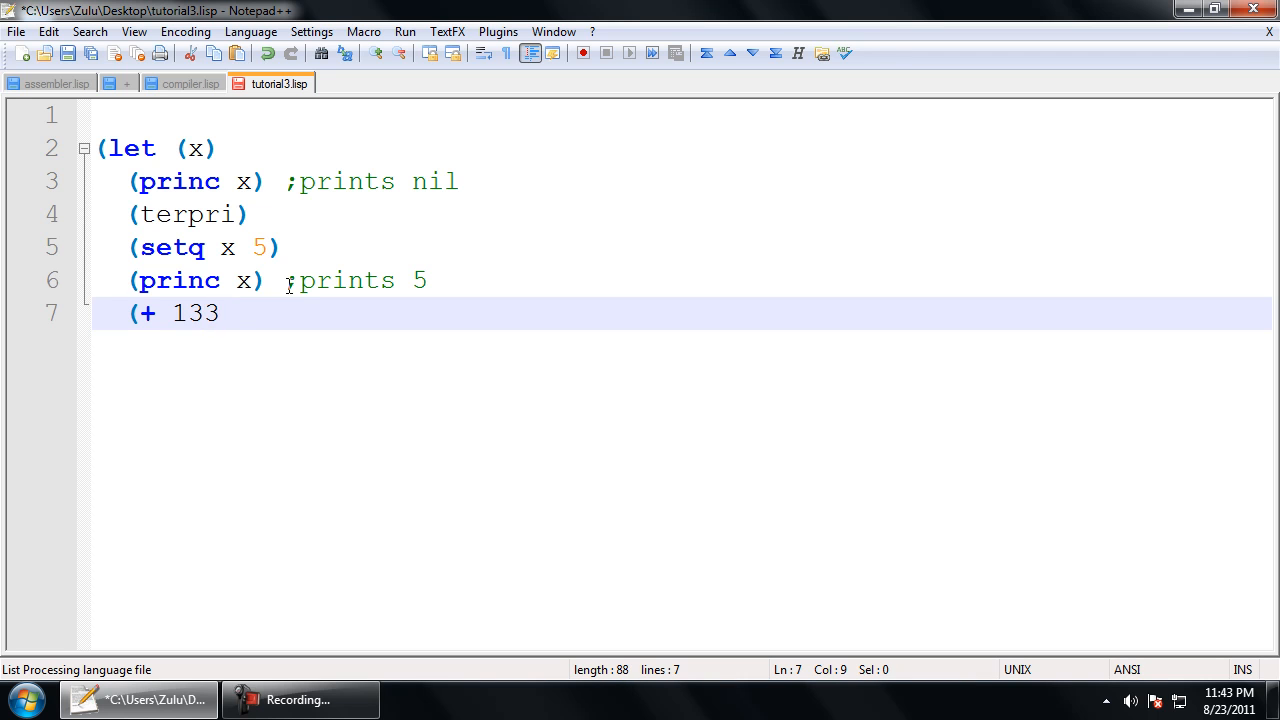
text(2 x))
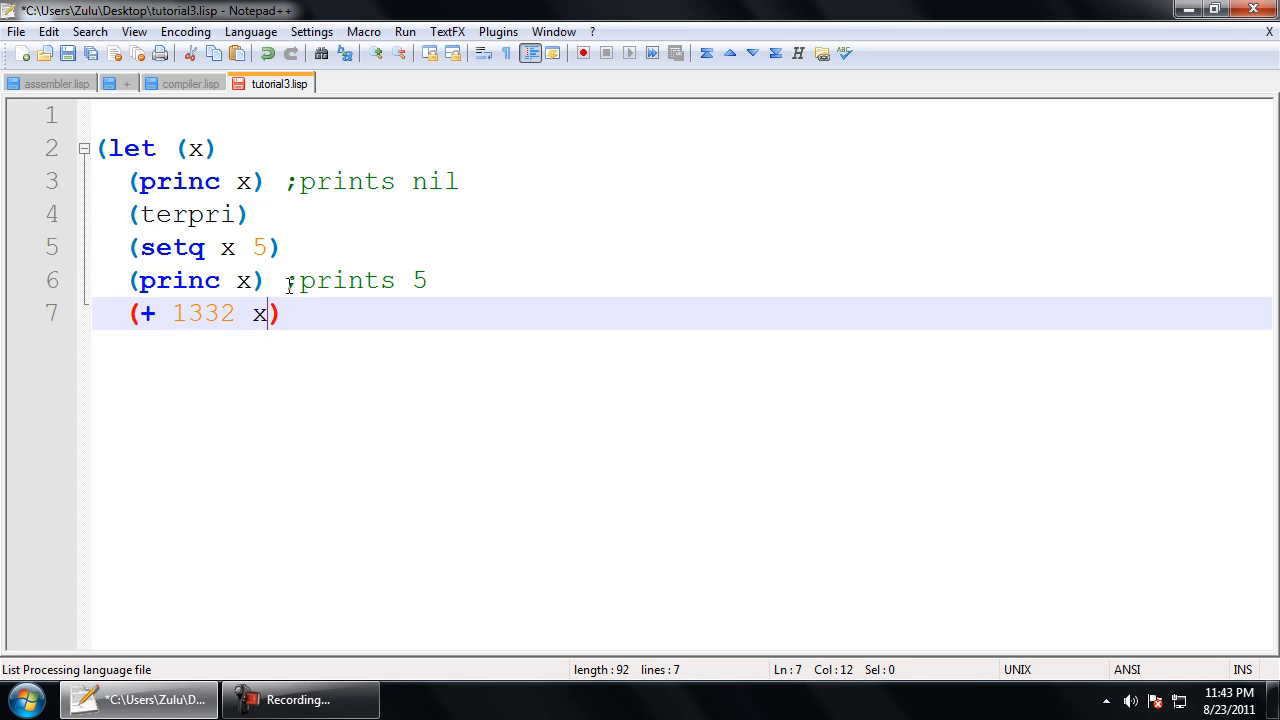
text())
text(=> 1)
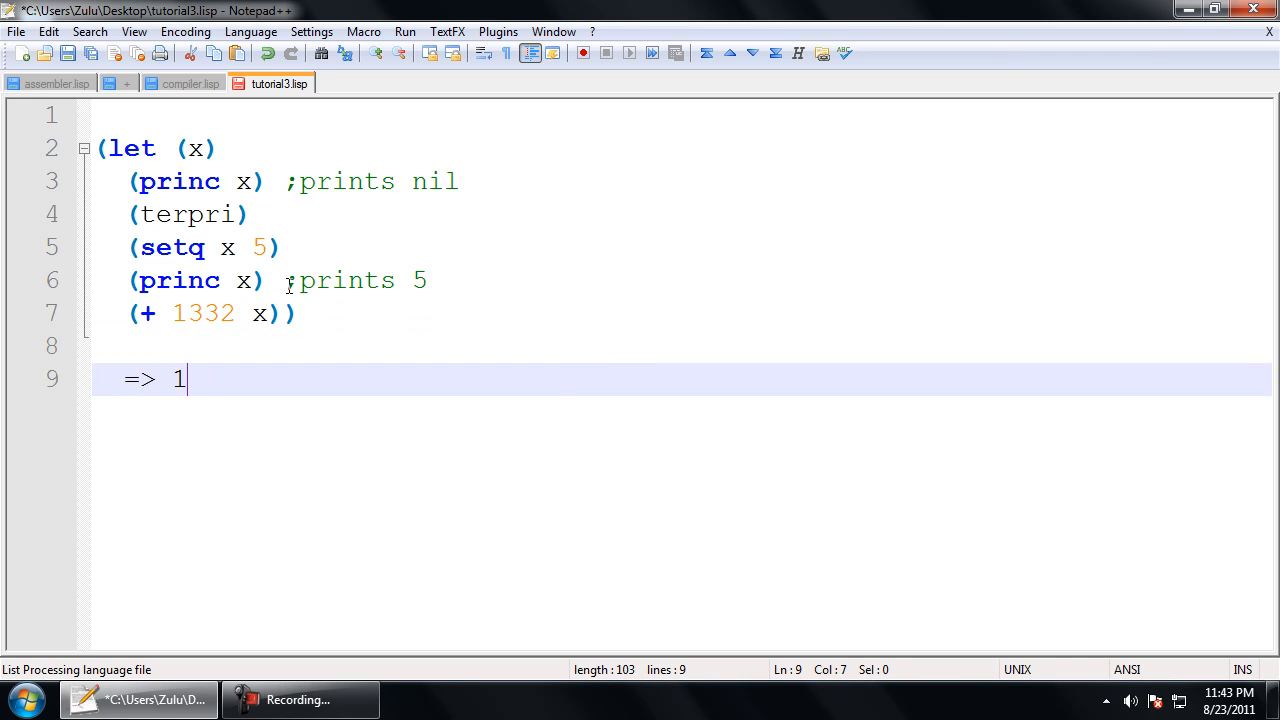
text(337)
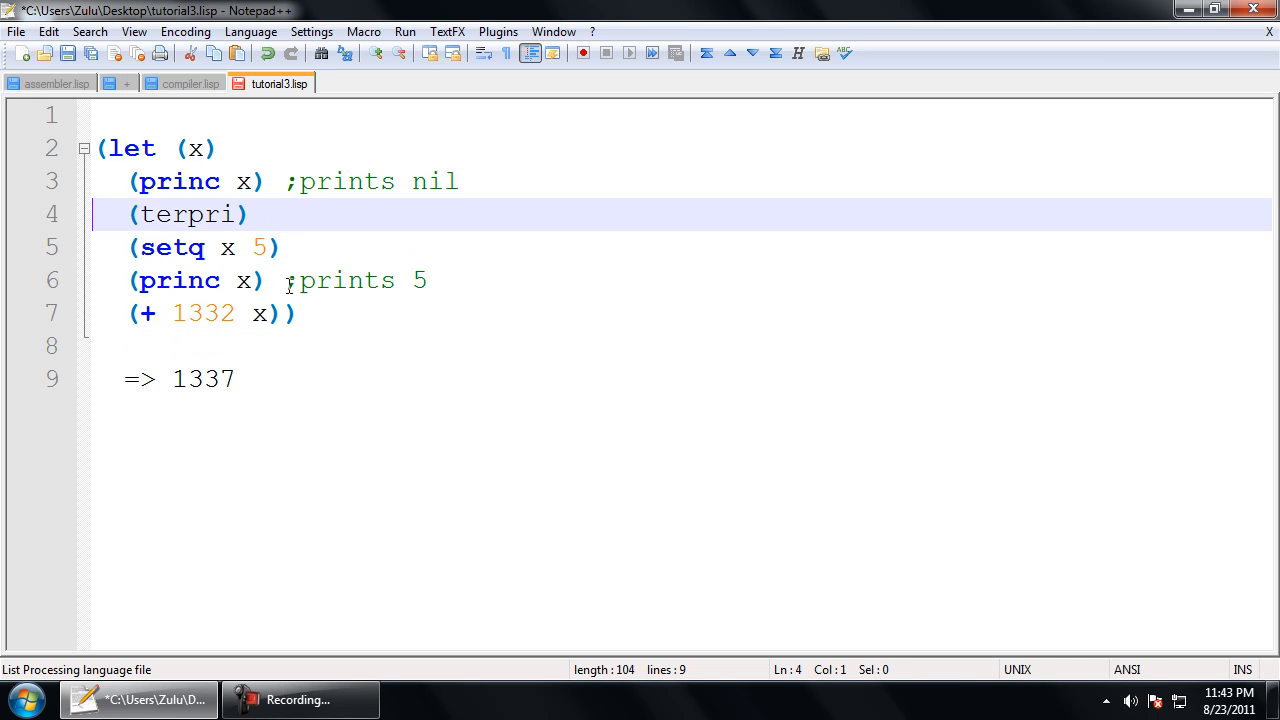
Step: Inspect the existing comment on line 3 and place the caret above the let block
click(285, 181)
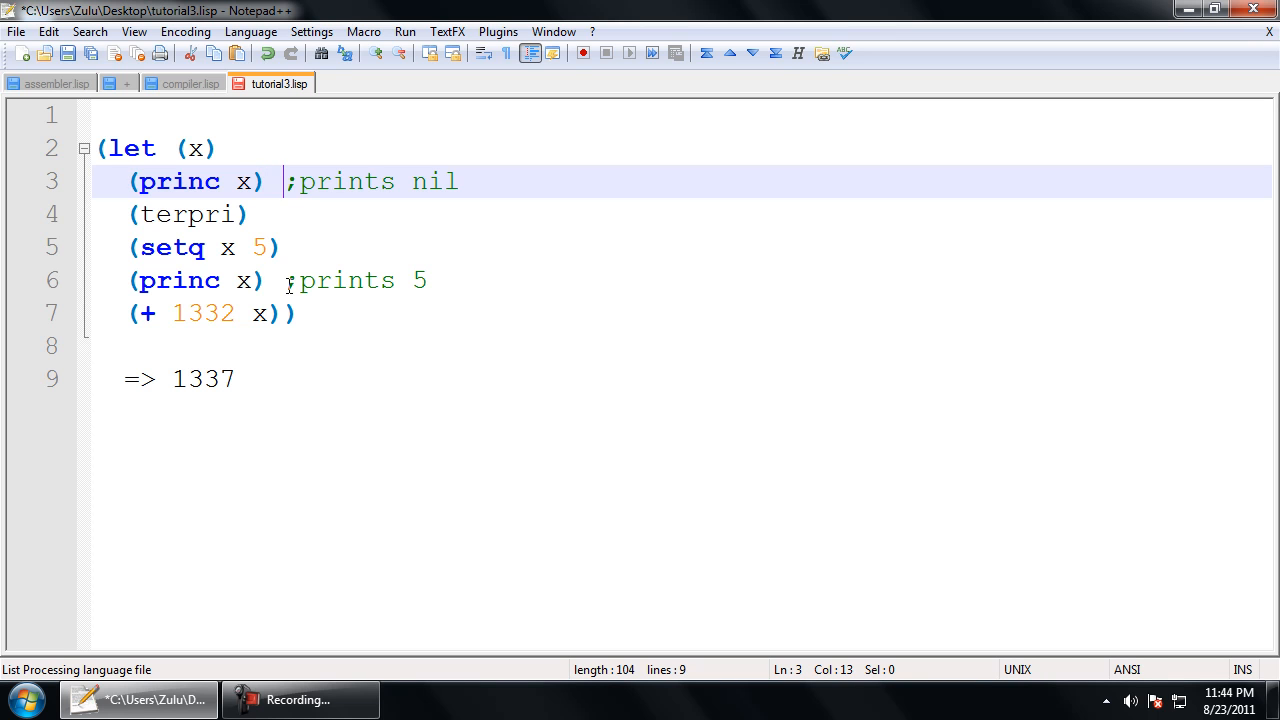
drag(286, 181, 459, 181)
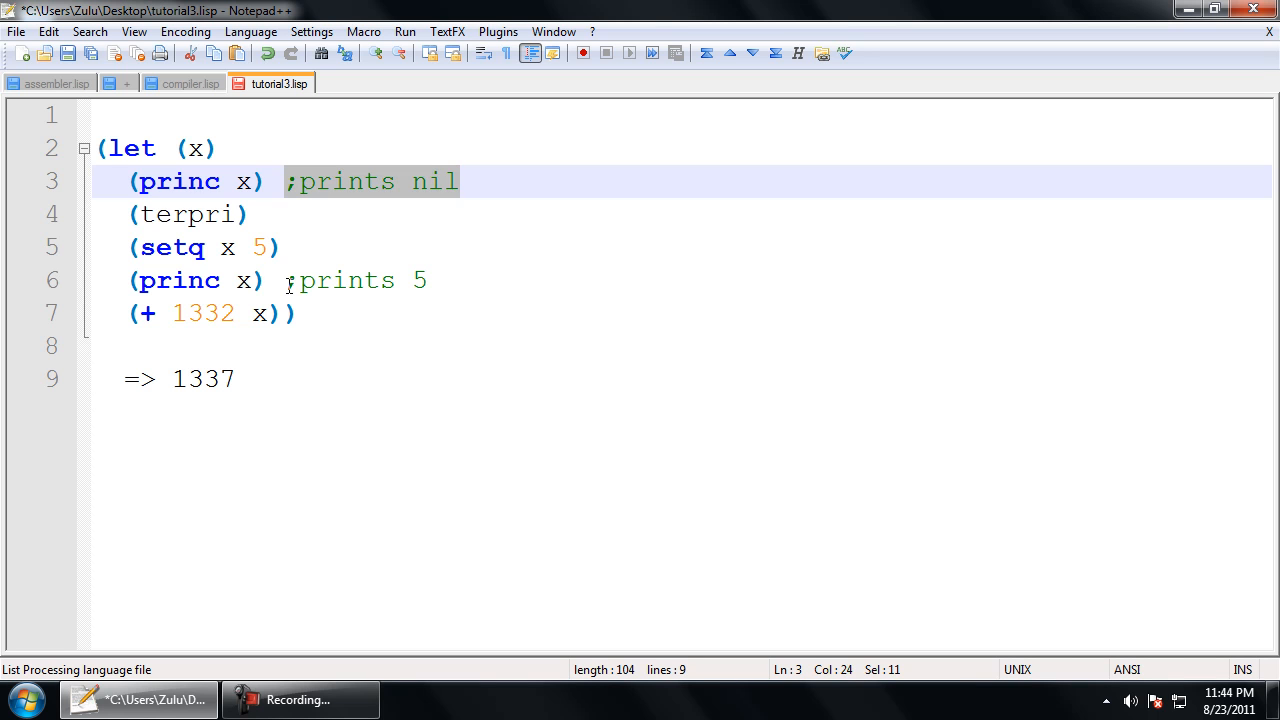
click(287, 181)
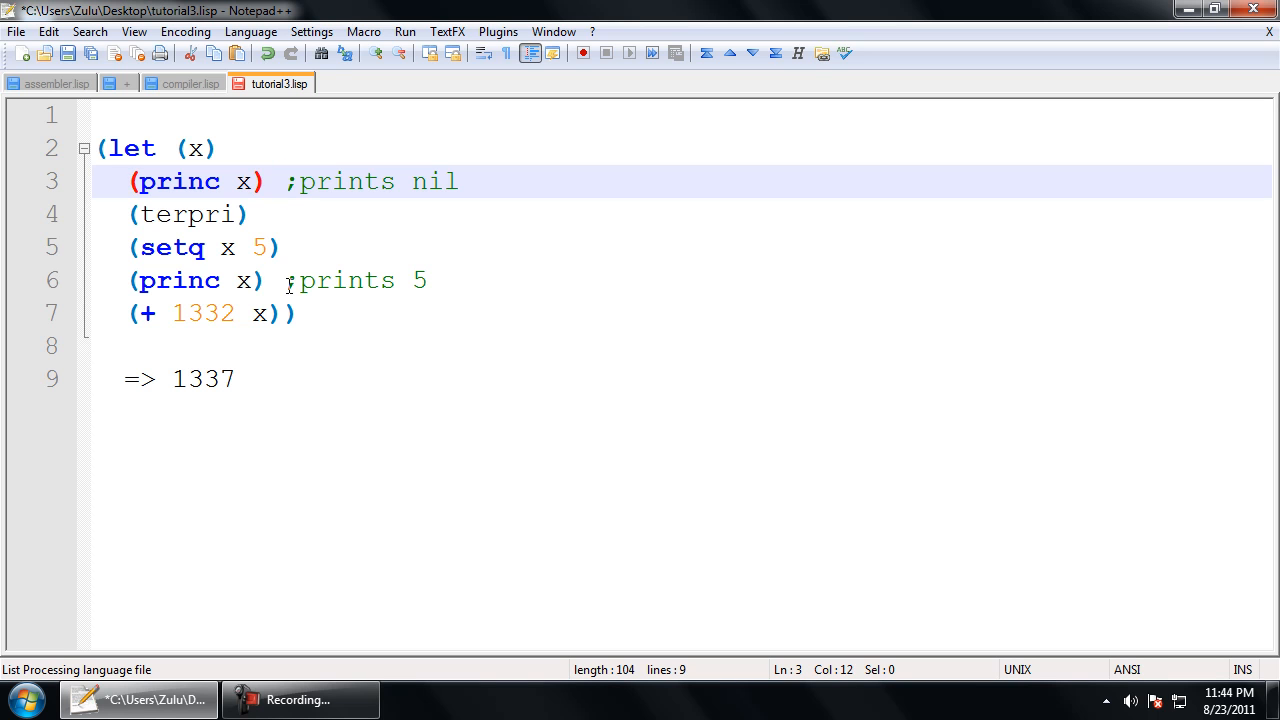
click(457, 181)
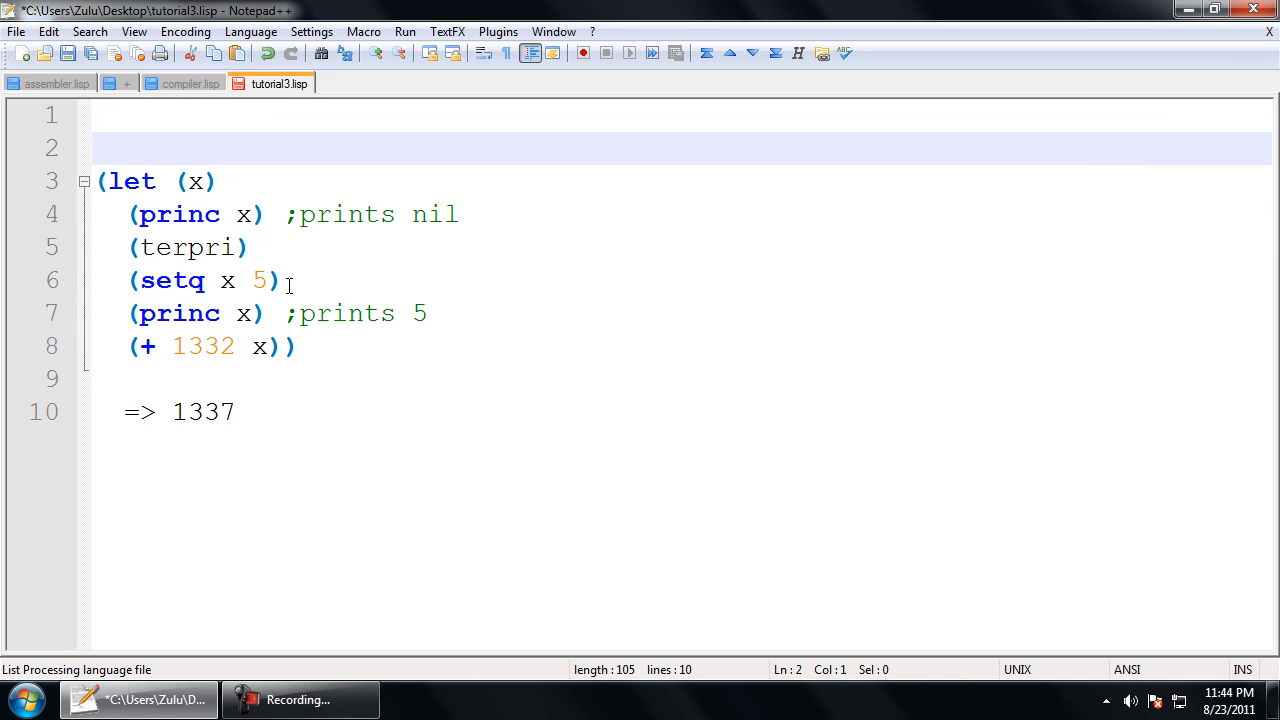
Step: Write the comment ";;Prints nil then sets x to 5 and prints.. other stuff"
text(;;)
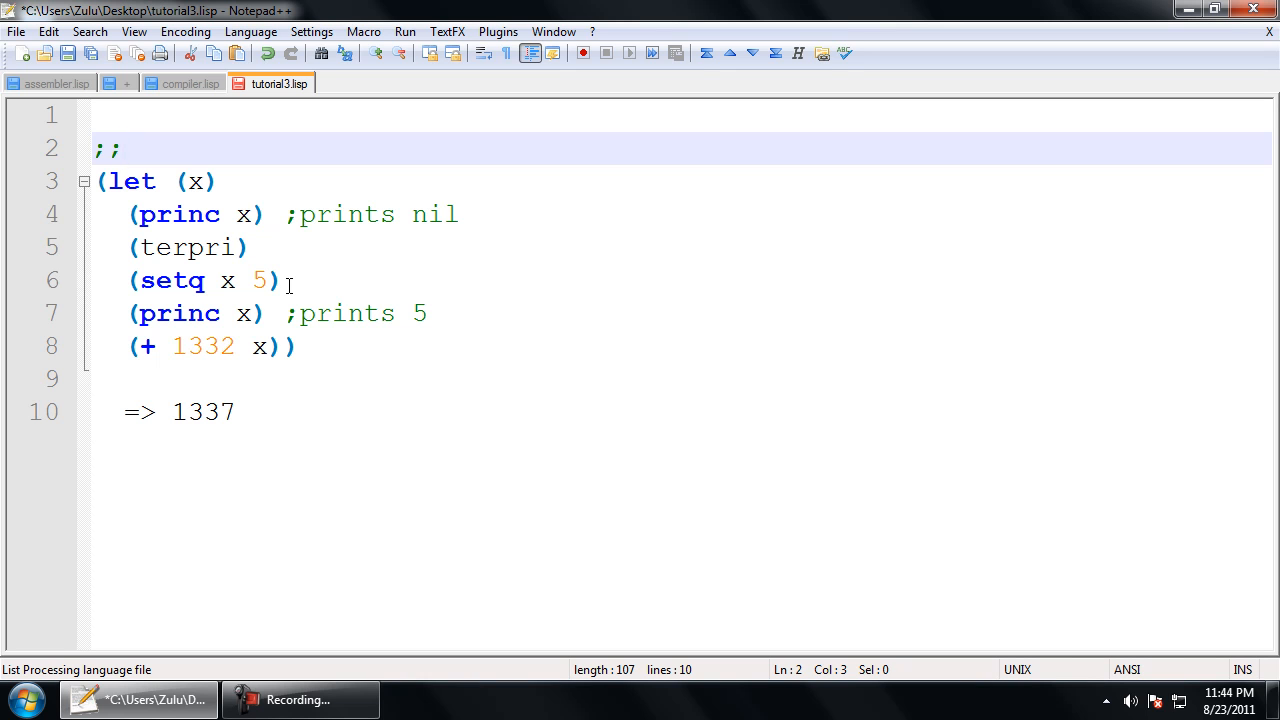
text(Print)
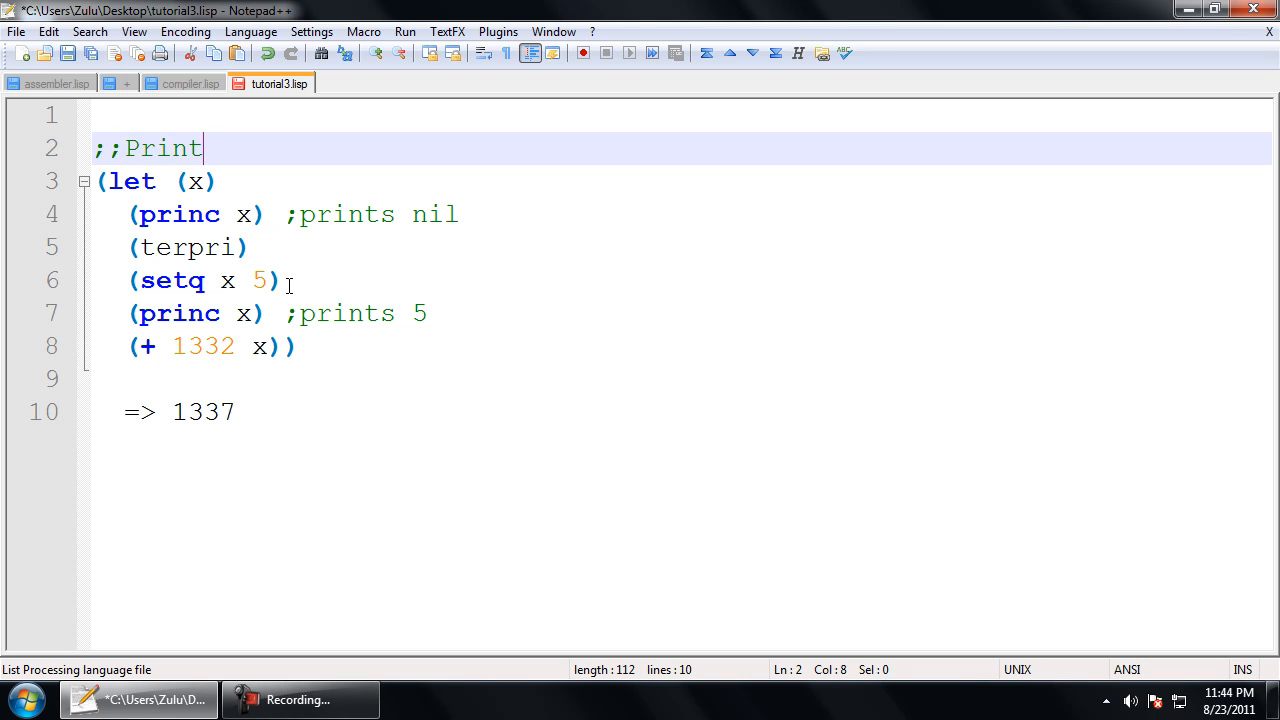
text(s)
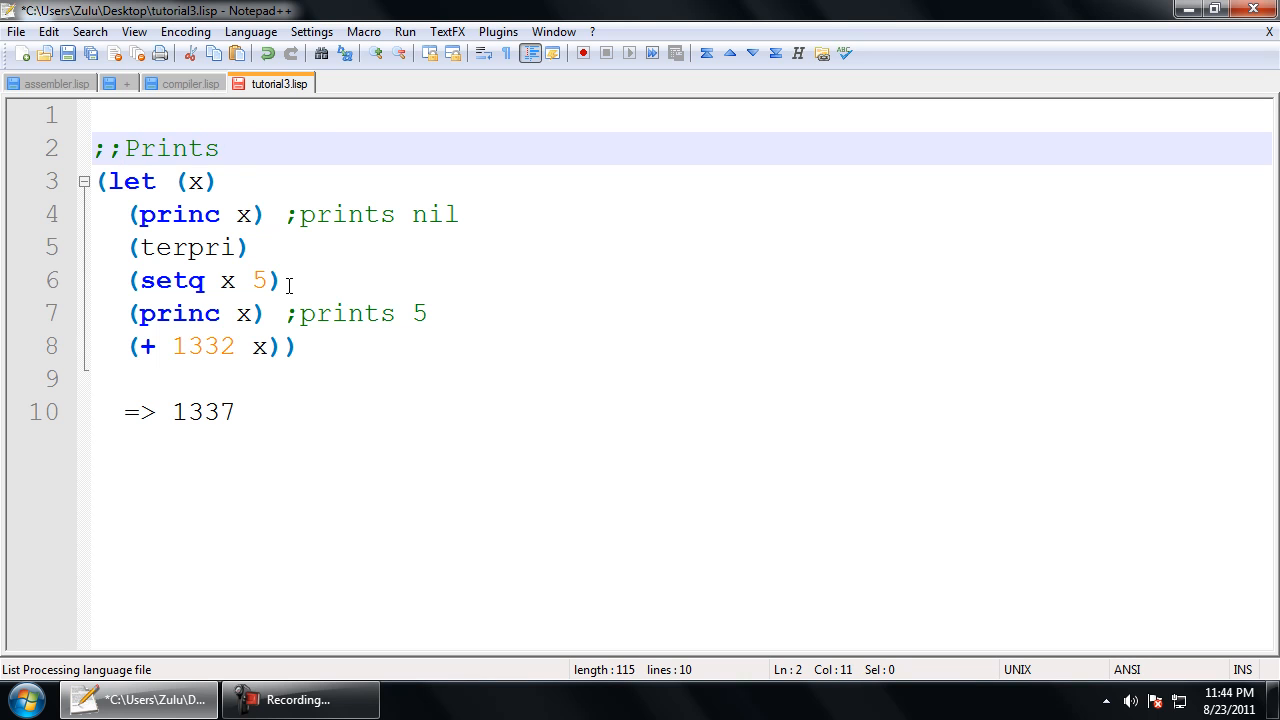
text(nil then set)
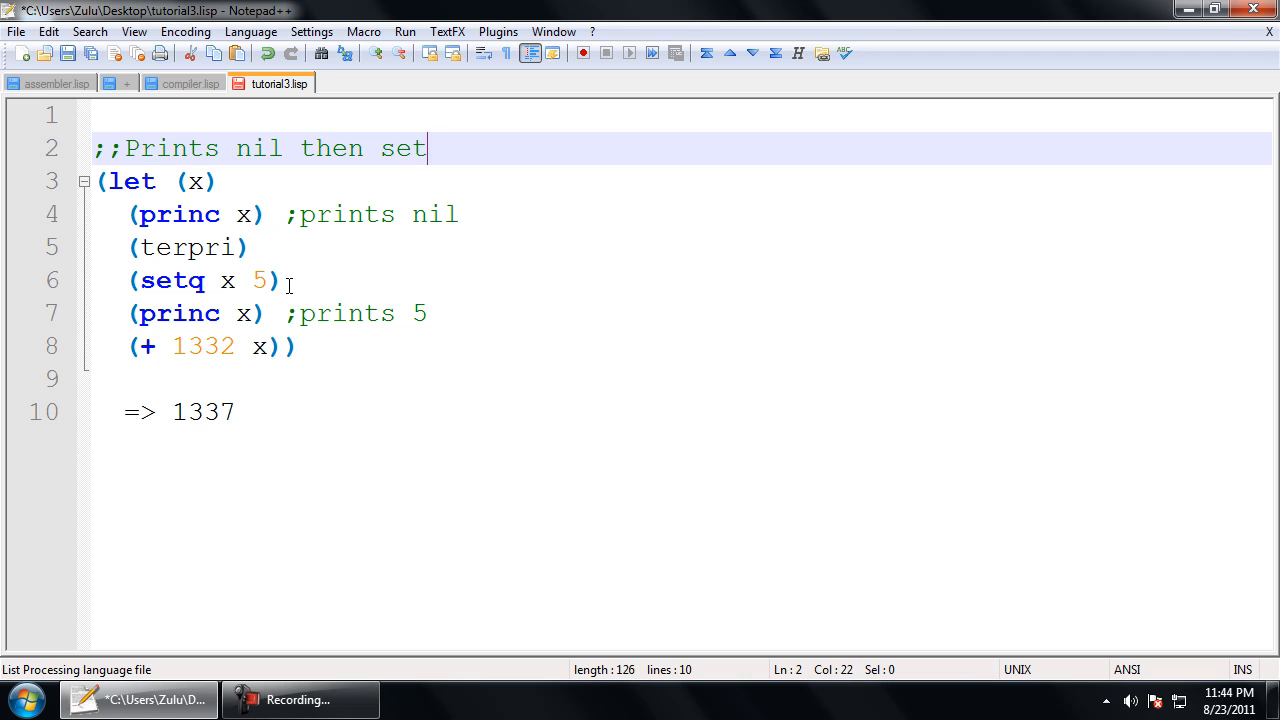
text(s x to 5)
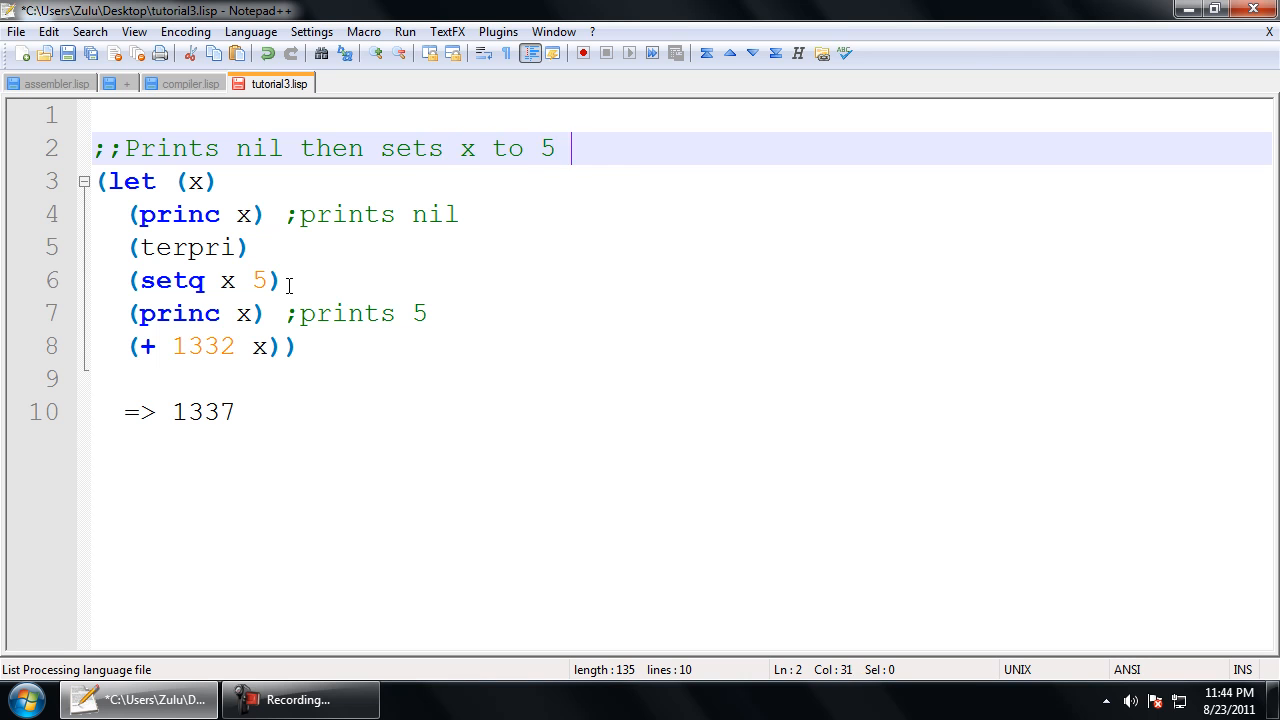
text(and prints..)
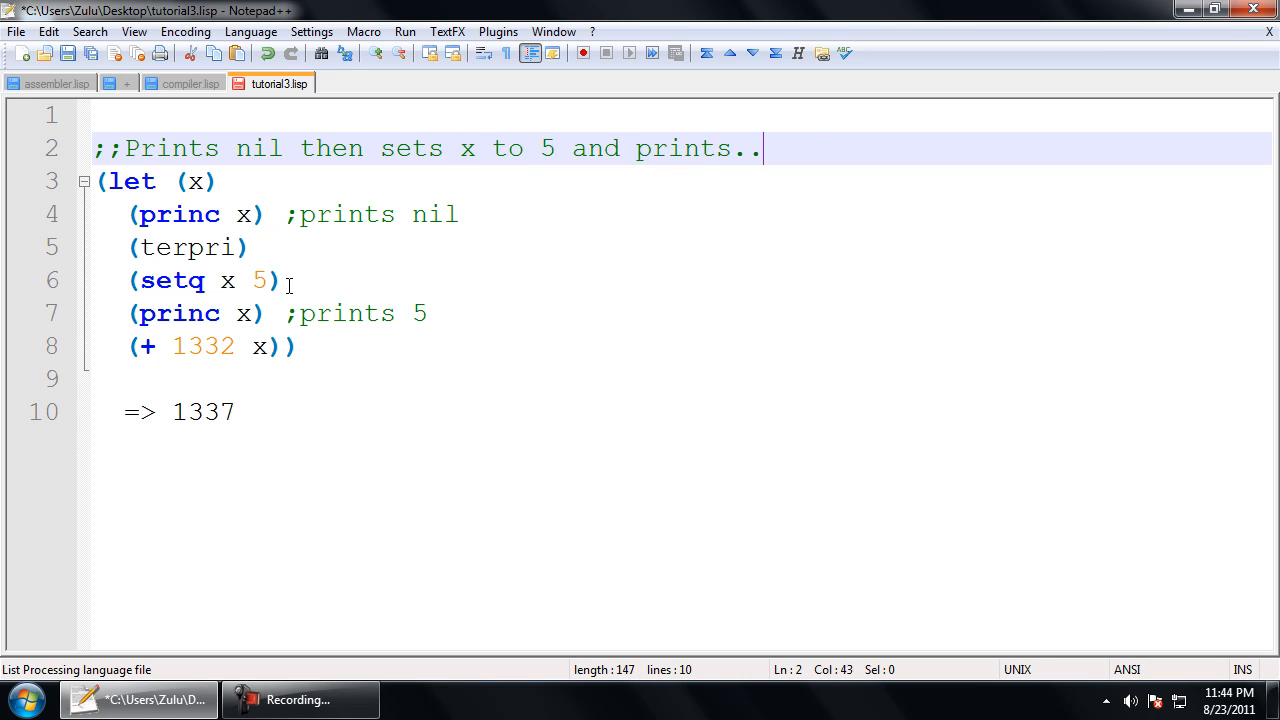
text(other stuff)
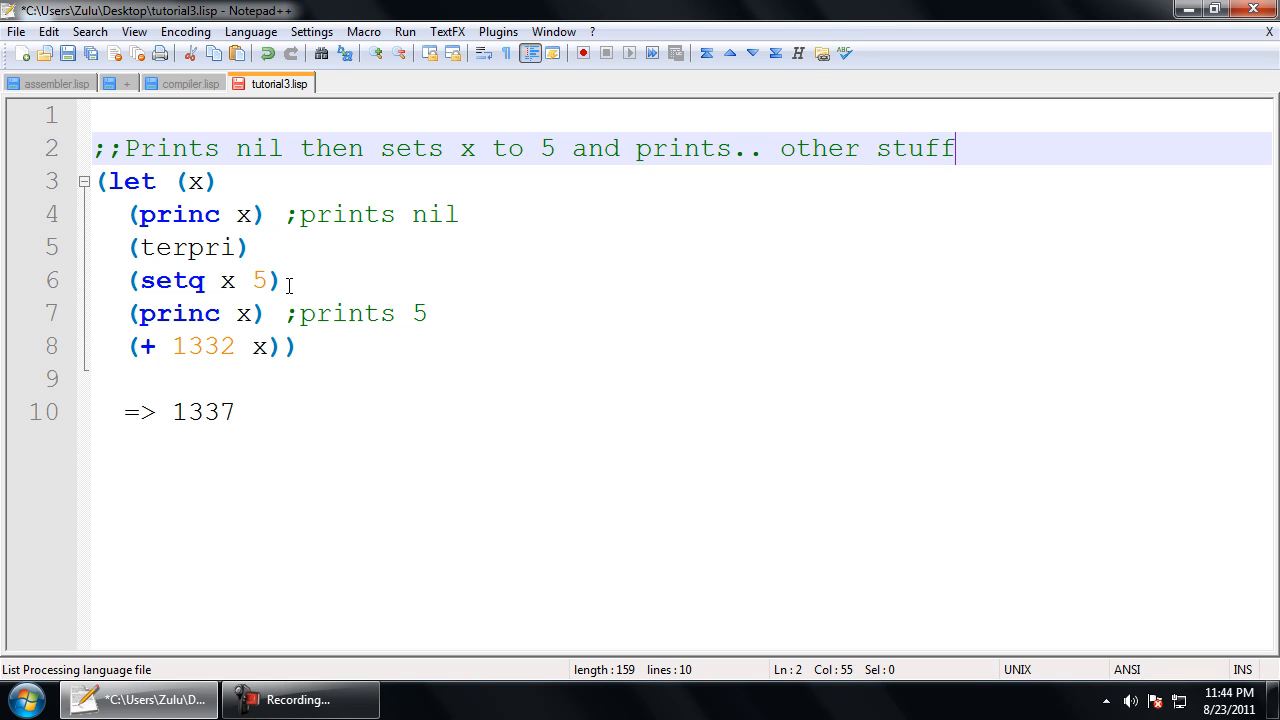
key(Home)
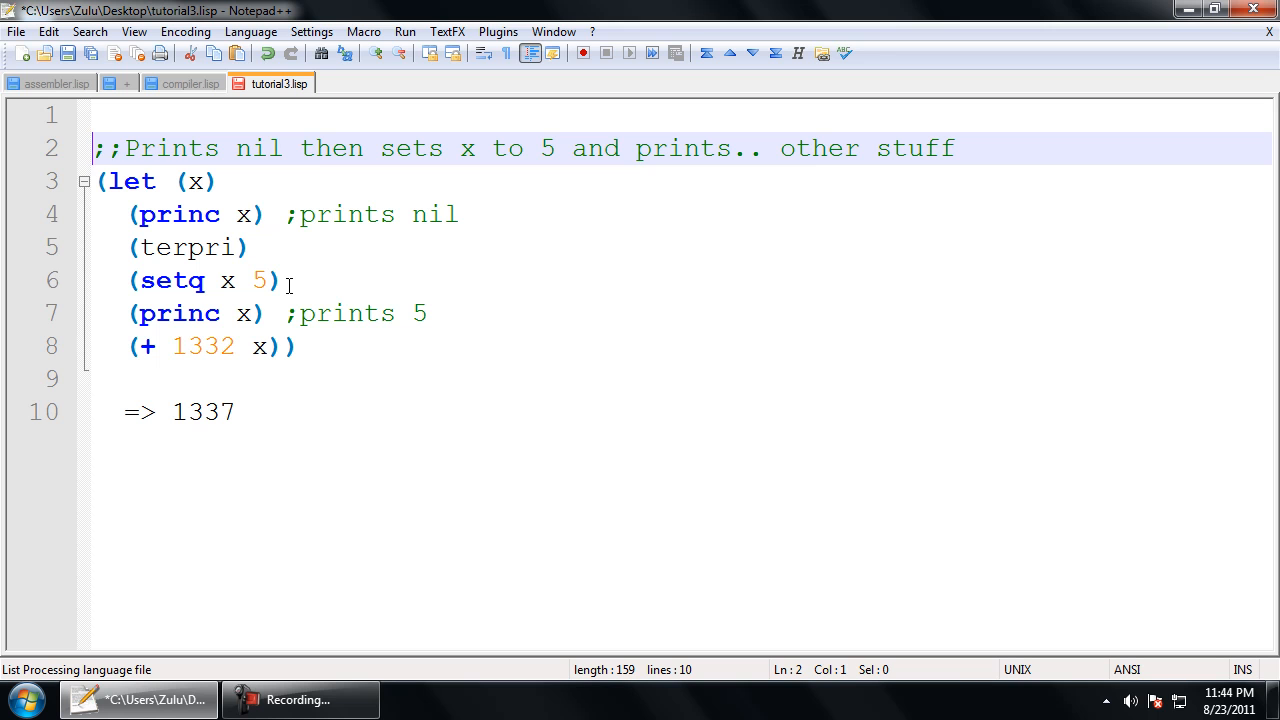
Step: Try "//" as a comment marker, erase it, and use ";" instead
text(//)
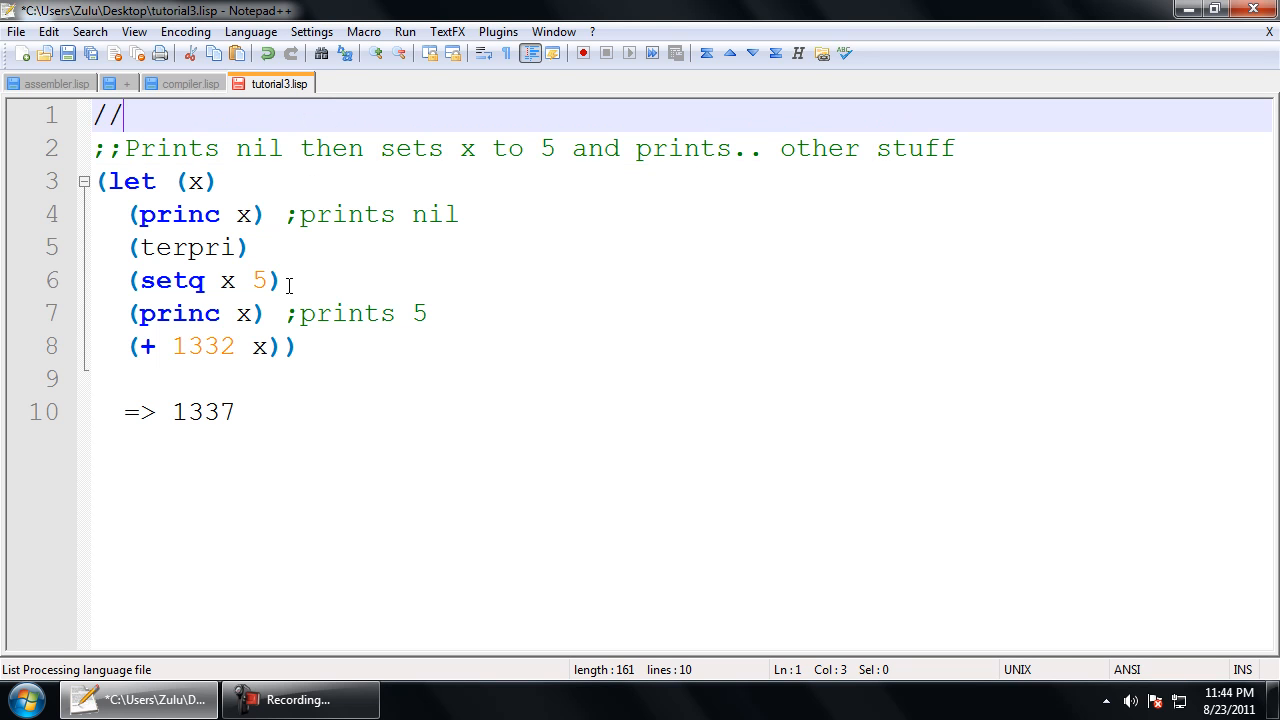
key(BackSpace)
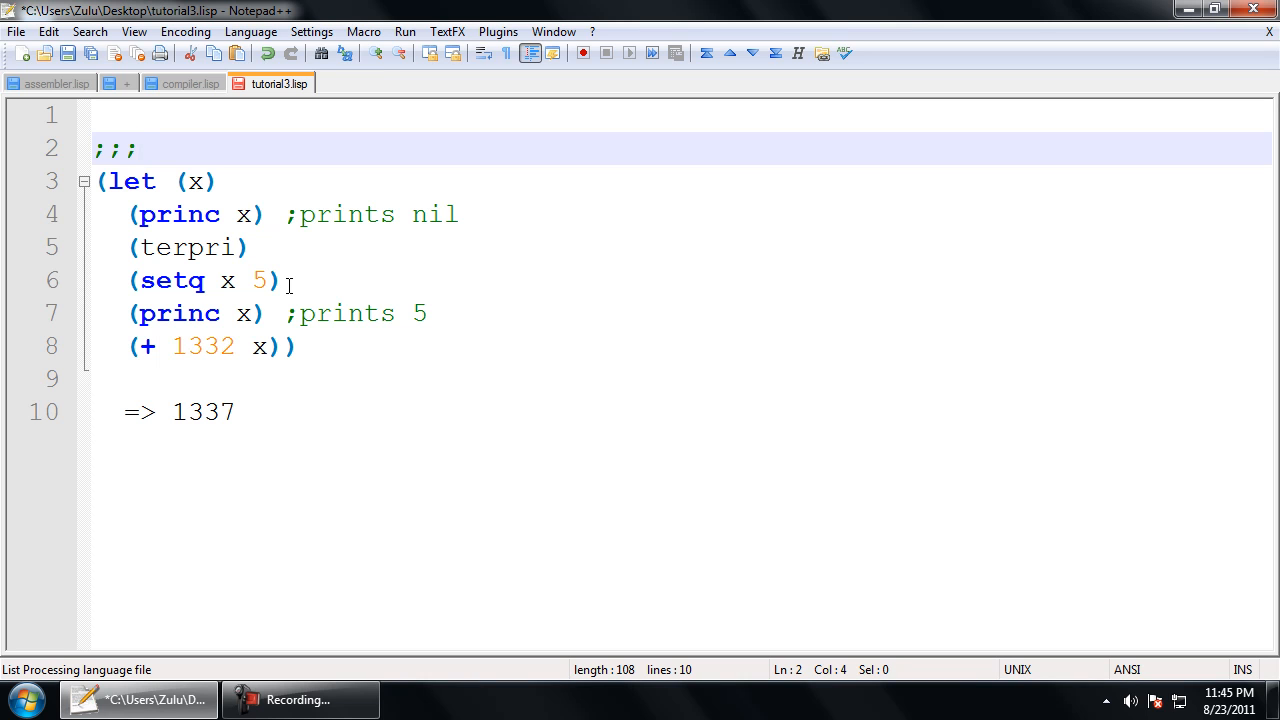
text(;)
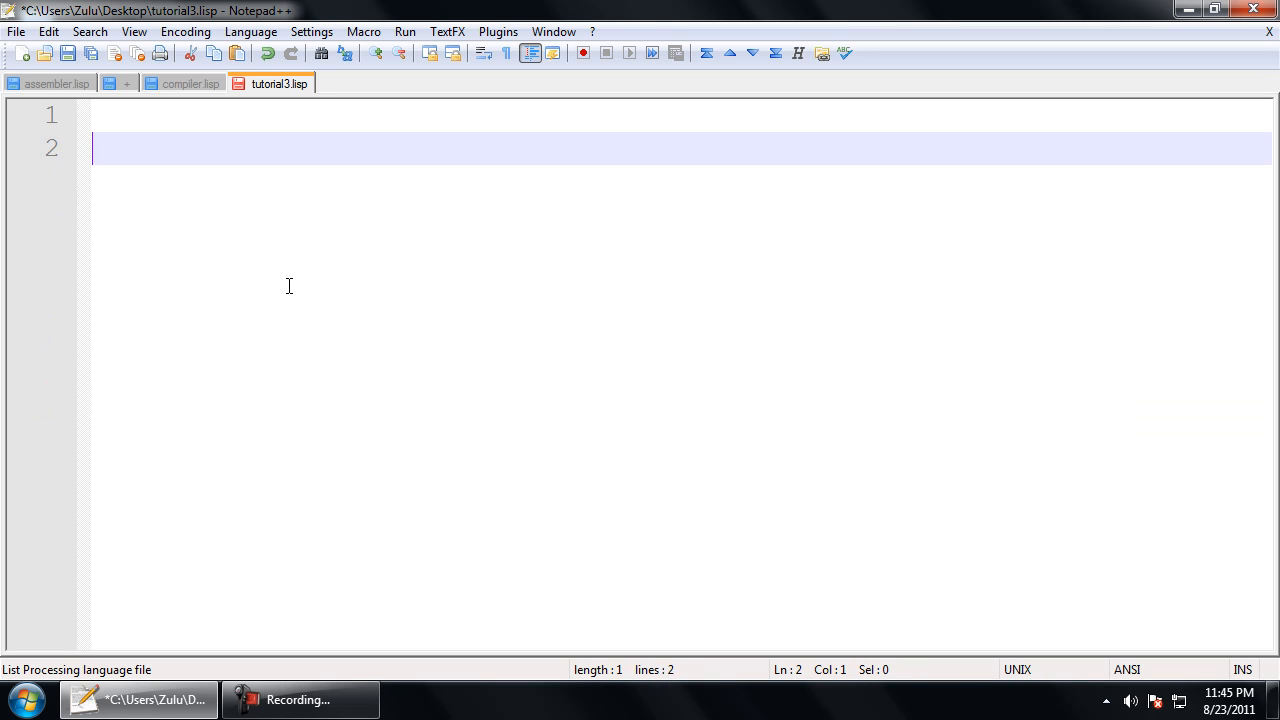
Step: Try a #| block comment with placeholder text, then begin a "(defun" line
text(#|)
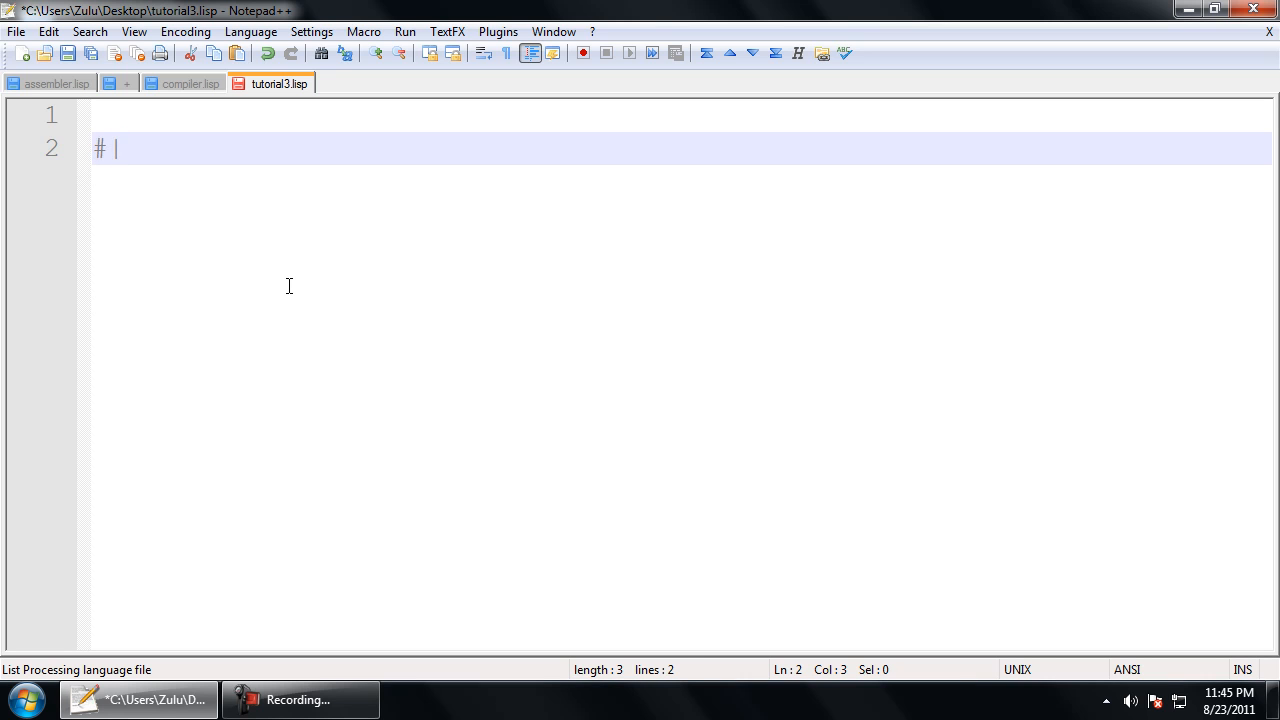
key(Enter)
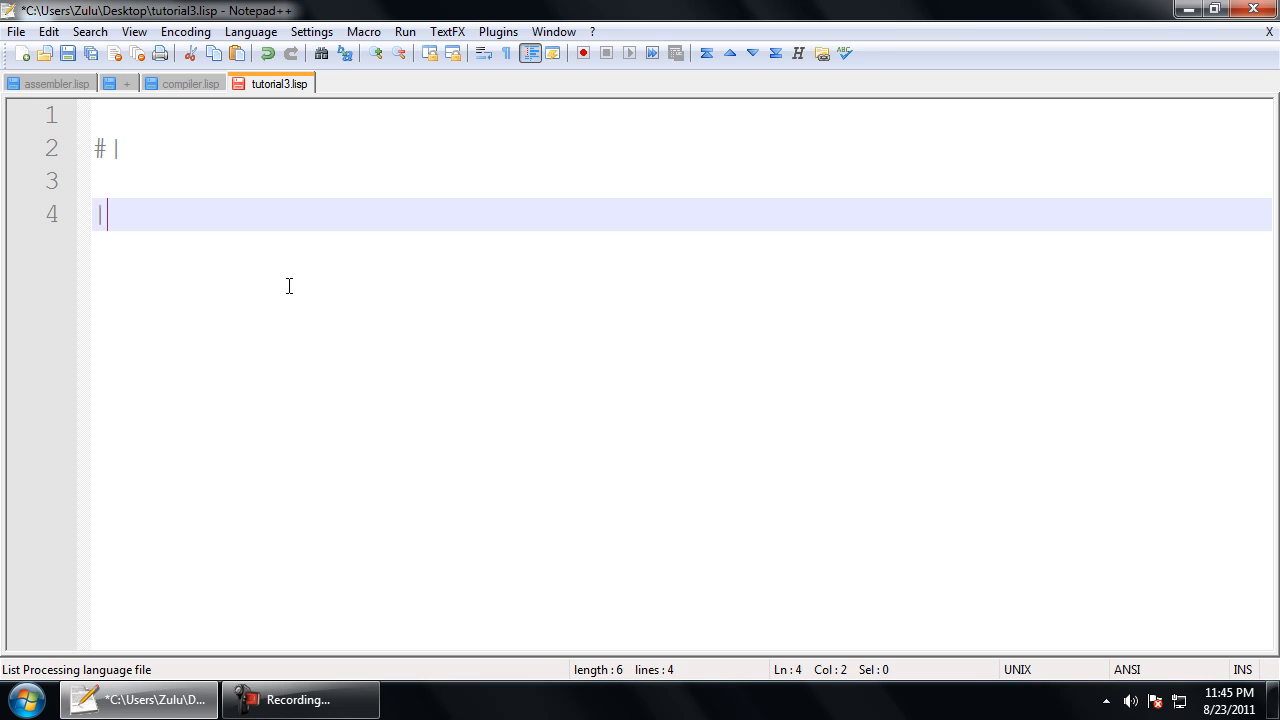
text(frejkfhrke)
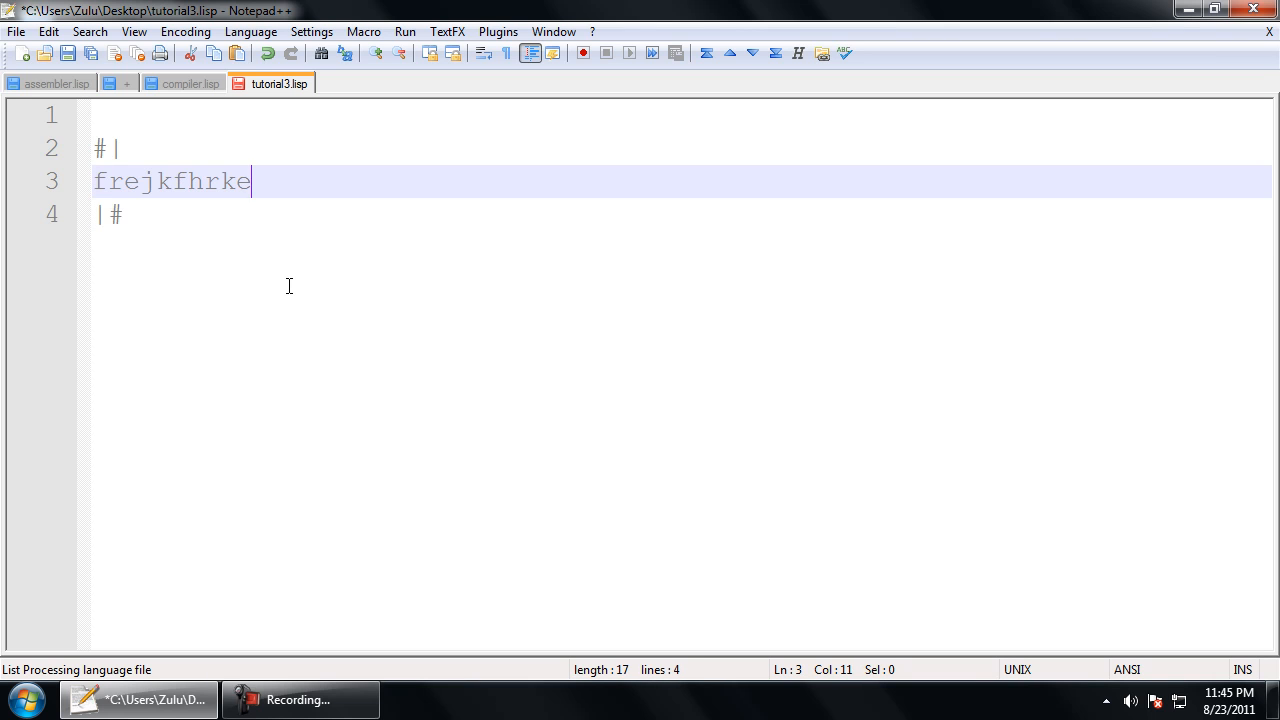
text(wlrjkgwe)
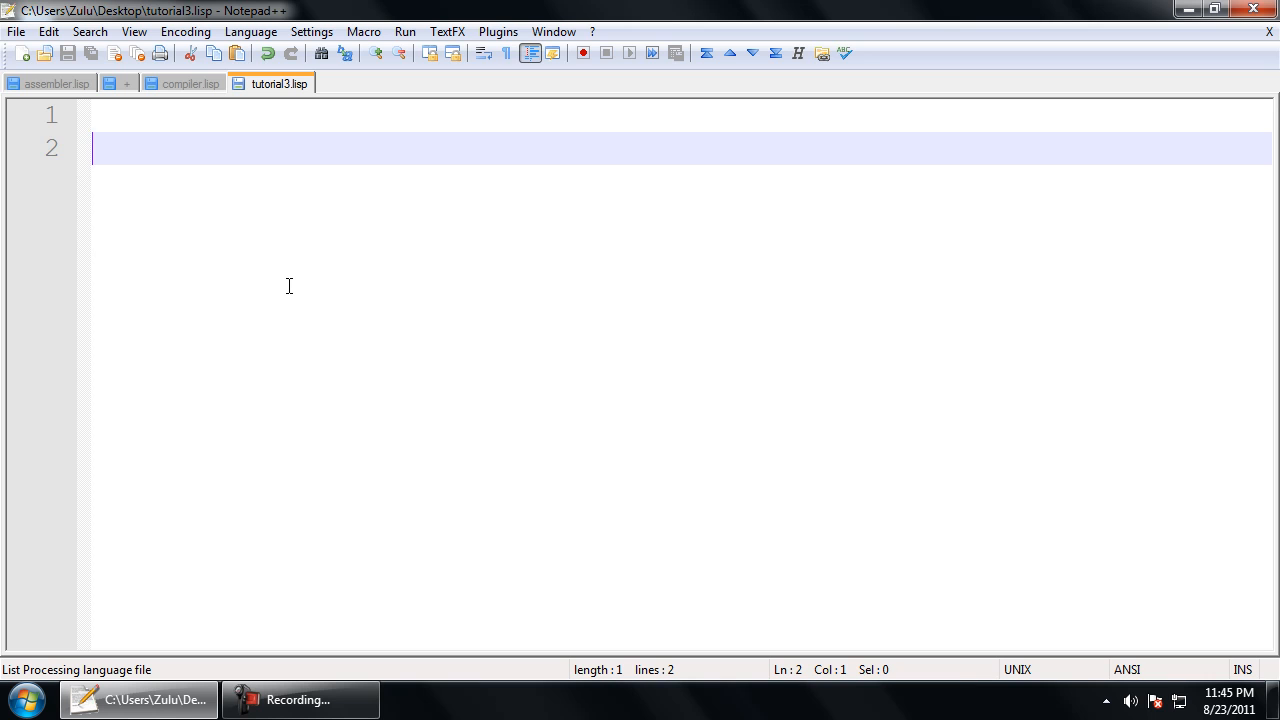
text((defun)
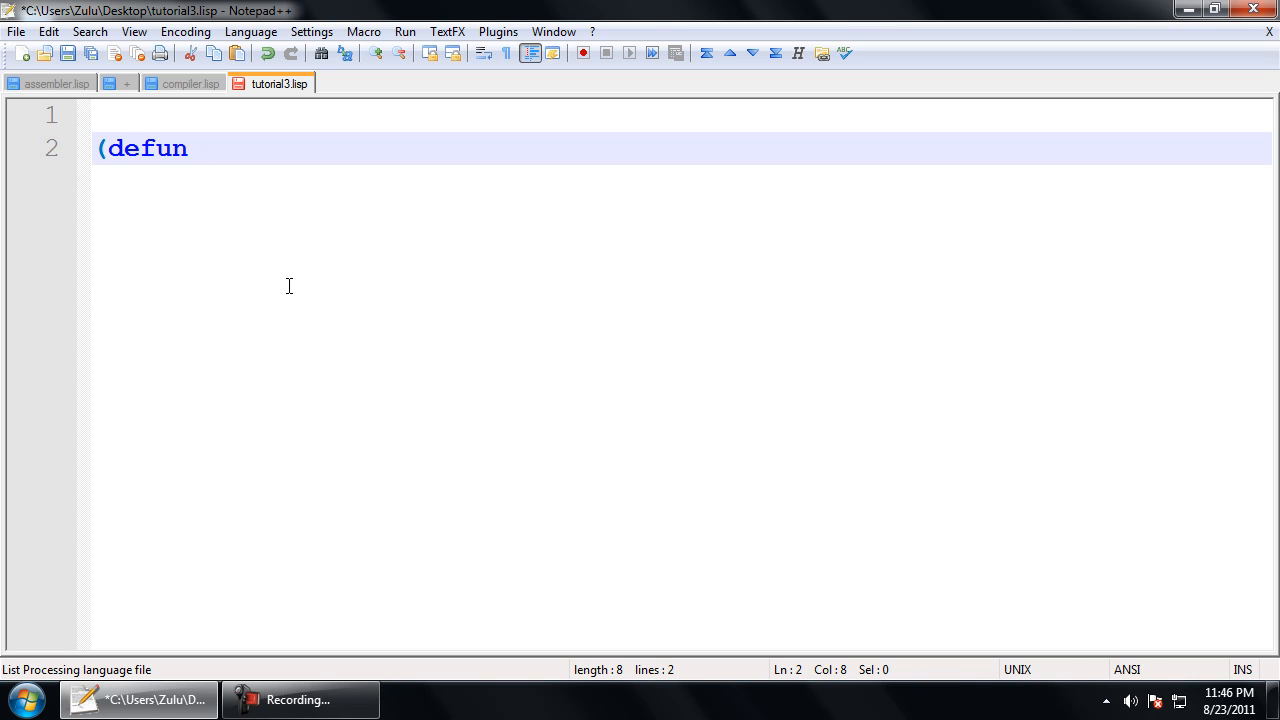
Step: Write (defun square (x) (* x x)) under a ";;Computes x^2" comment
text(s)
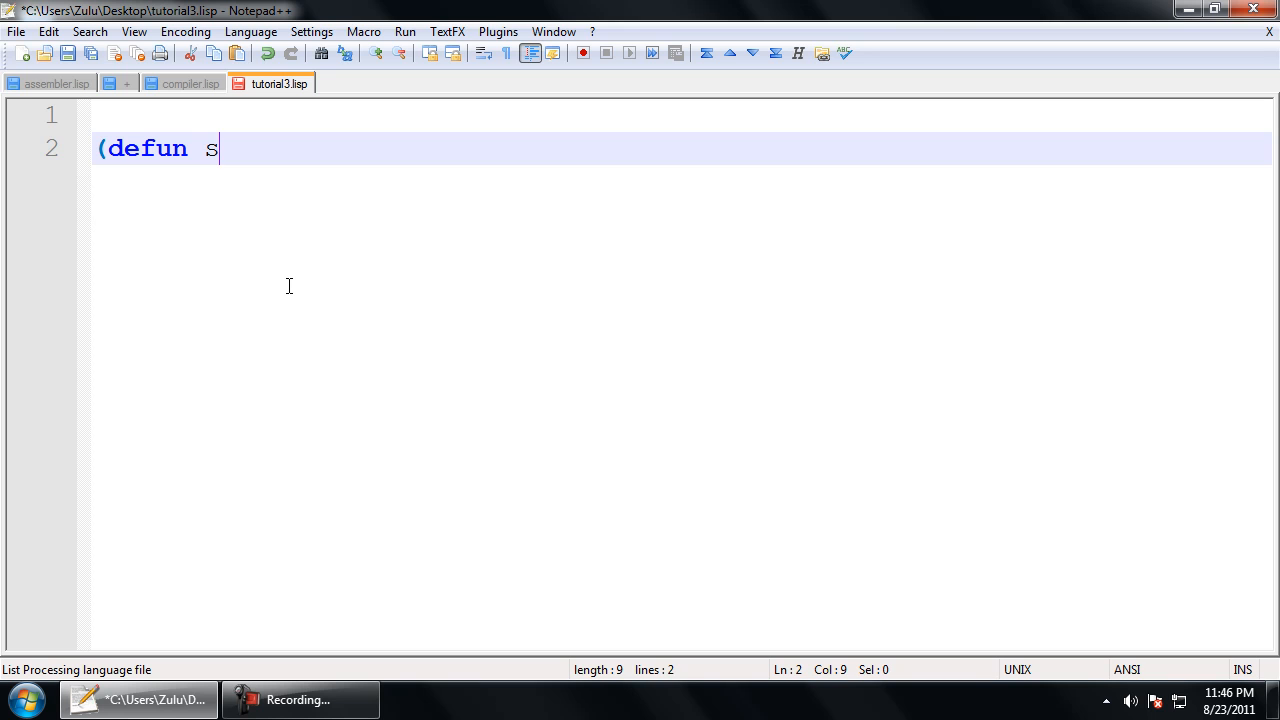
text(quare)
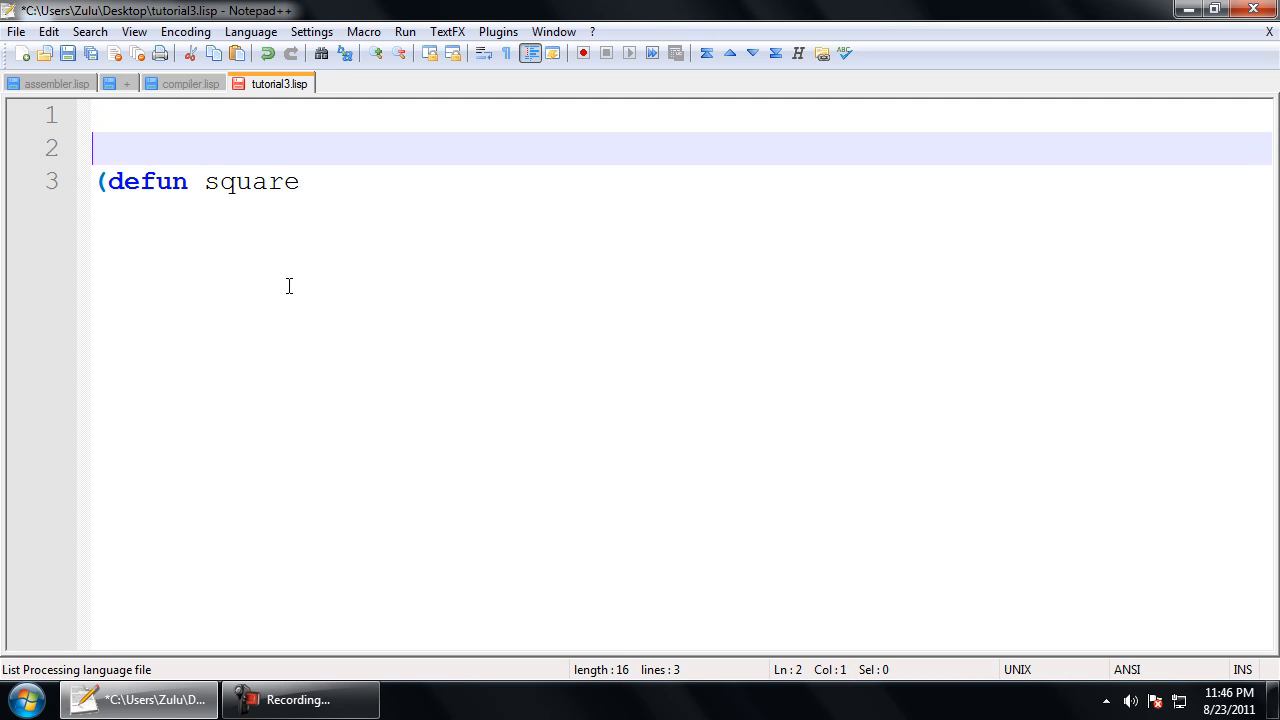
text(;;Compute)
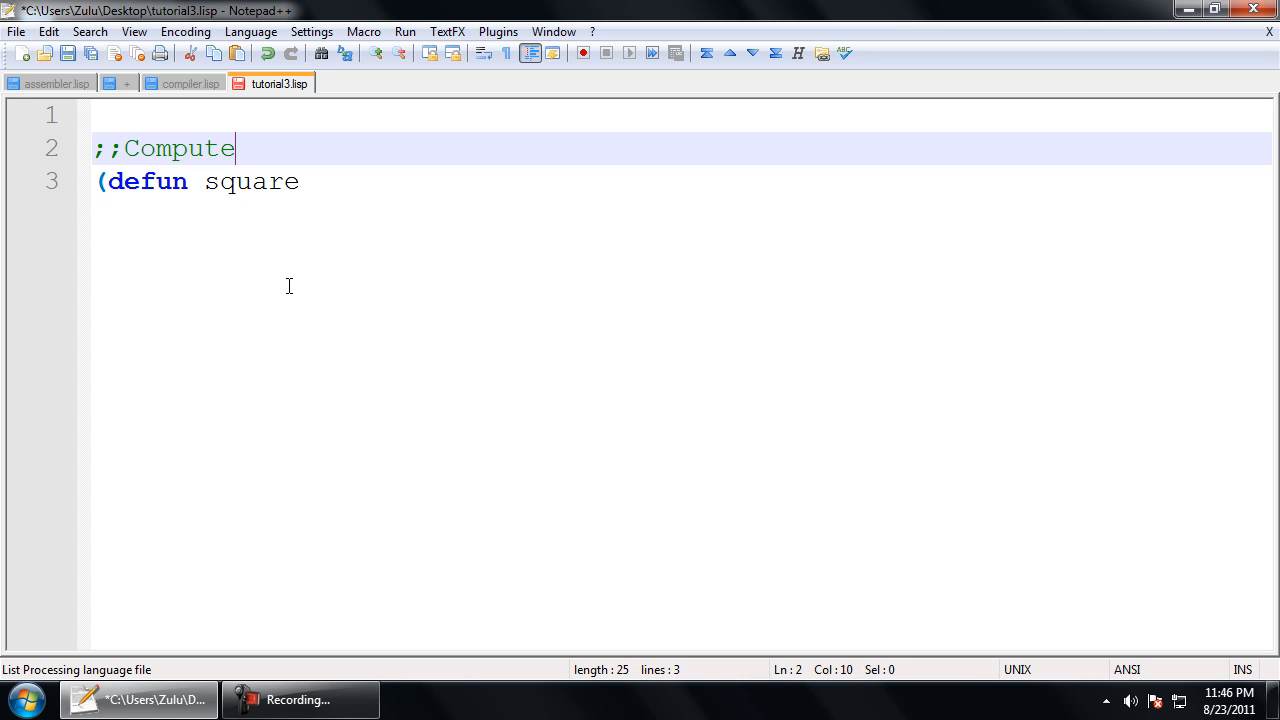
text(s x^)
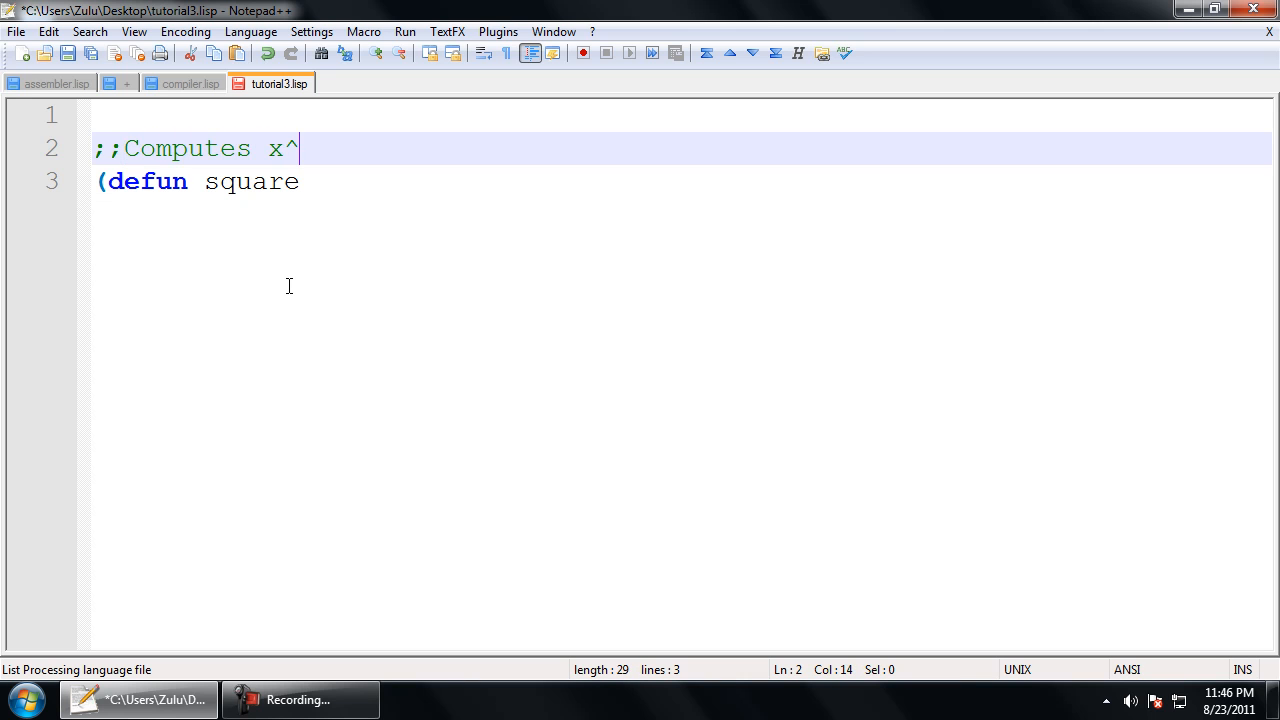
text(2)
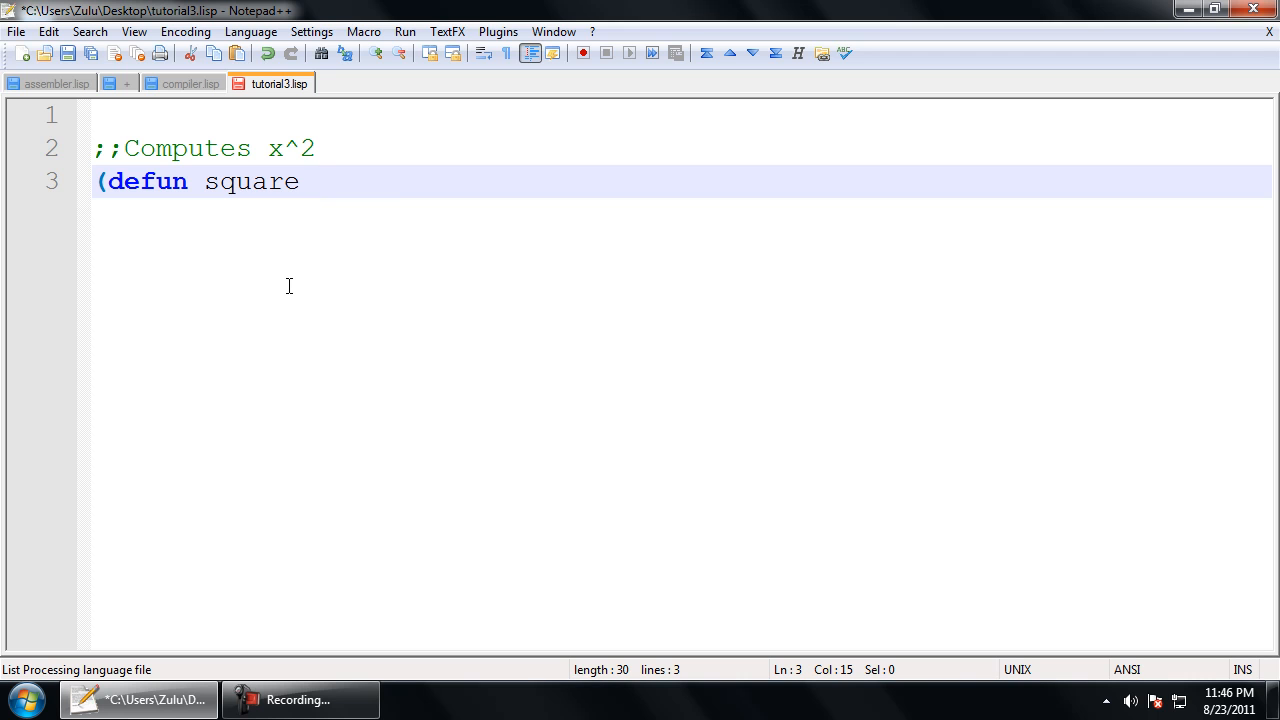
text((x)
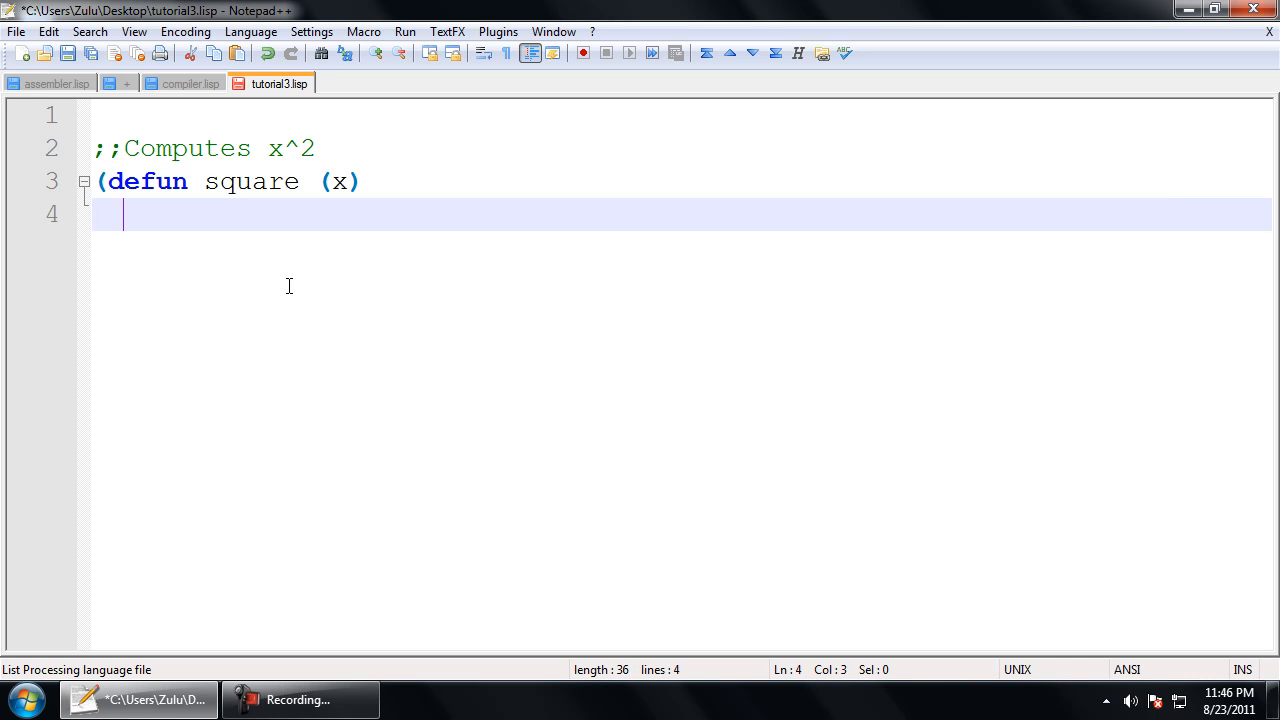
text((* x x)
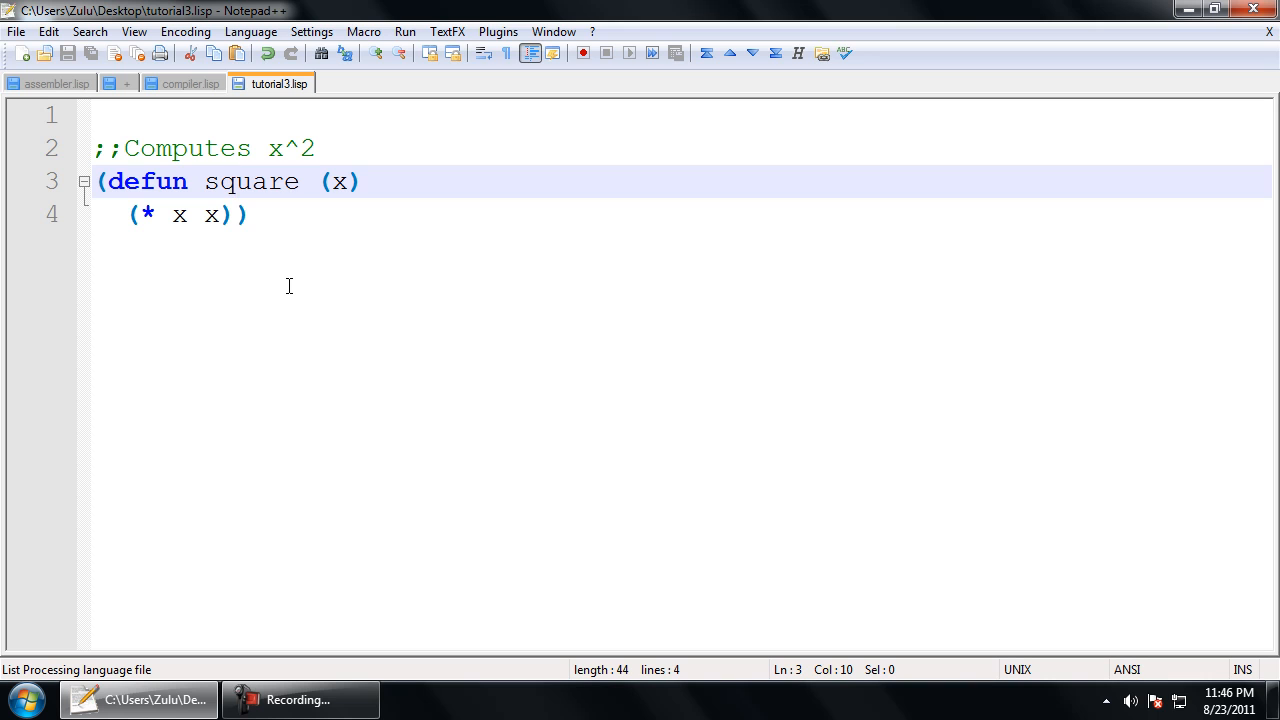
click(202, 181)
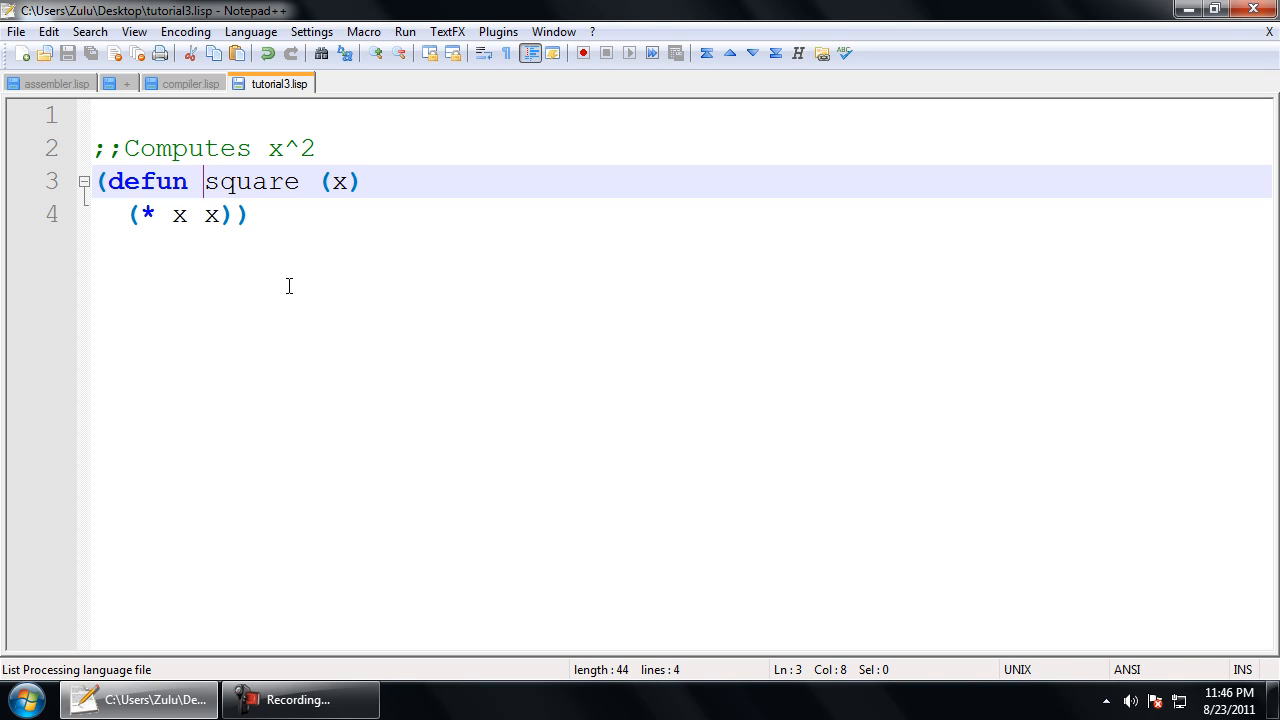
click(314, 181)
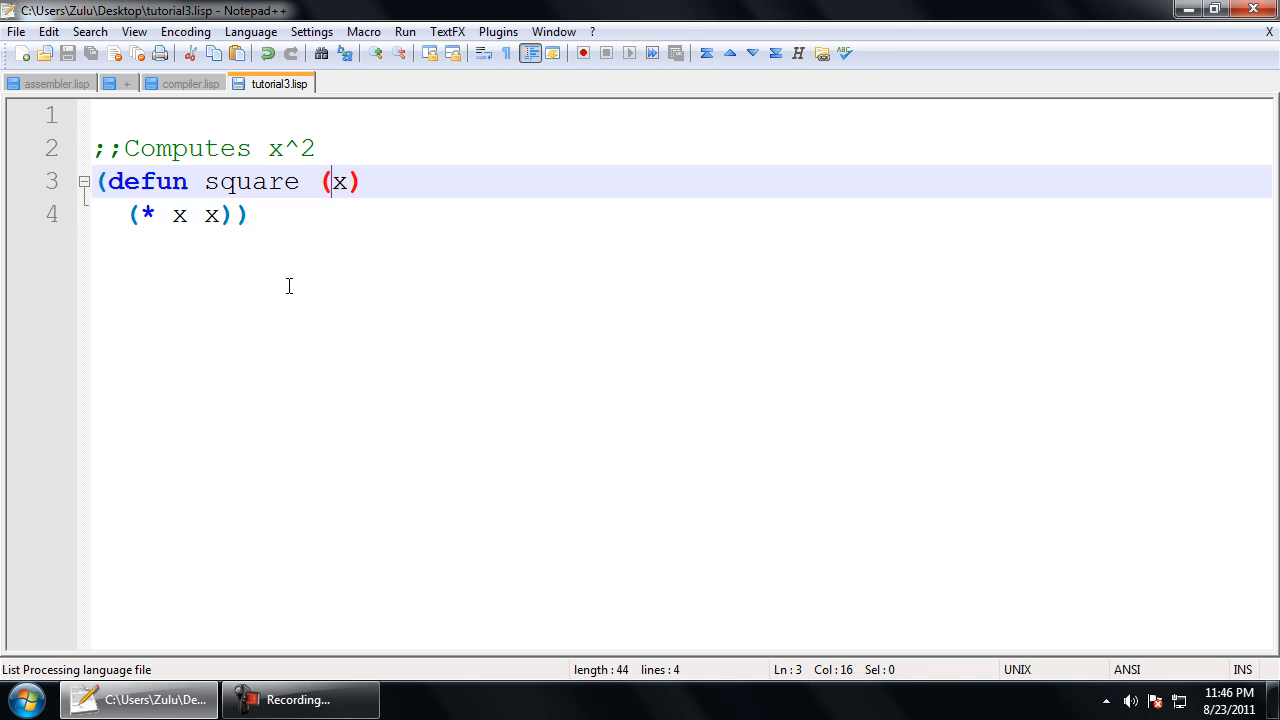
double_click(340, 181)
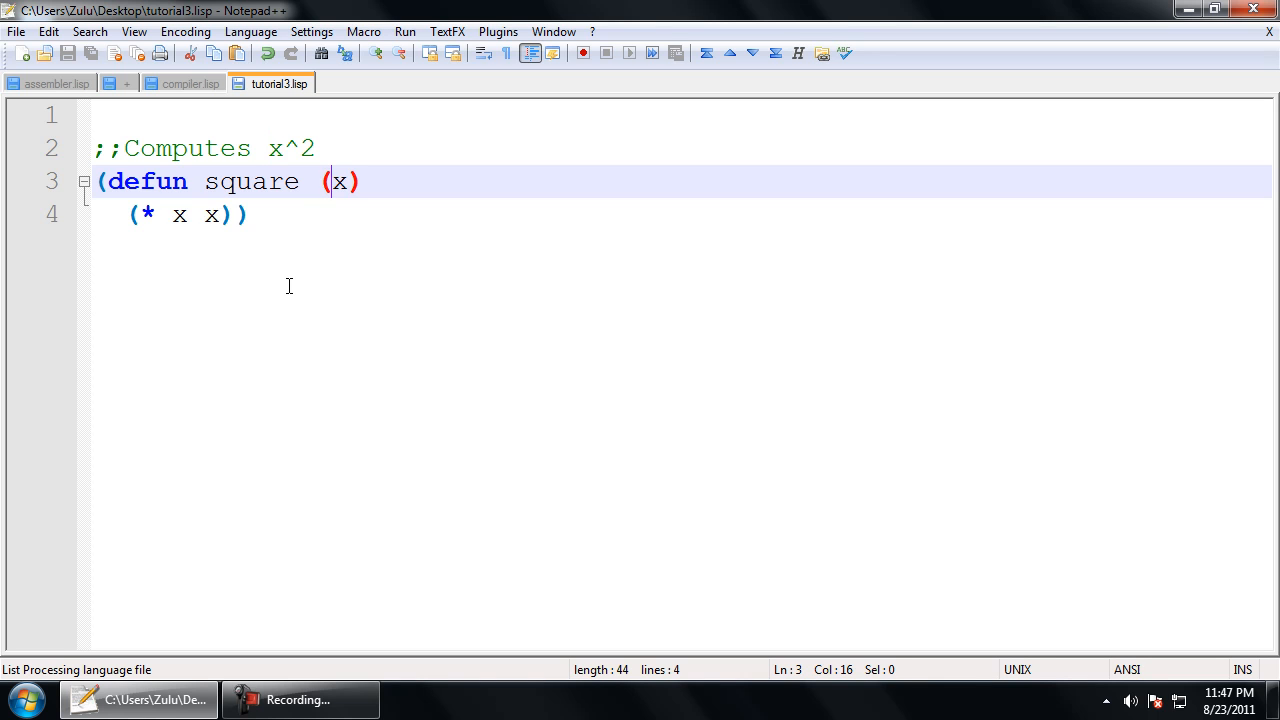
double_click(340, 181)
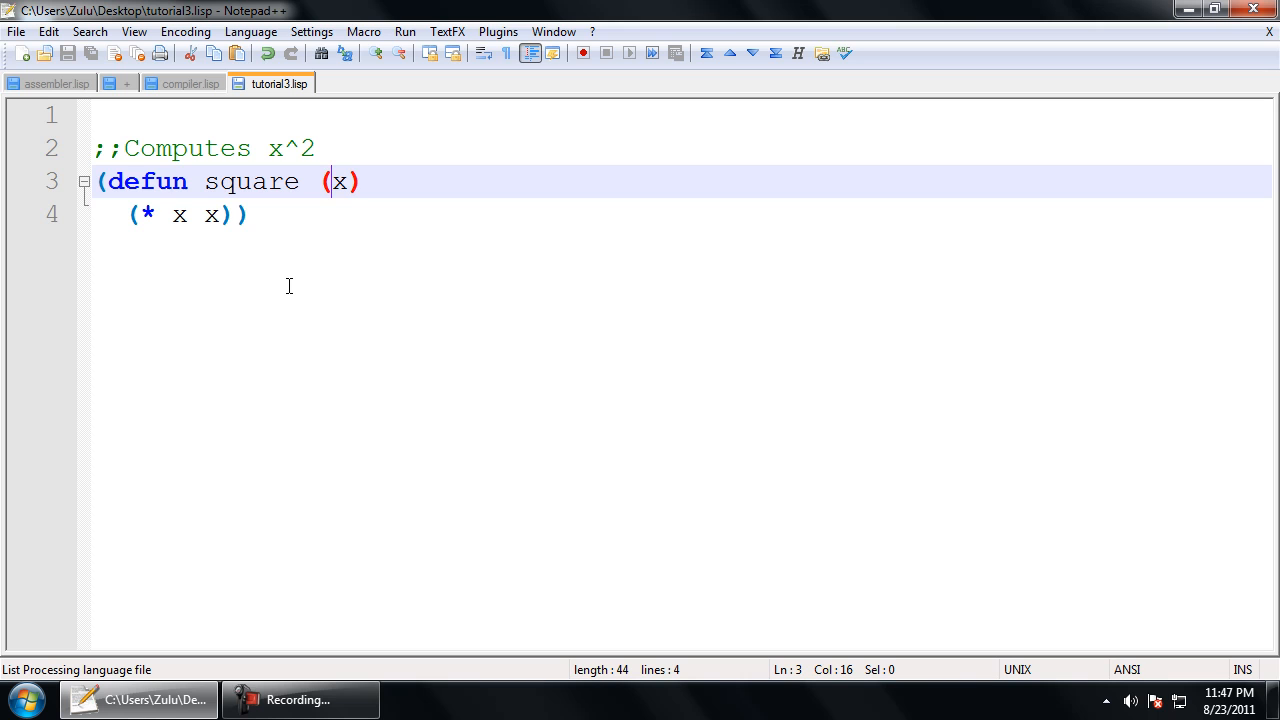
key(Left)
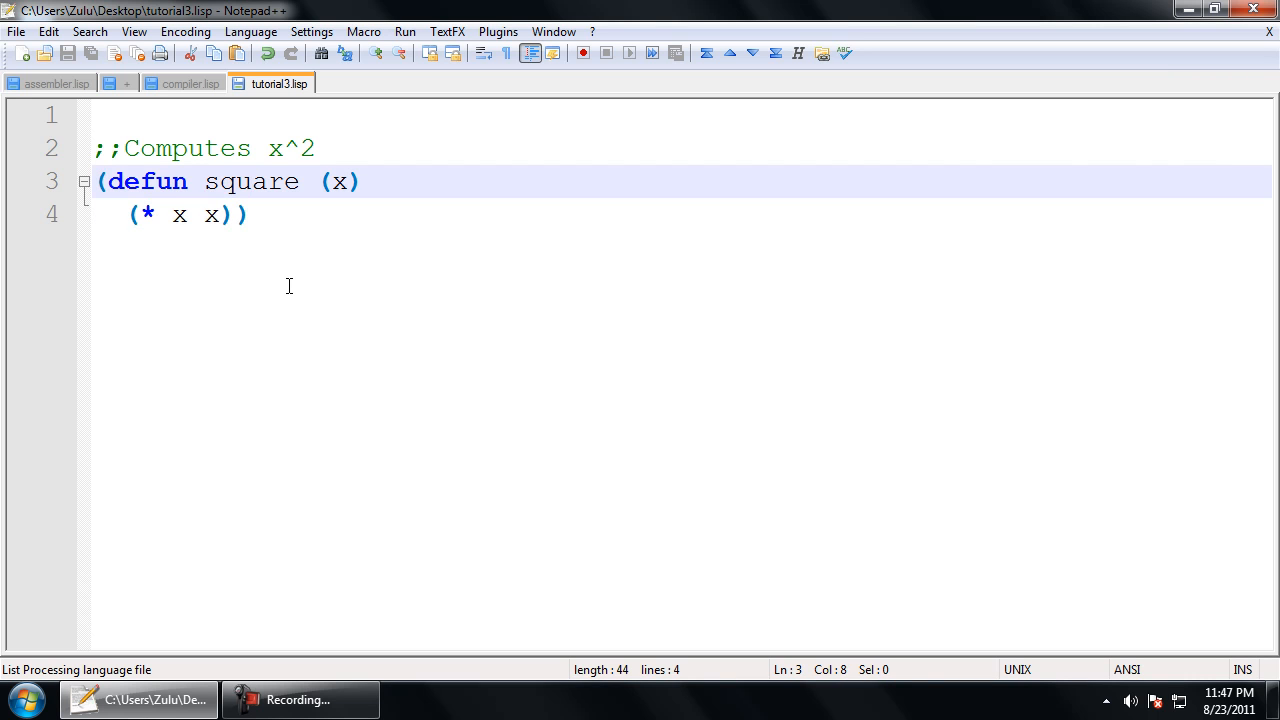
double_click(251, 181)
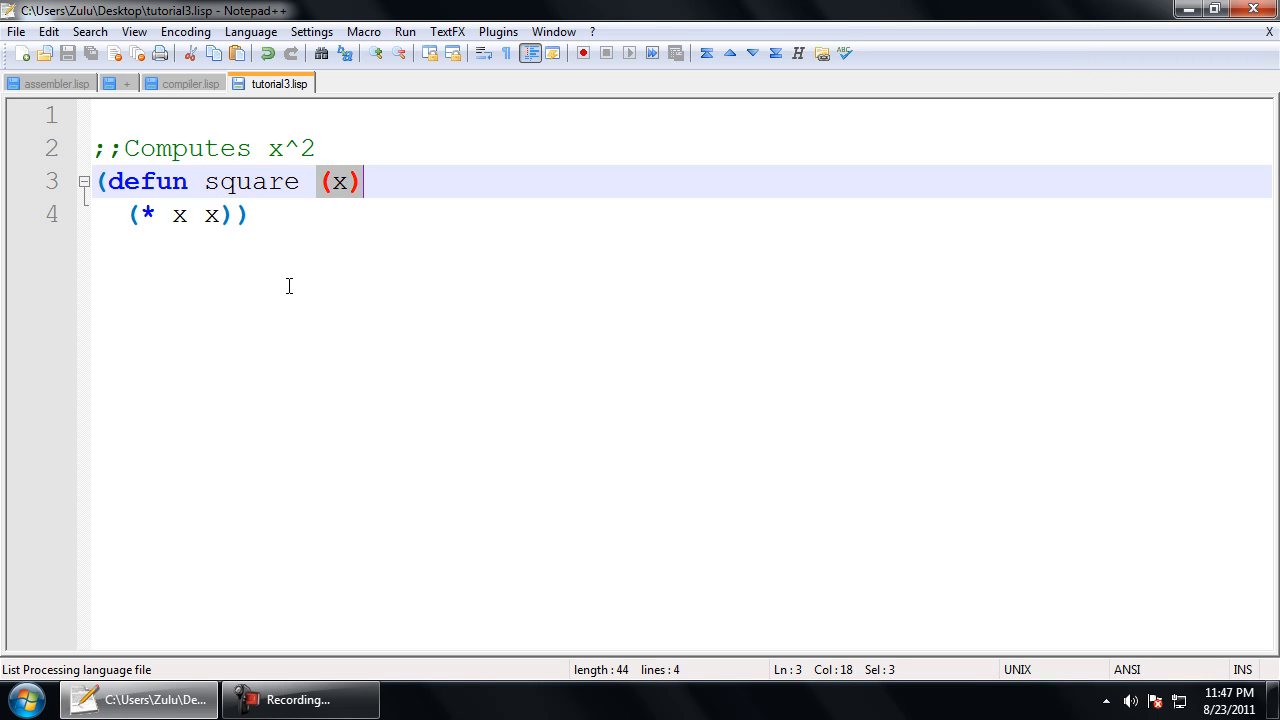
double_click(339, 181)
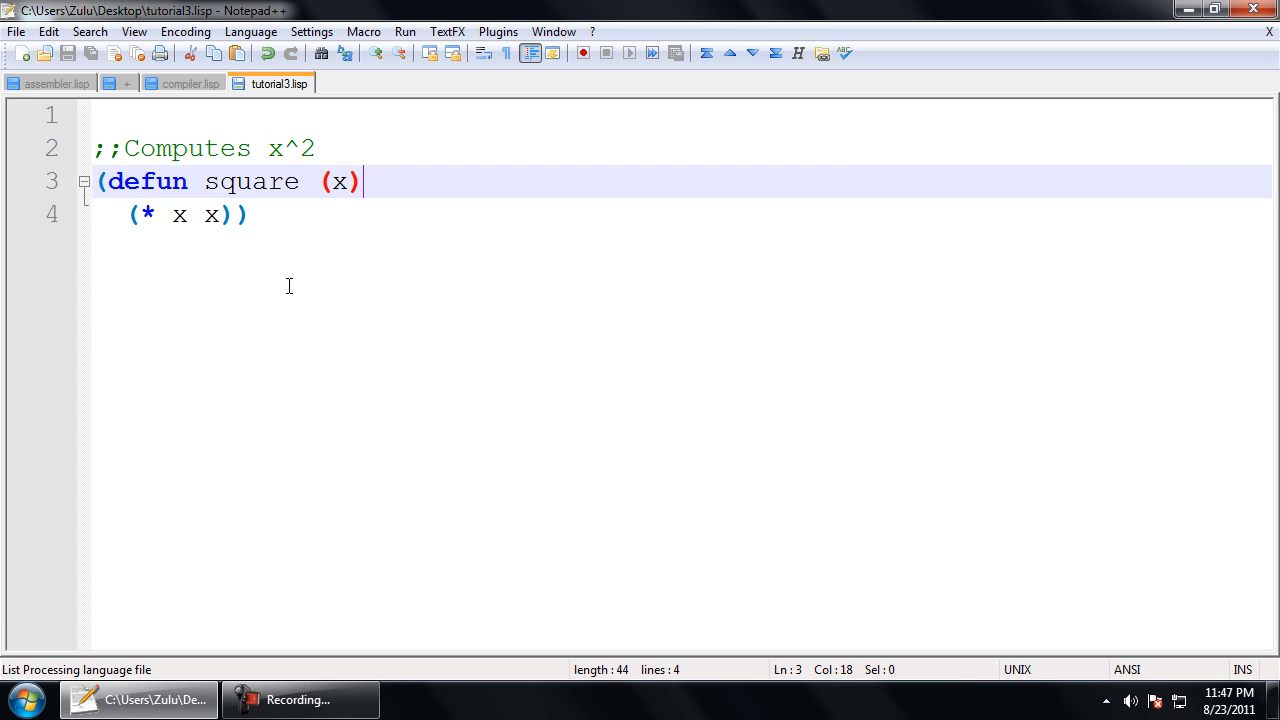
Step: Insert a (princ x) line in square's body above (* x x)
key(Return)
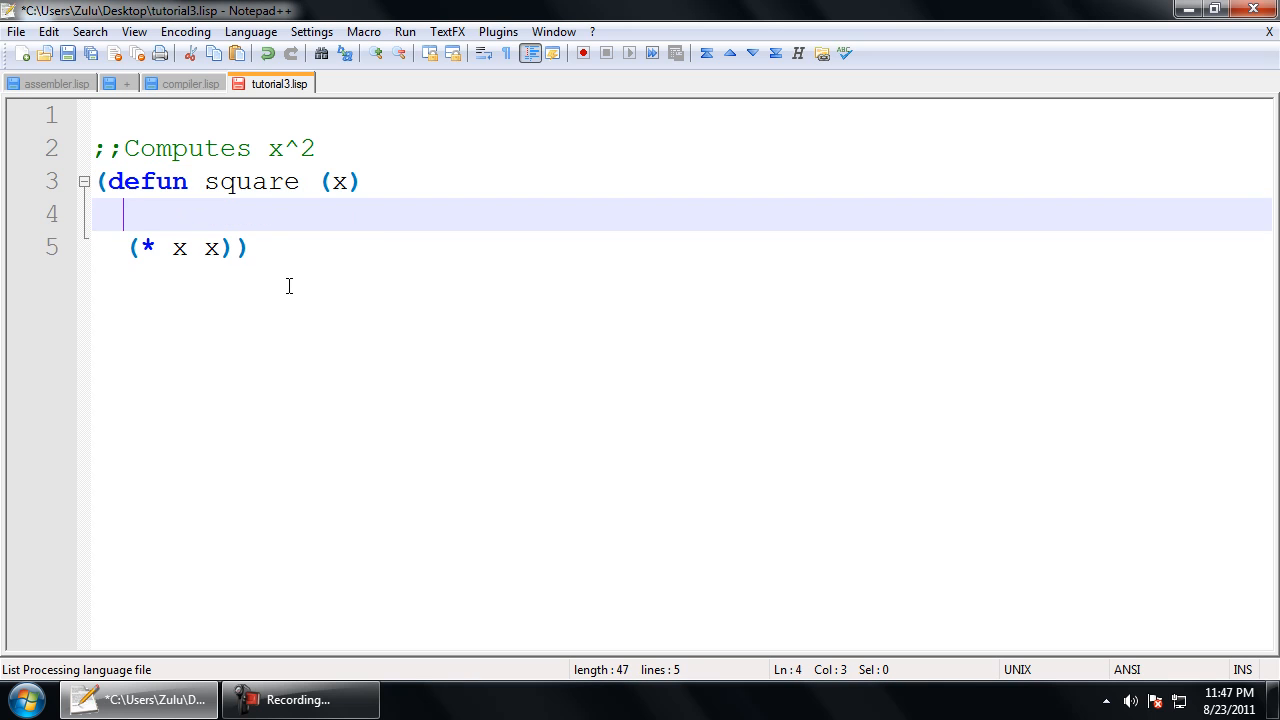
text((princ x)
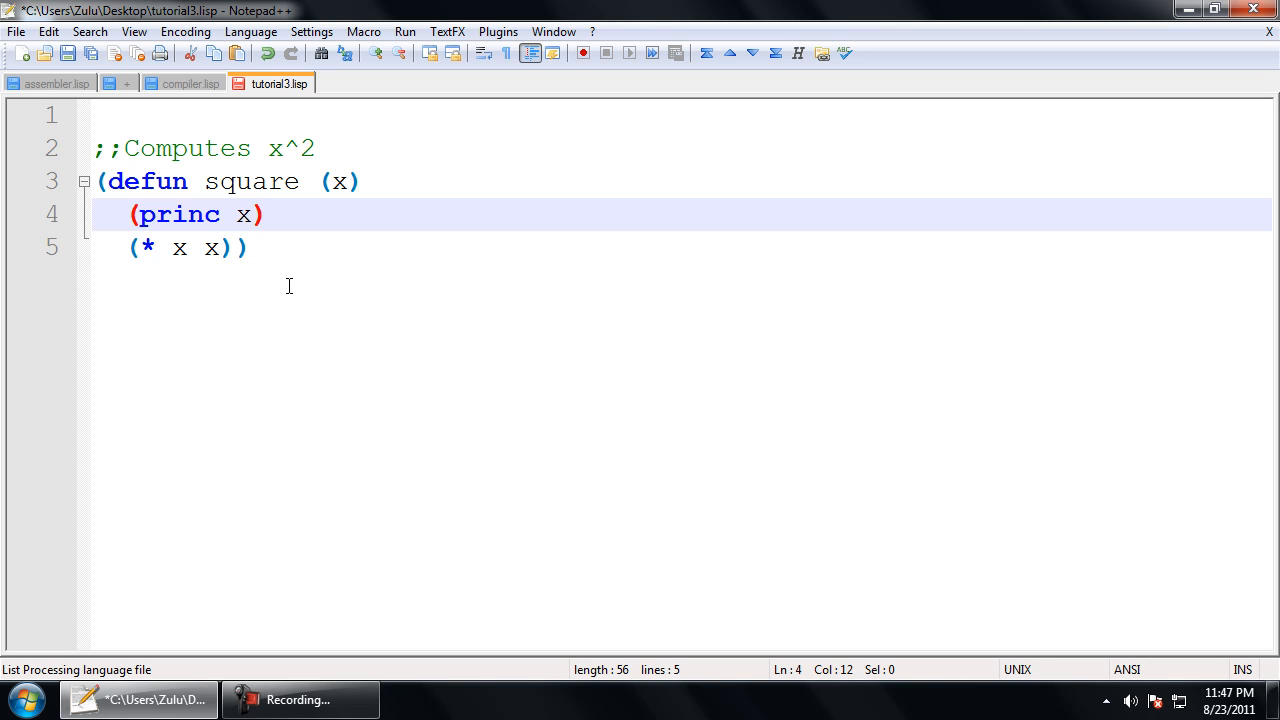
click(230, 248)
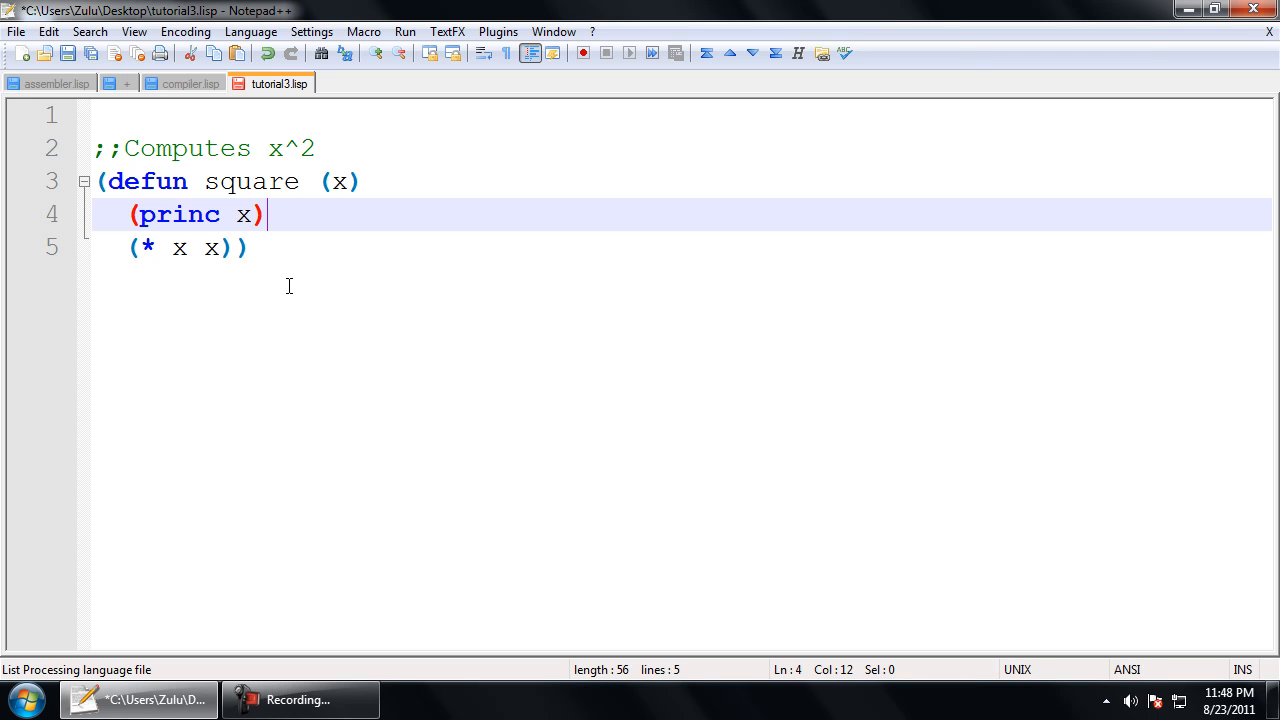
Step: Add (defun mult (x y) returning (* x y)) below the square function
key(Enter)
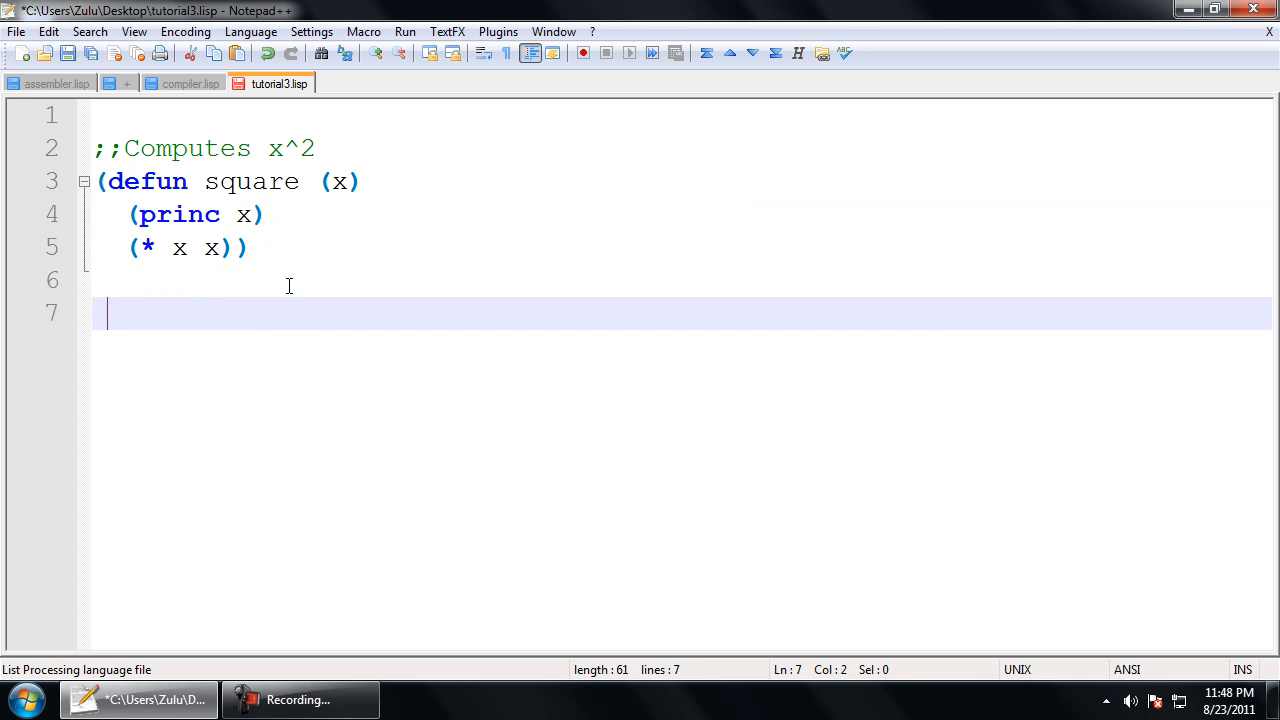
key(Backspace)
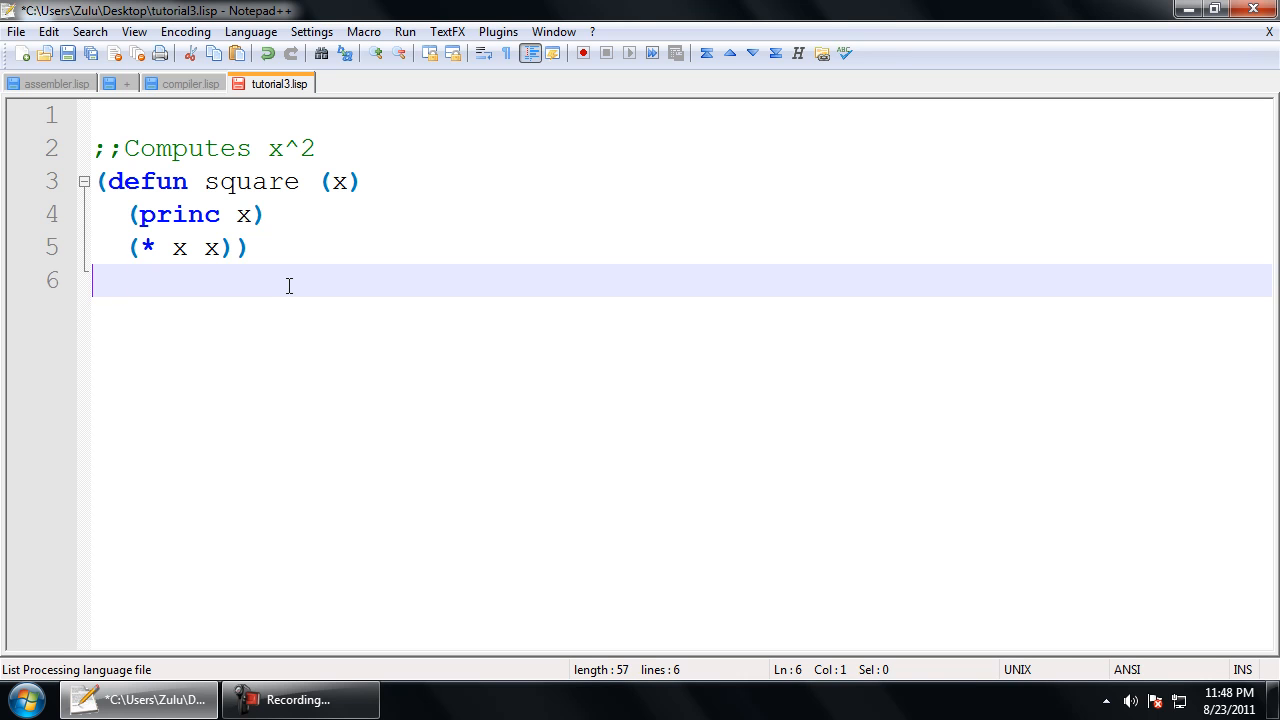
text(()
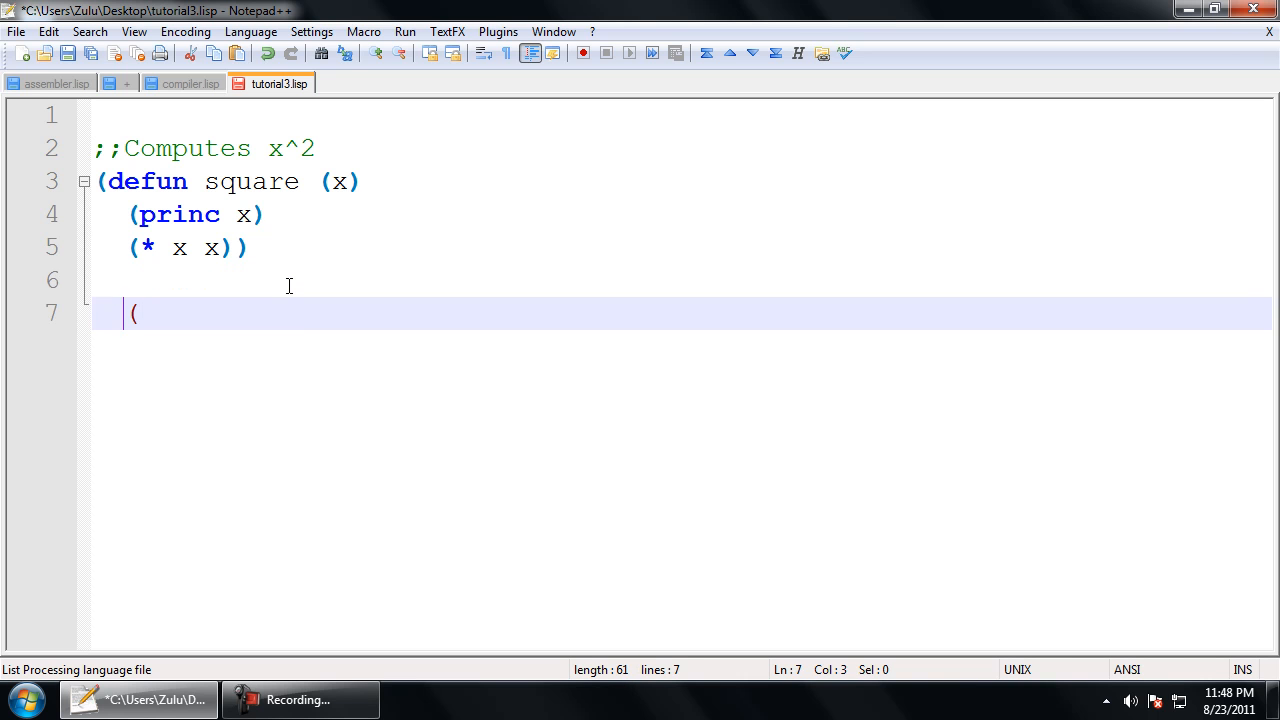
text(defun)
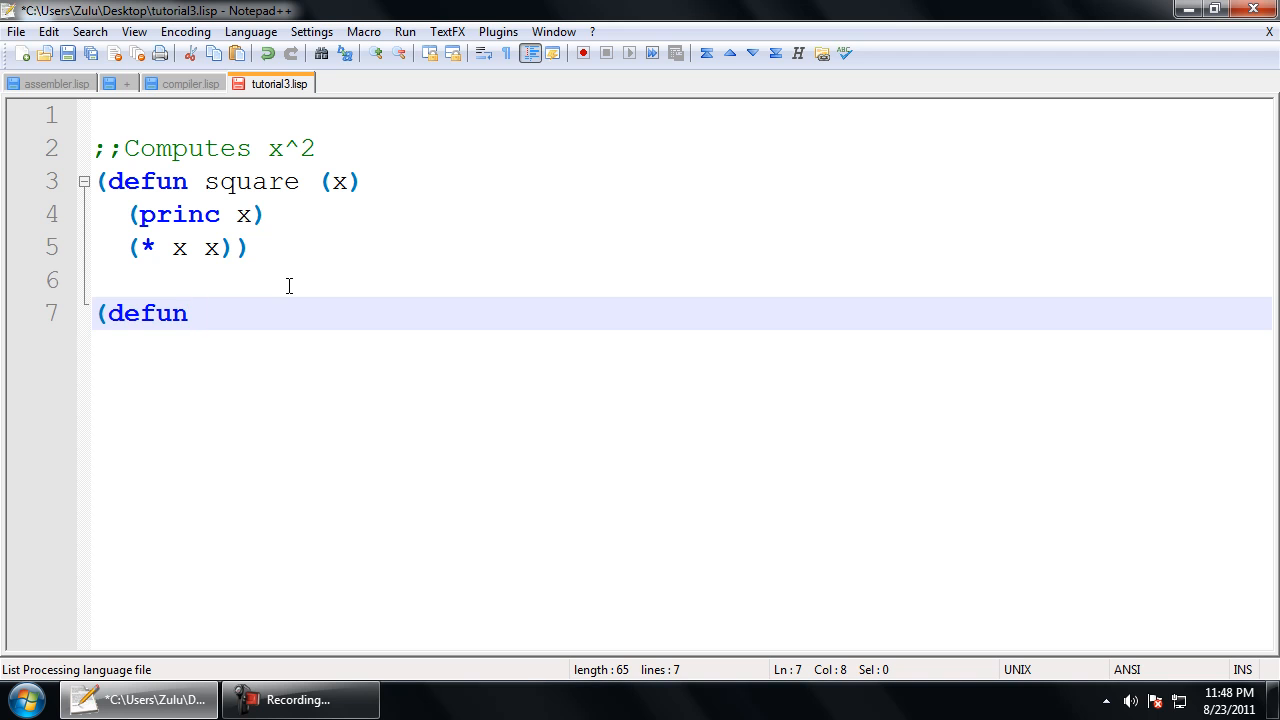
text(mult ()
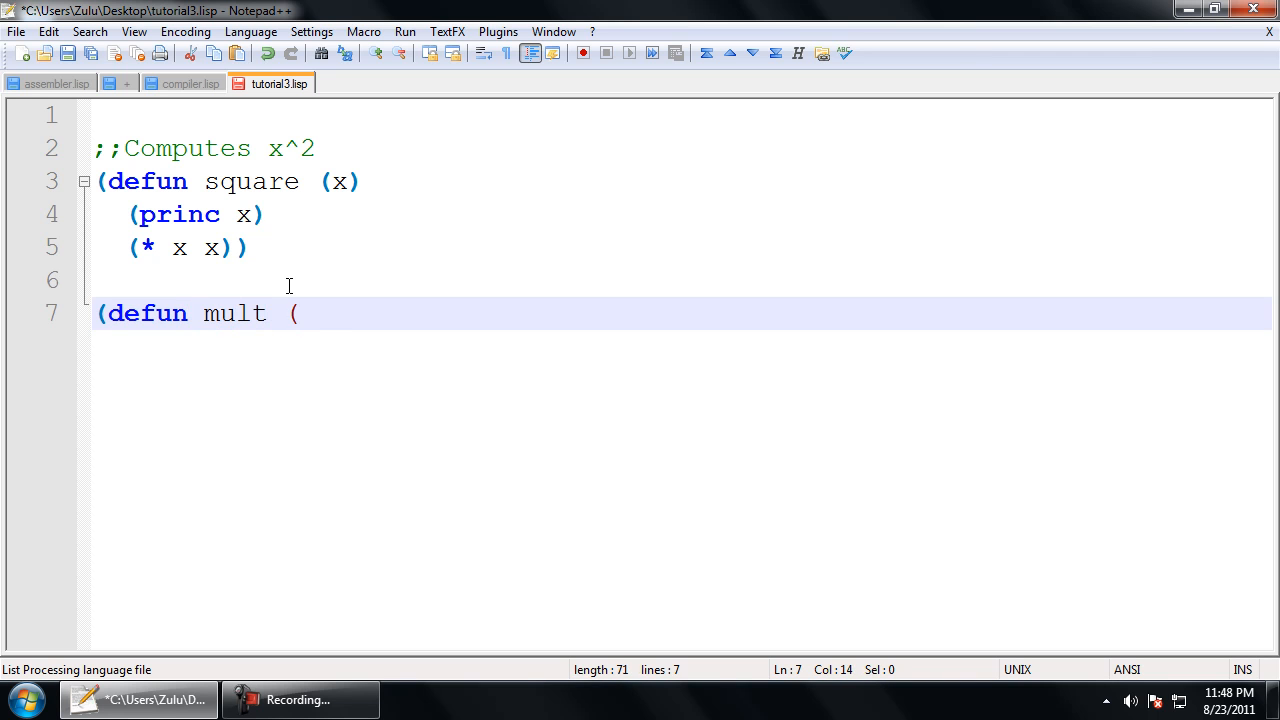
text(x y))
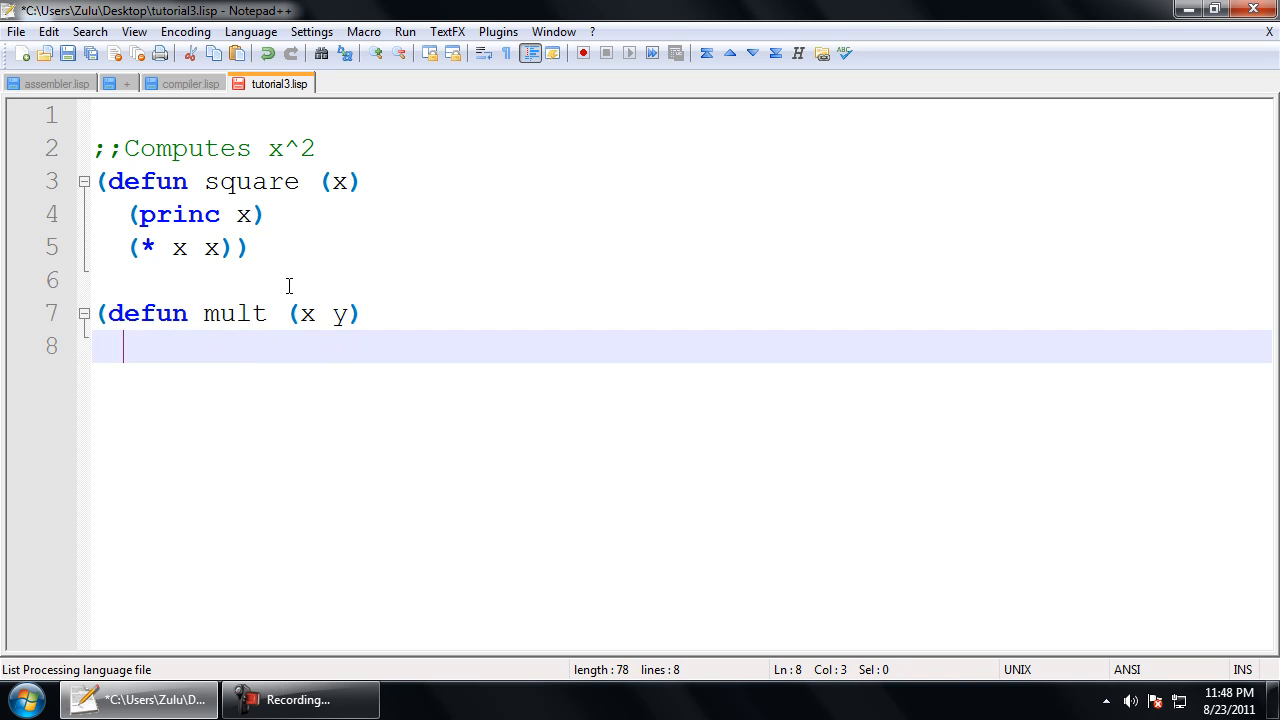
text((* x)
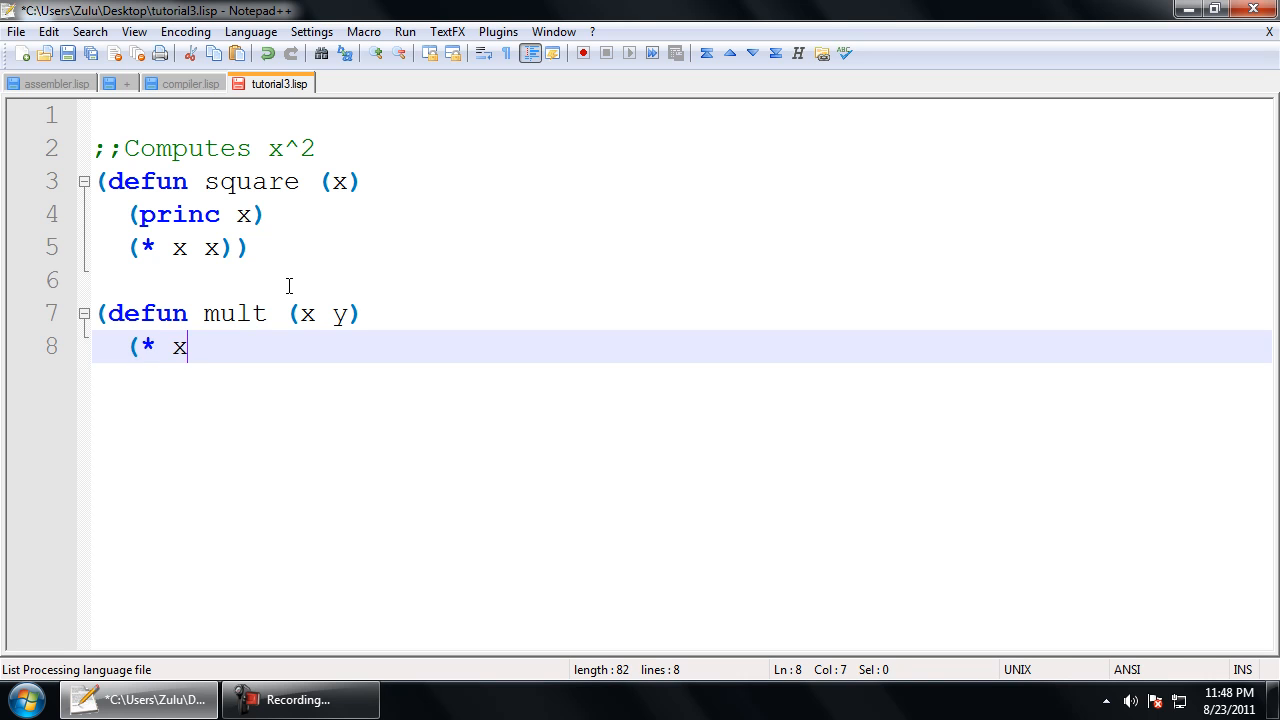
text(y)))
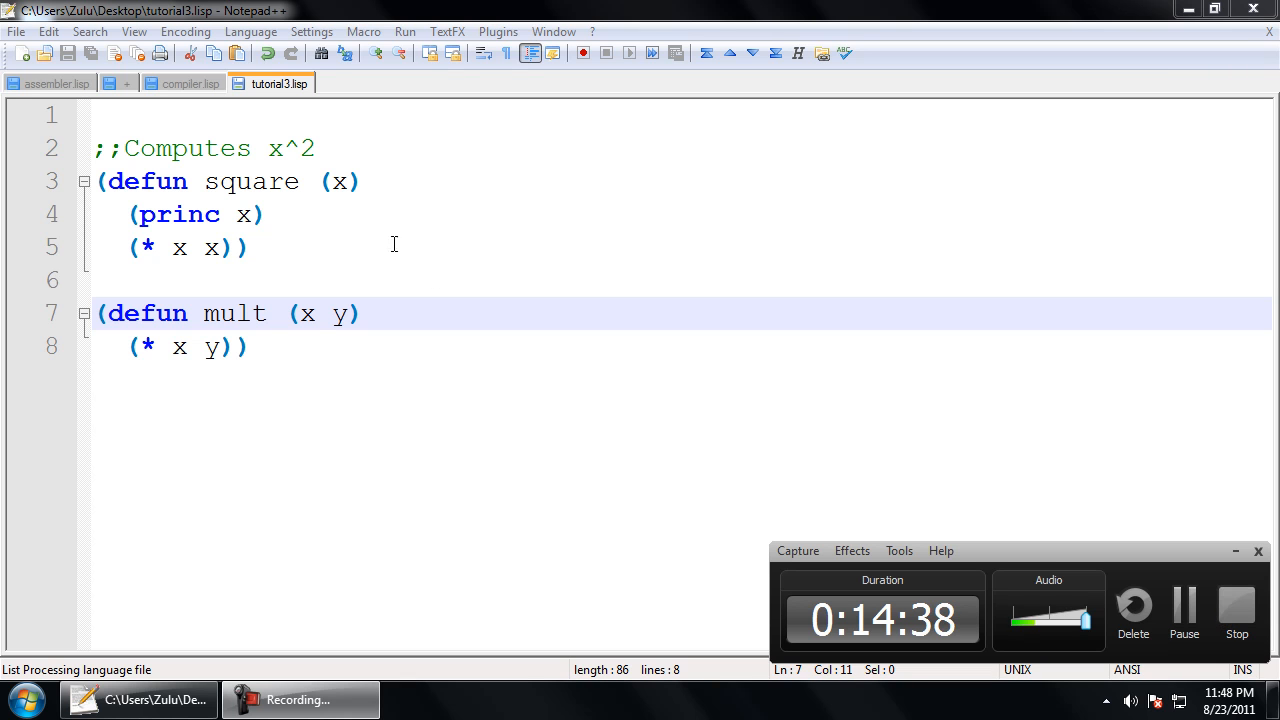
mouse_move(640, 287)
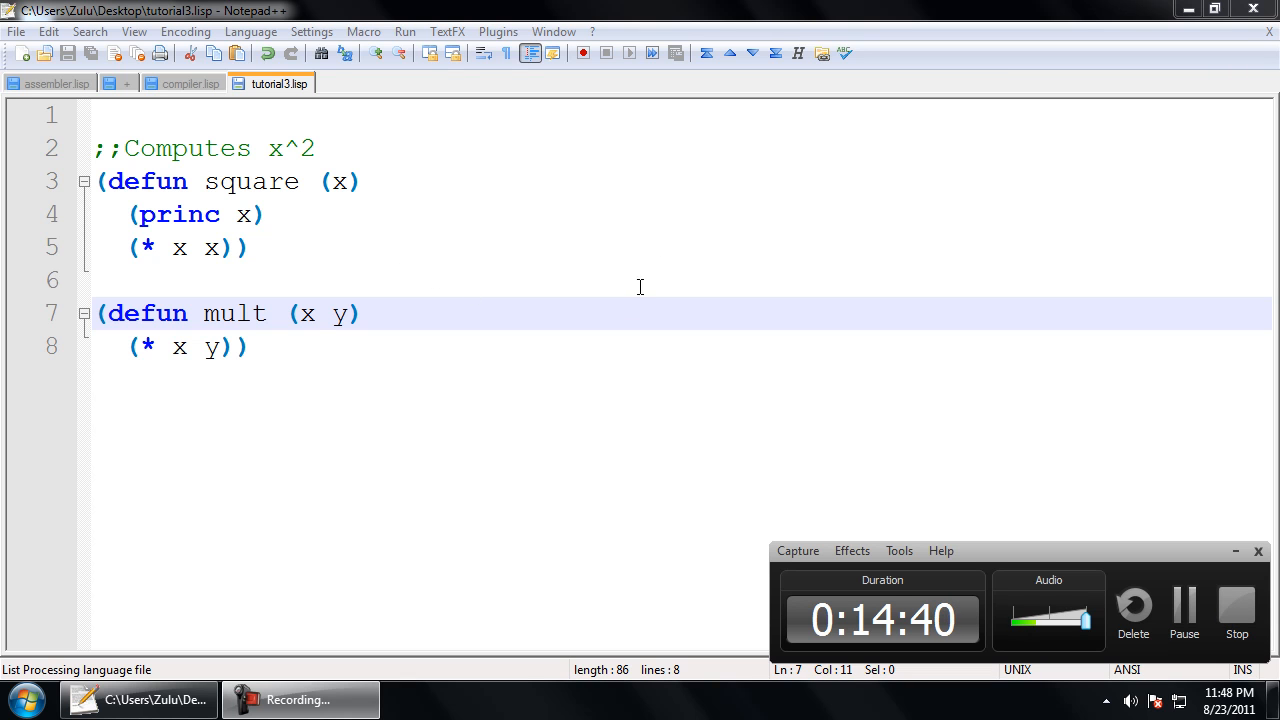